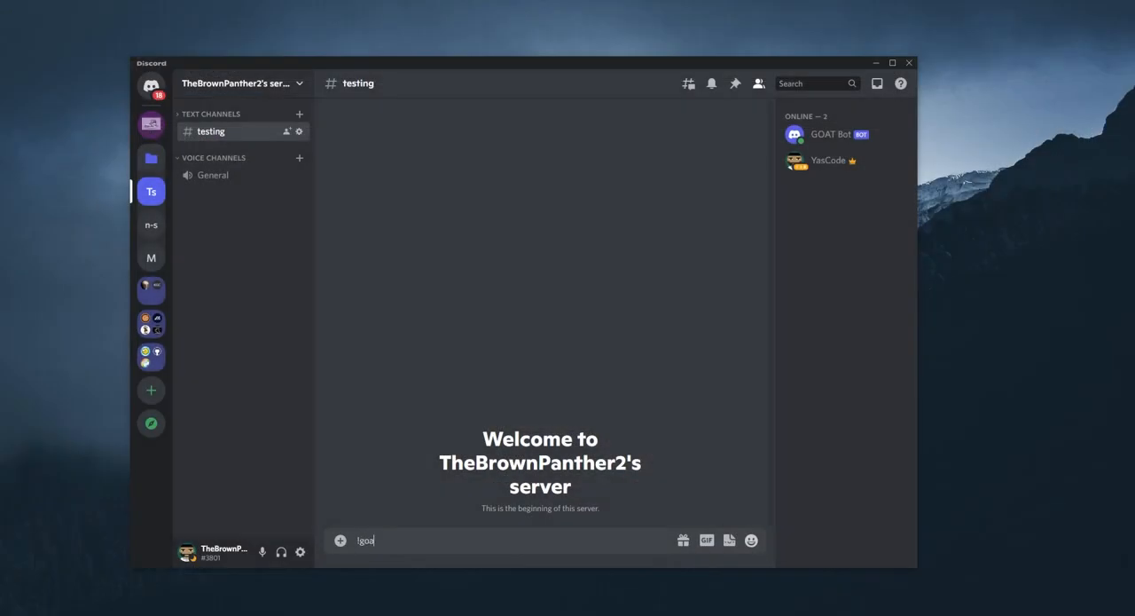
Send !goat dunk and !goat jordan 1 to GOAT Bot in #testing, then type !goat travis.
key(Return)
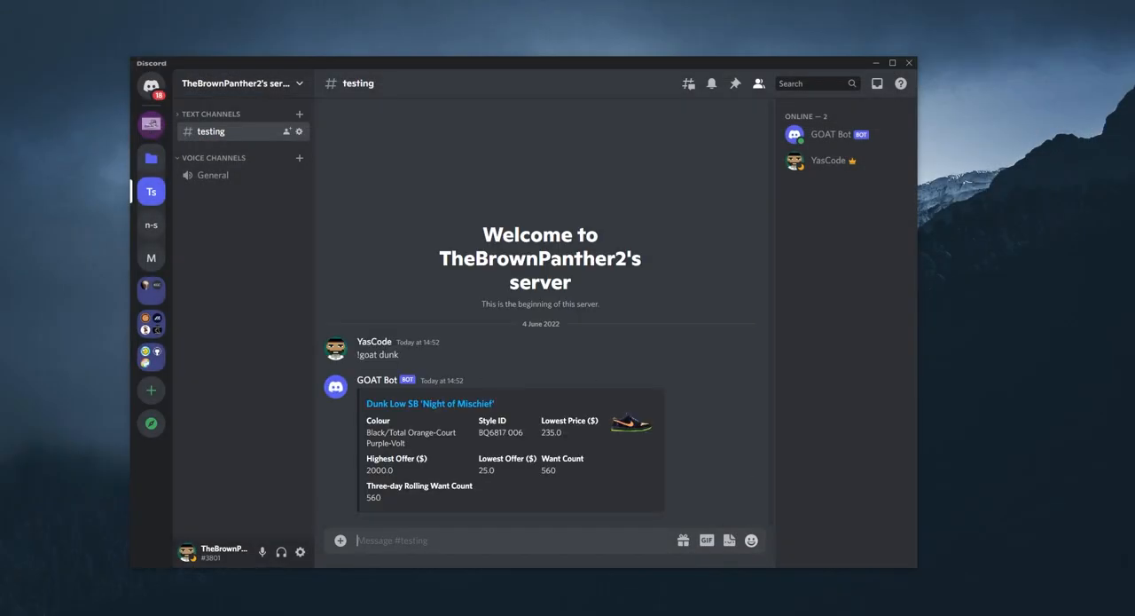
text(!goat)
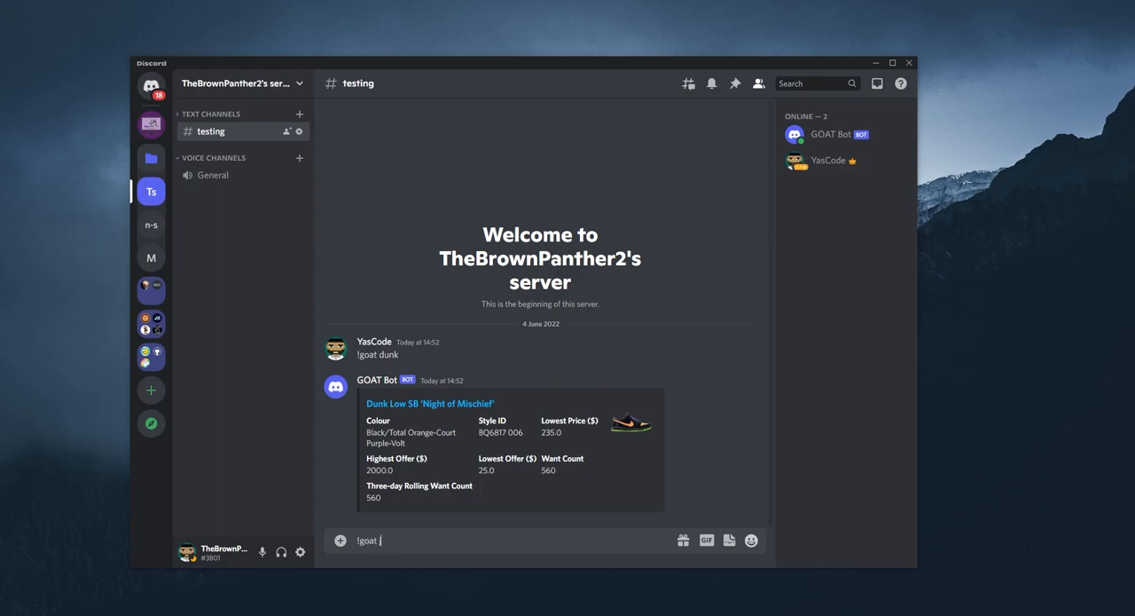
key(Return)
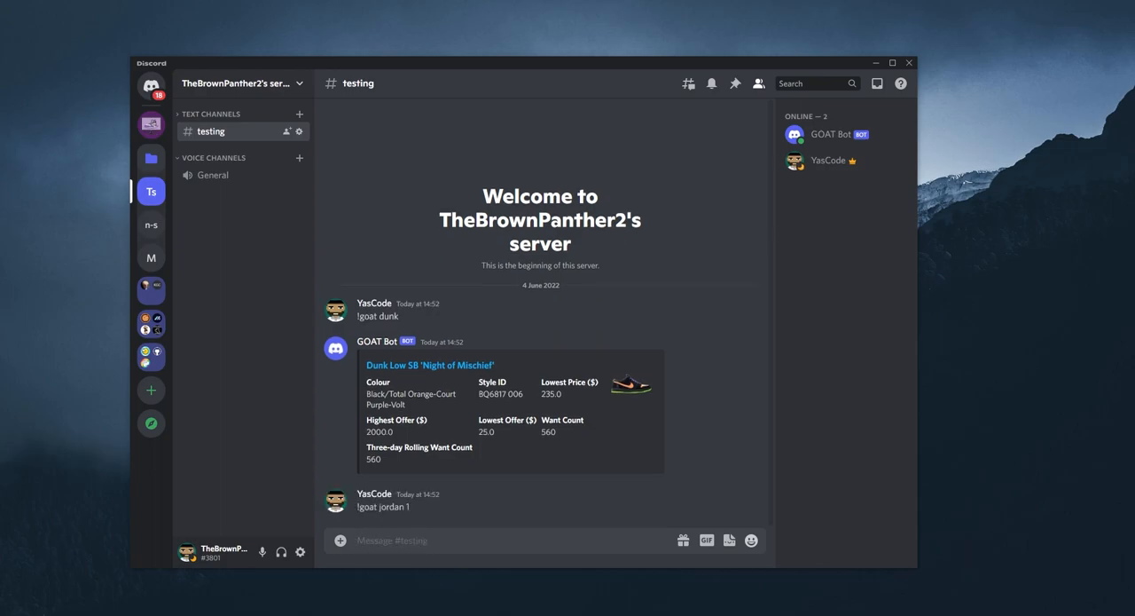
scroll(down, 3)
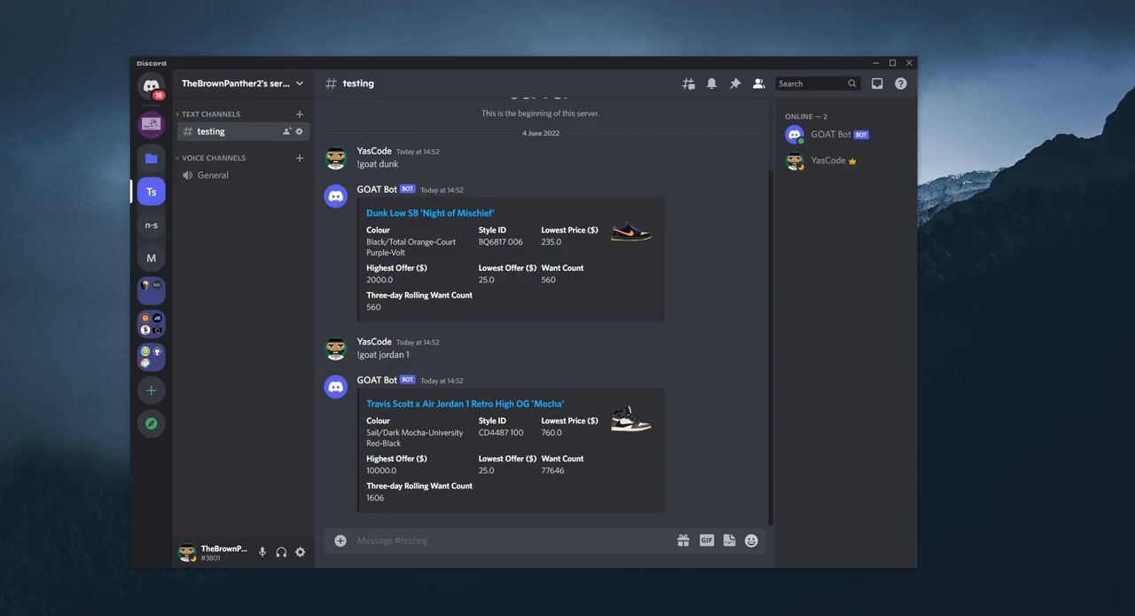
text(!goat travis)
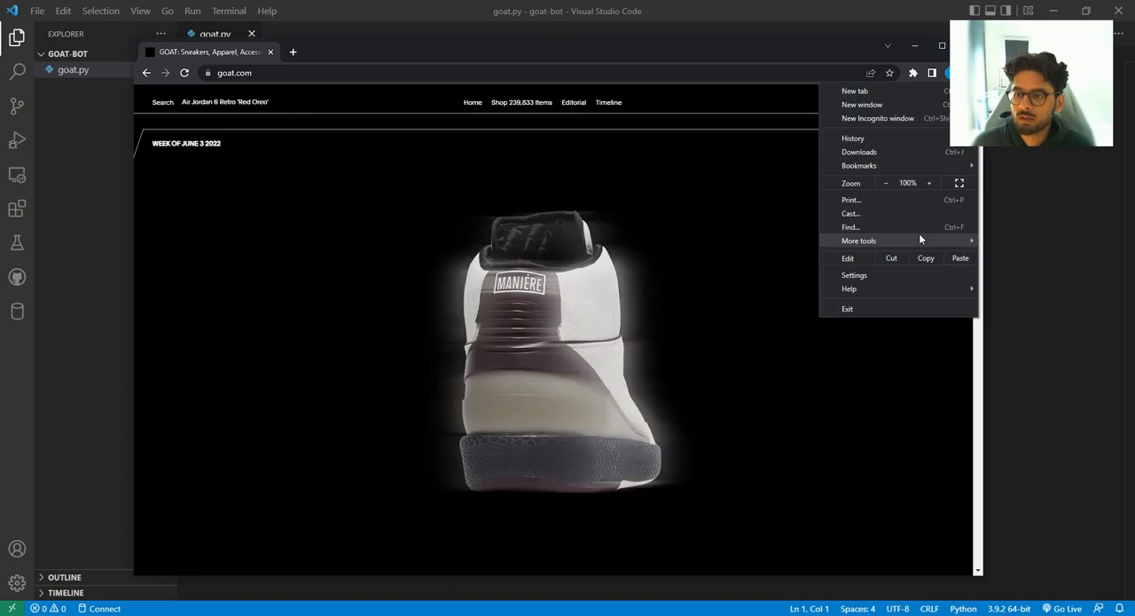
Open Chrome DevTools on goat.com, clear the Network log, and begin searching for dunk.
click(859, 240)
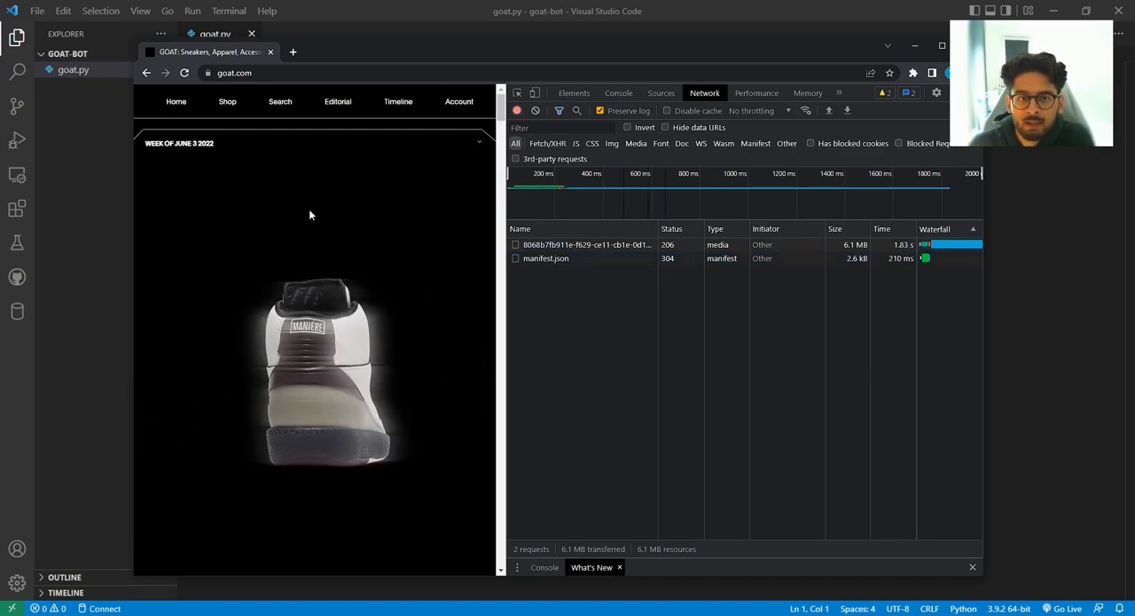
click(536, 110)
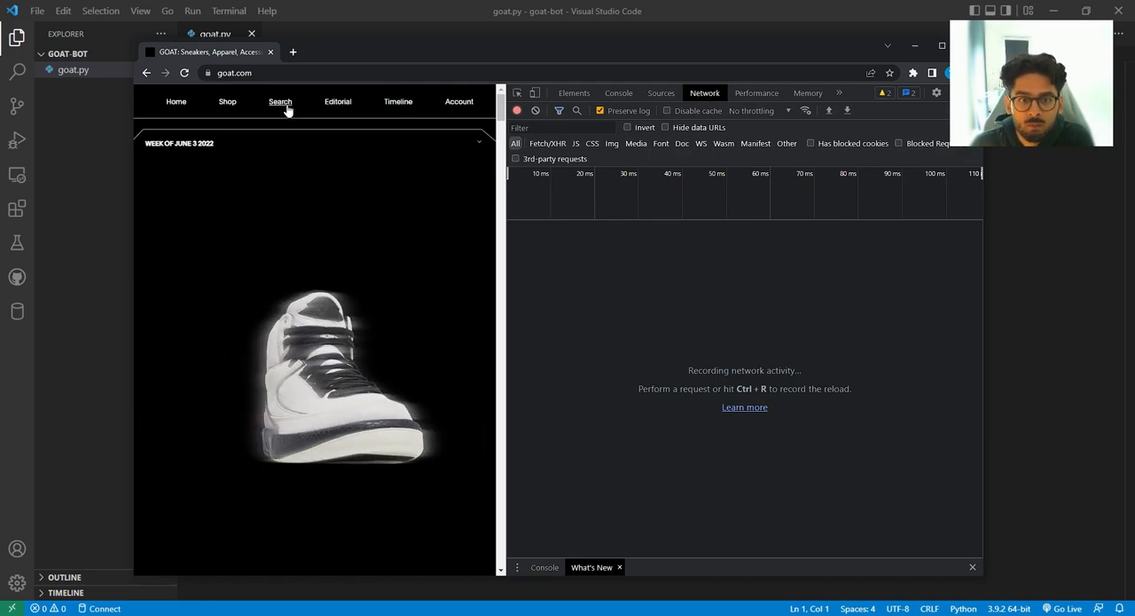
click(280, 101)
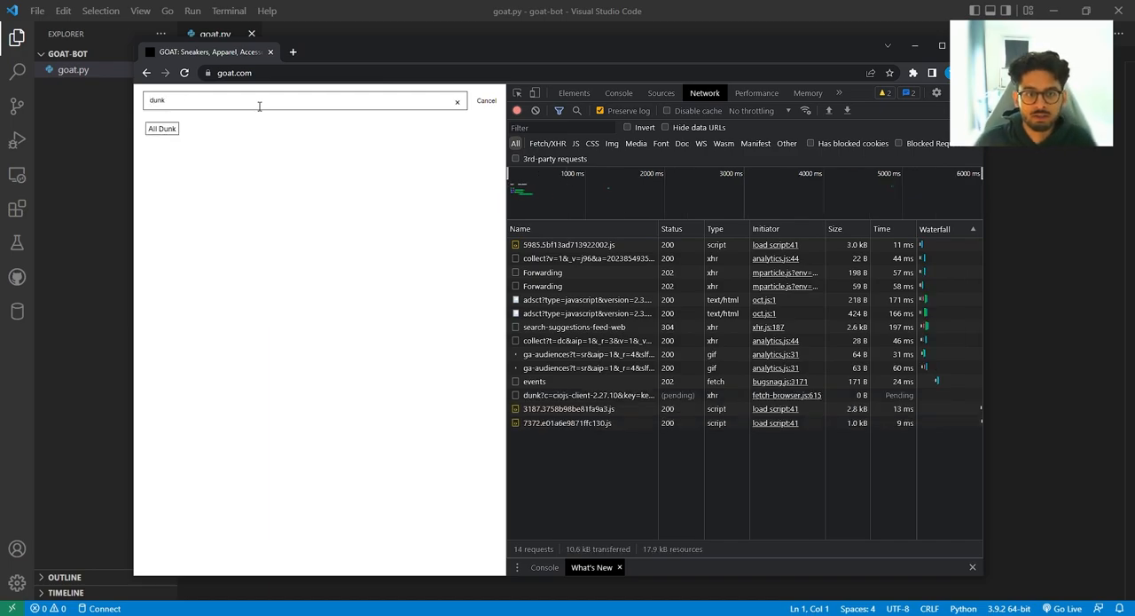
Load the dunk search results and open the dunk?c=ciojs-client request's Headers.
click(161, 128)
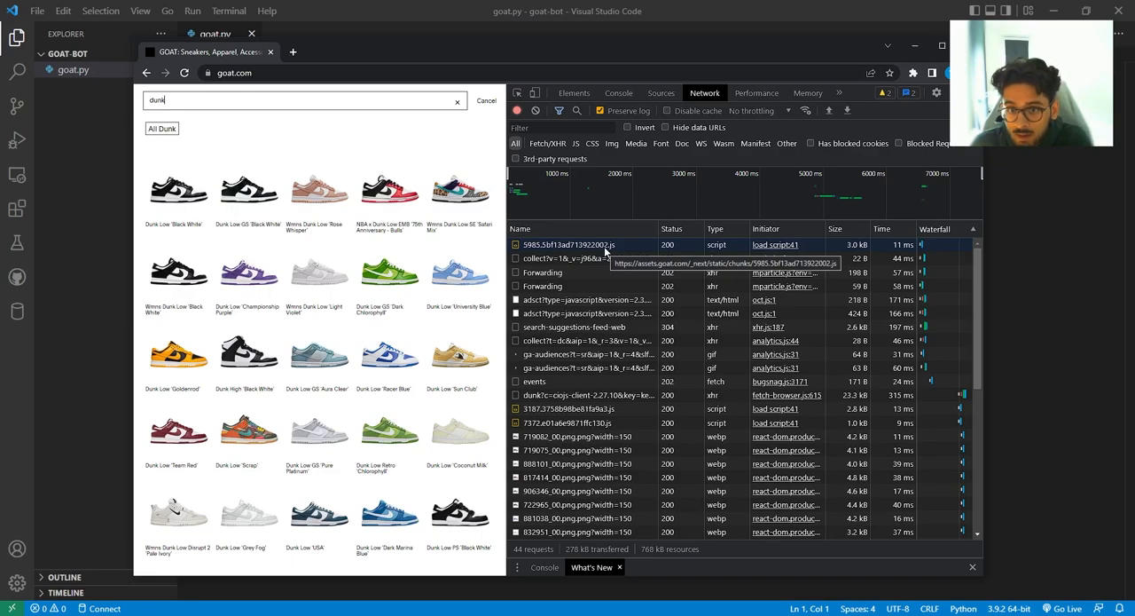
mouse_move(486, 277)
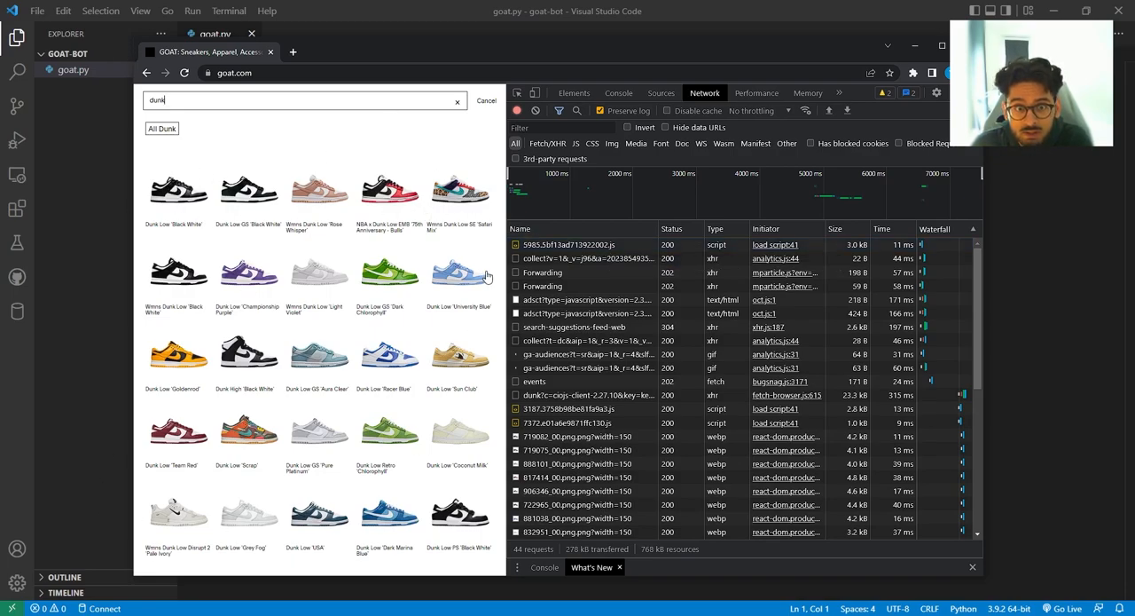
click(586, 395)
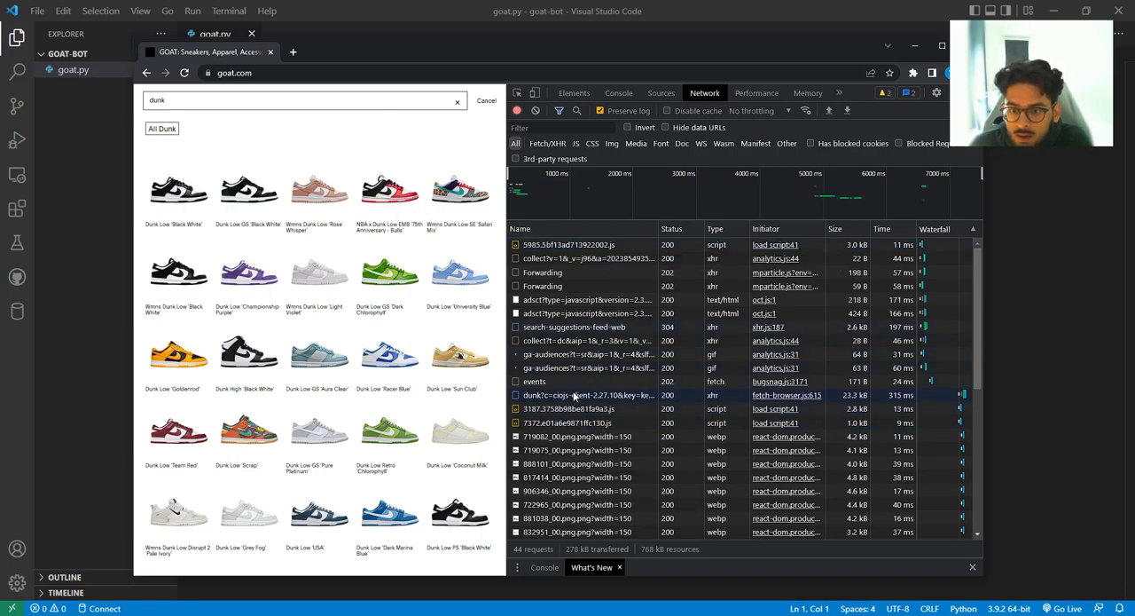
click(581, 395)
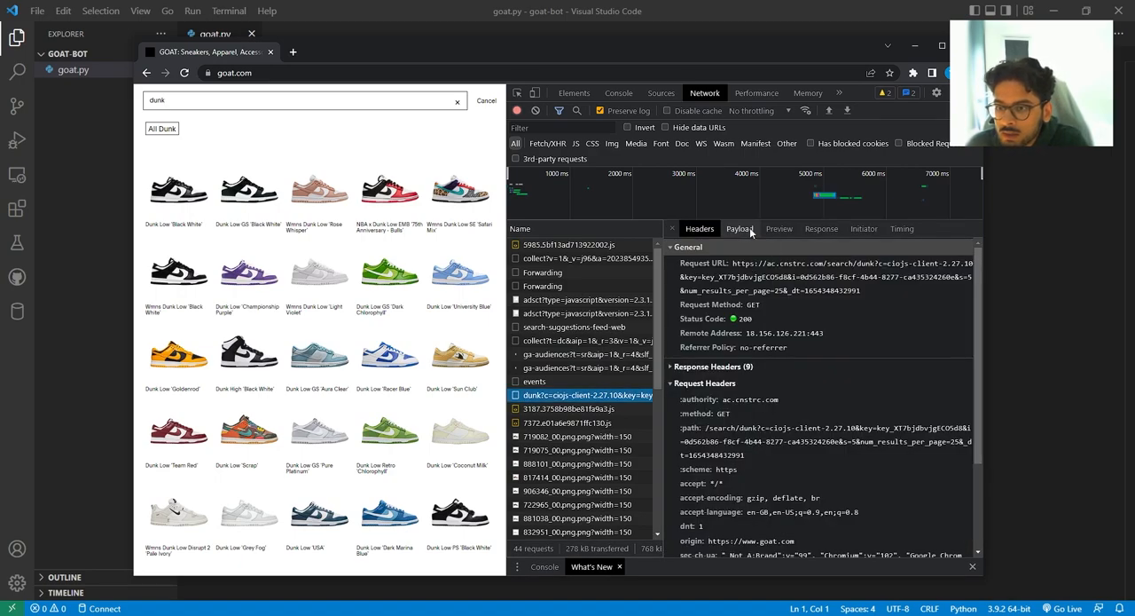
Show the search request's Preview and expand response > results > 0.
click(779, 229)
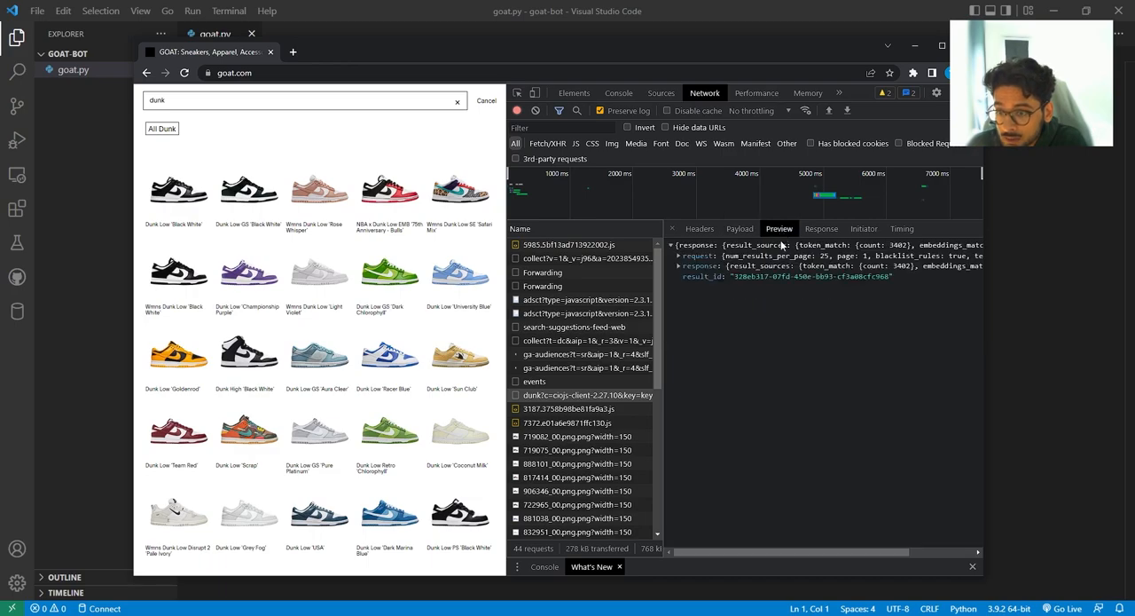
mouse_move(737, 246)
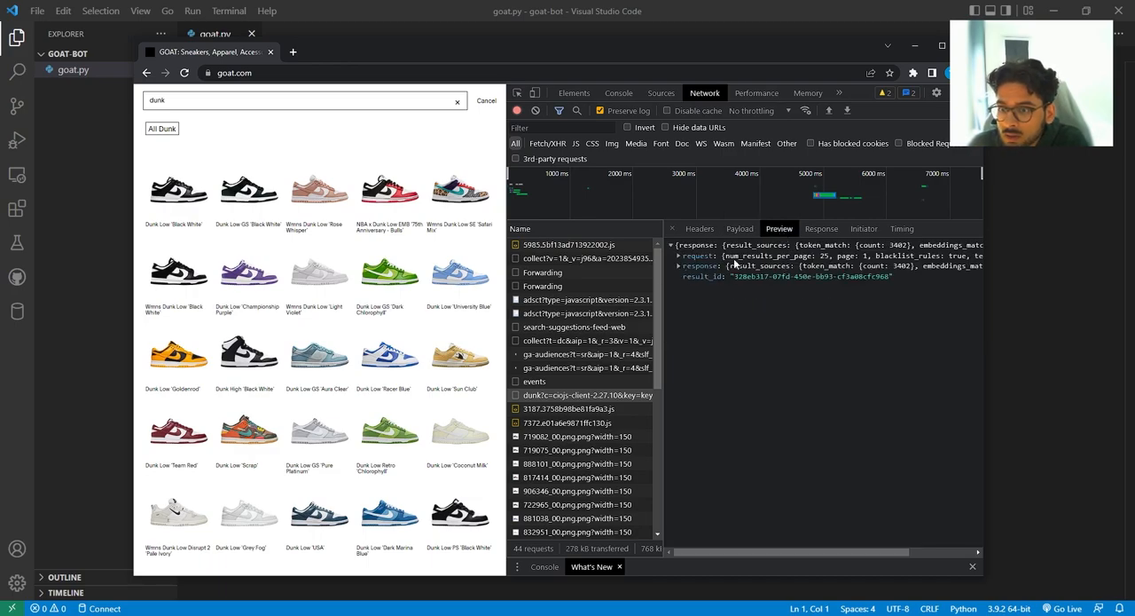
click(680, 265)
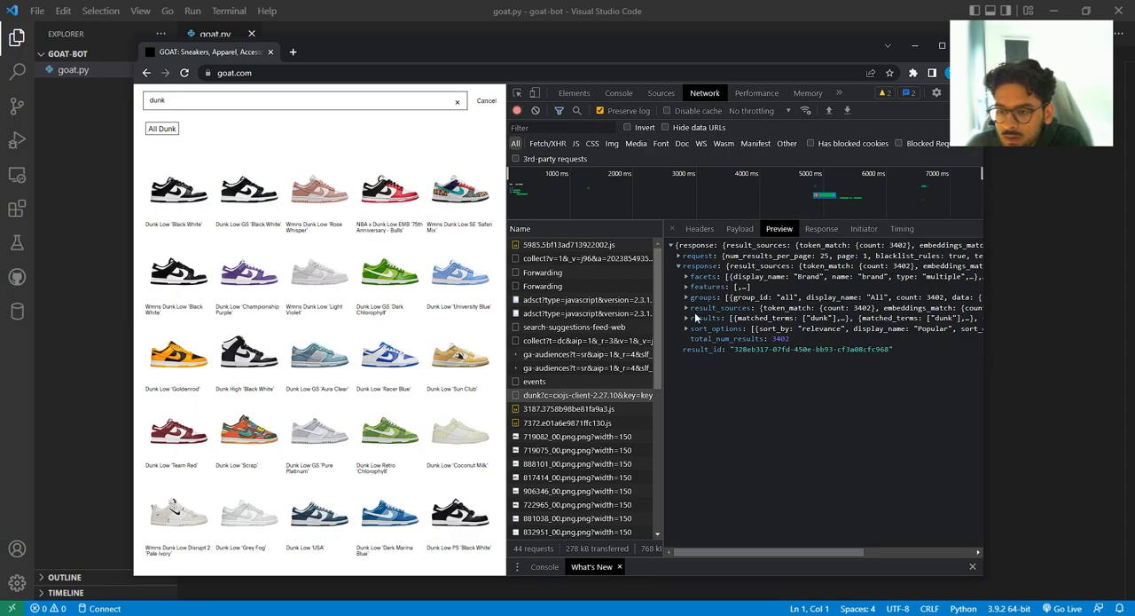
click(688, 318)
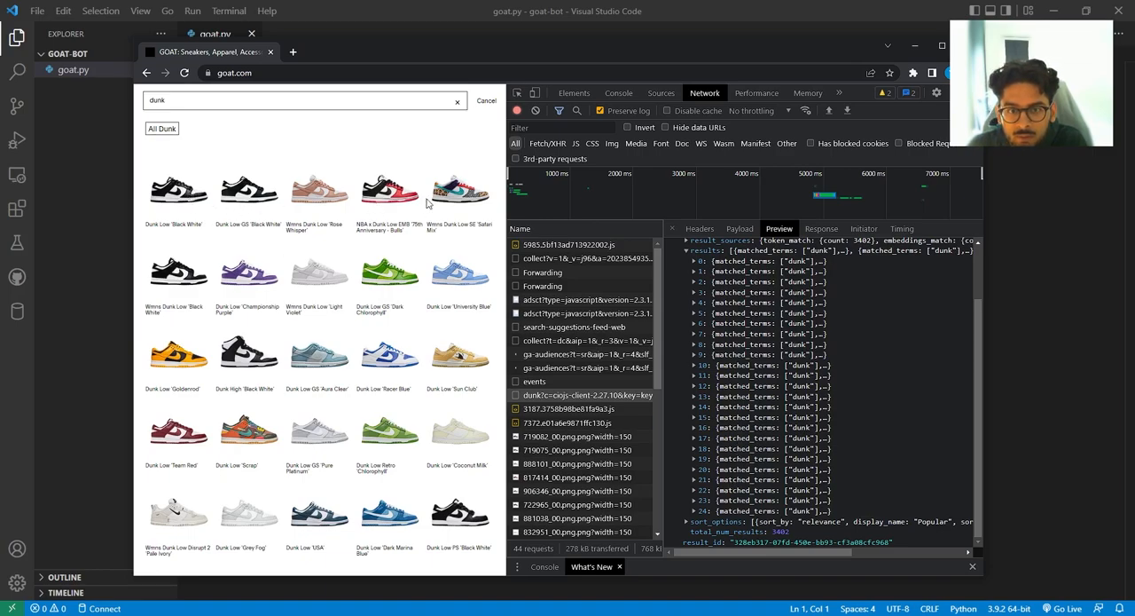
mouse_move(458, 195)
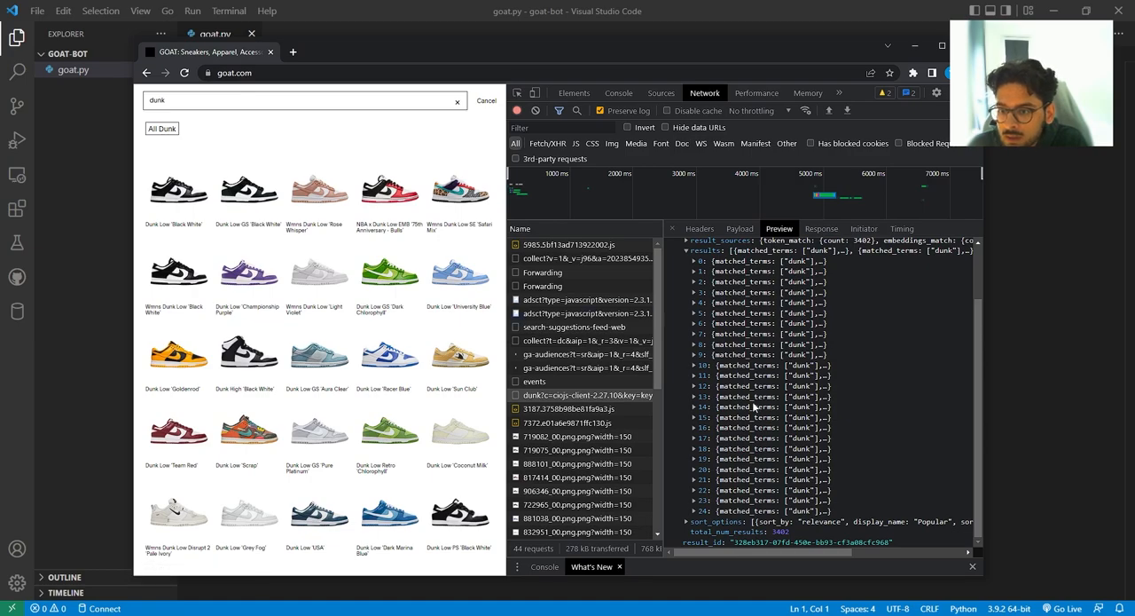
click(695, 260)
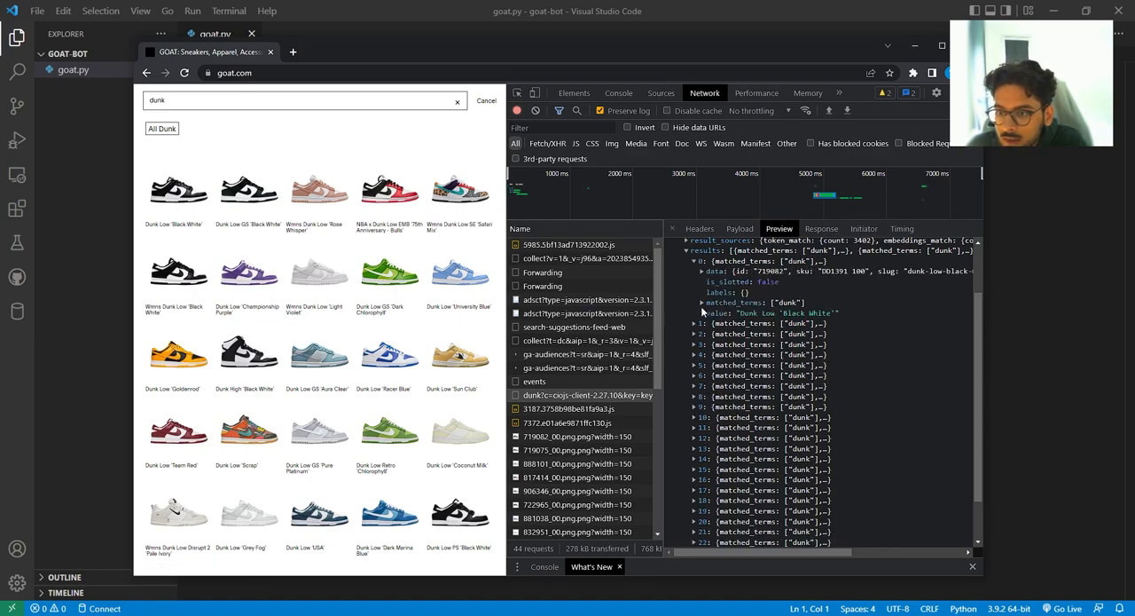
Expand the first result's data and scroll to lowest_price_cents and retail_price_cents.
scroll(down, 3)
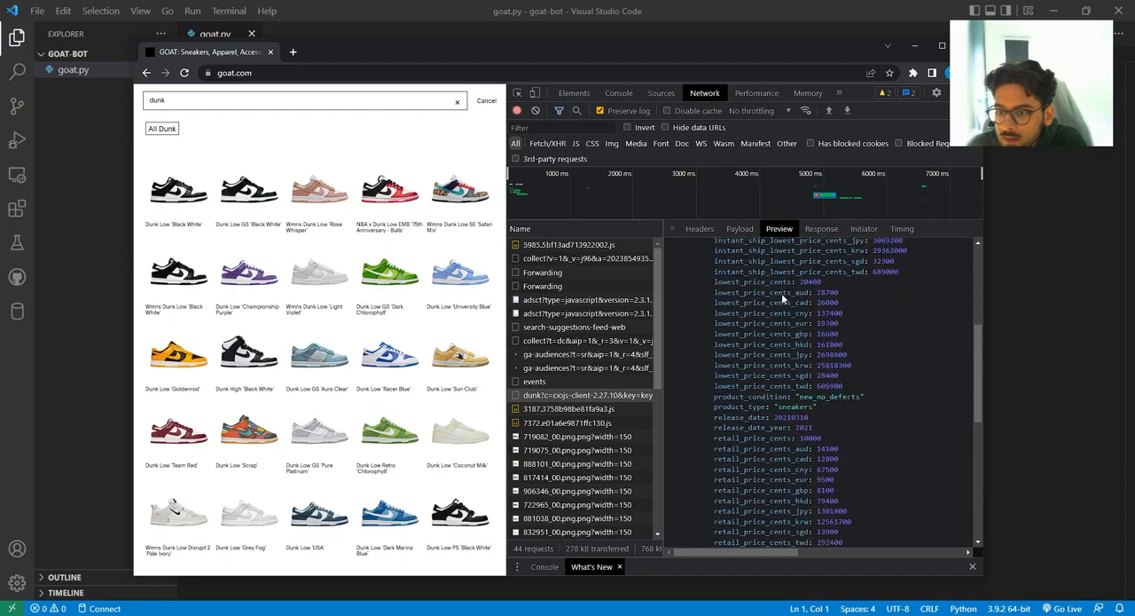
scroll(up, 3)
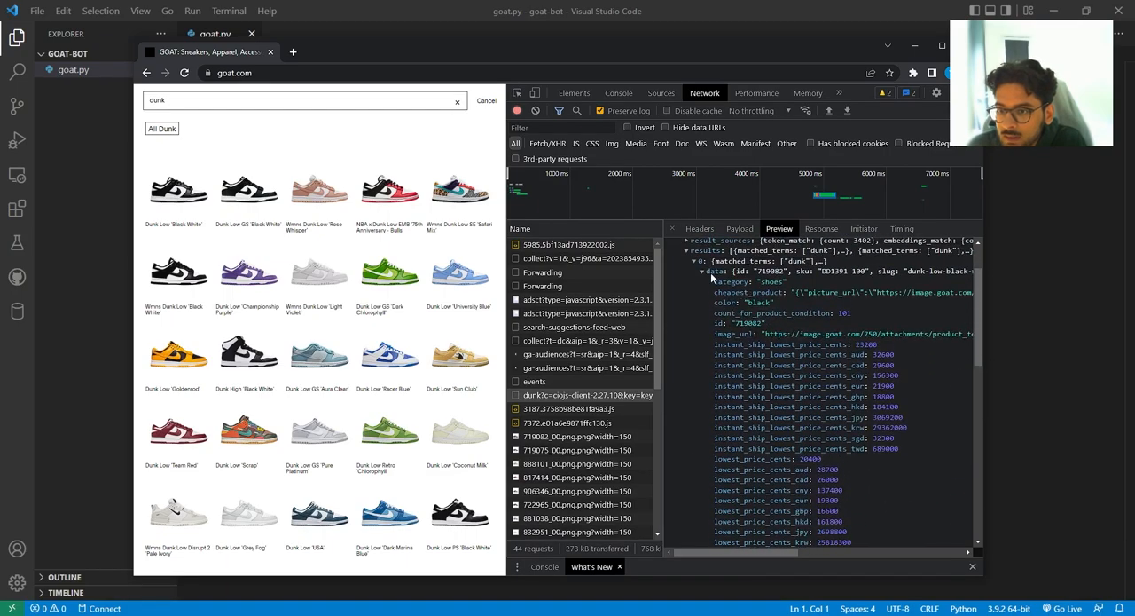
click(695, 261)
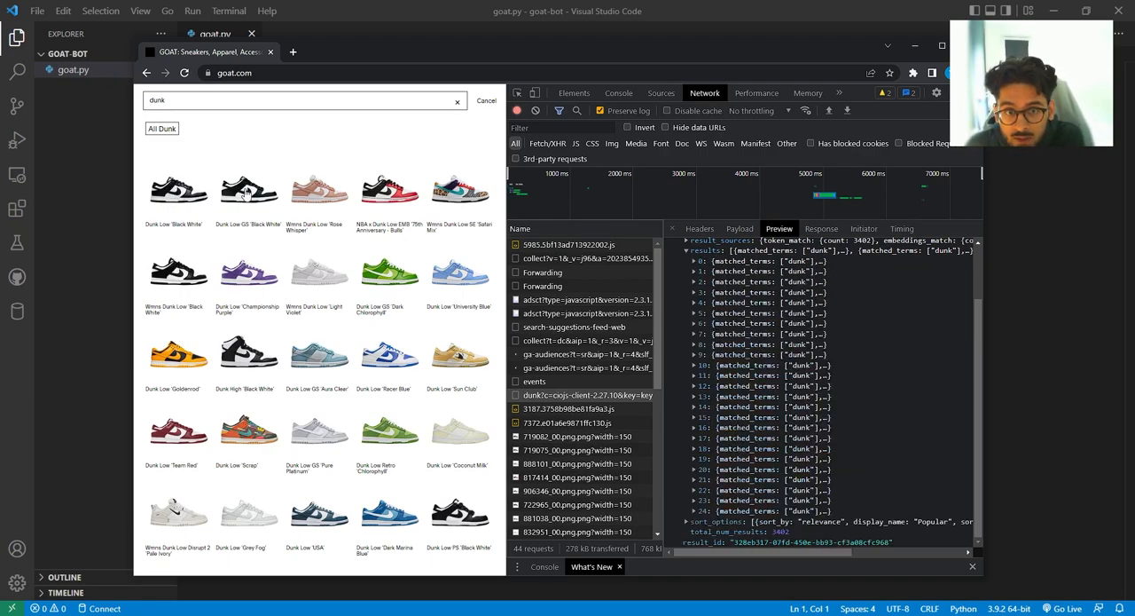
click(694, 260)
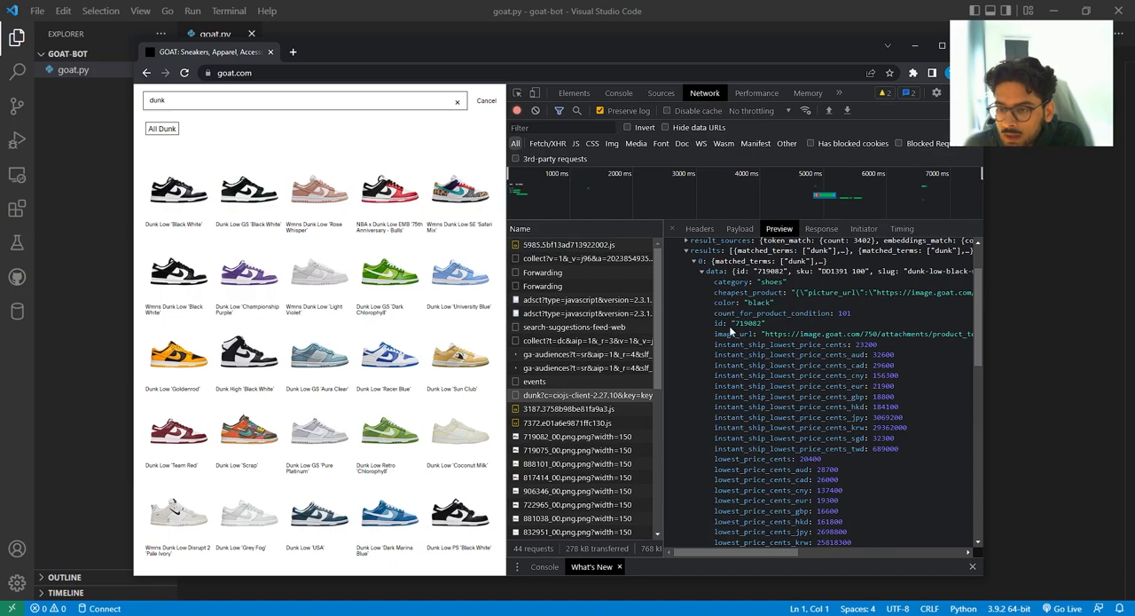
scroll(down, 3)
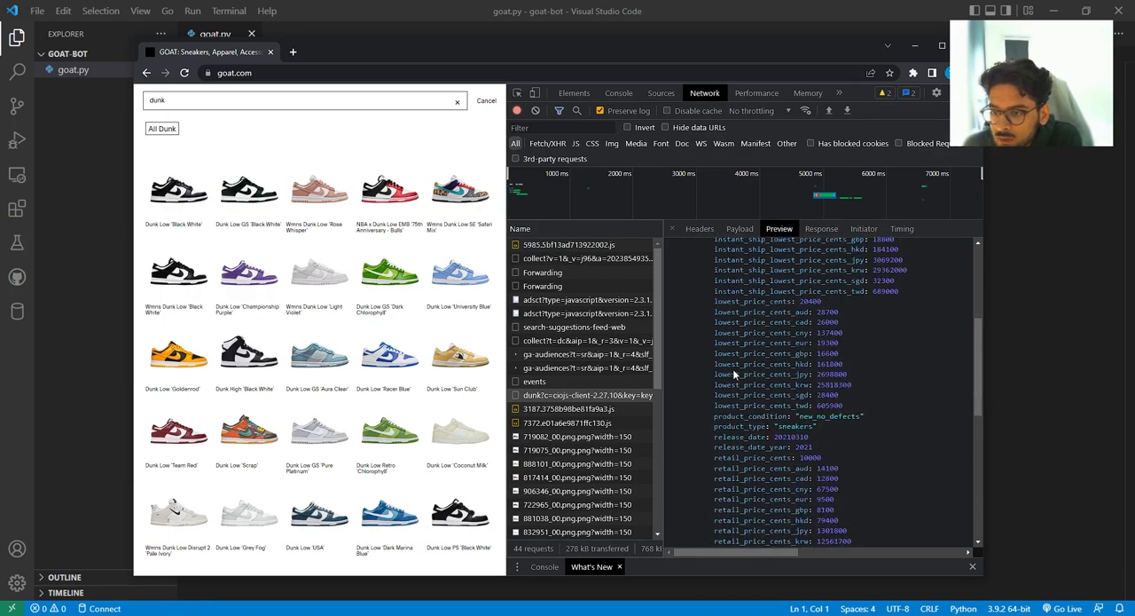
mouse_move(790, 373)
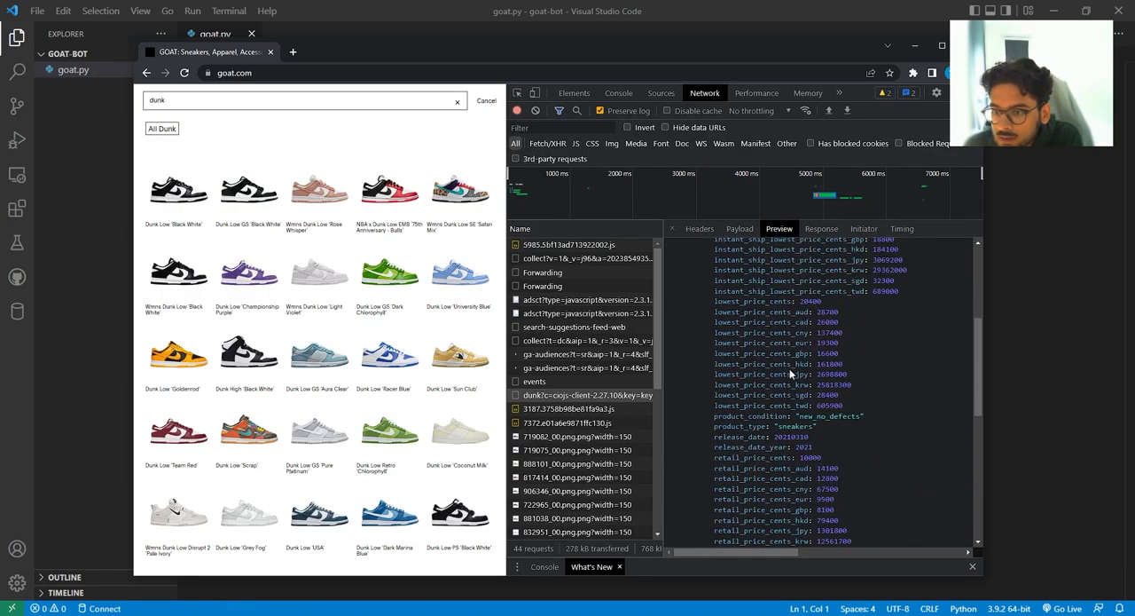
scroll(down, 3)
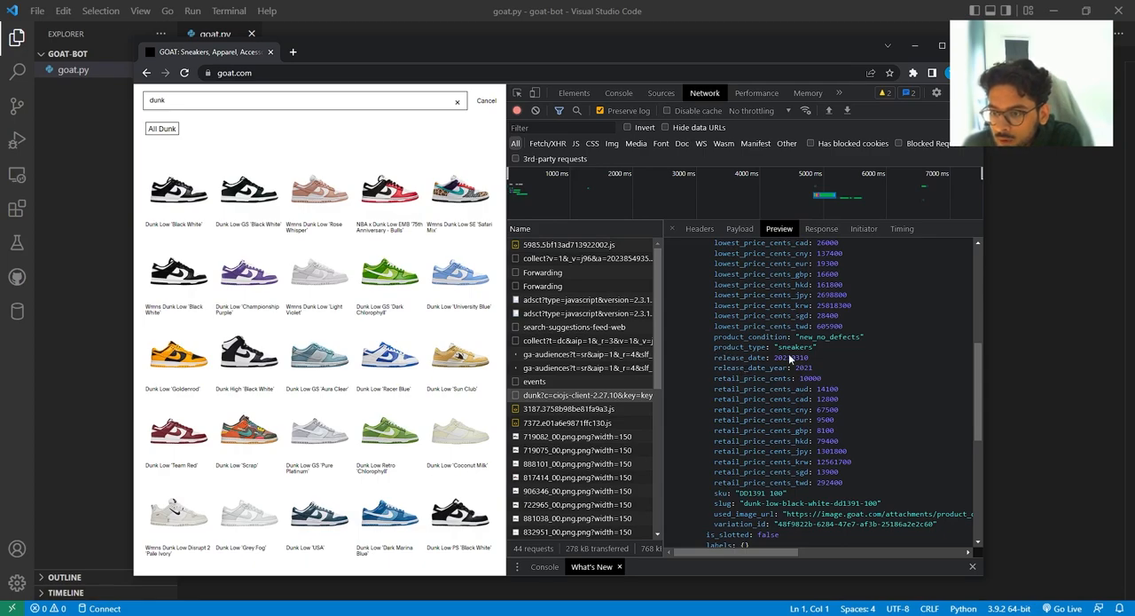
mouse_move(788, 377)
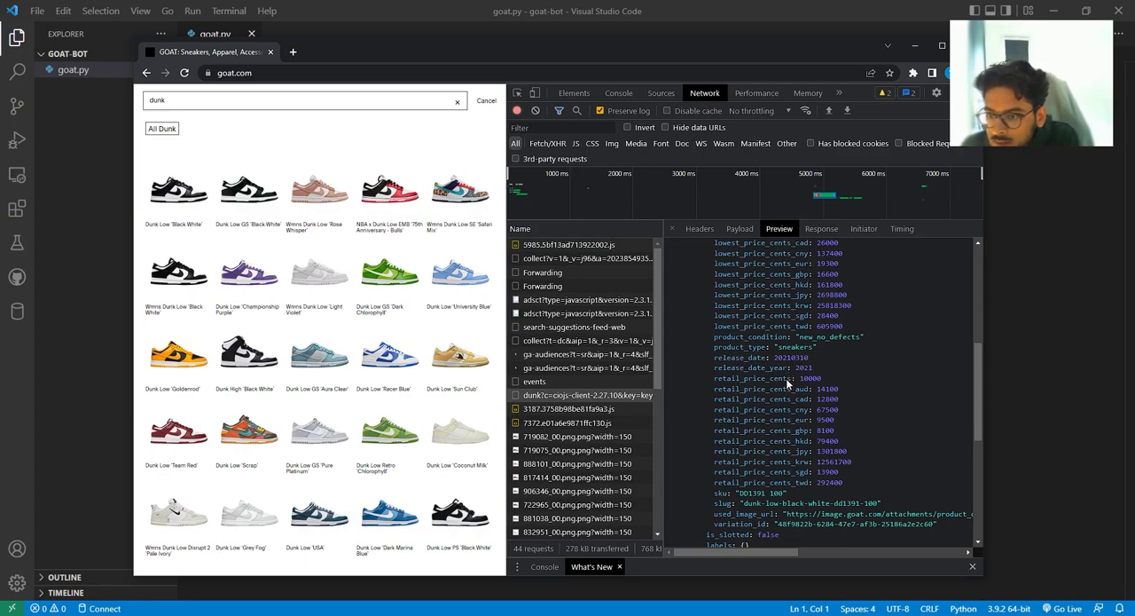
scroll(down, 3)
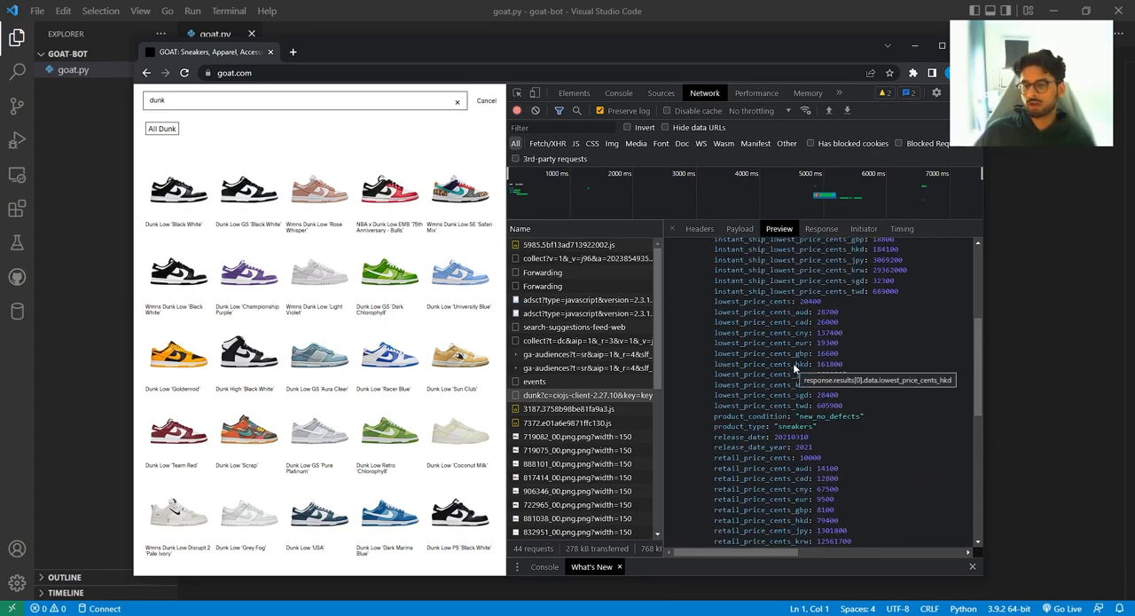
click(700, 227)
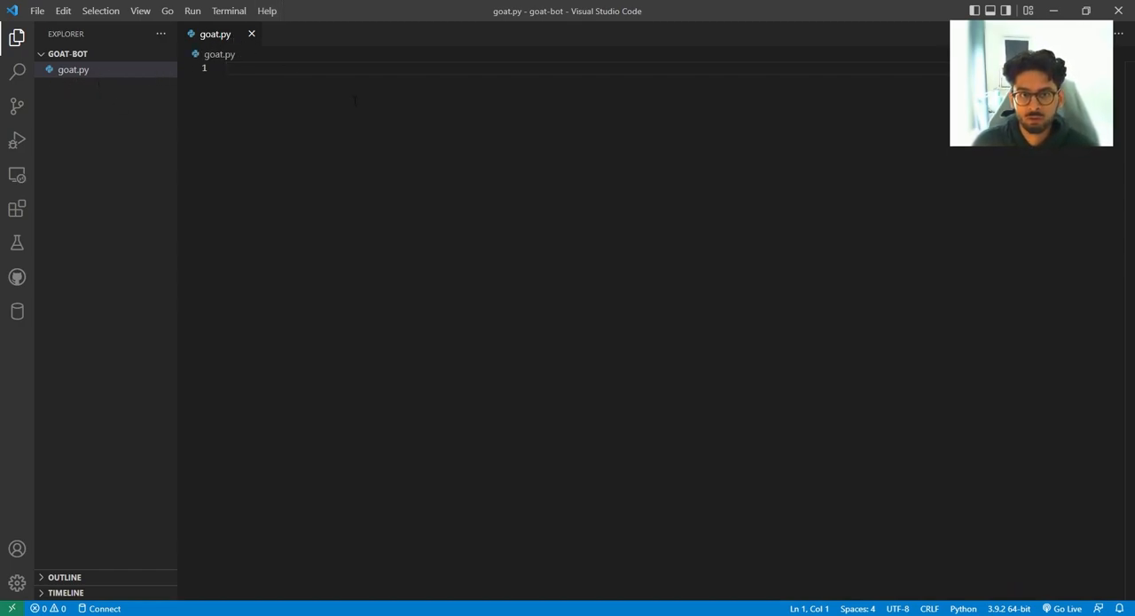
Import requests in goat.py, pip install it, and close the terminal.
text(import requests)
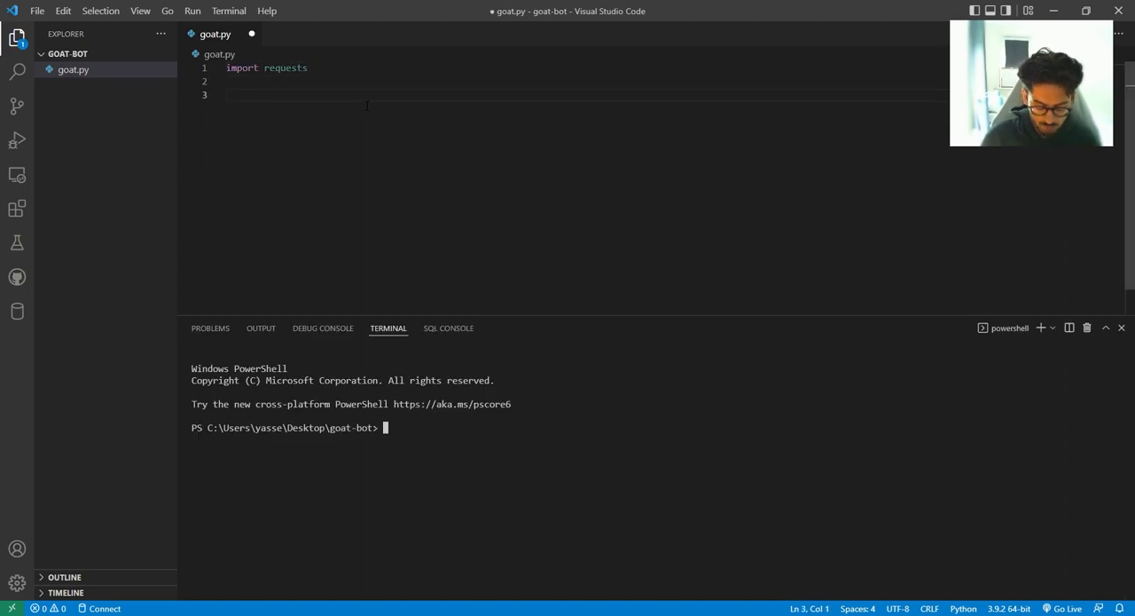
text(pip install requests)
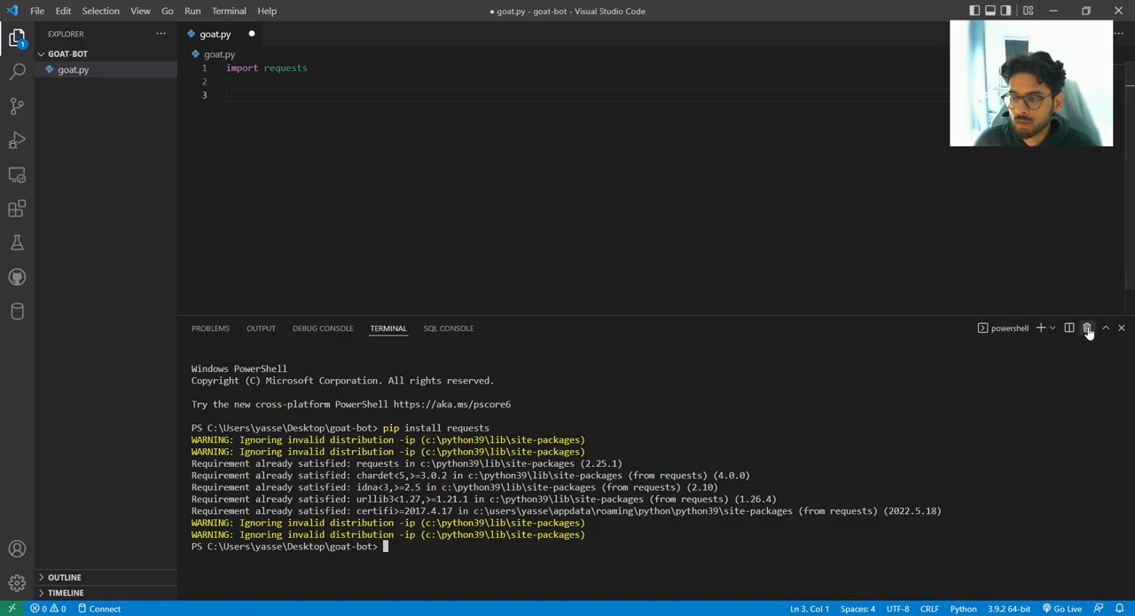
click(1089, 328)
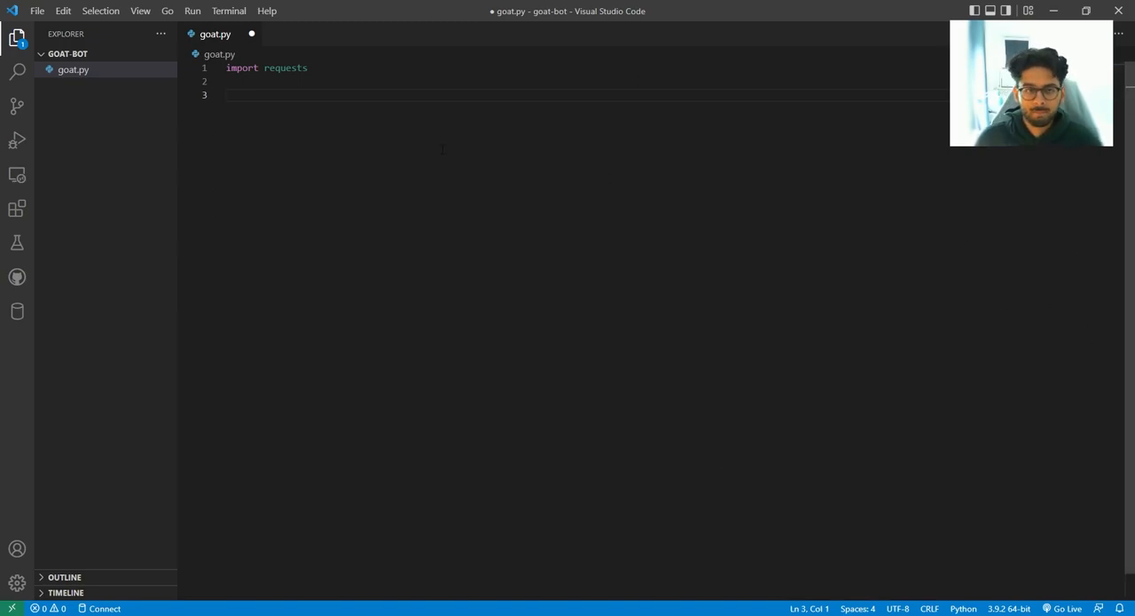
Define search(query) in goat.py and start a url = ' line inside it.
text(def sea)
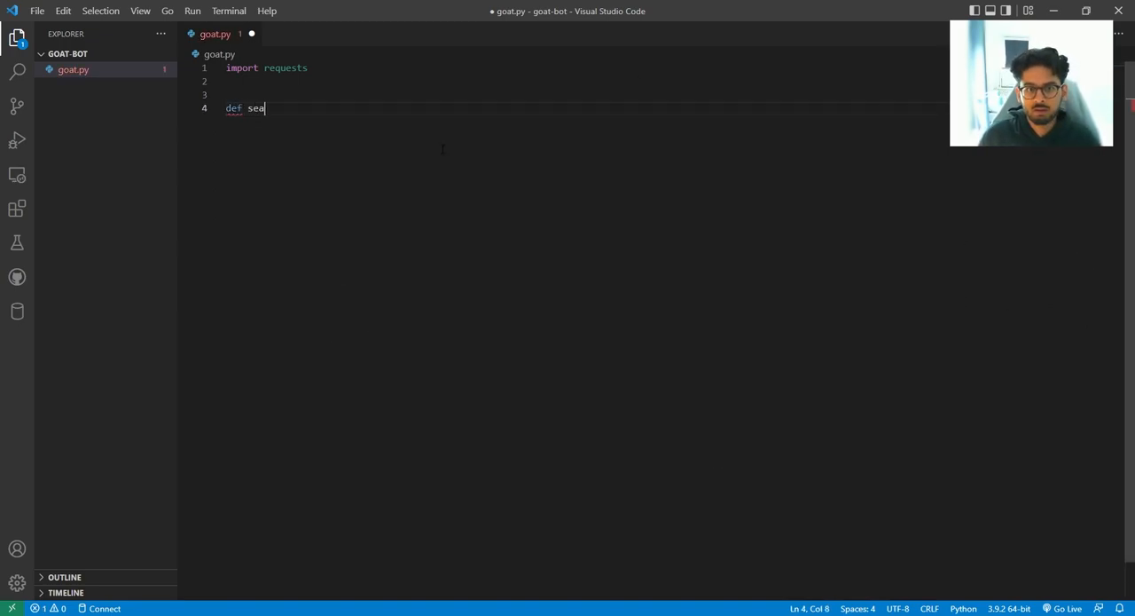
text(rch())
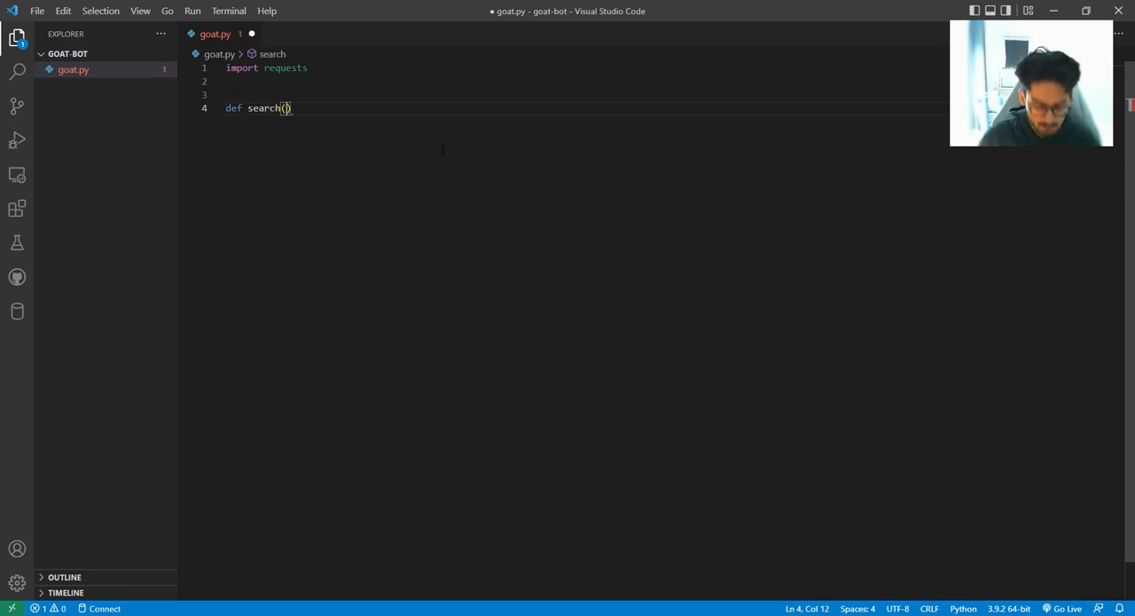
text(query0)
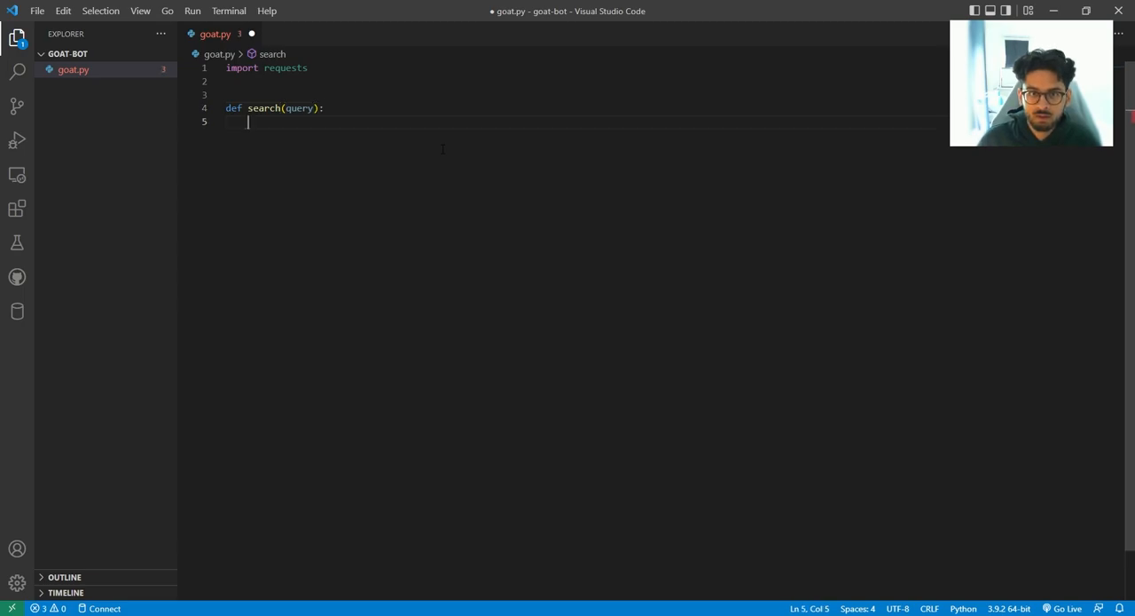
text(url = 'h)
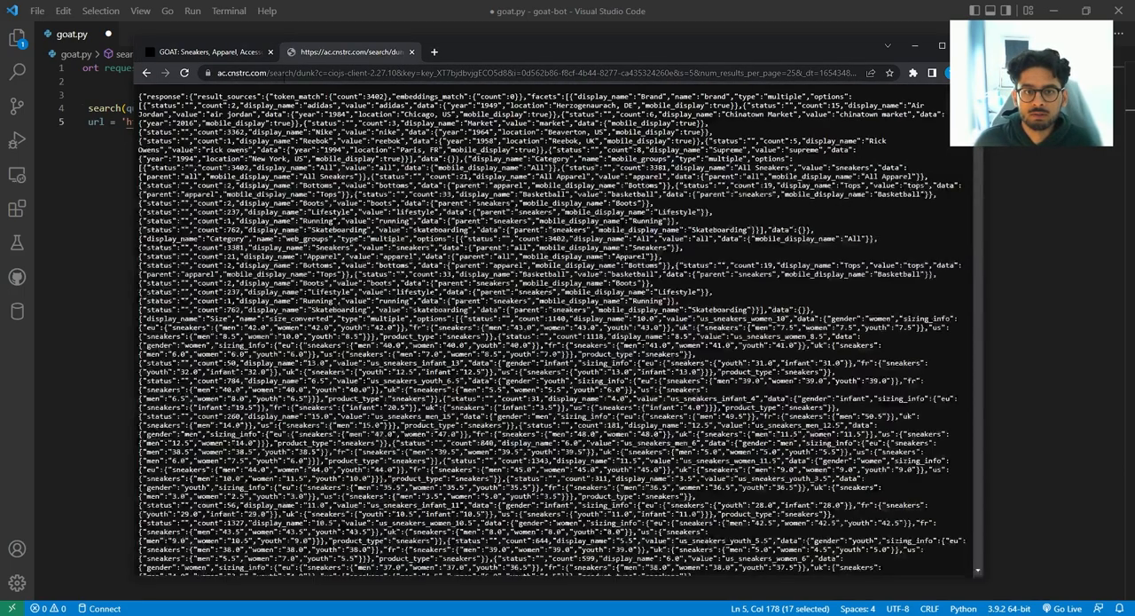
Select the raw ac.cnstrc.com results address and open jsonviewer.stack.hu in a new tab.
click(575, 51)
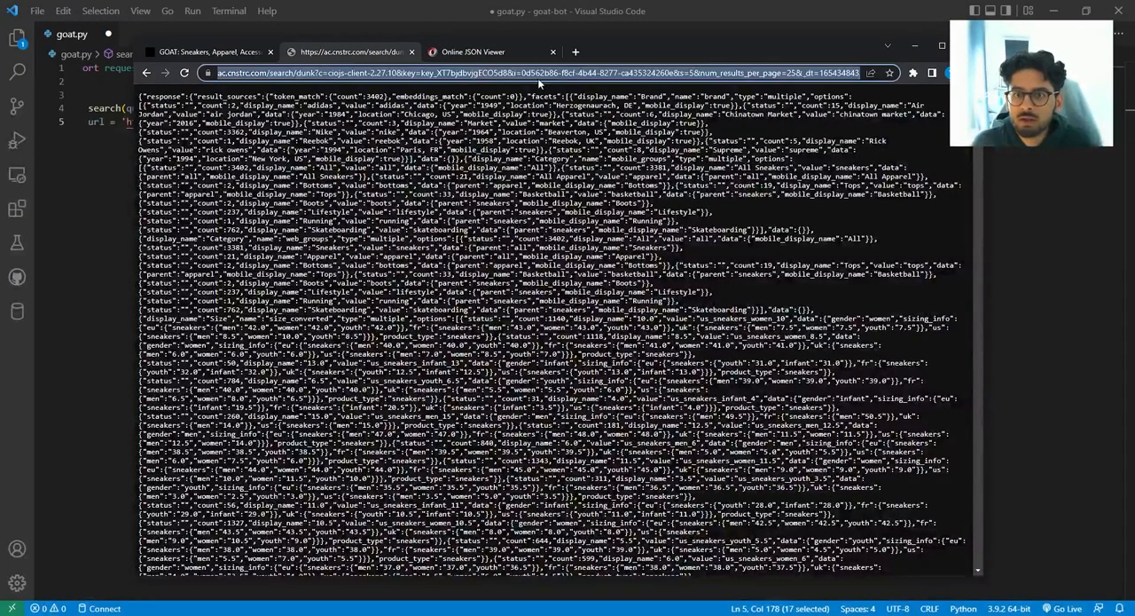
Load the dunk results into the JSON viewer and expand response > results > 0.
key(ctrl+a)
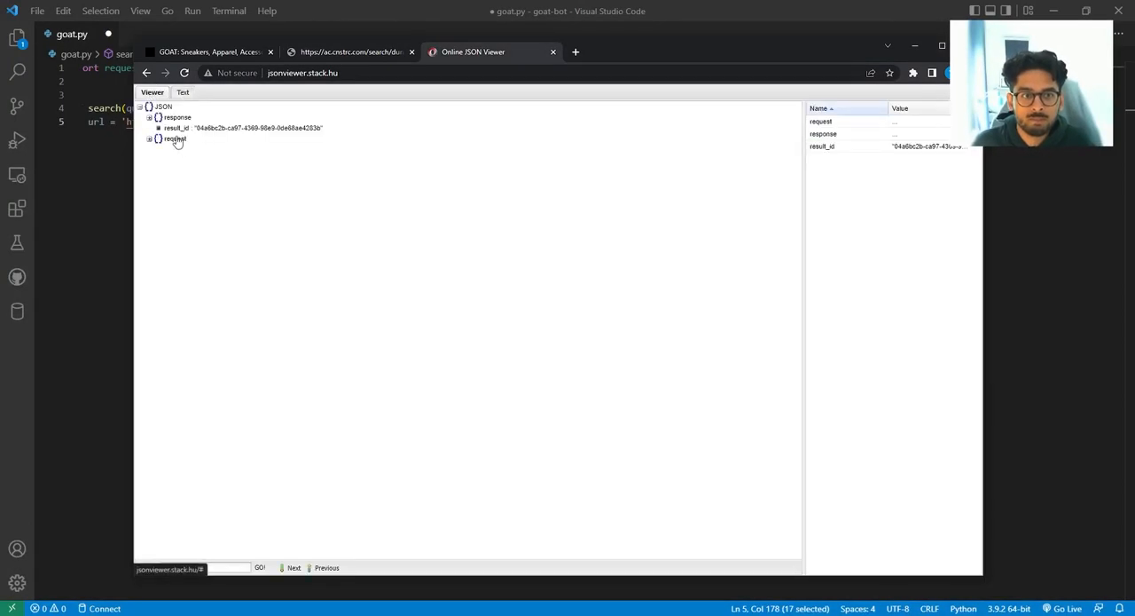
click(150, 118)
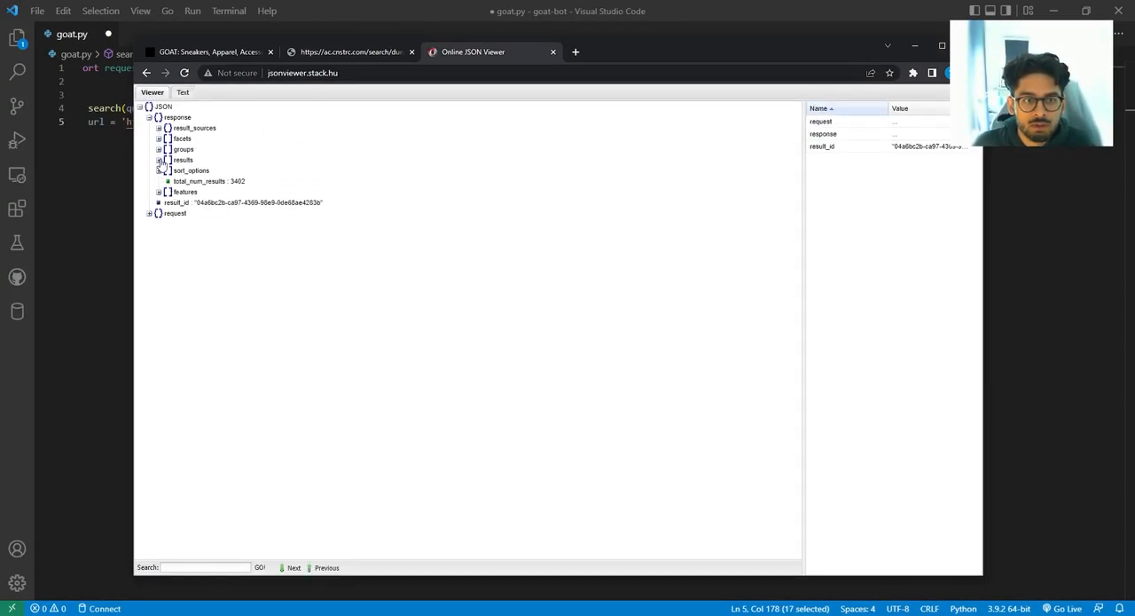
click(161, 159)
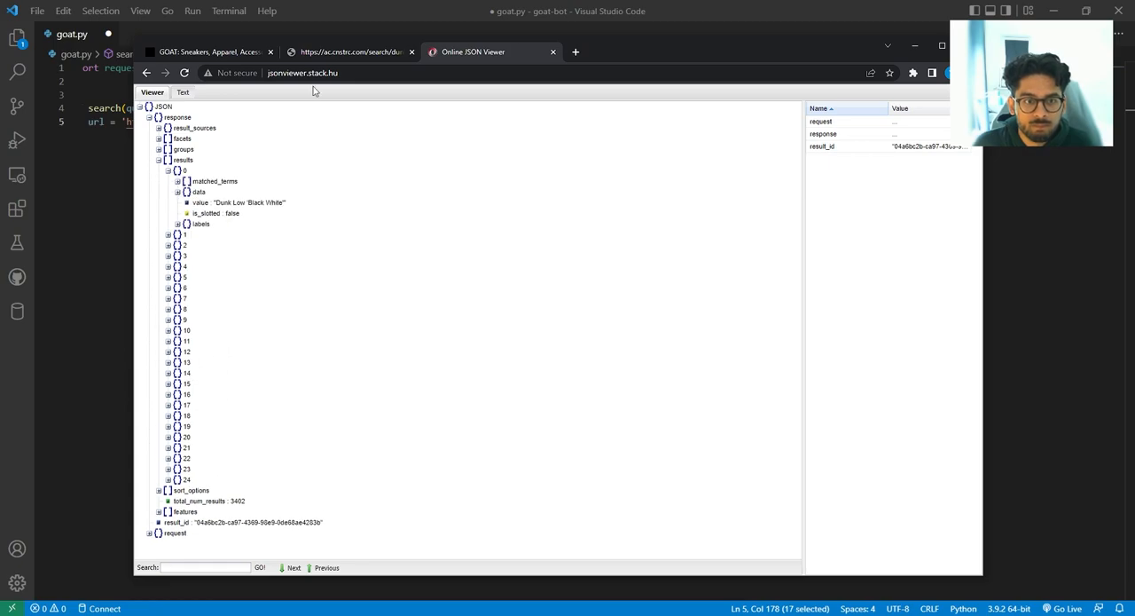
click(186, 192)
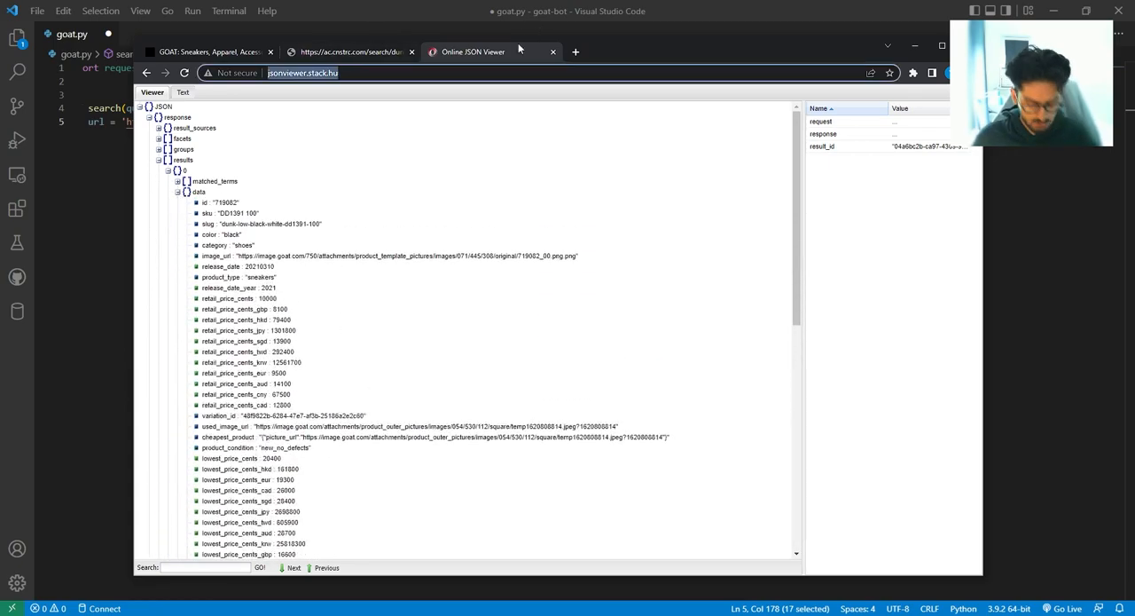
Reload the trimmed API URL, paste its JSON into a second viewer, and expand results > 0 > data.
click(716, 52)
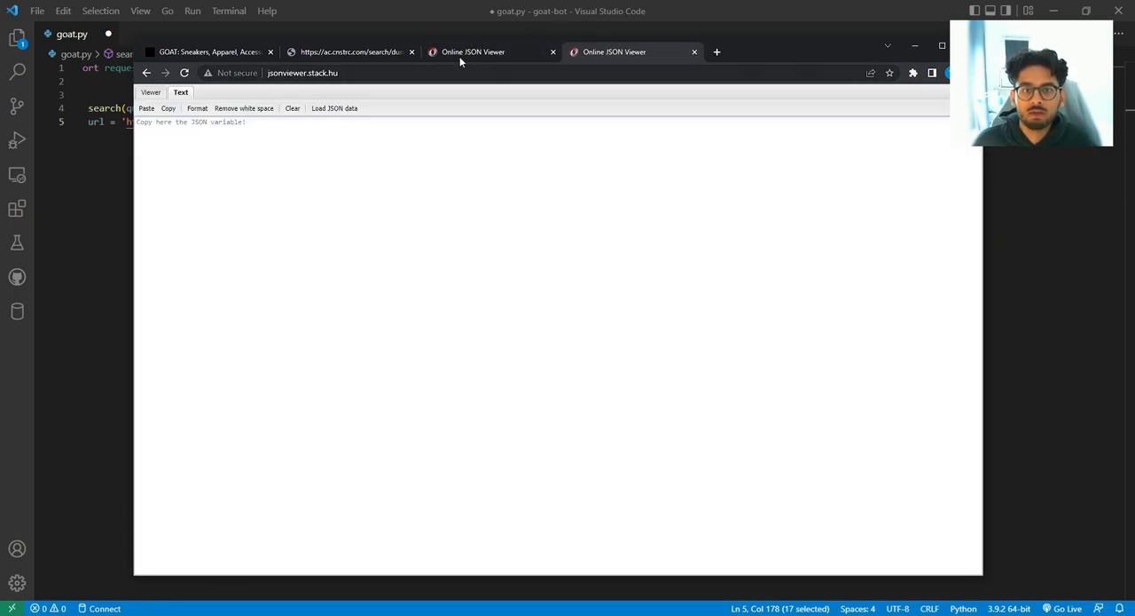
click(350, 52)
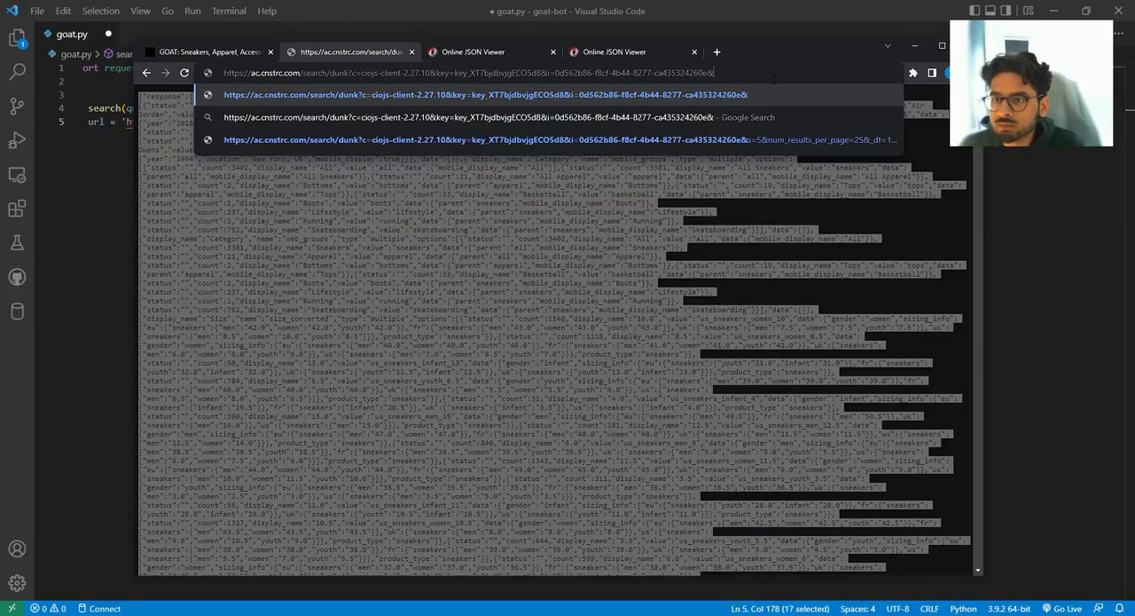
key(Return)
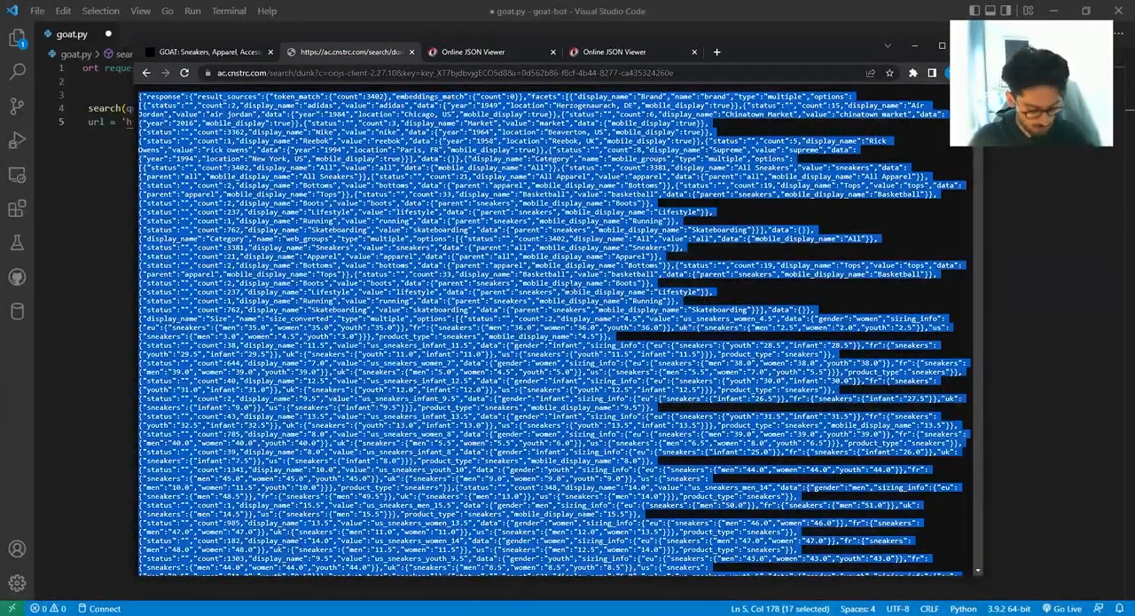
click(615, 51)
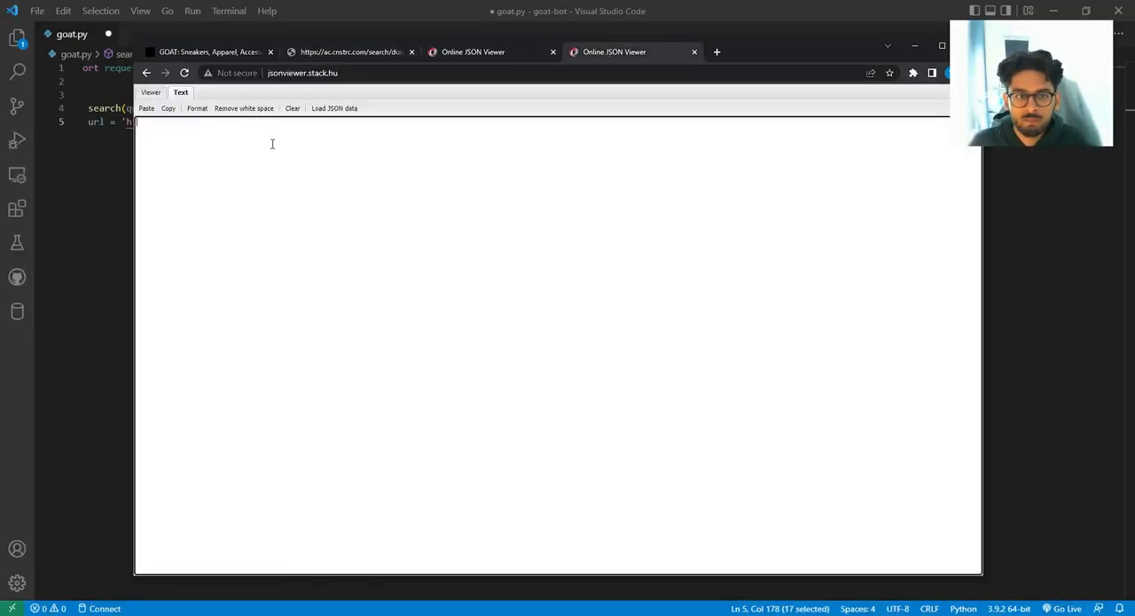
click(152, 92)
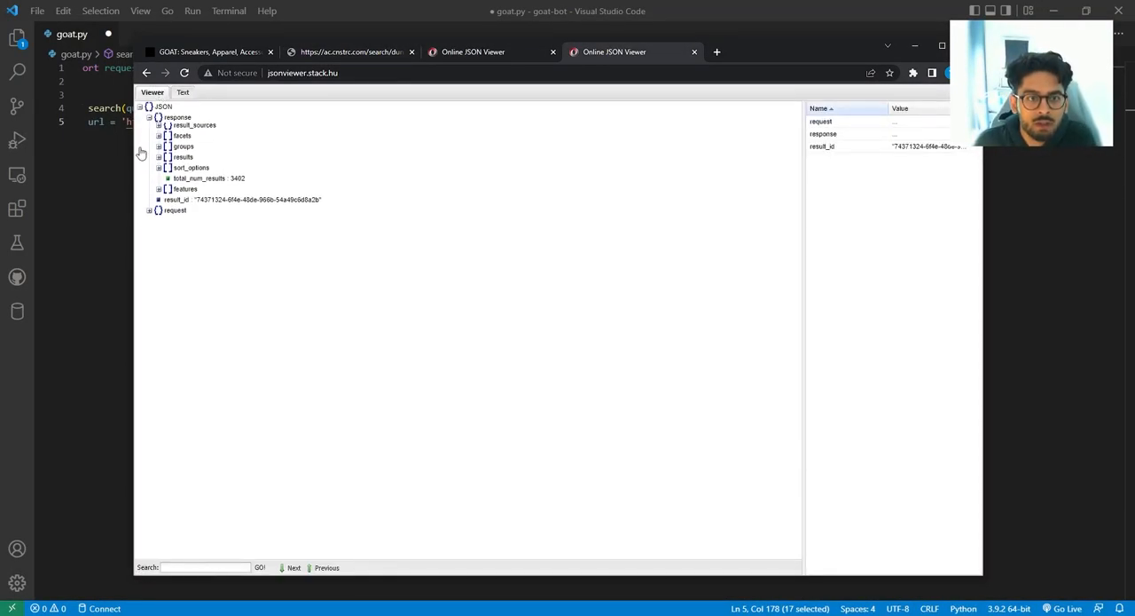
click(159, 157)
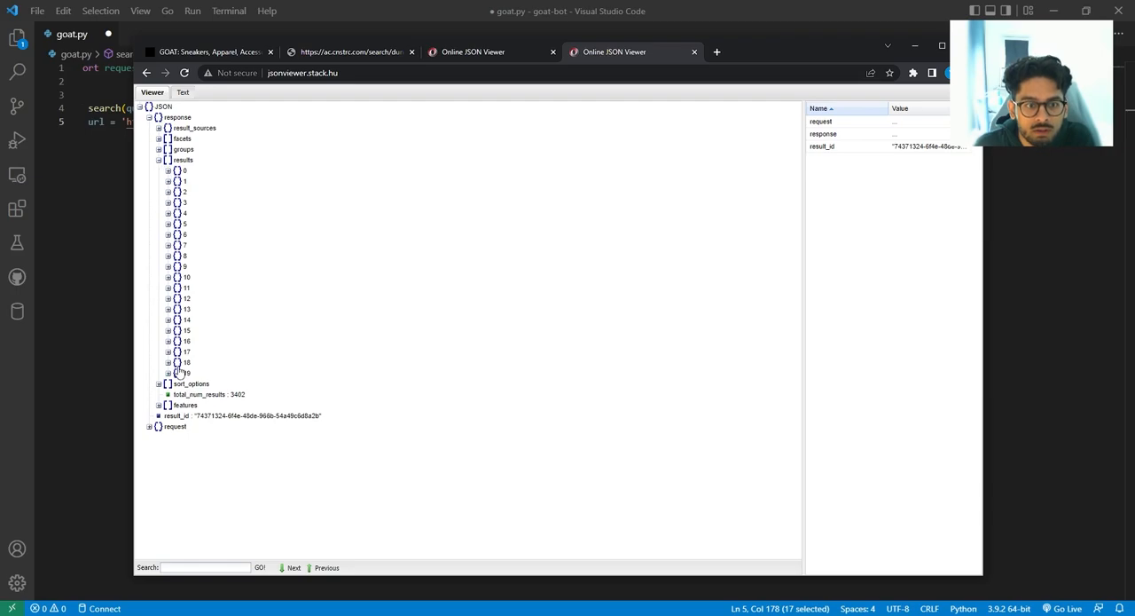
click(169, 171)
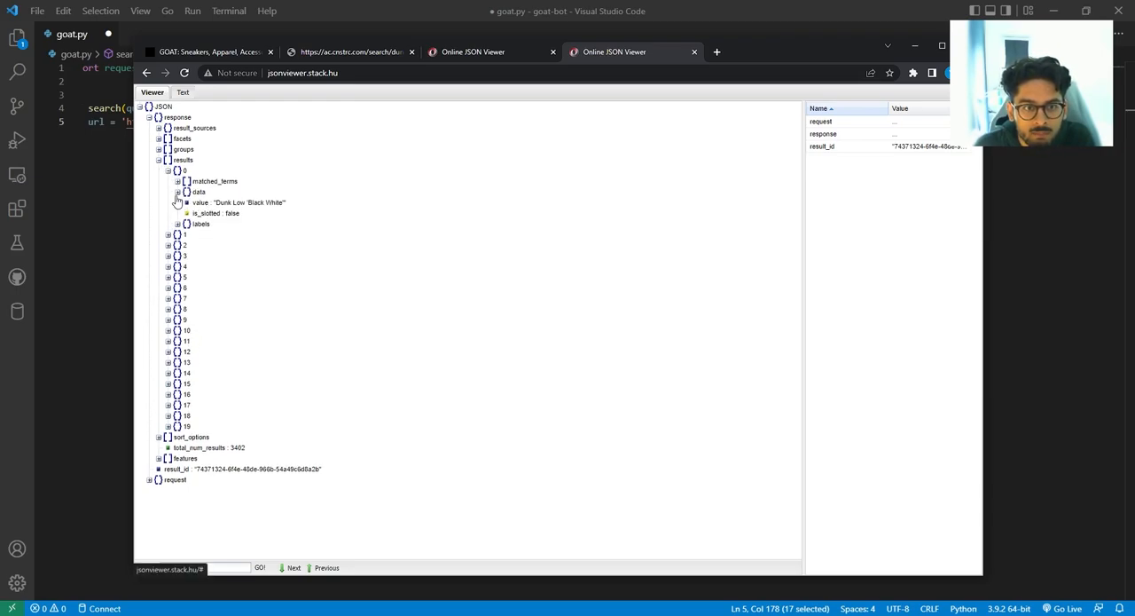
click(177, 192)
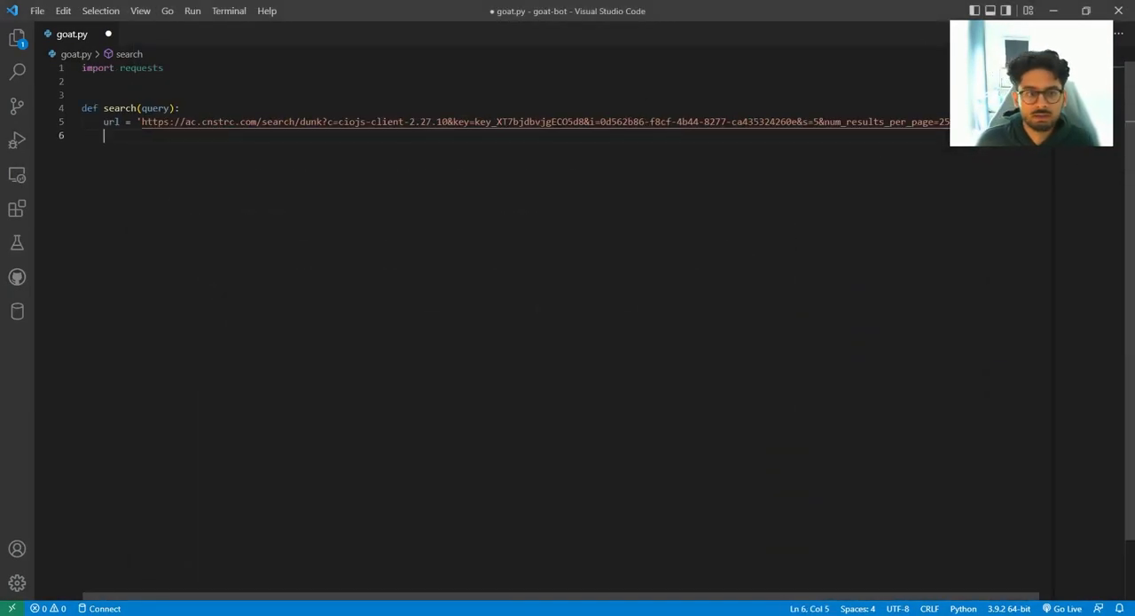
Add html = requests.get(url=url) and print(html.text), and put {query} in the f-string URL.
text(h)
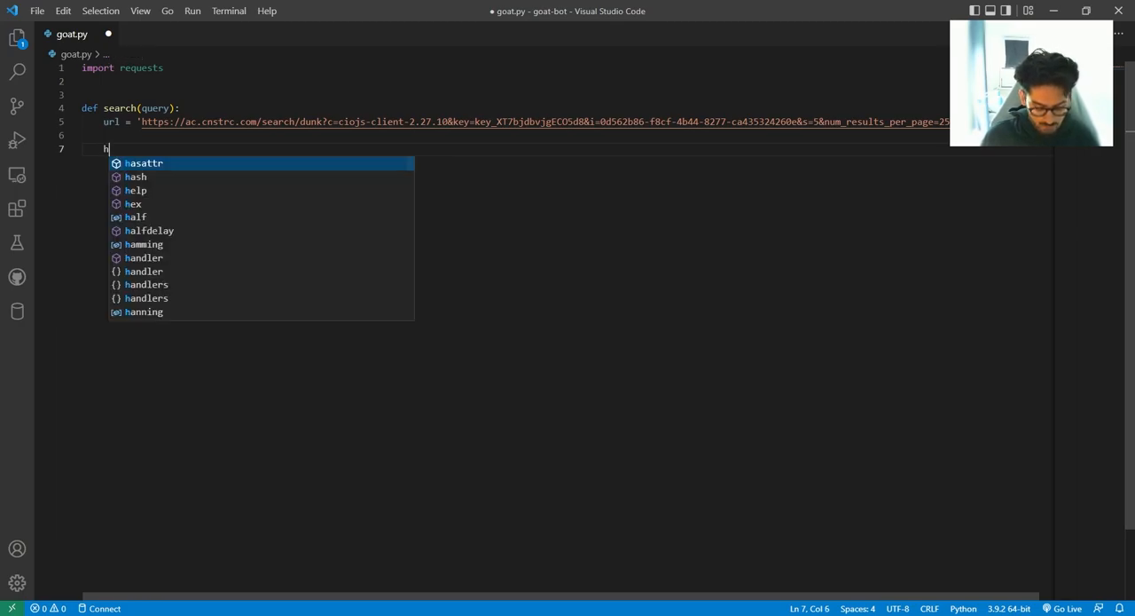
text(tml = requests.g)
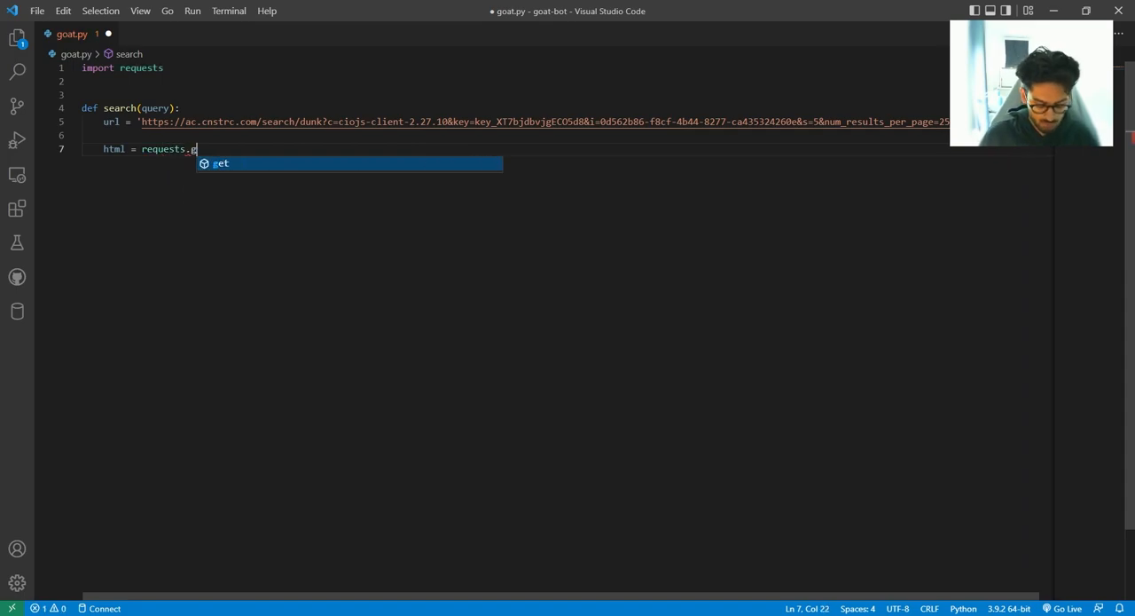
text(et(url=url)
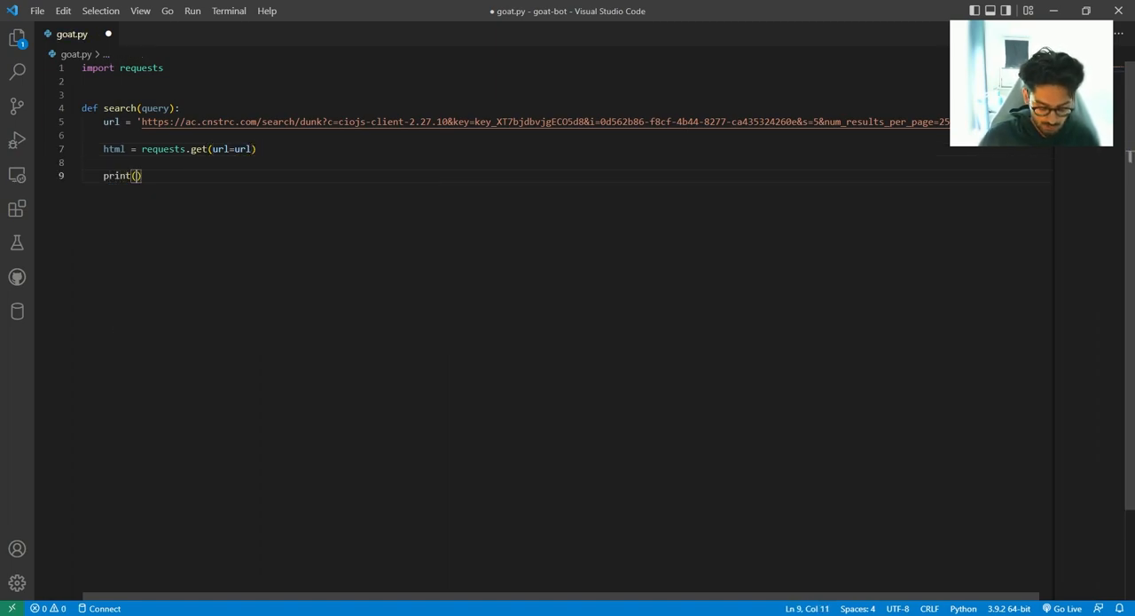
text(html.text)
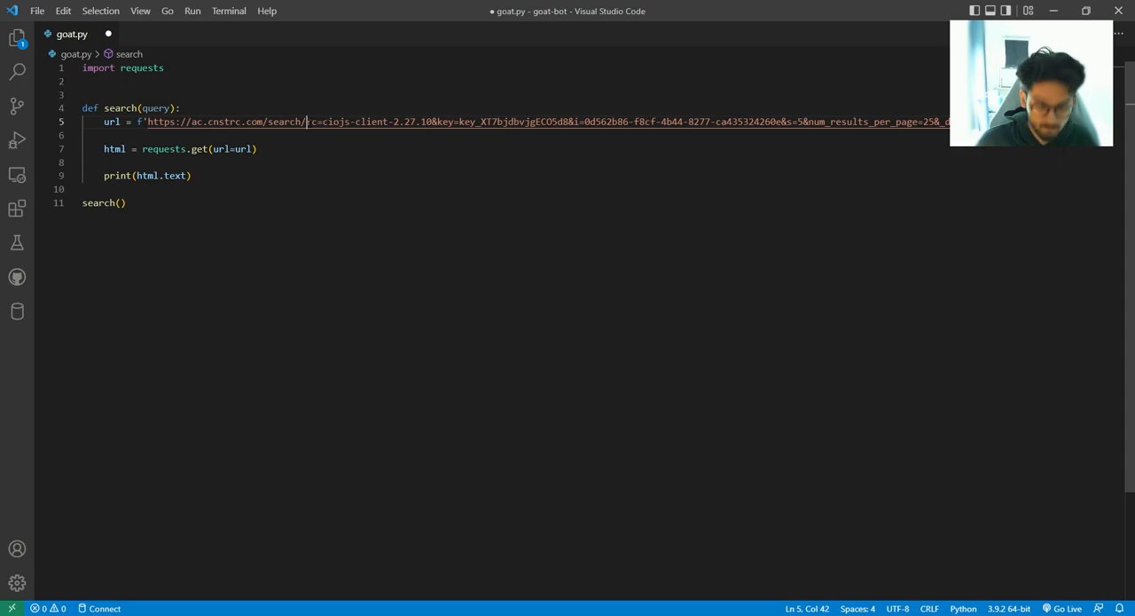
text(query)
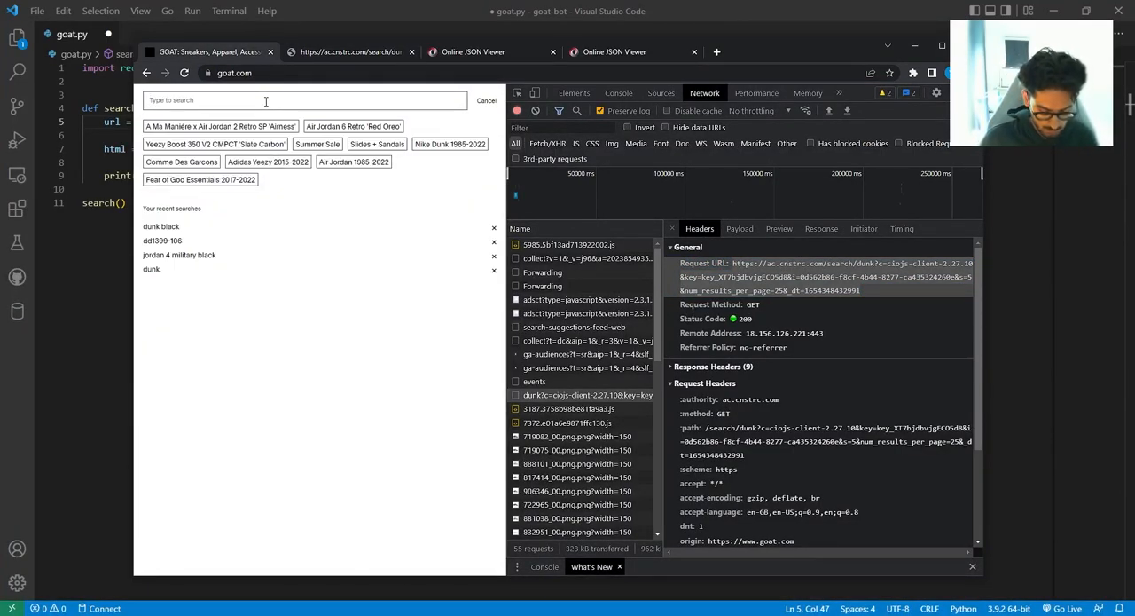
Run a jordan 1 search on GOAT.
text(jordan 1)
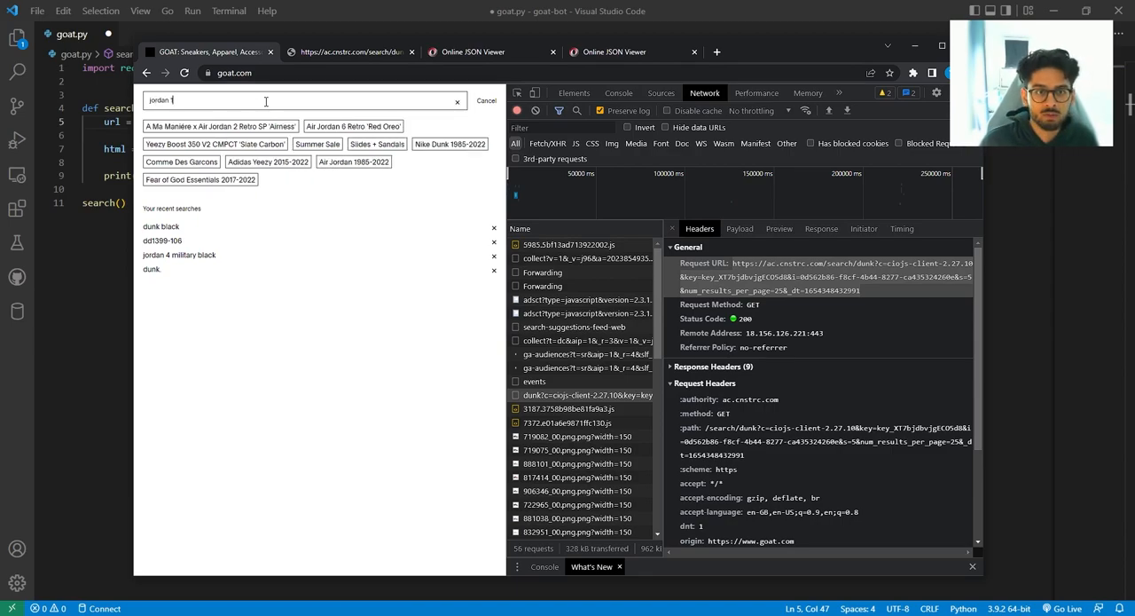
key(Return)
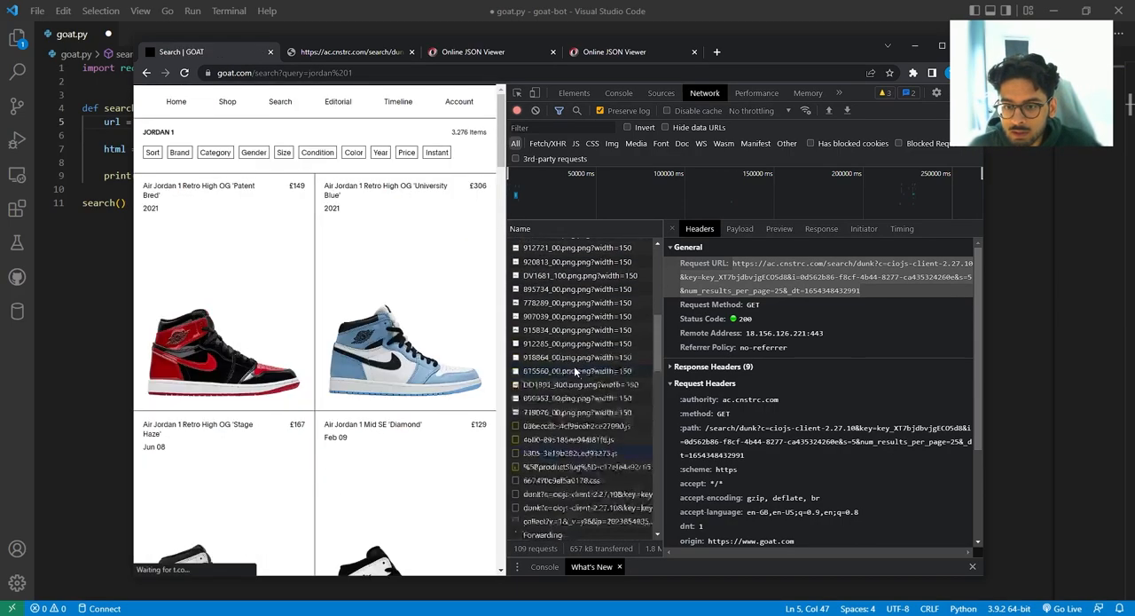
scroll(down, 3)
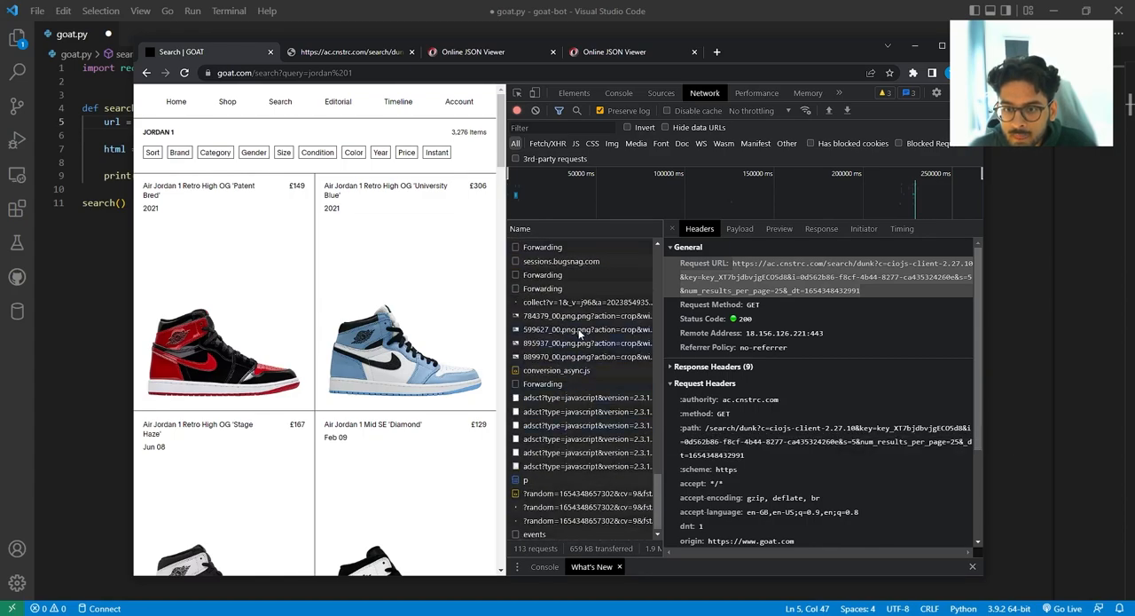
Clear the Network log and view the search.json request's Payload and Headers.
click(535, 110)
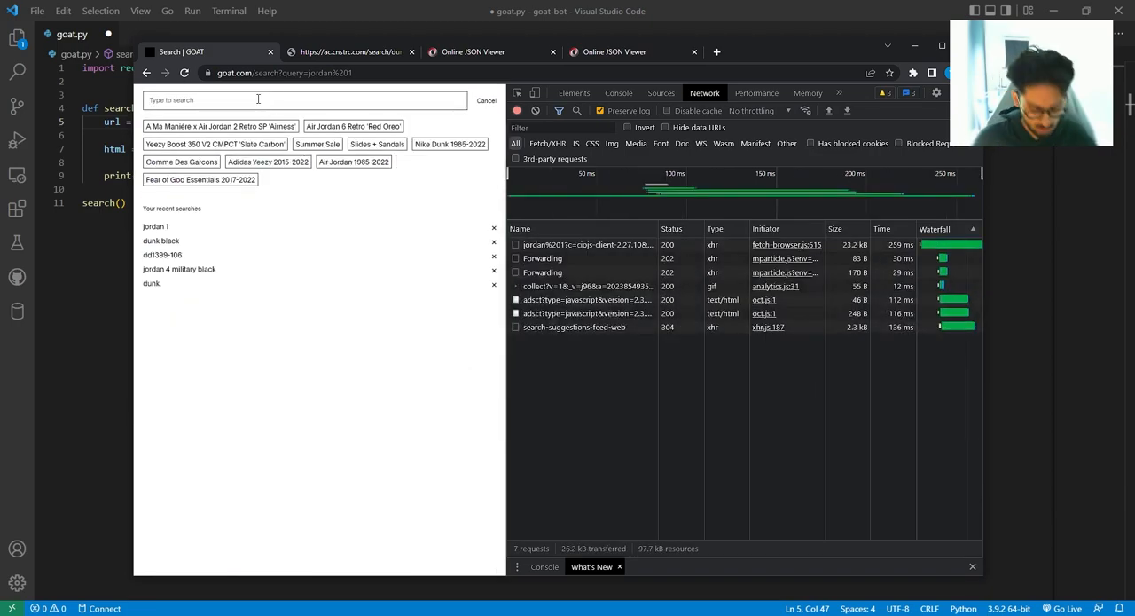
click(156, 226)
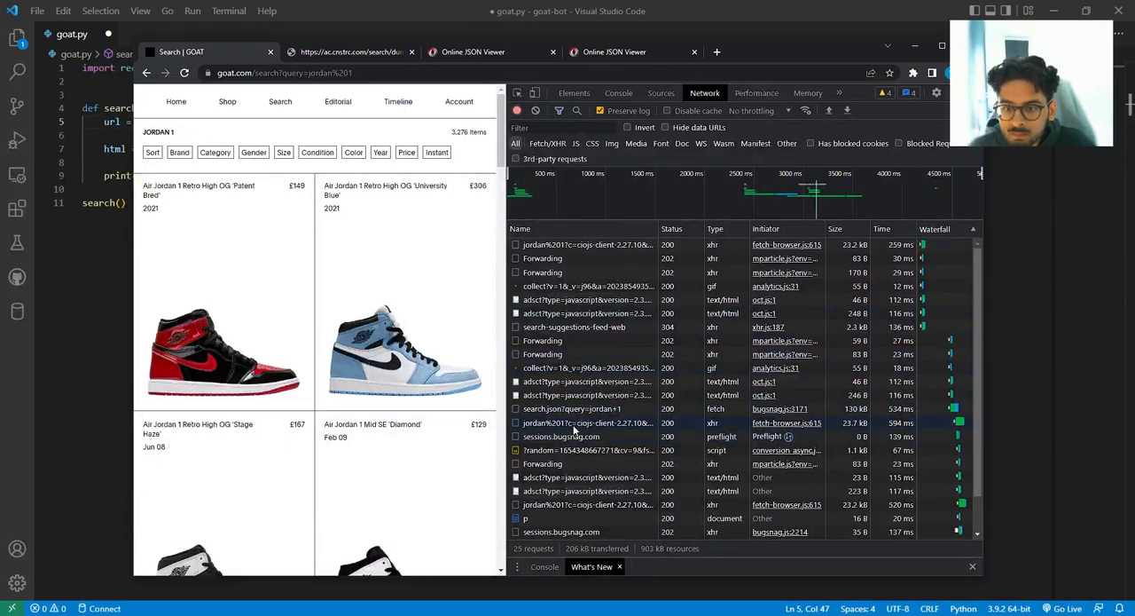
click(571, 408)
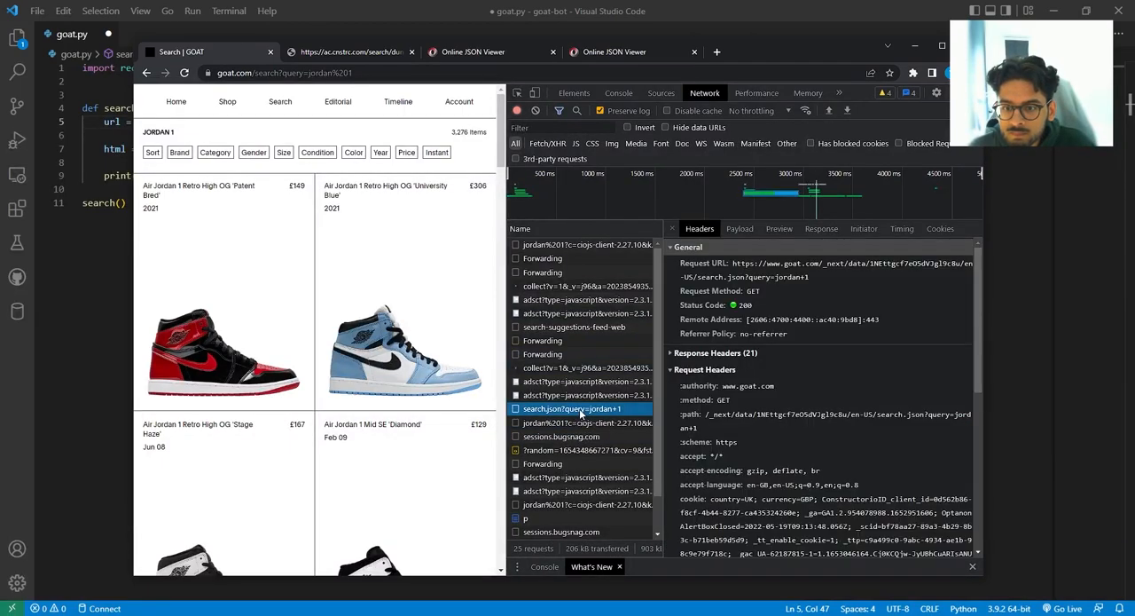
click(739, 228)
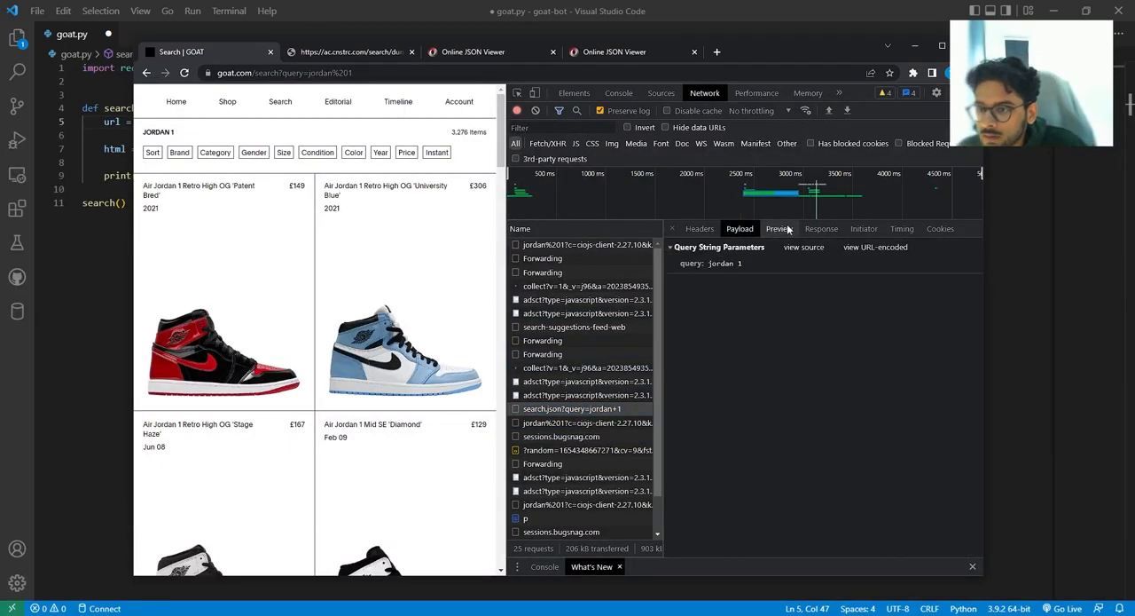
click(700, 228)
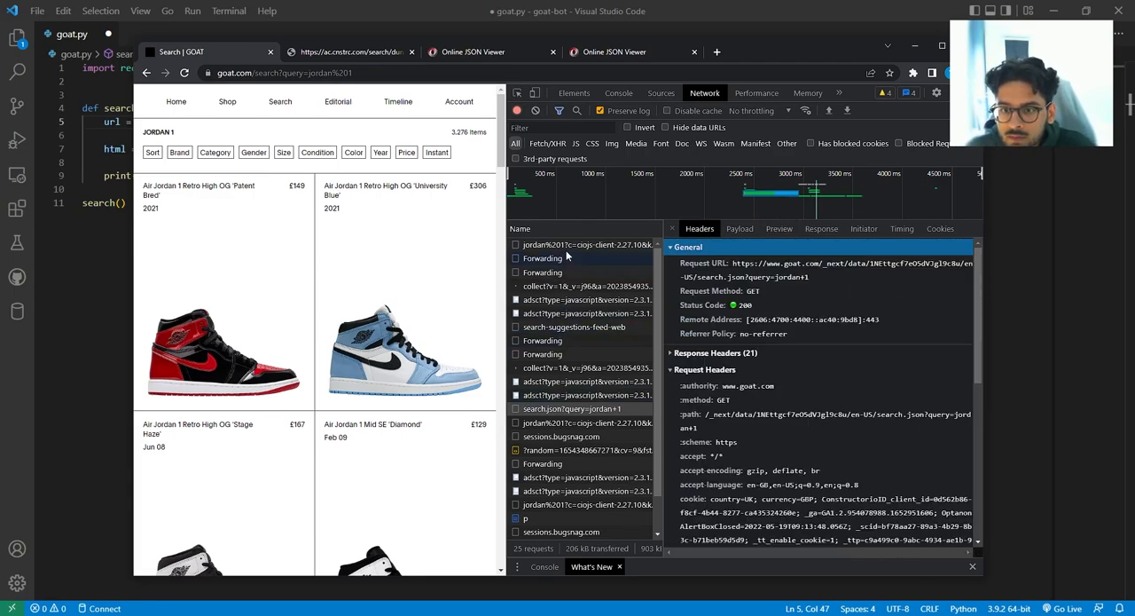
click(581, 245)
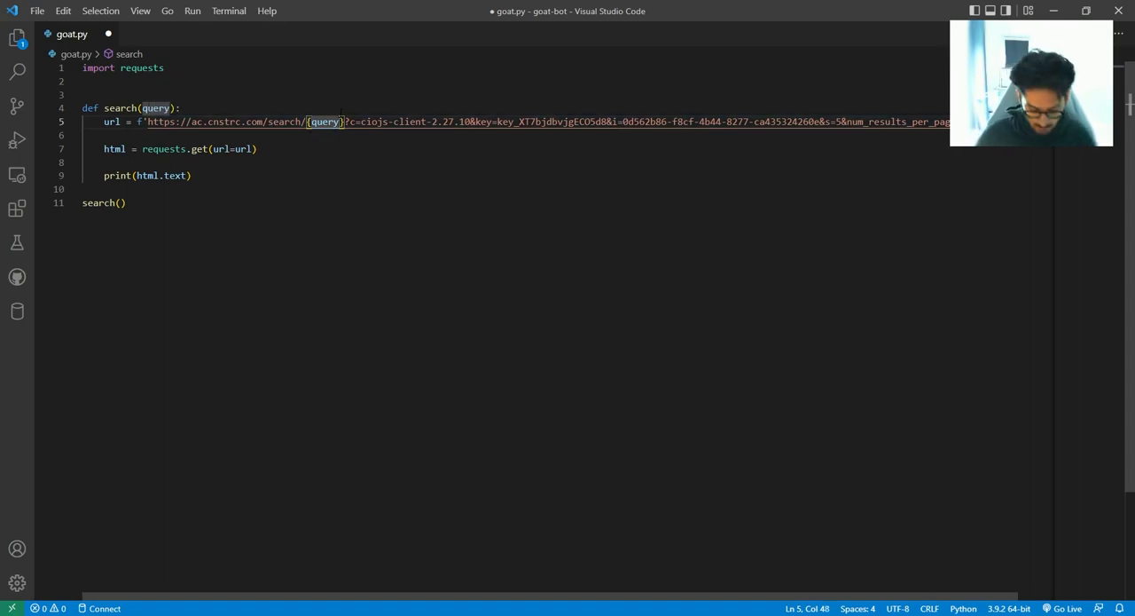
Wrap {query} in query.replace(' ', '%20') and save goat.py.
text(.replace())
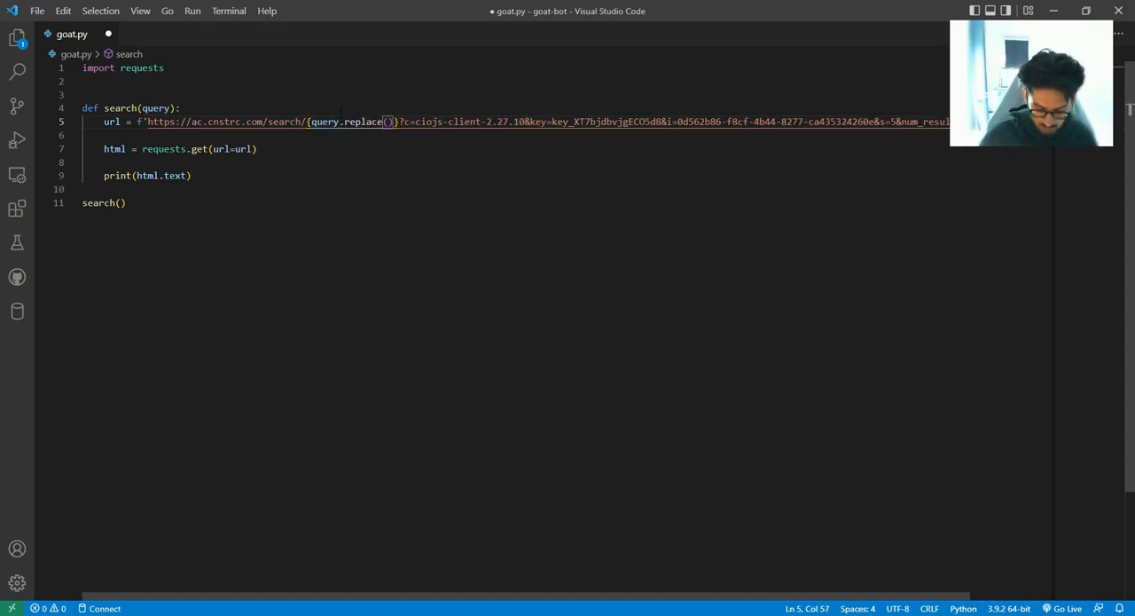
text(' ', ')
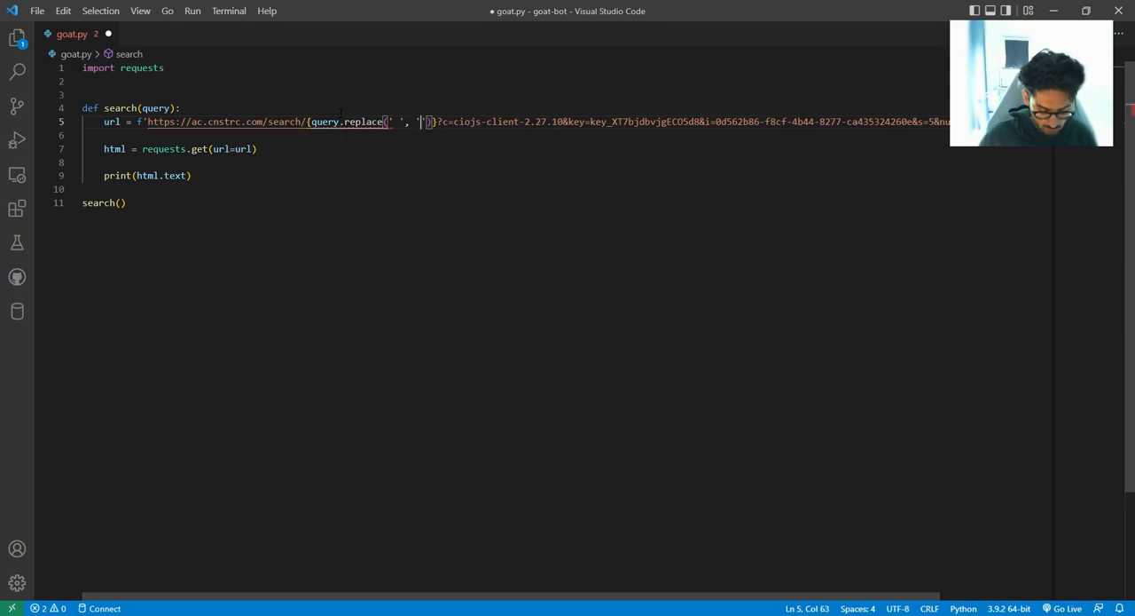
text(%20")
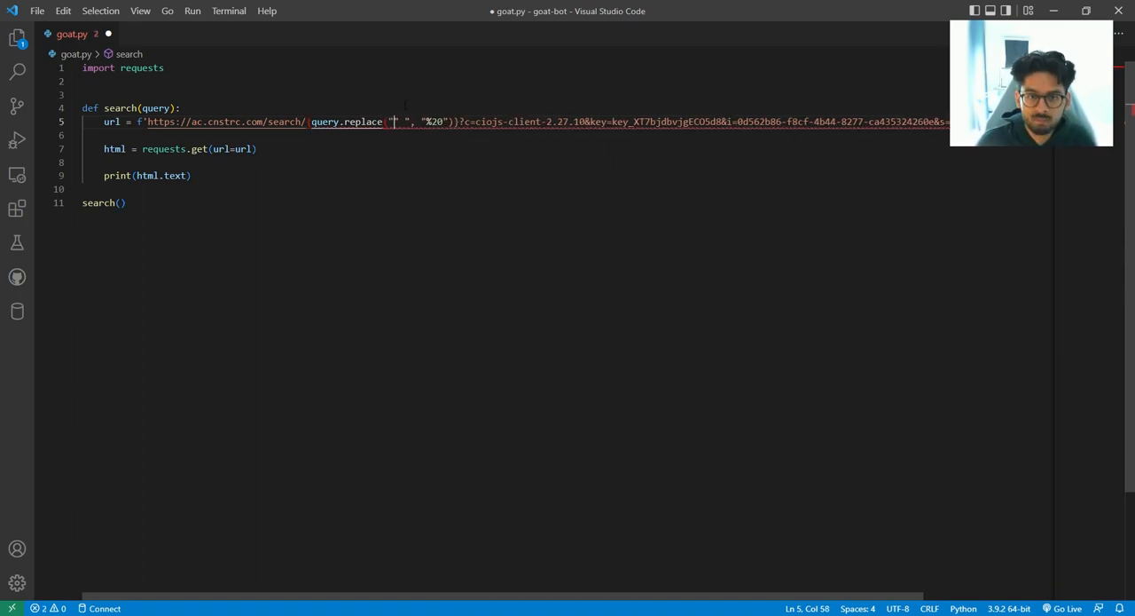
key(ctrl+s)
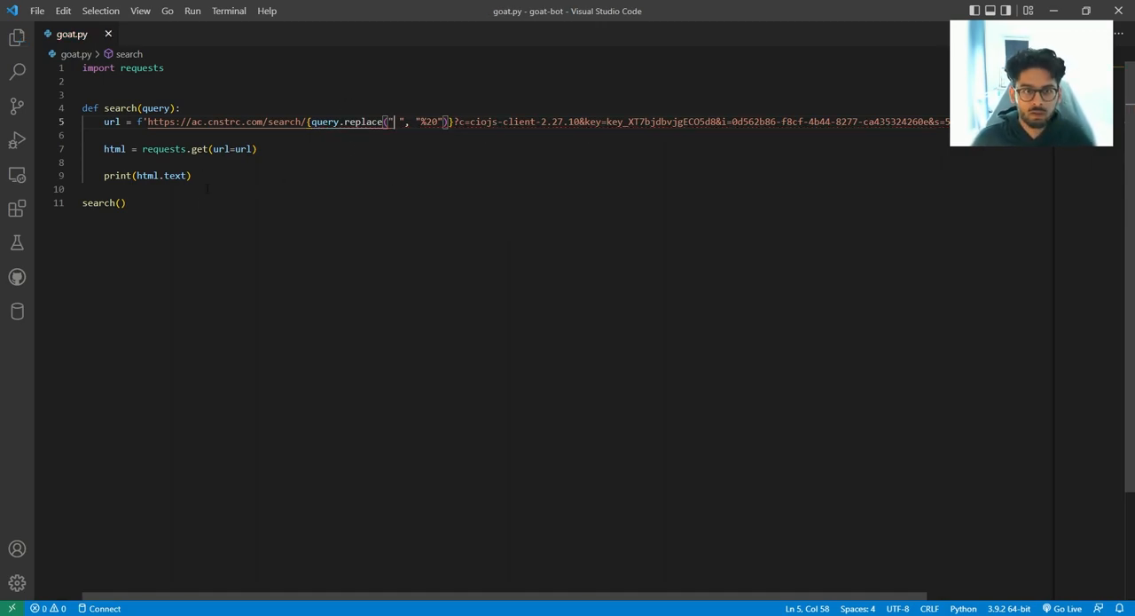
Change the search call on line 11 to search('dunk').
click(122, 202)
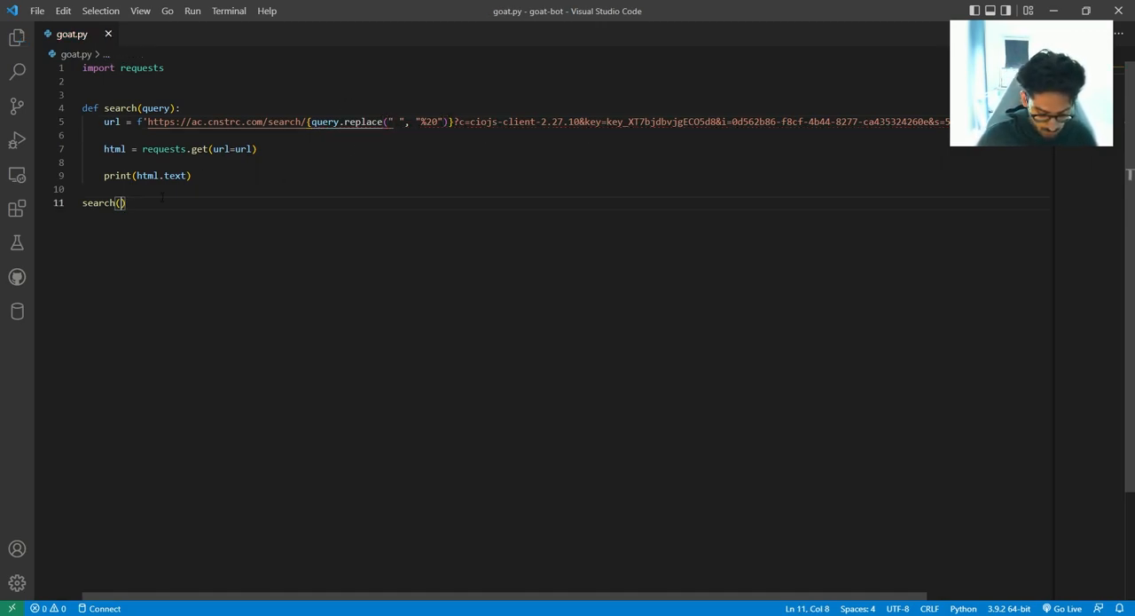
text('dunk')
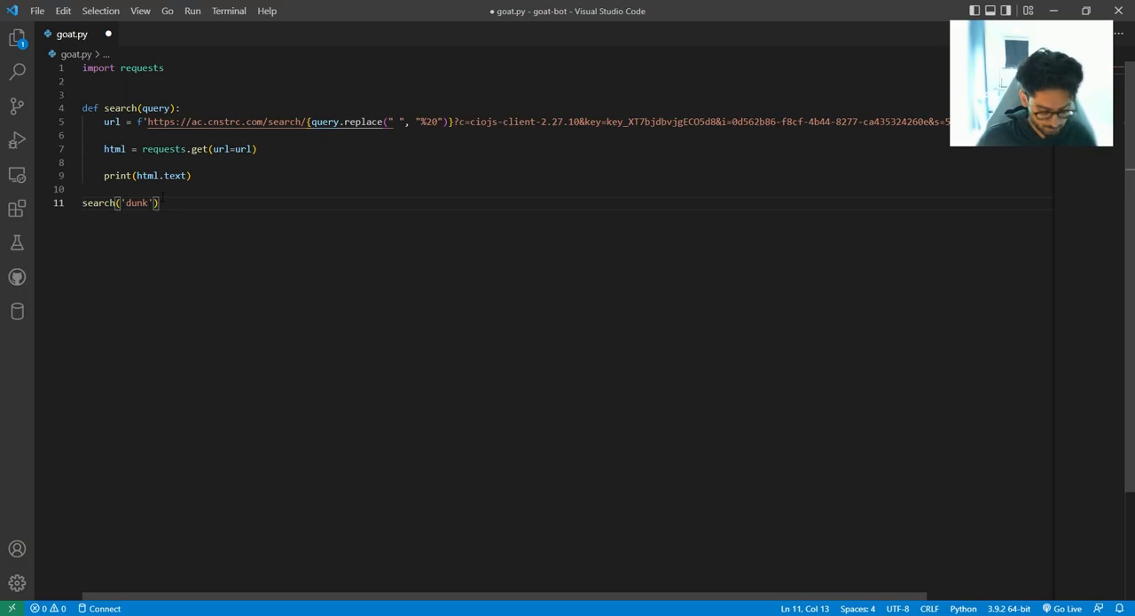
double_click(135, 202)
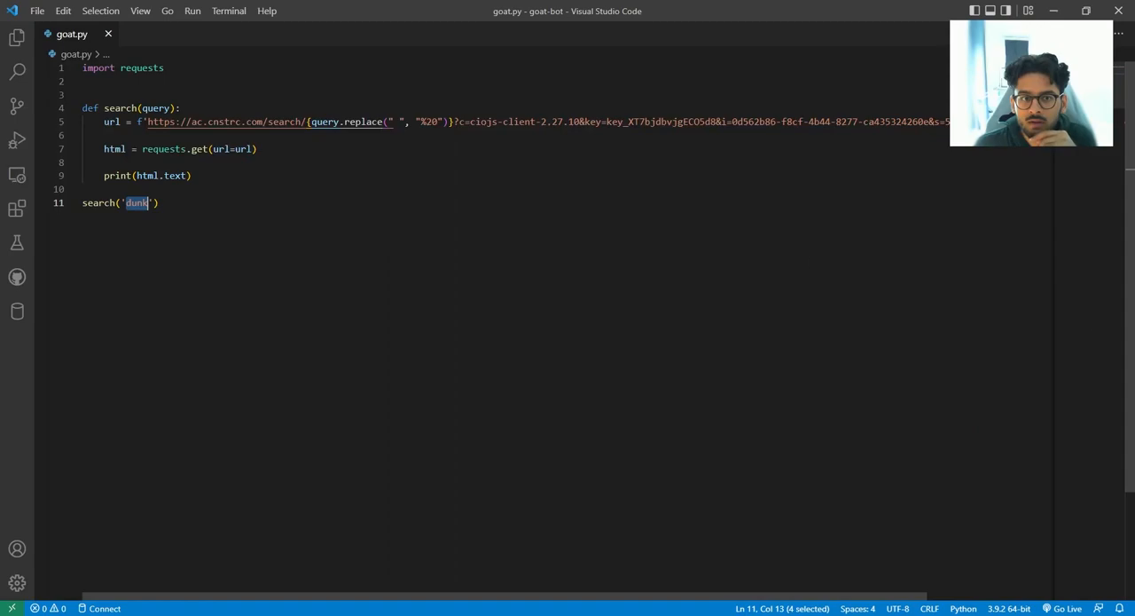
Import json, set output = json.loads(html.text), and return output['response']['results'][0] instead of printing.
text(import)
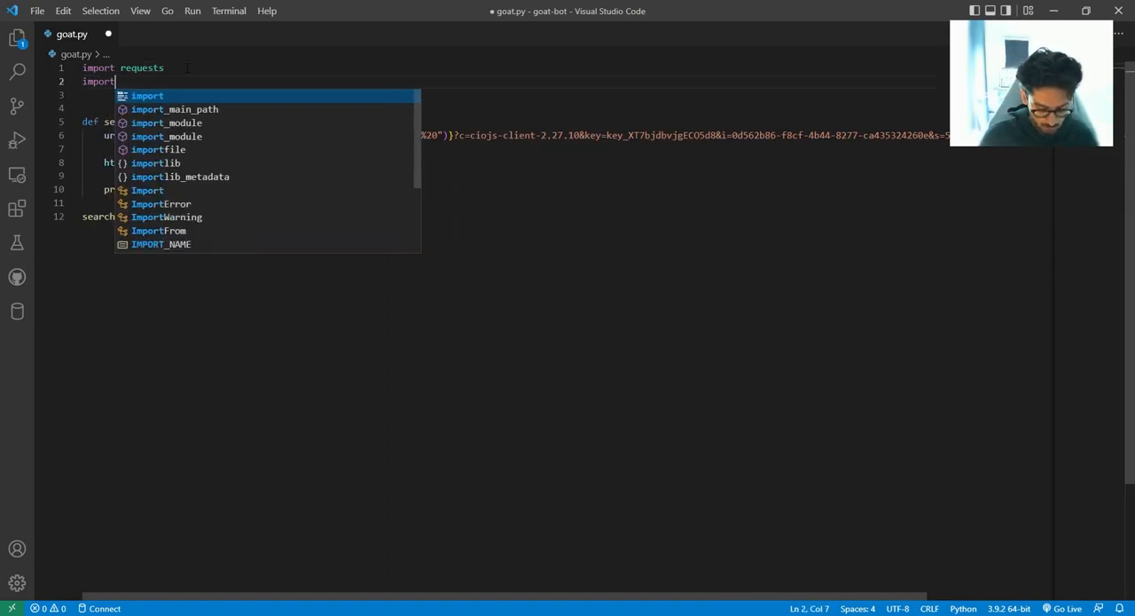
text(json)
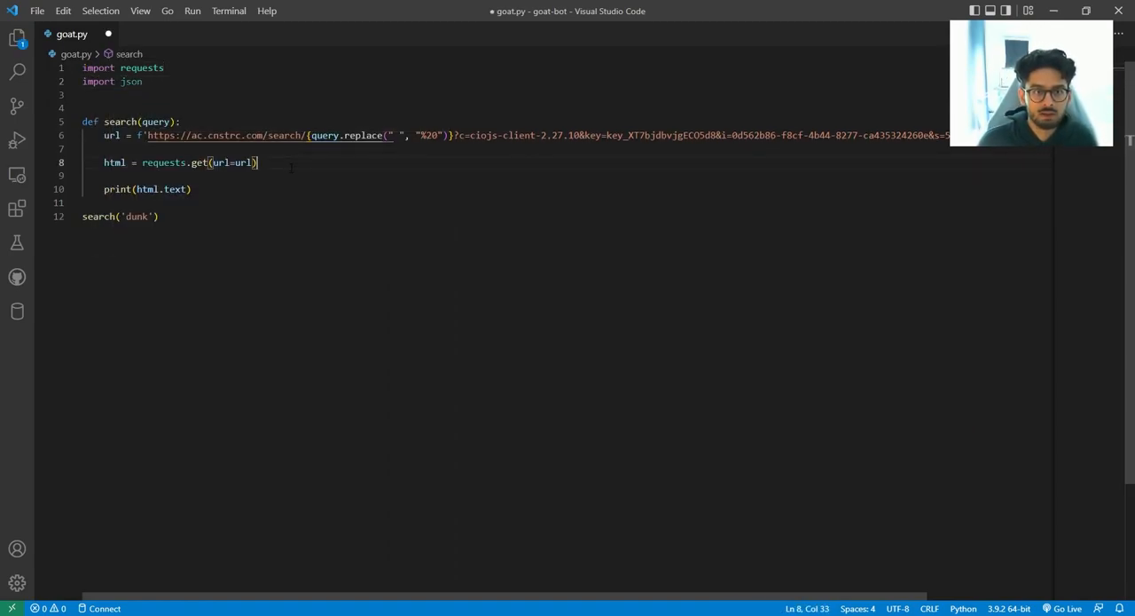
text(outpu t-)
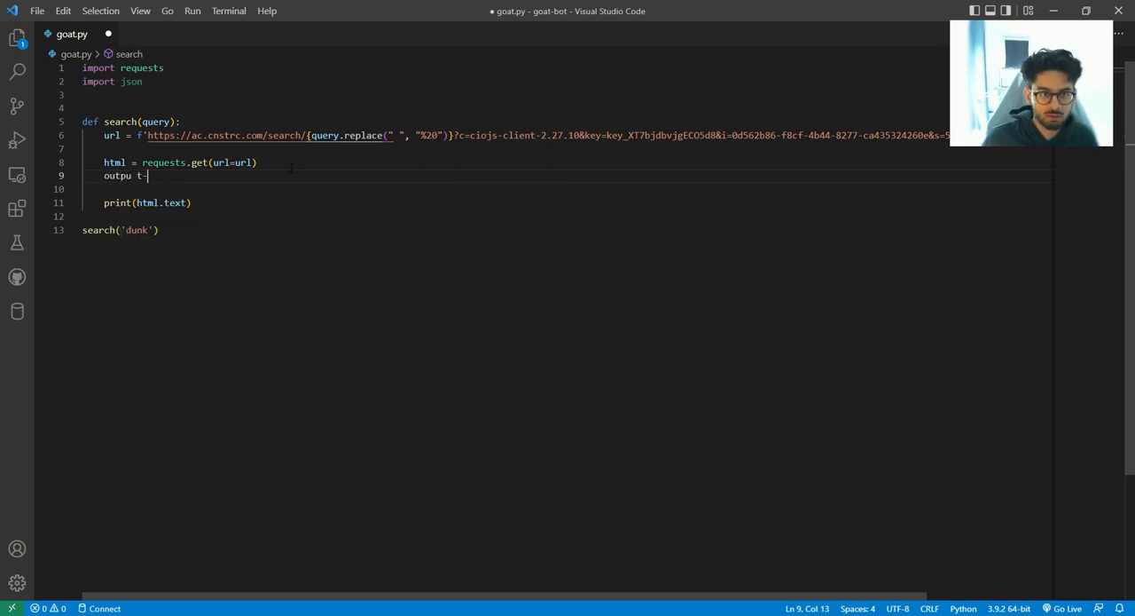
text(= json.lo)
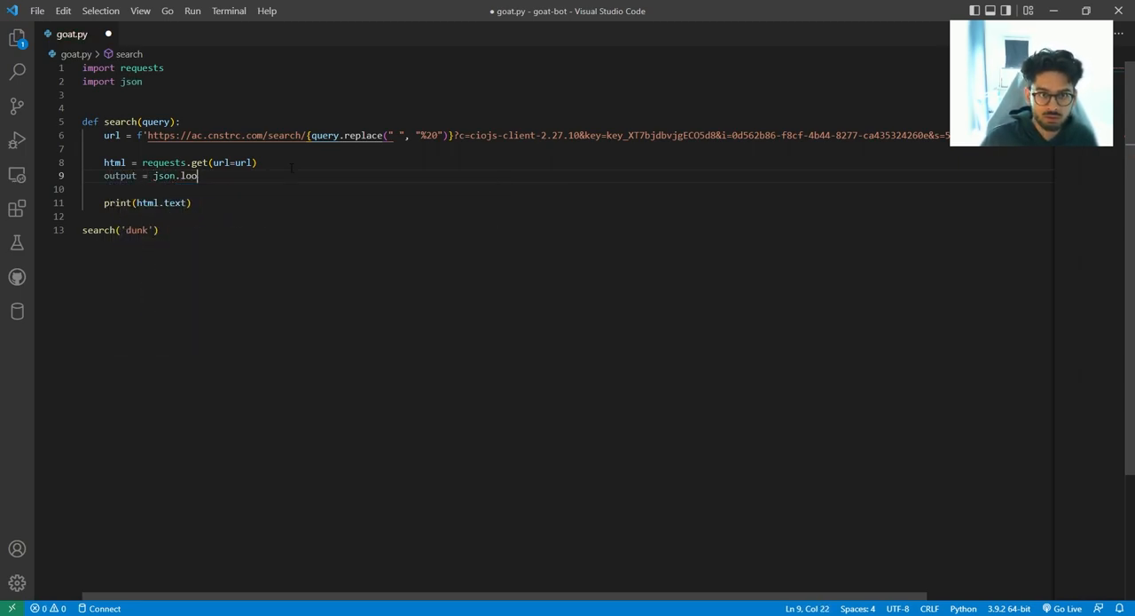
text(ads(html.text)
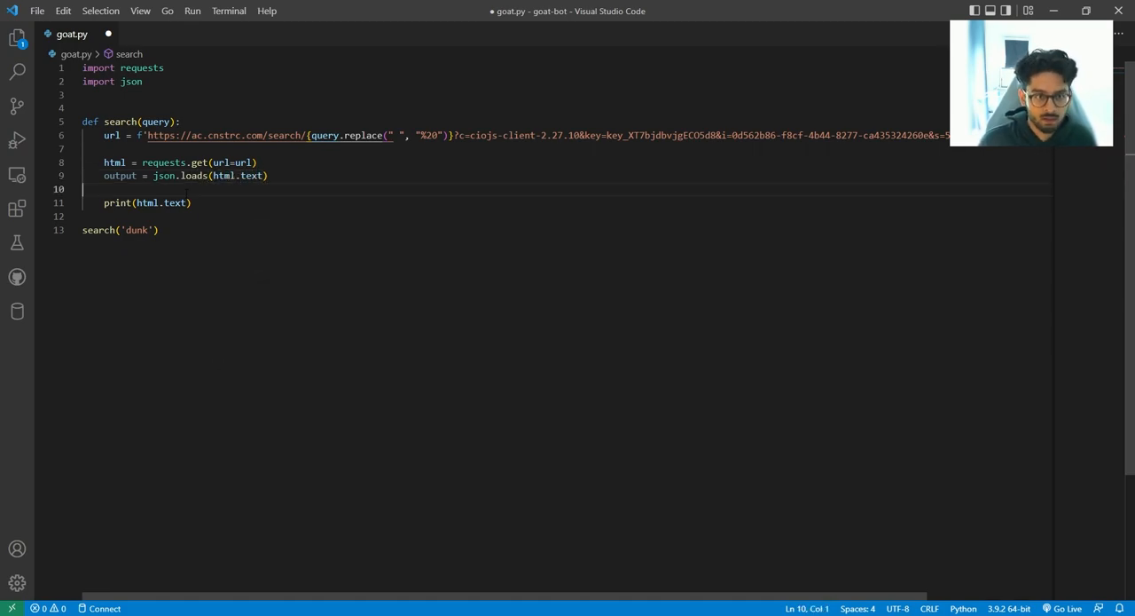
text(return)
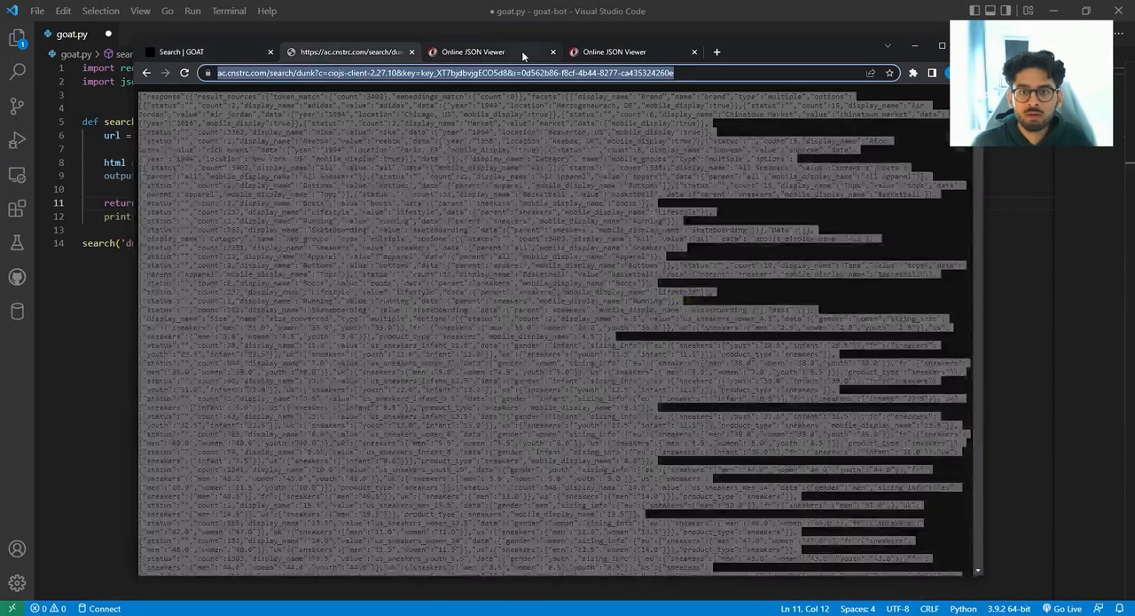
click(474, 52)
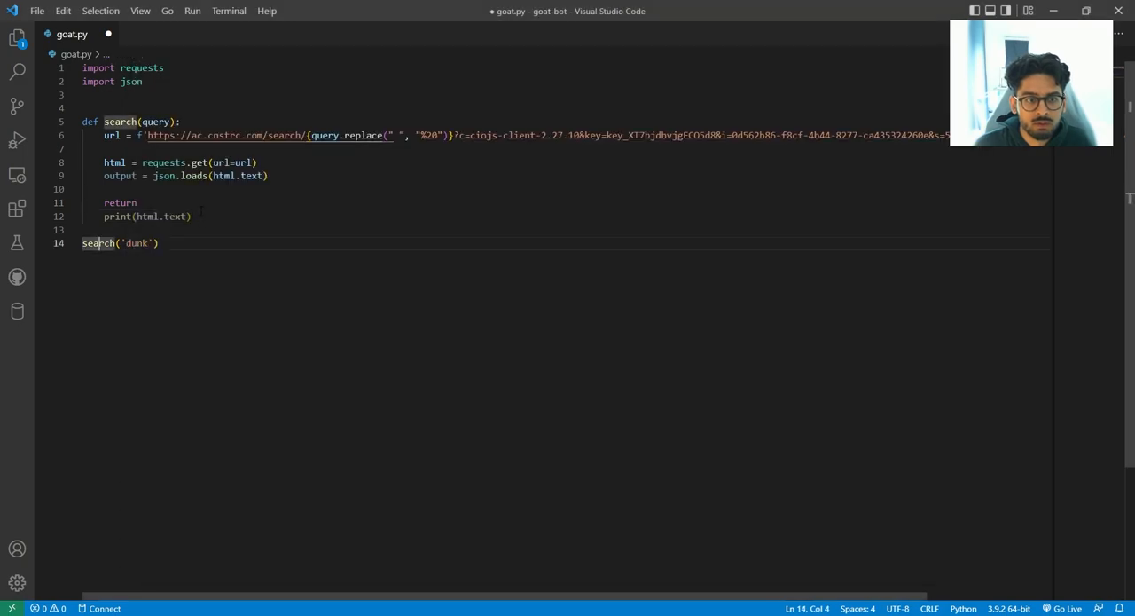
text(output['reponse)
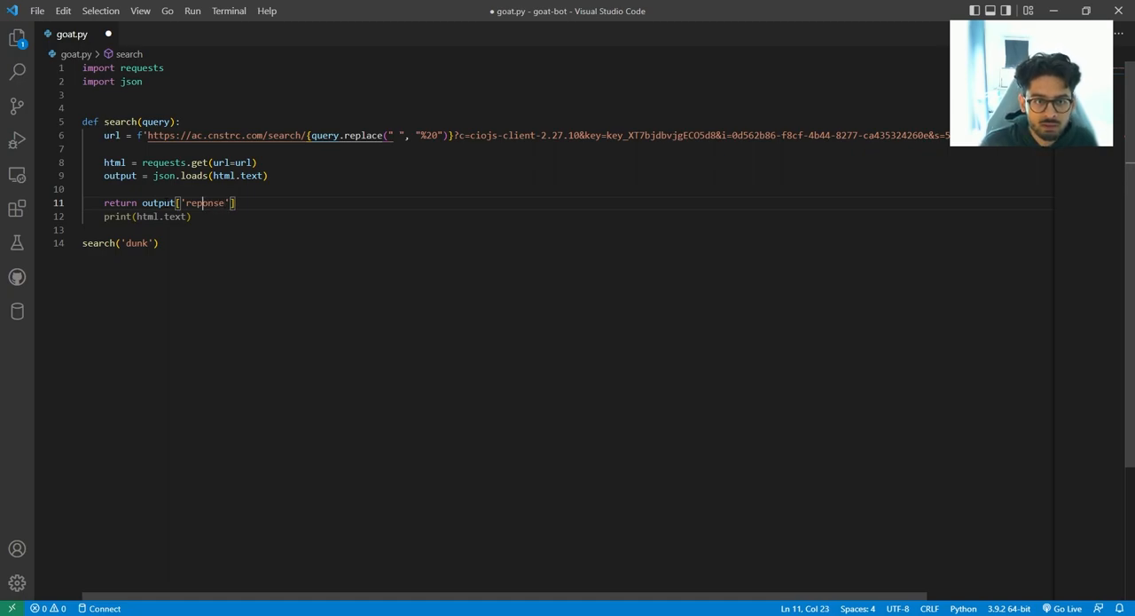
text(['results'][0)
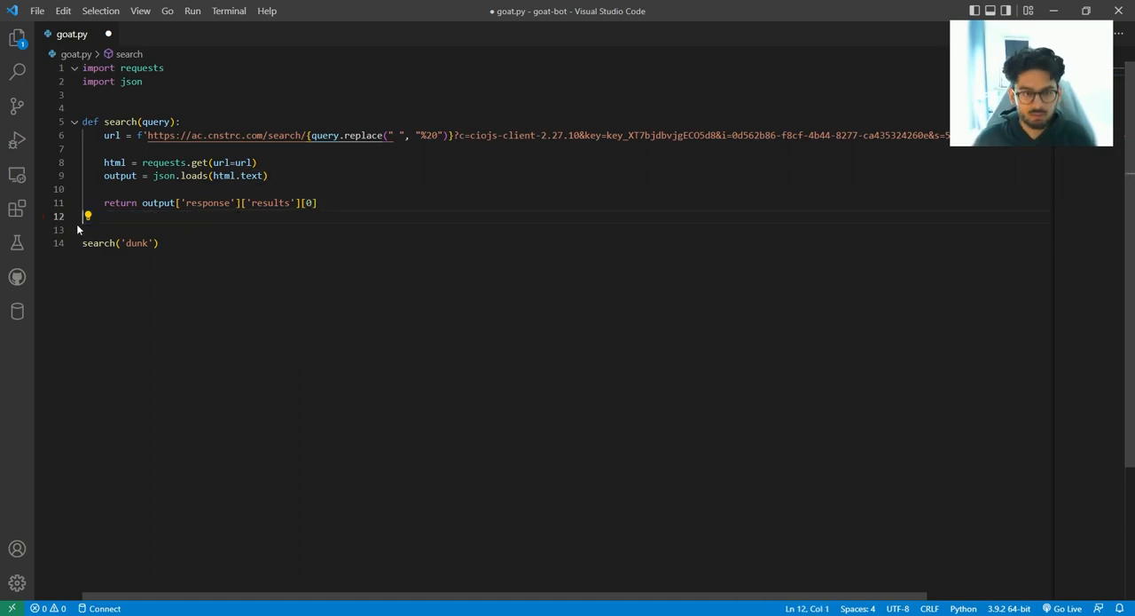
text(prin)
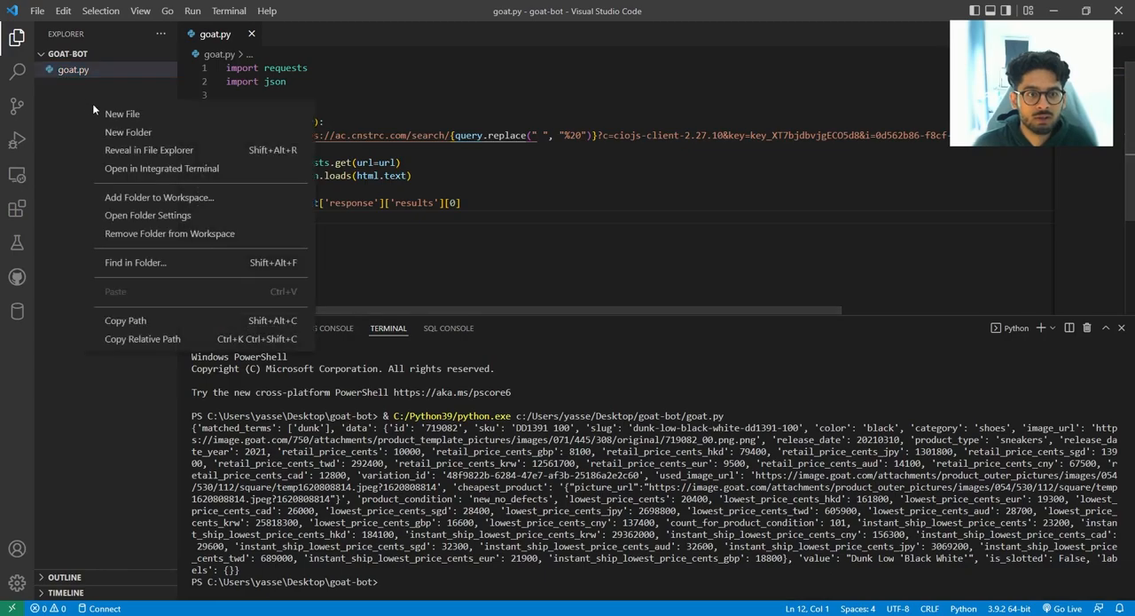
Create bot.py and pip-install the discord package.
click(122, 113)
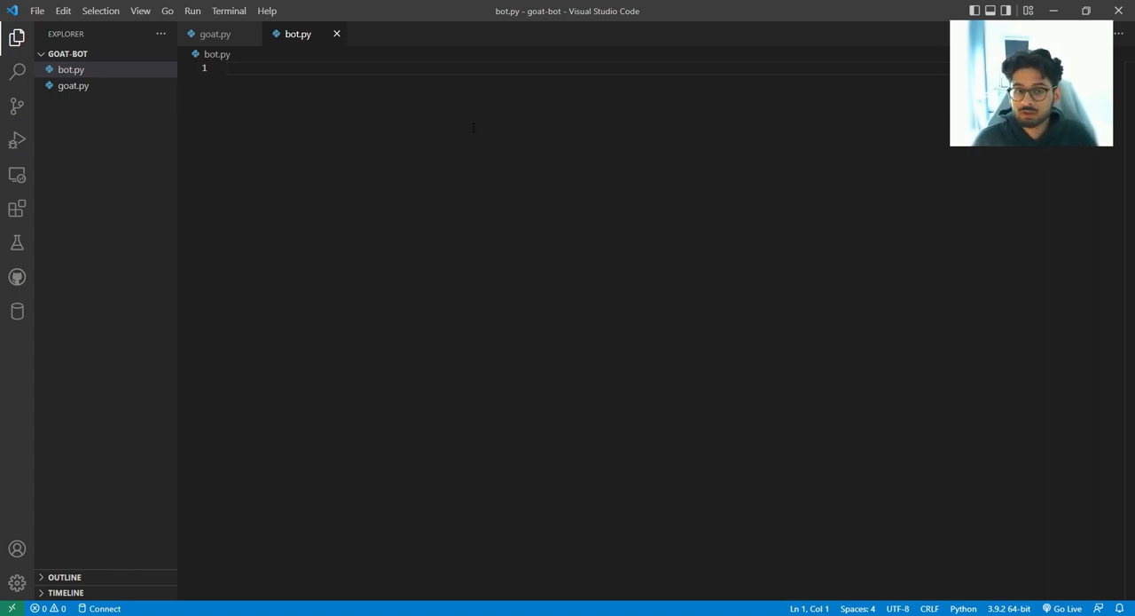
text(import)
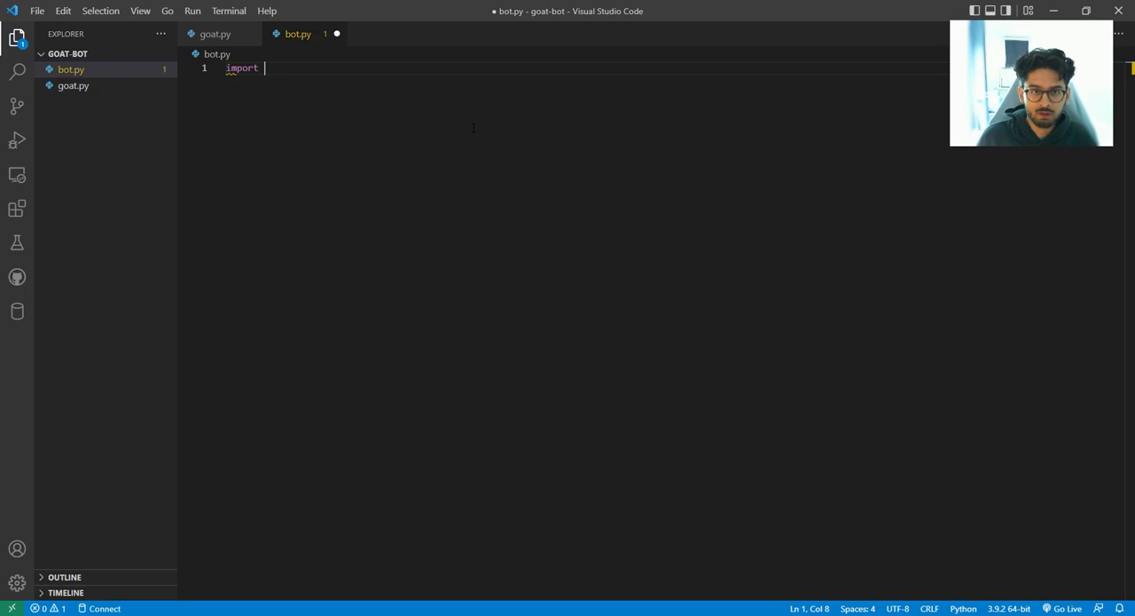
text(discord)
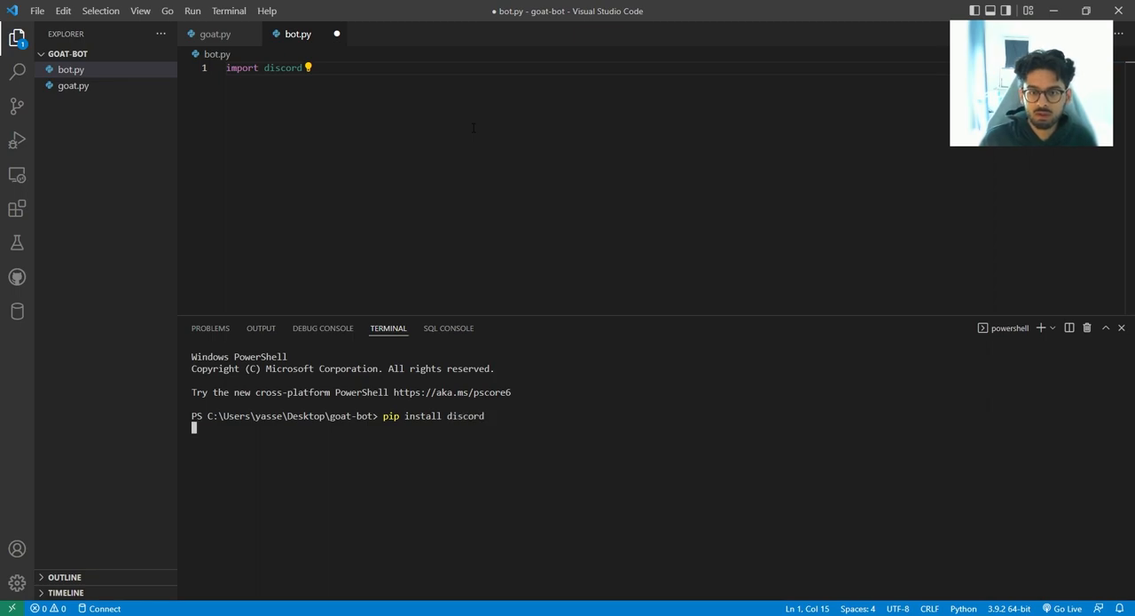
key(Return)
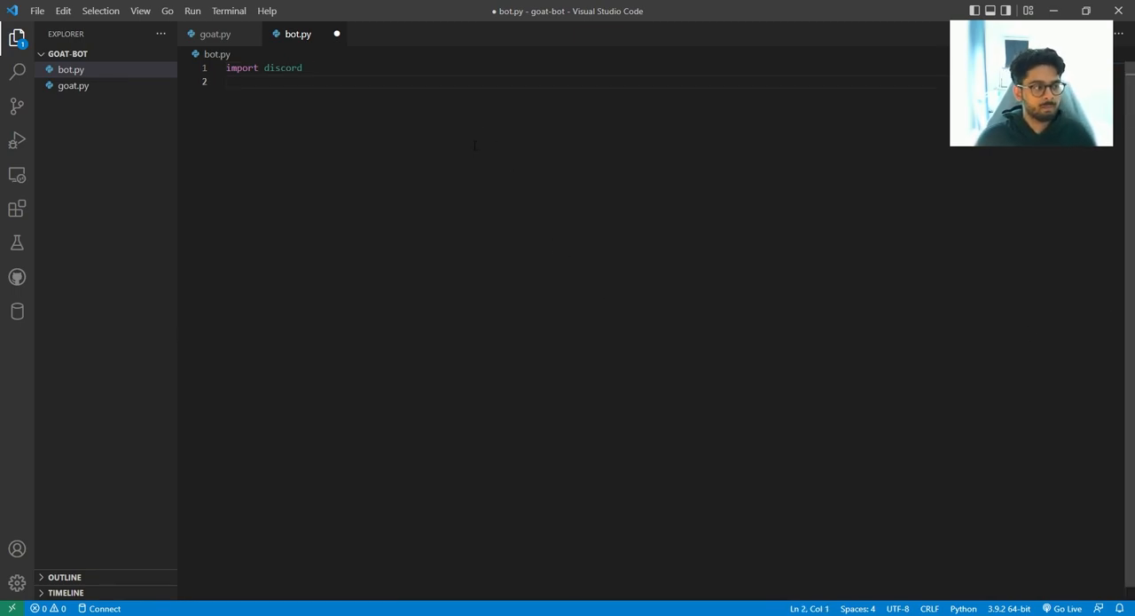
Import search from goat and define client = discord.Client() in bot.py.
text(from)
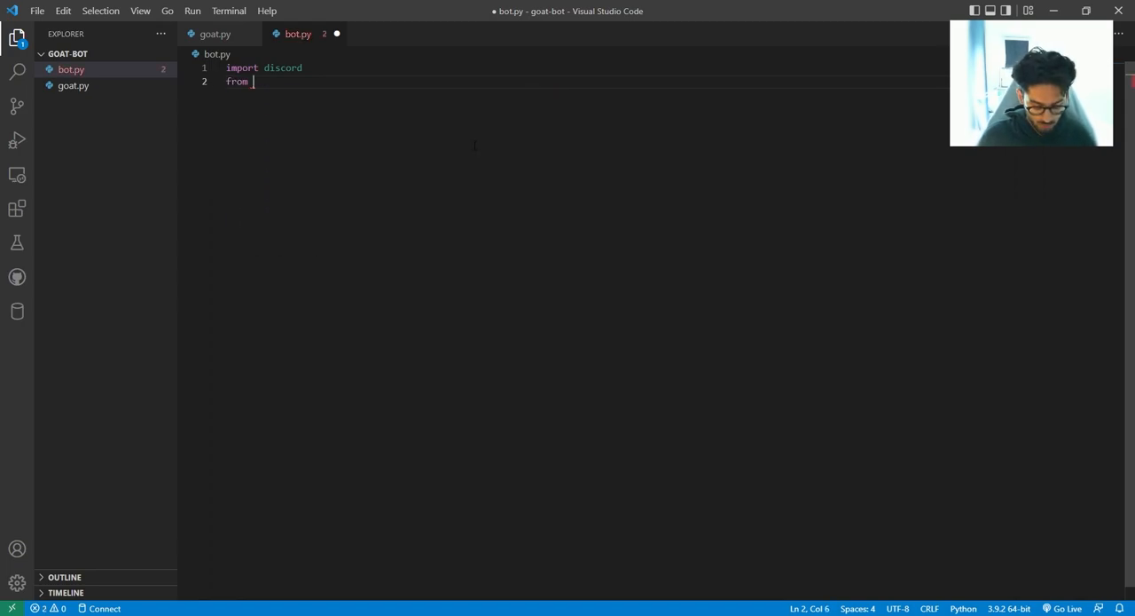
text(goat)
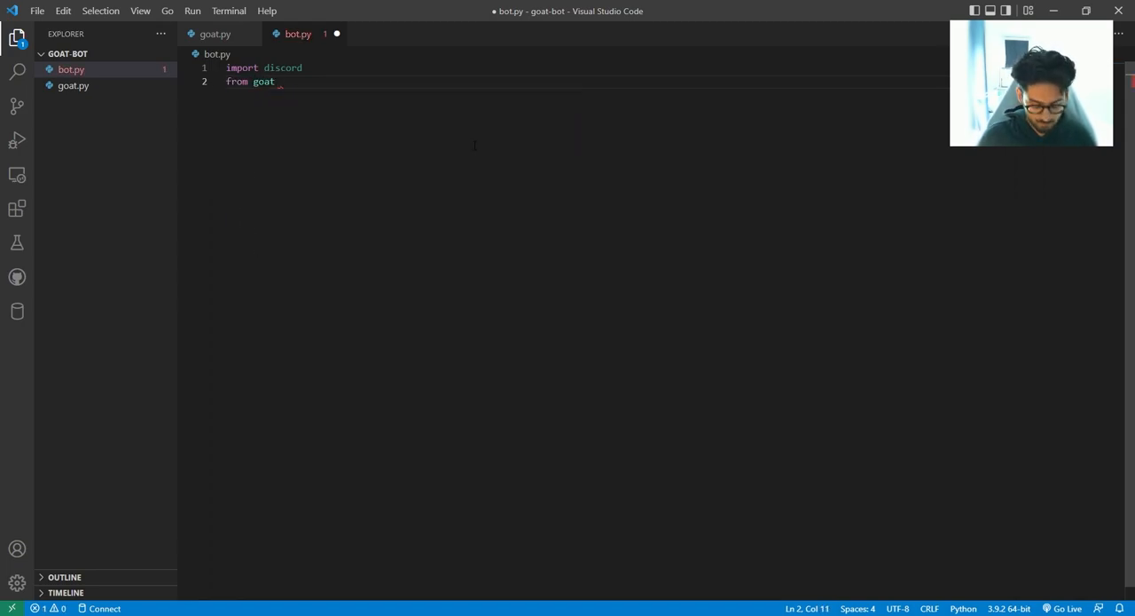
text(import search)
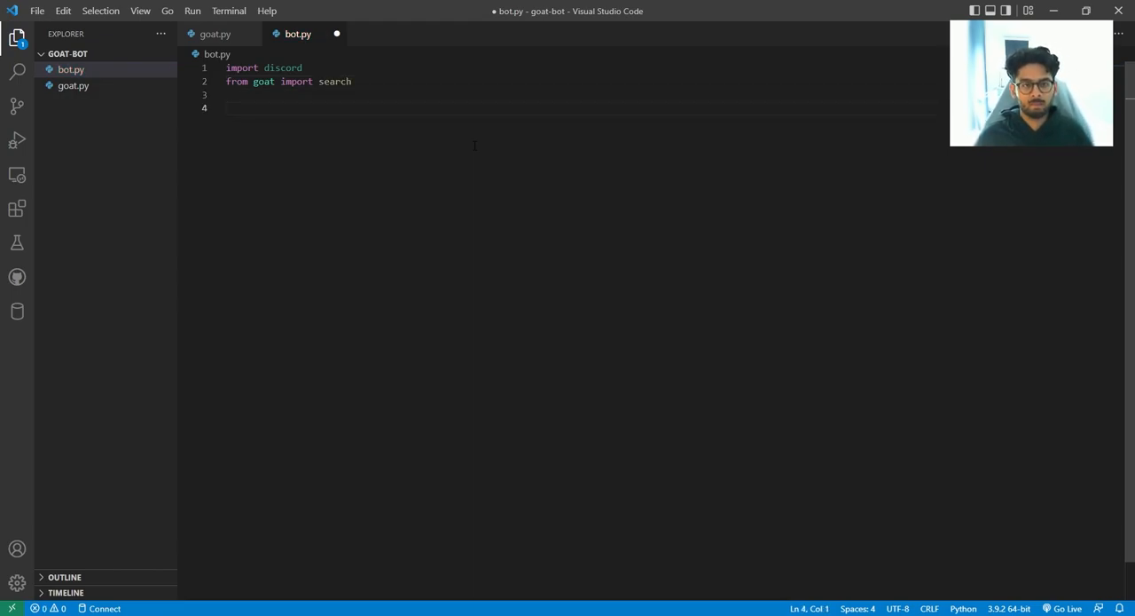
text(client = di)
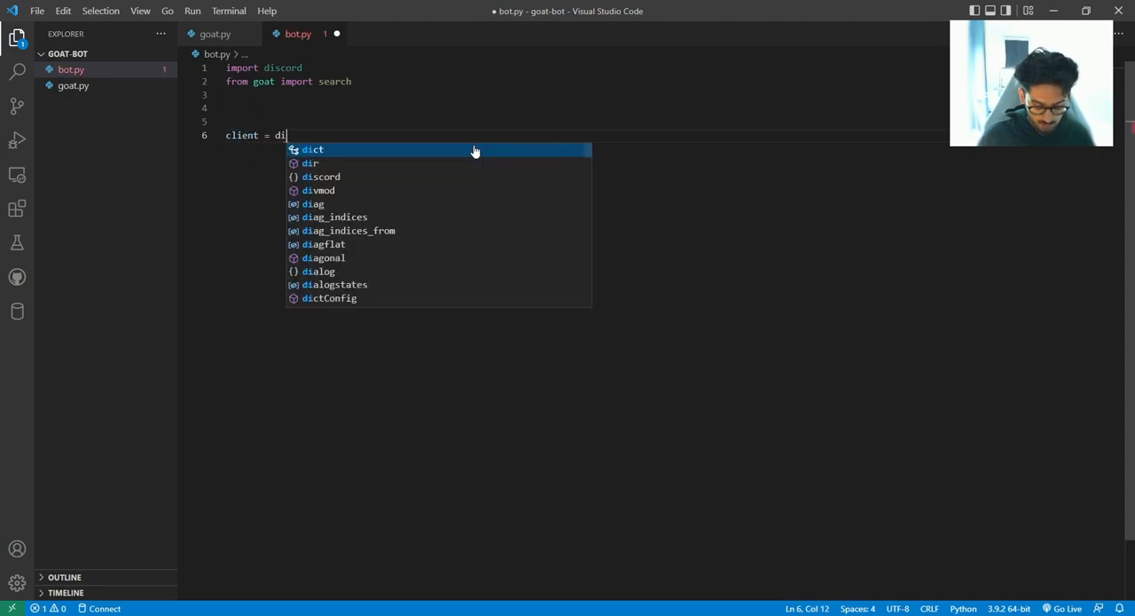
text(scord.Cli)
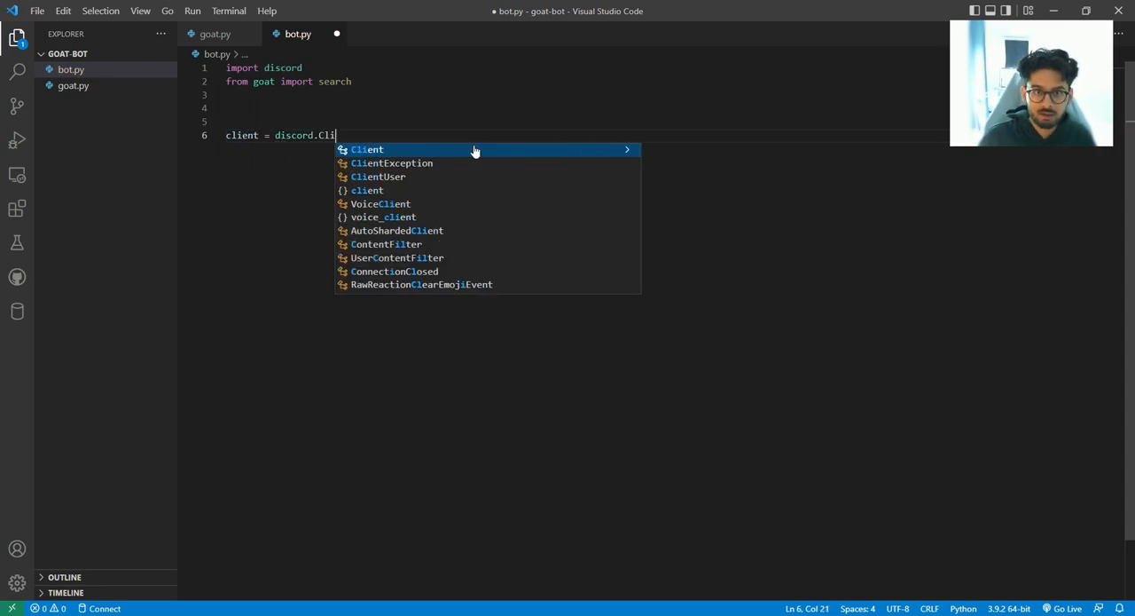
text(ent()
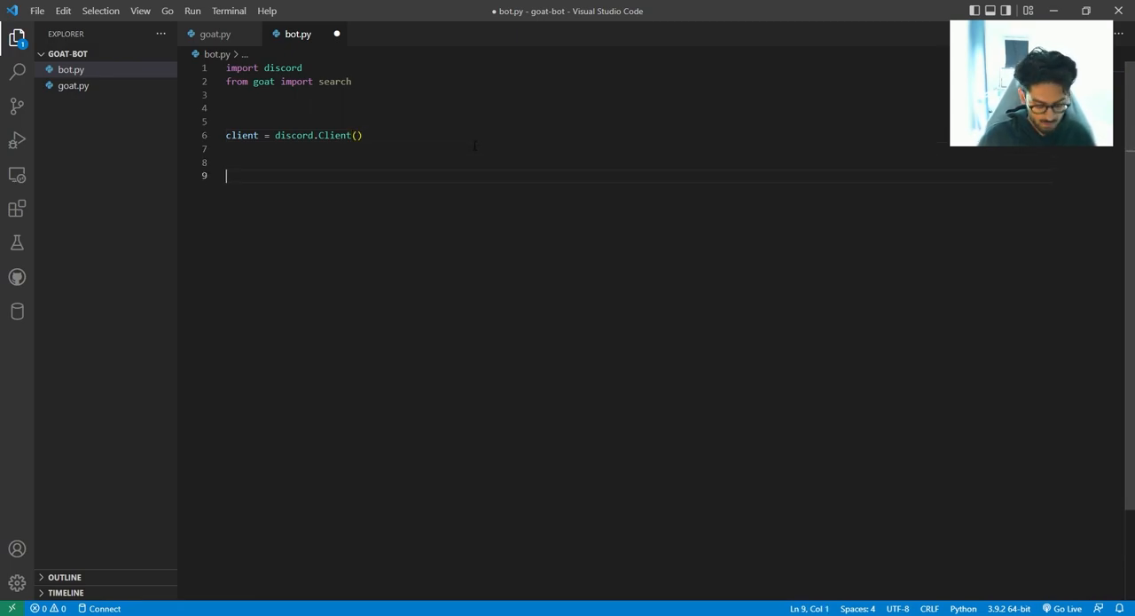
text(@clen)
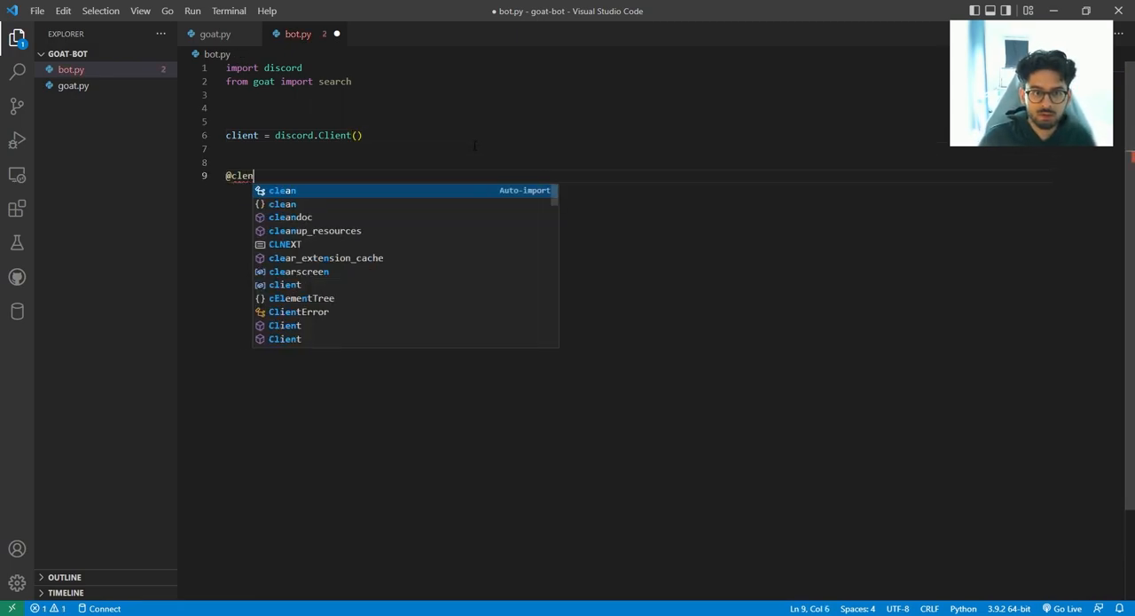
text(nt)
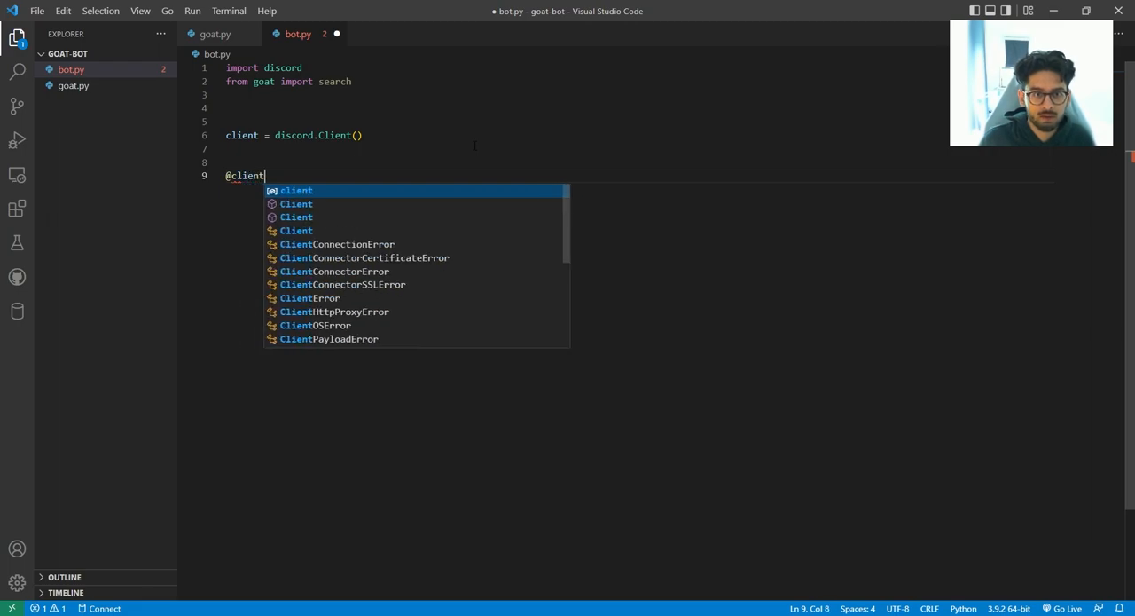
text(.event)
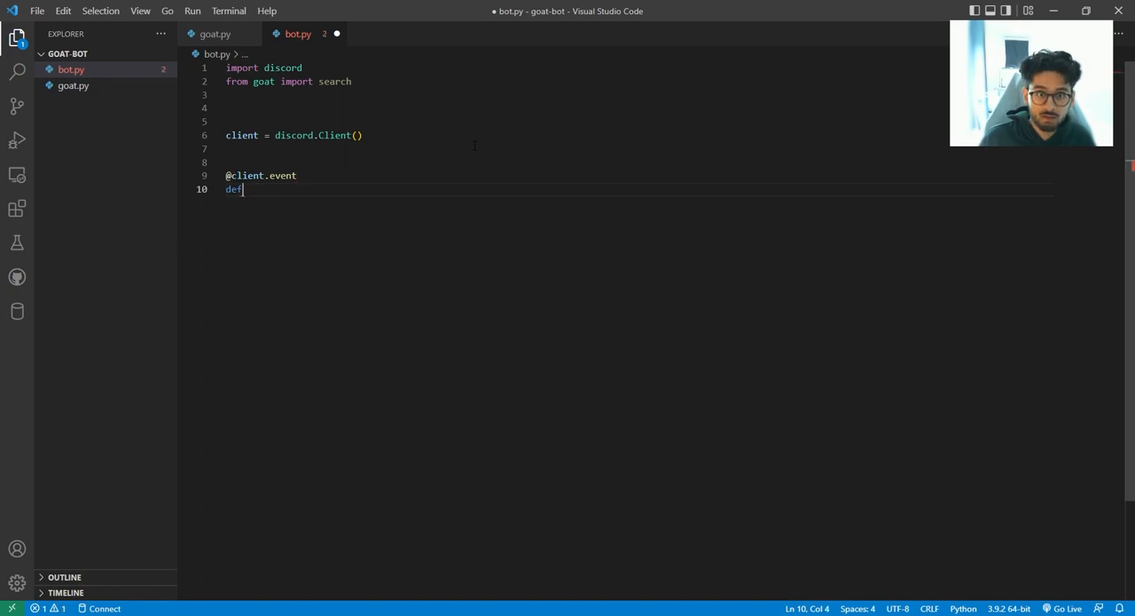
text(awa)
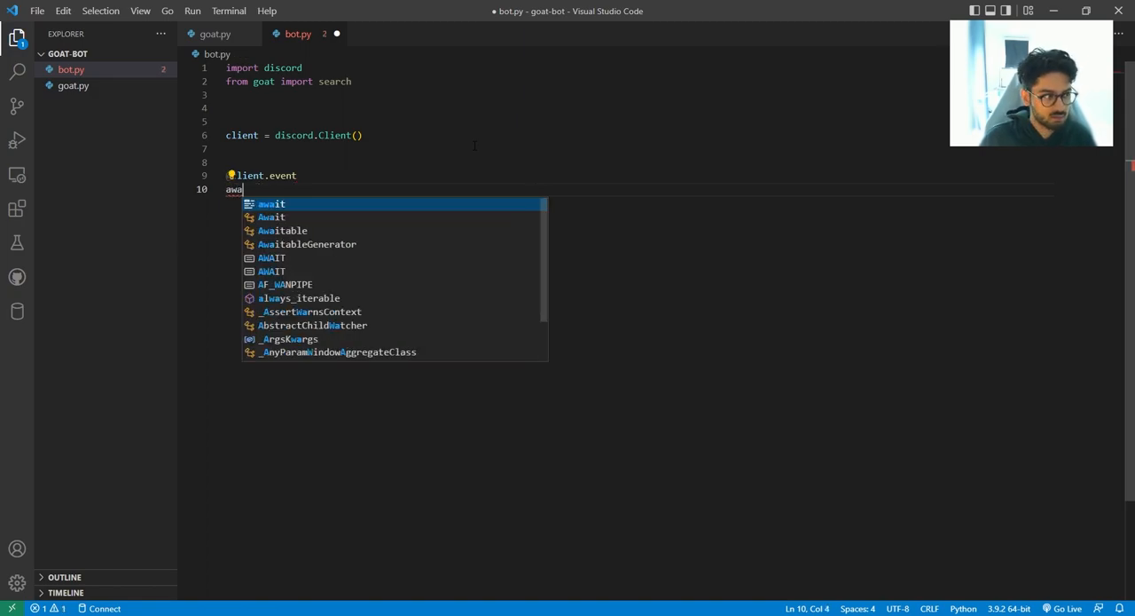
text(async)
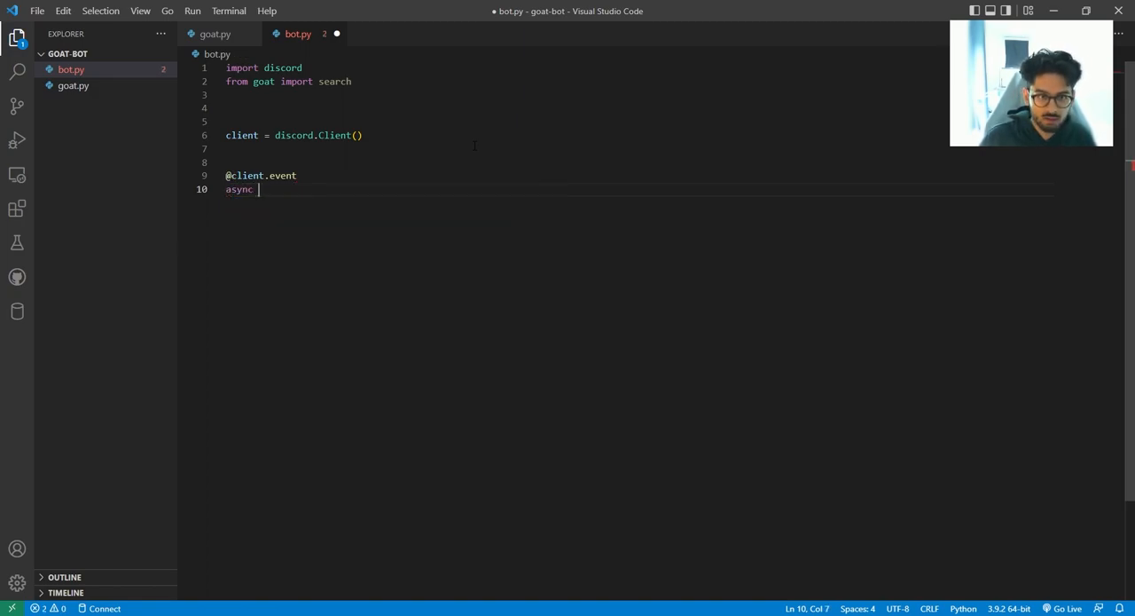
text(def)
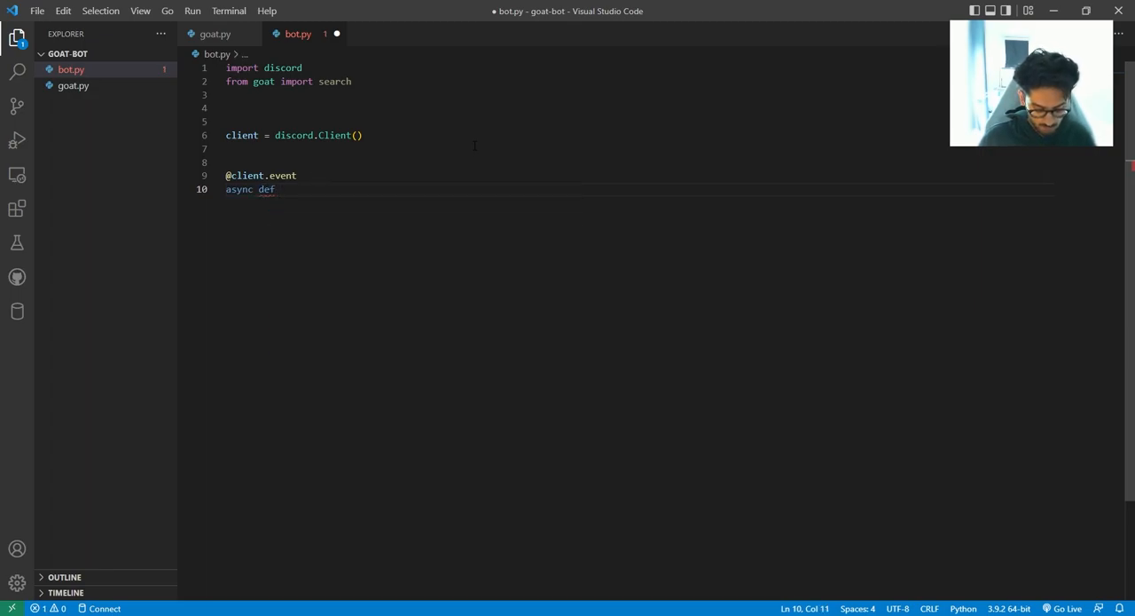
text(on_message())
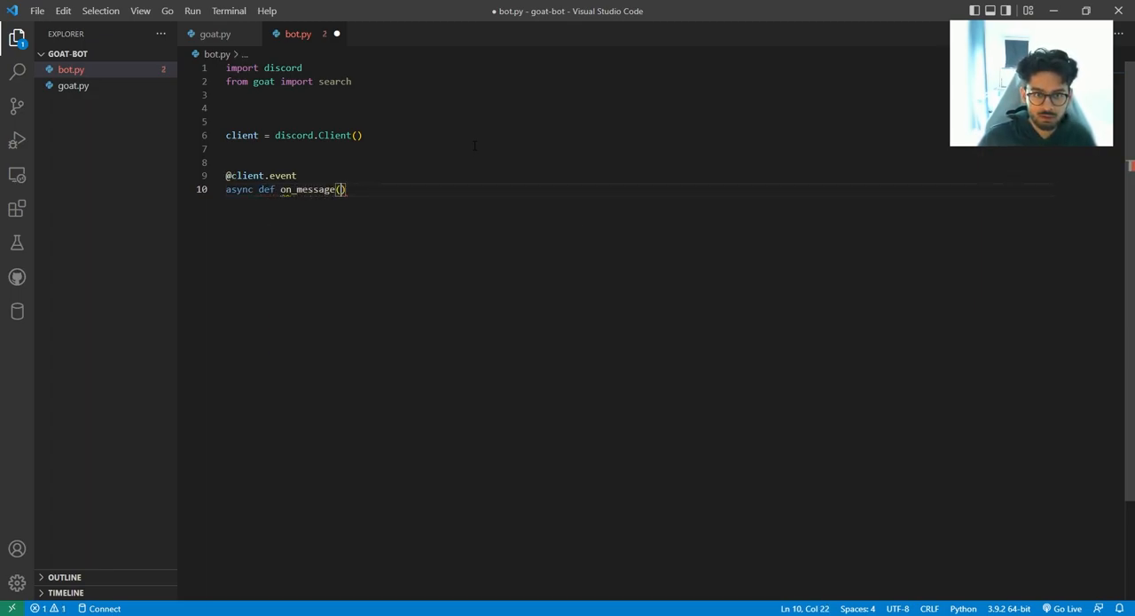
text(message)
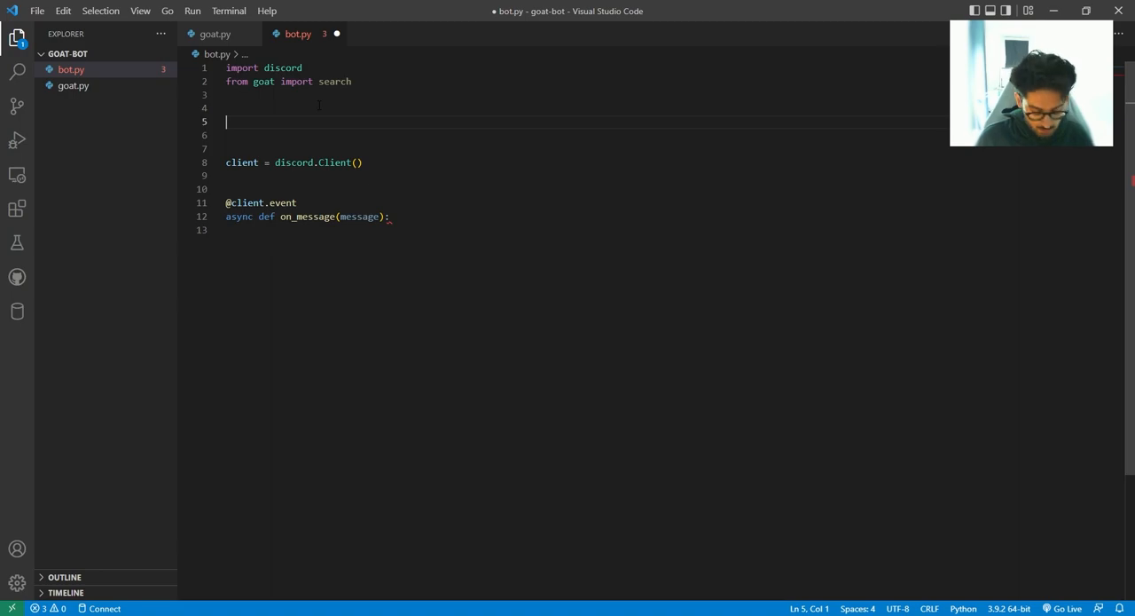
Add empty TOKEN = '' and CHANNEL_ID = '' constants above the client.
text(TOKEN = '')
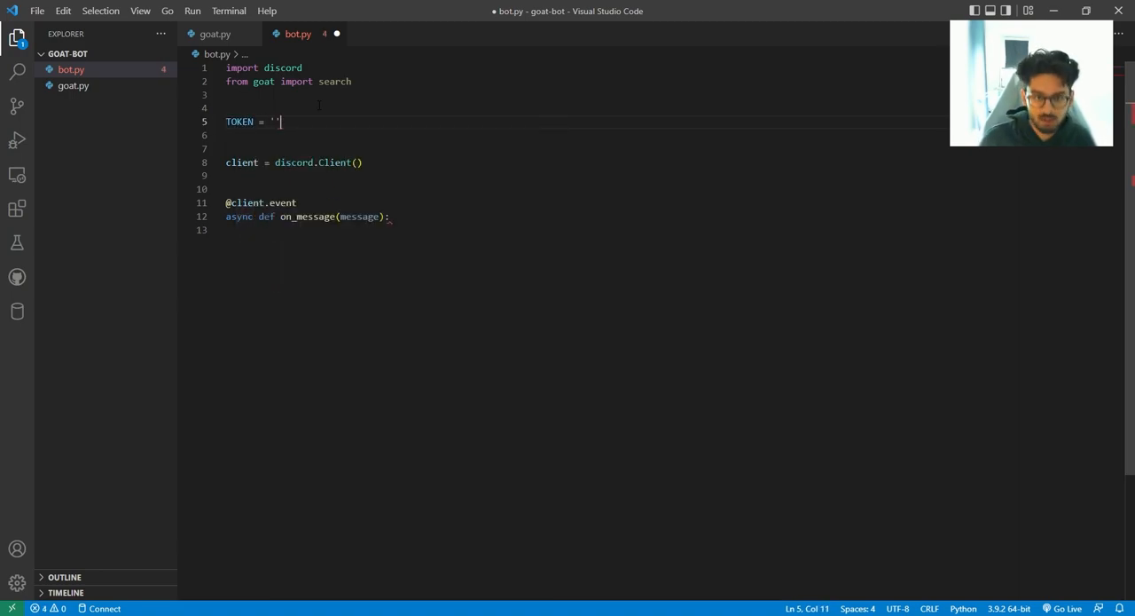
text(CHENNEL_ID = ')
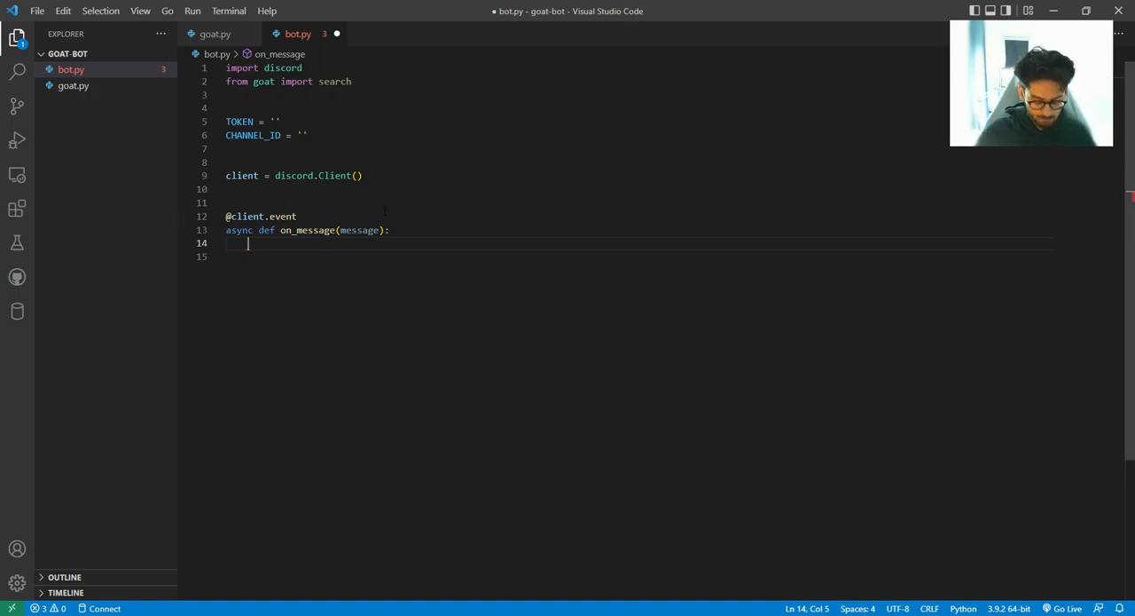
Return early from on_message when message.author == client.user.
text(if message.)
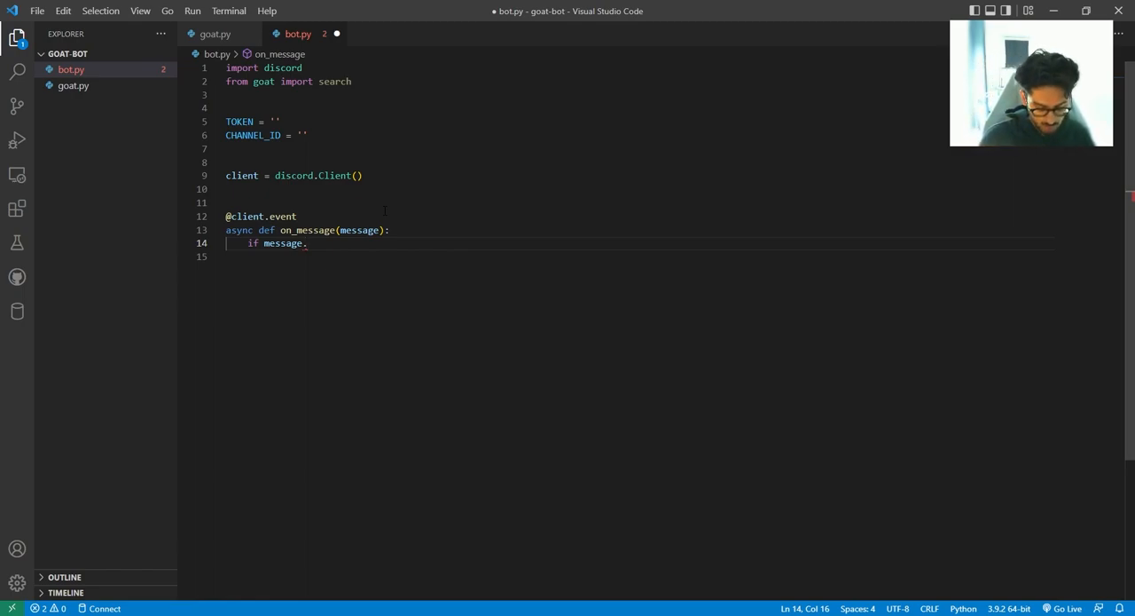
text(authoru)
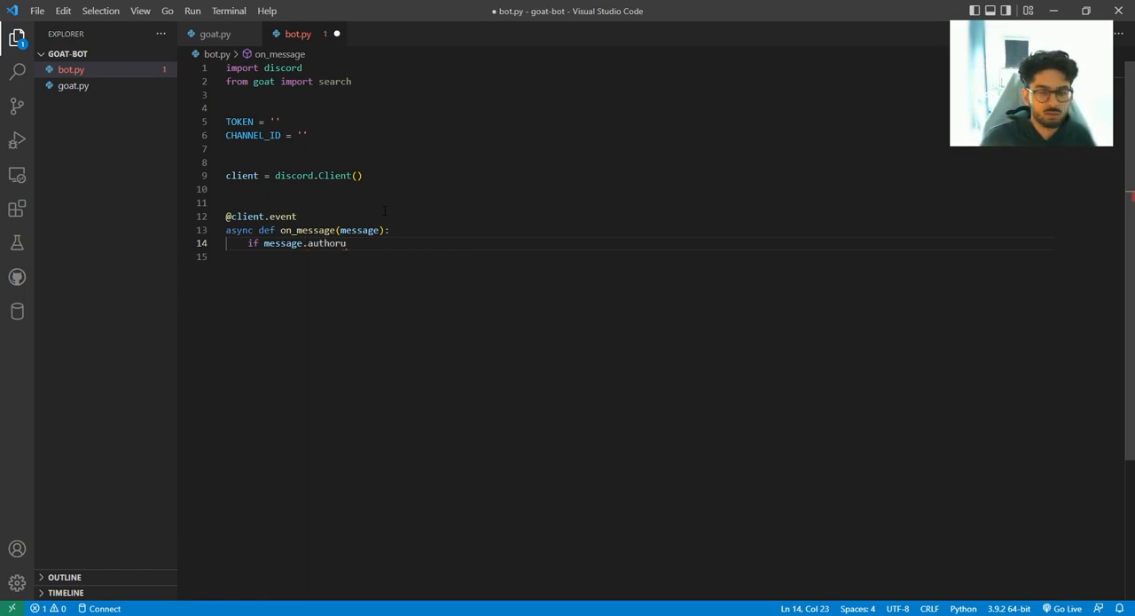
text(==)
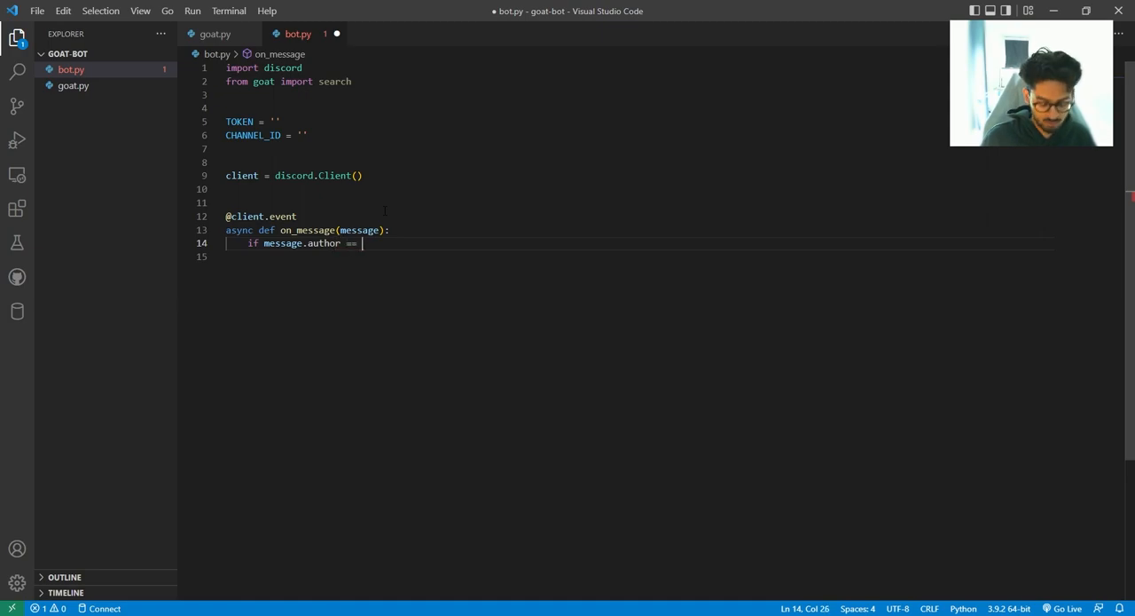
text(client.)
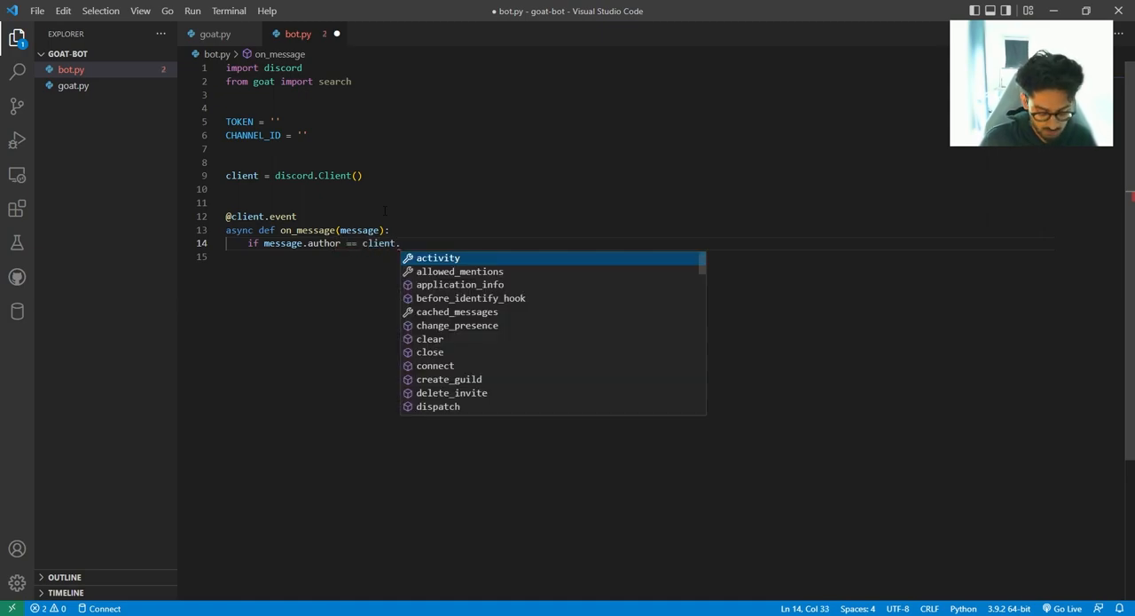
text(user:)
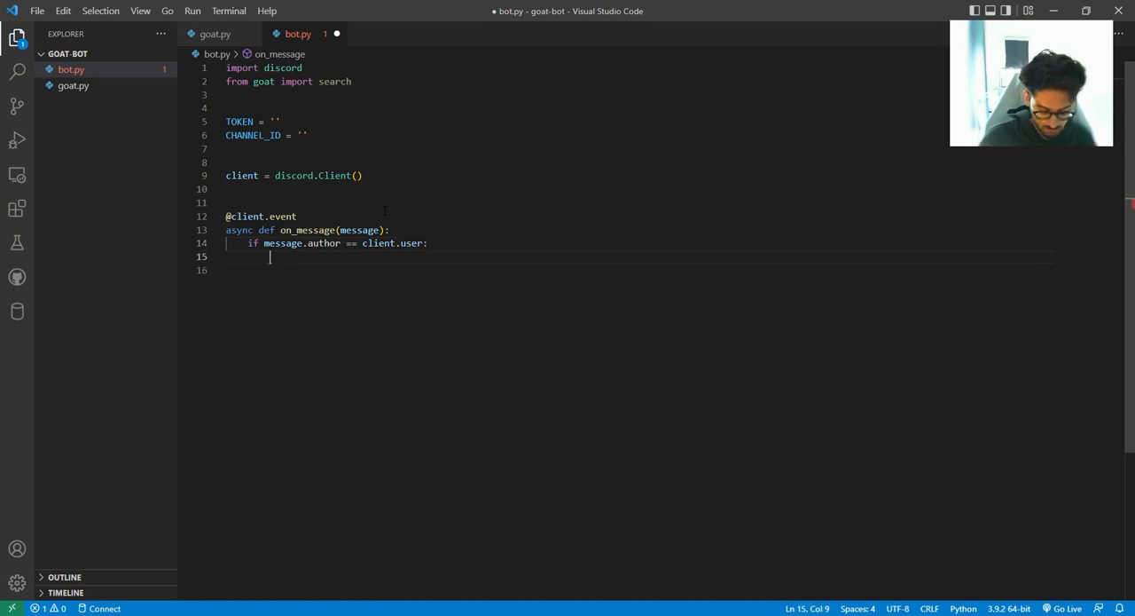
text(return)
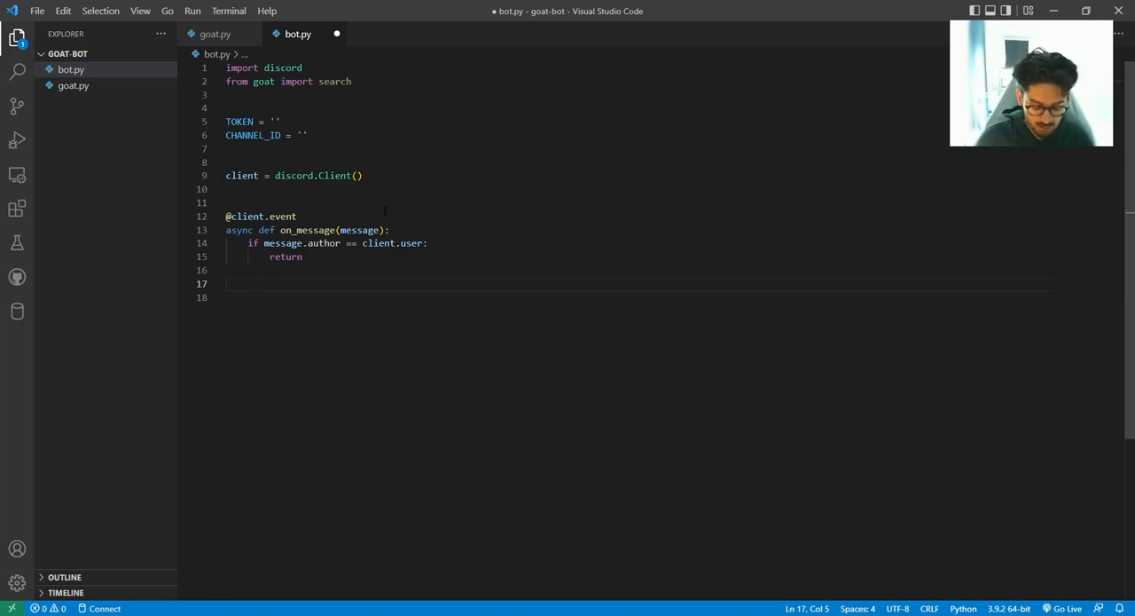
Return early when message.channel.id != CHANNEL_ID.
text(if mssag)
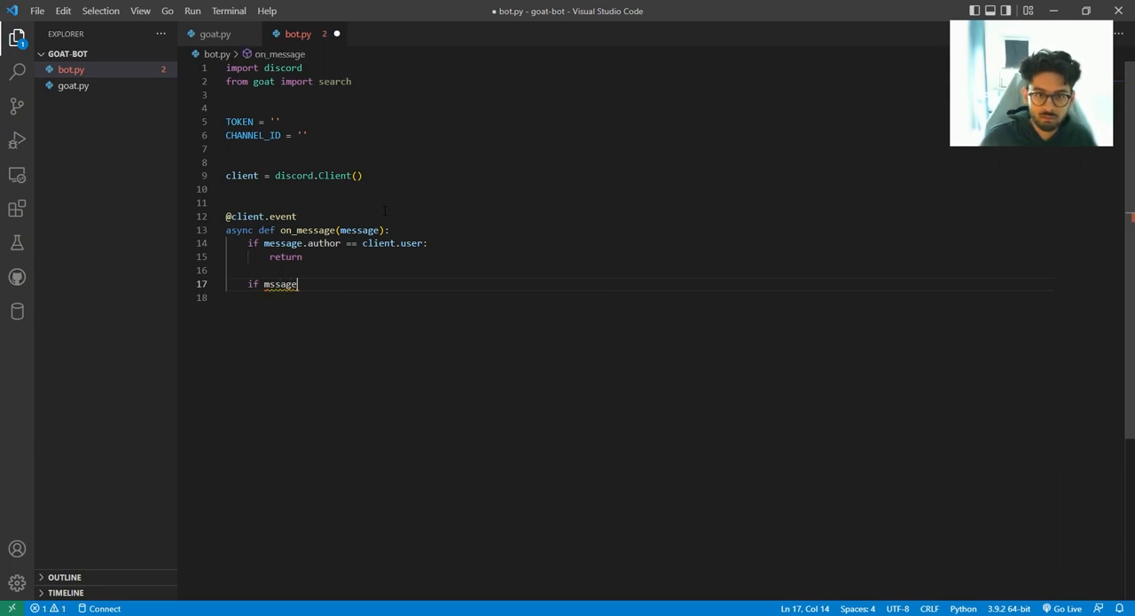
text(essage.c)
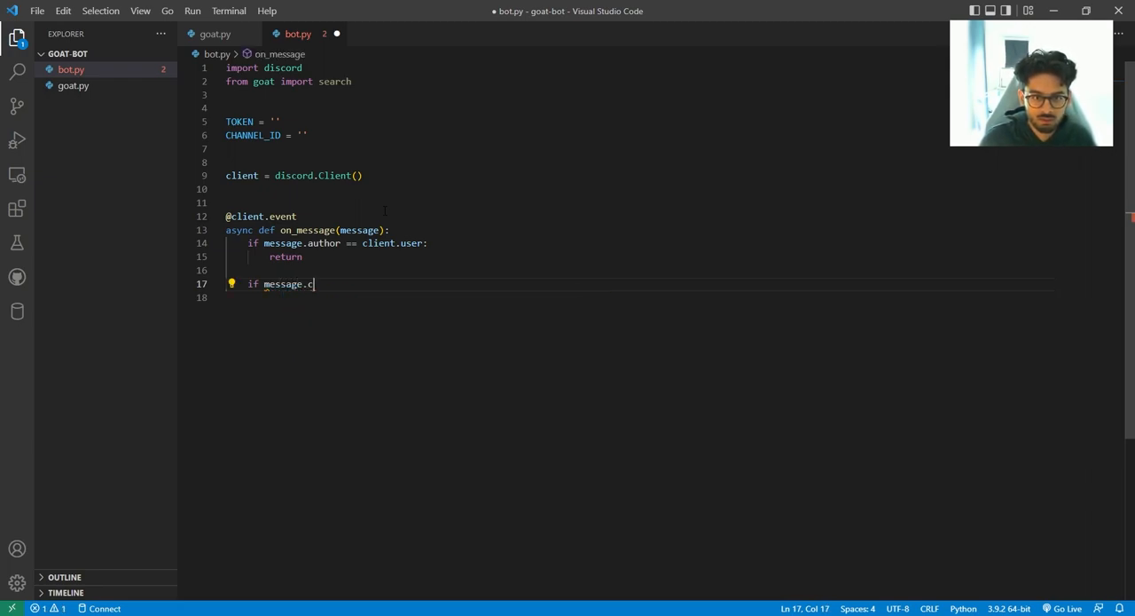
text(hannel.id)
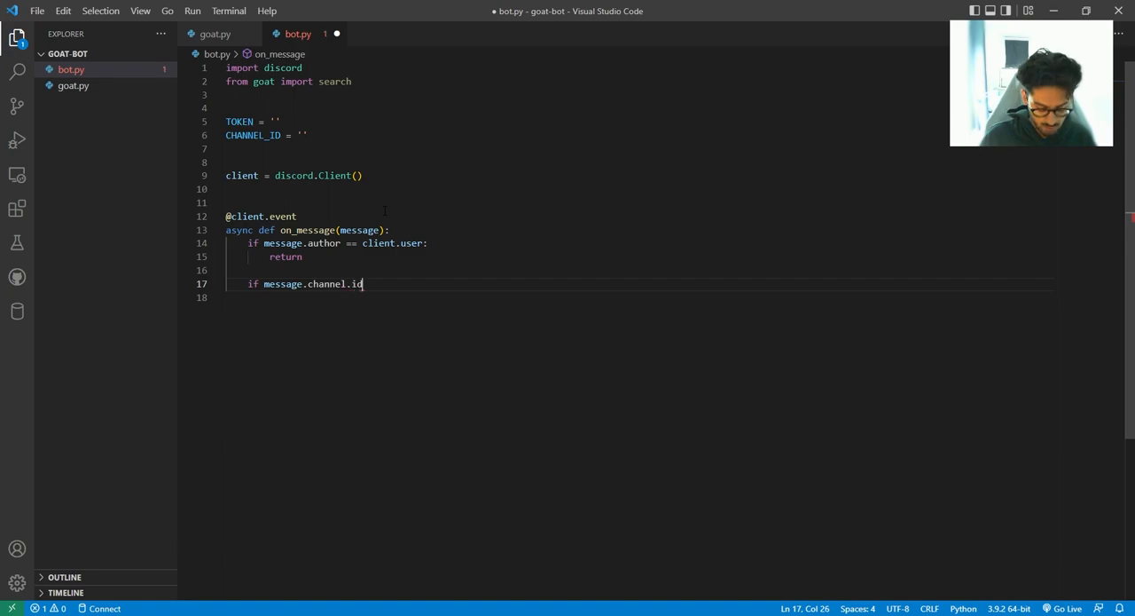
text(!= C)
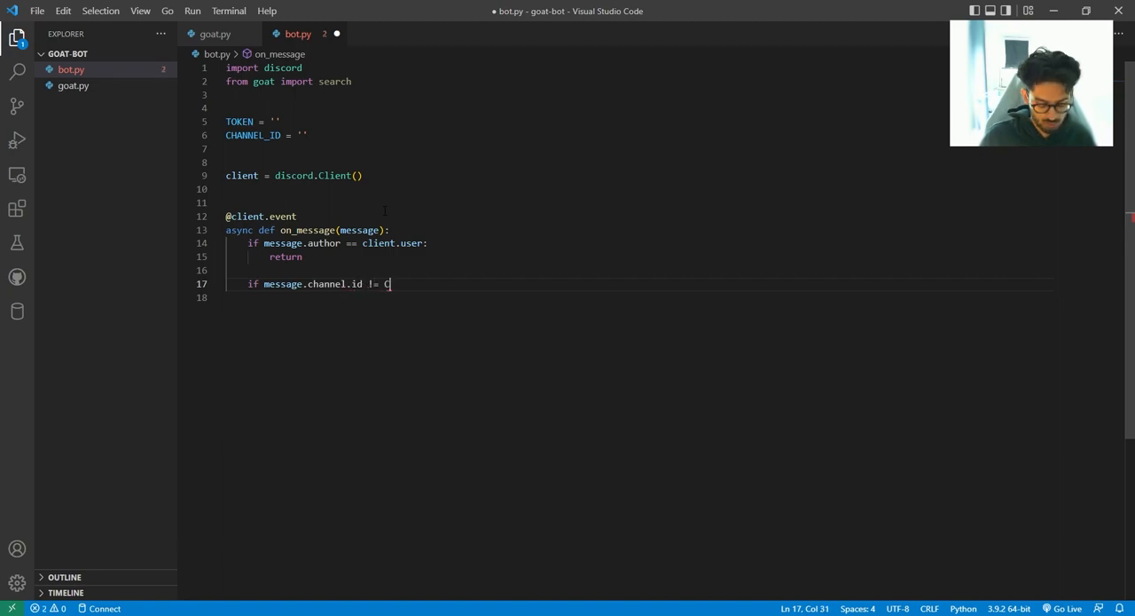
text(HANNEL_ID:)
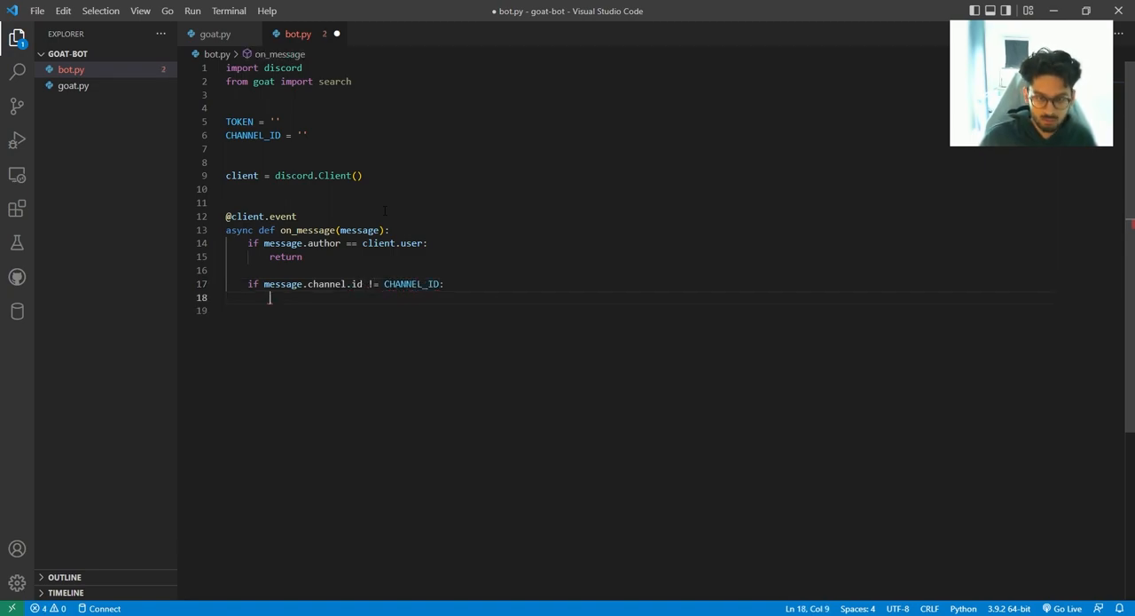
text(return)
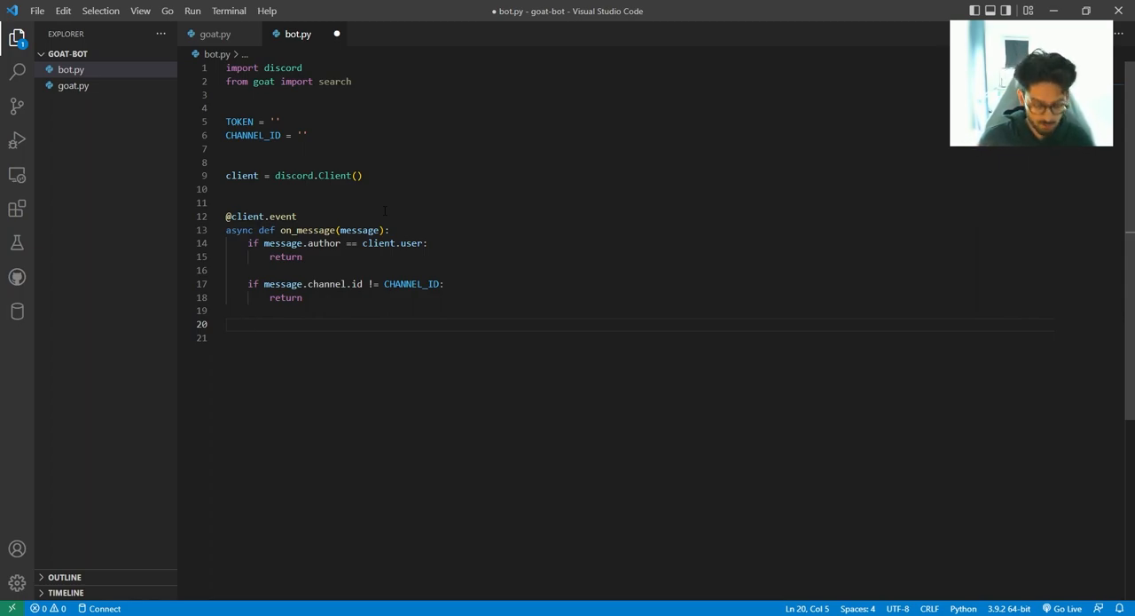
Add the check if message.content.split(' ')[0] == '!goat': and open a line above it.
text(if messag)
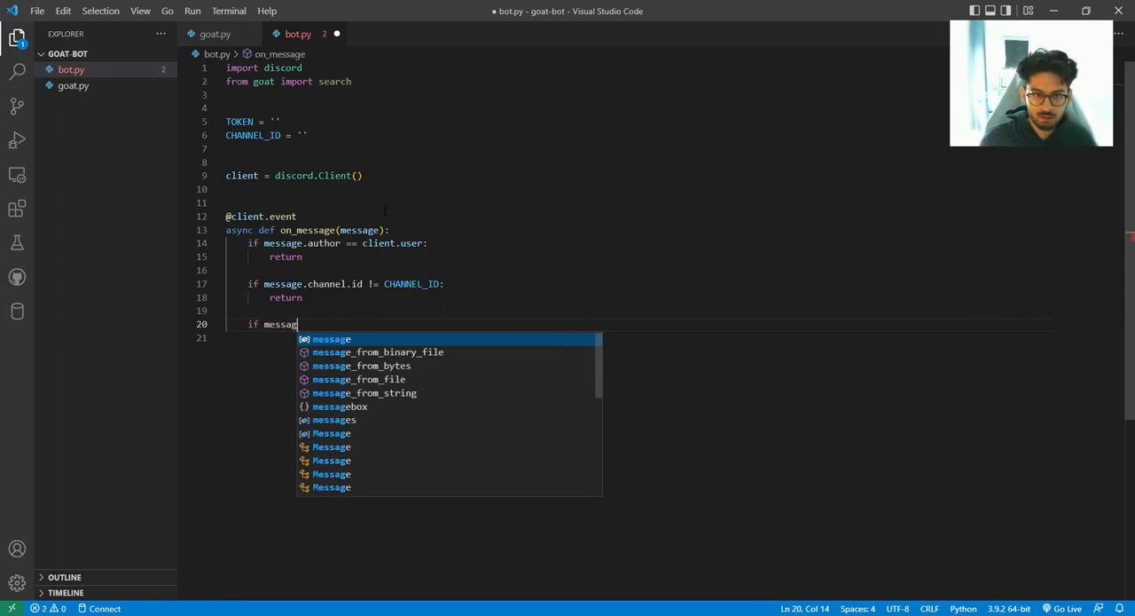
text(.con)
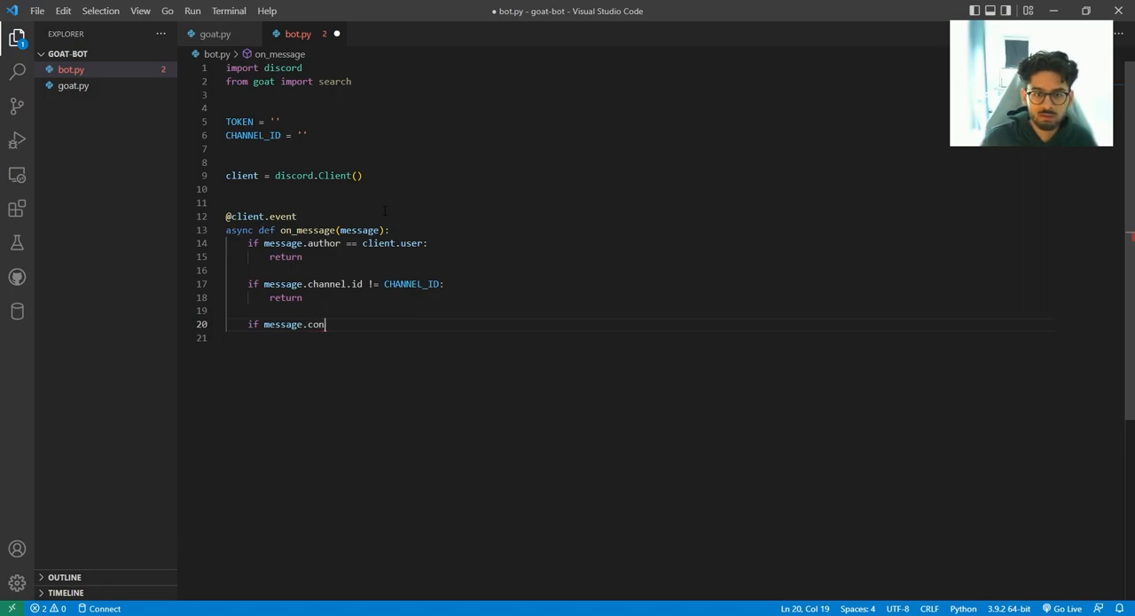
text(tent.spl)
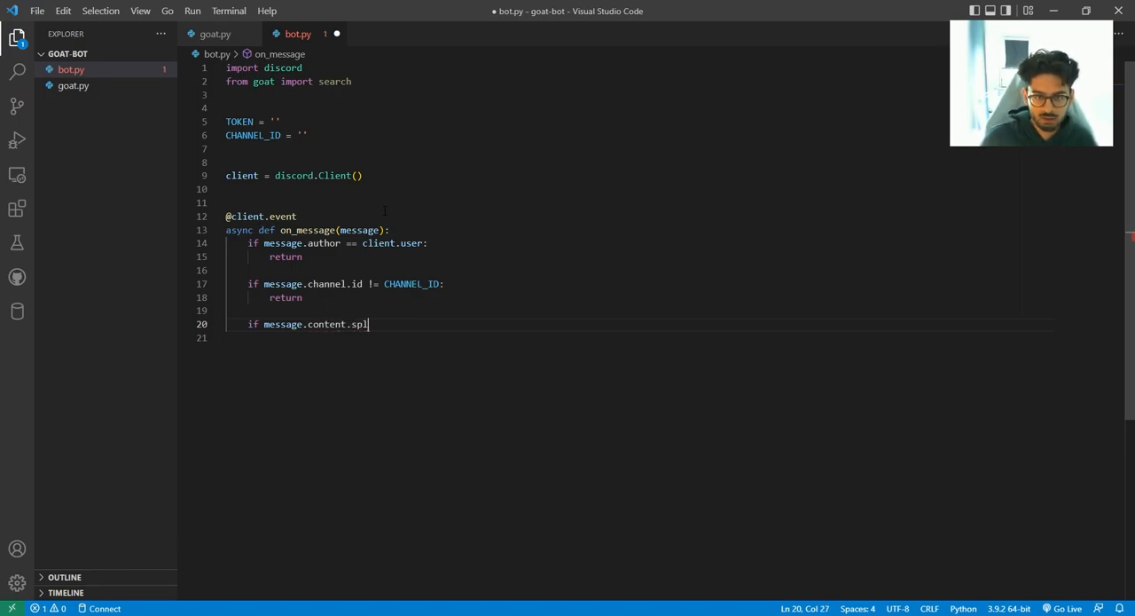
text(it())
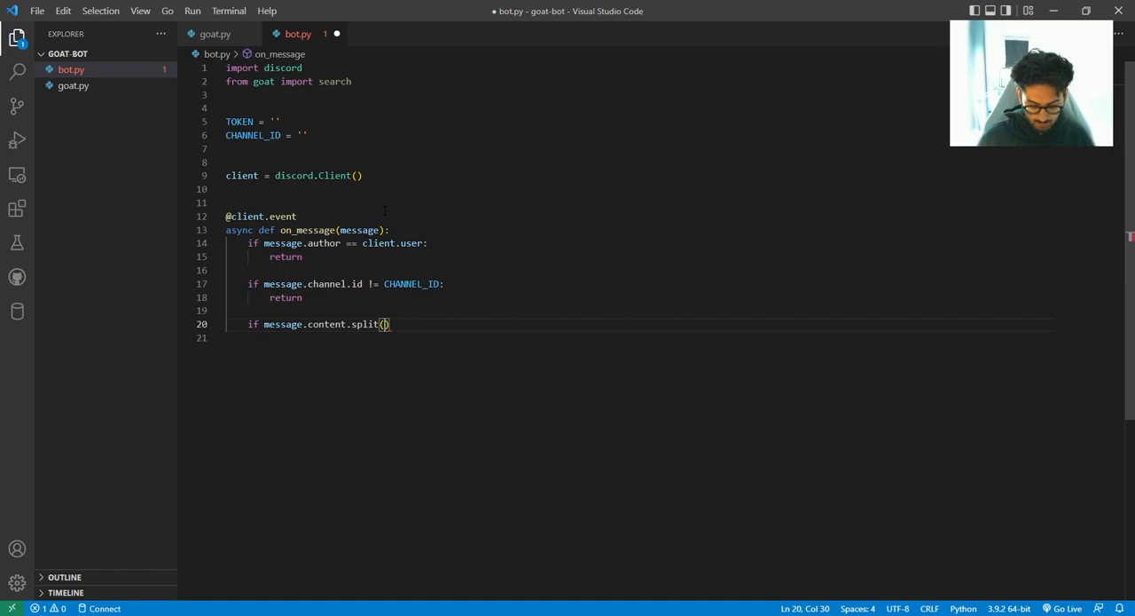
text(' ')[0])
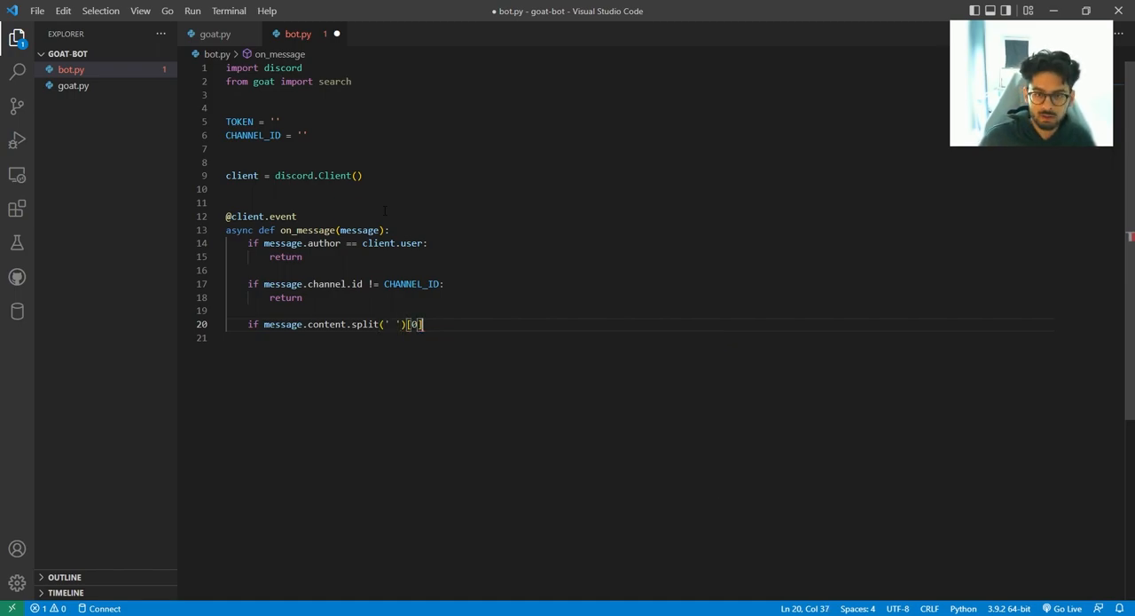
text(== ')
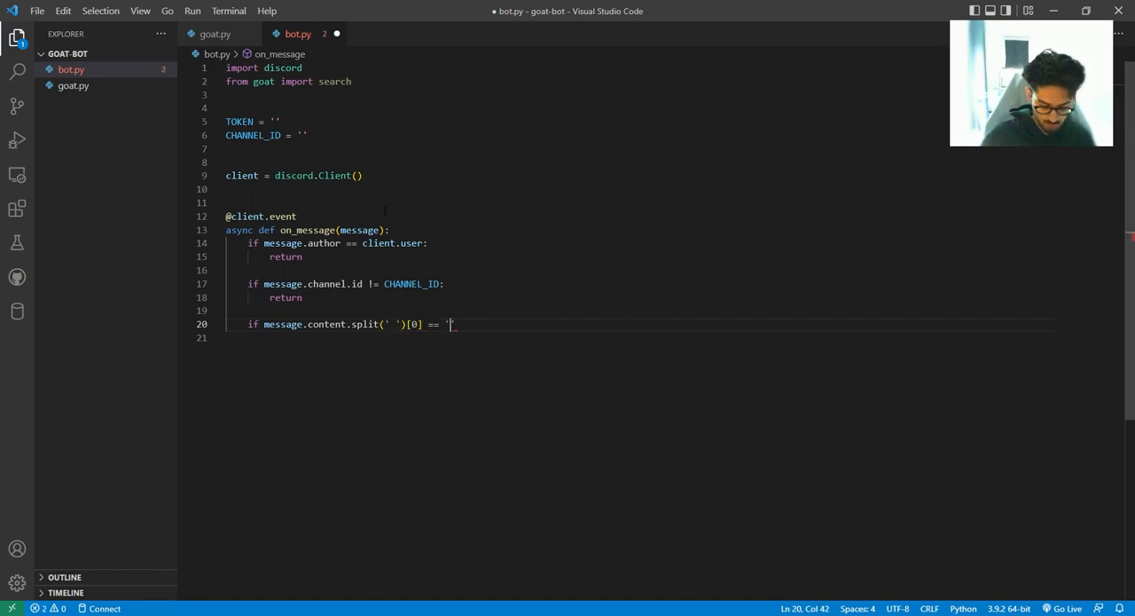
text(!)
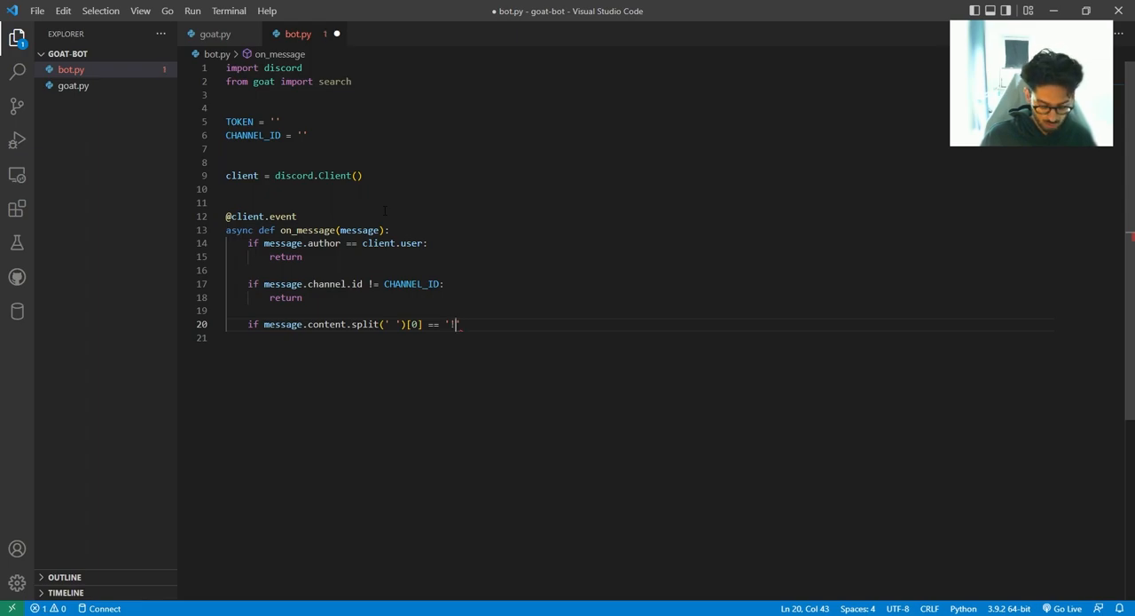
text(goat':)
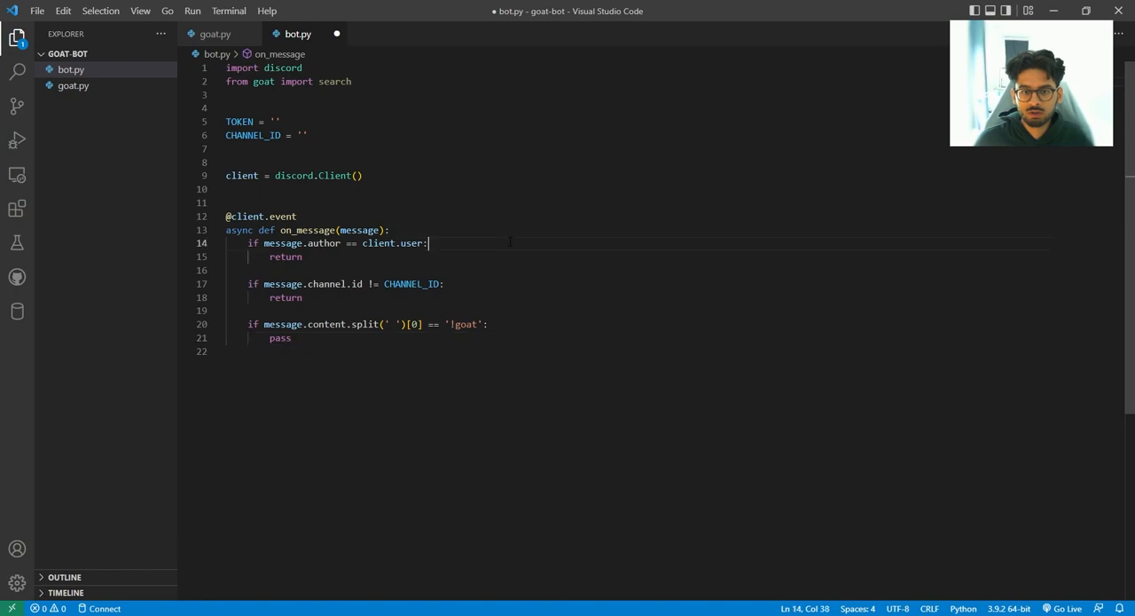
key(Enter)
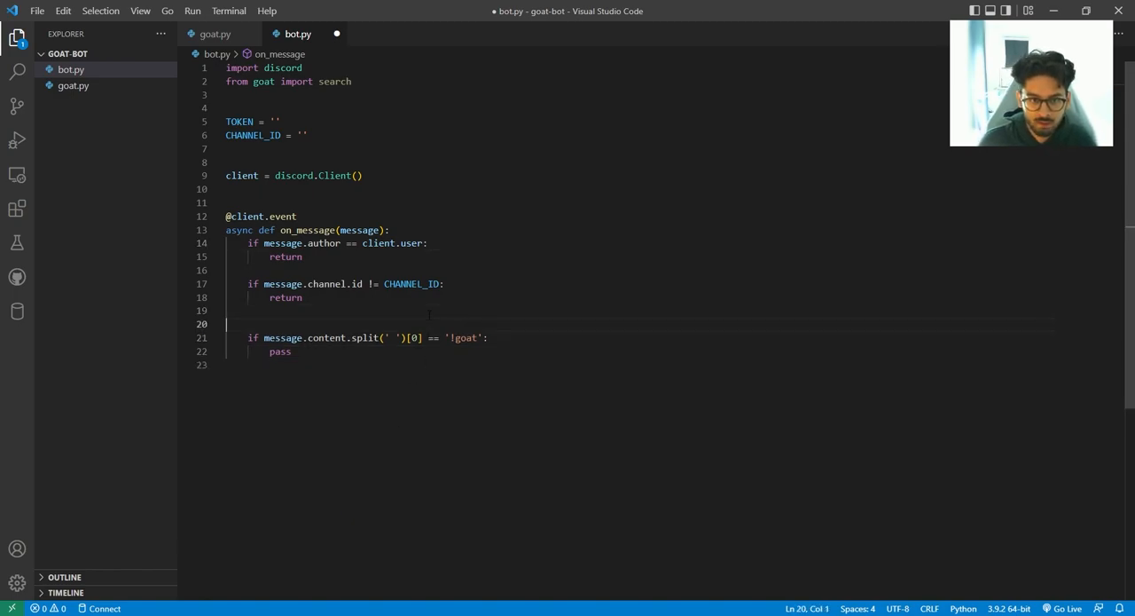
Write comments # '!goat dunk' and # ['!goat', 'dunk'] above the !goat check.
text(# !)
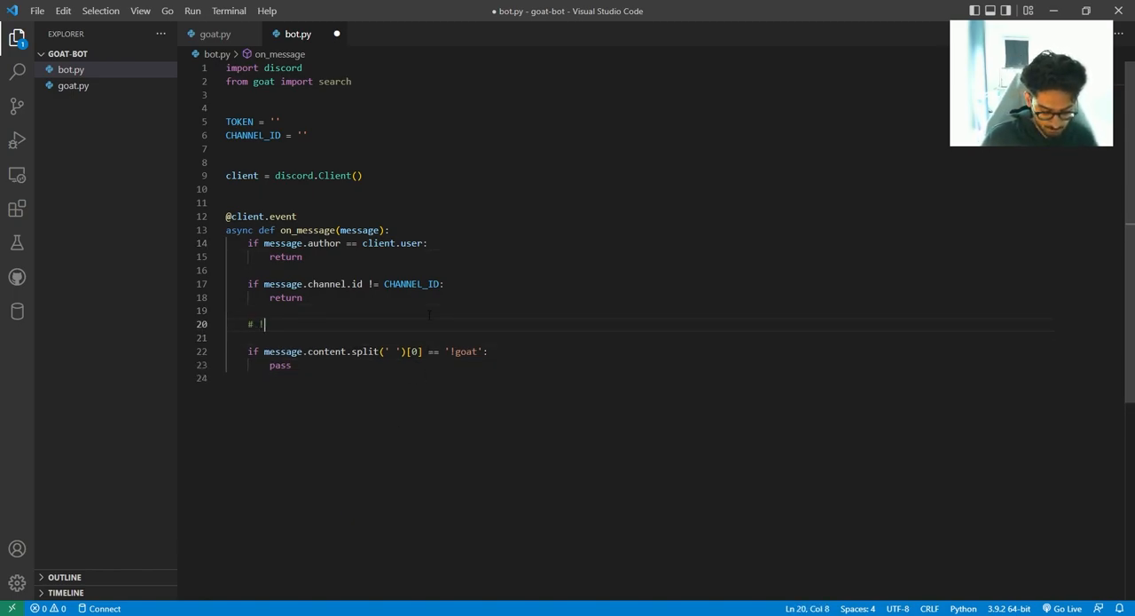
text(goat dunk')
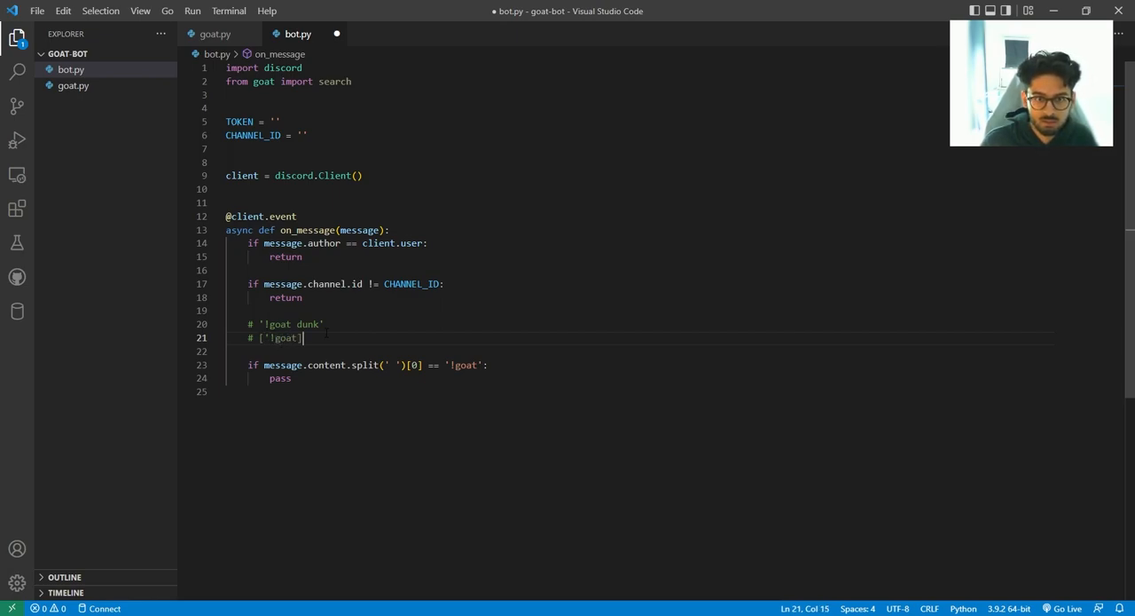
text(, ')
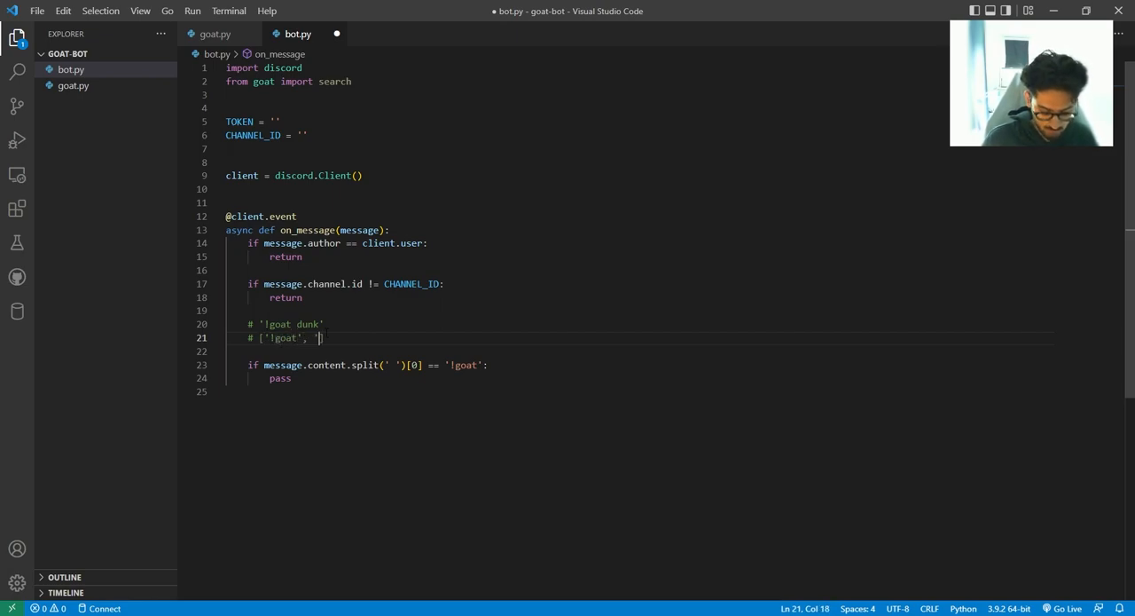
text(dunk'])
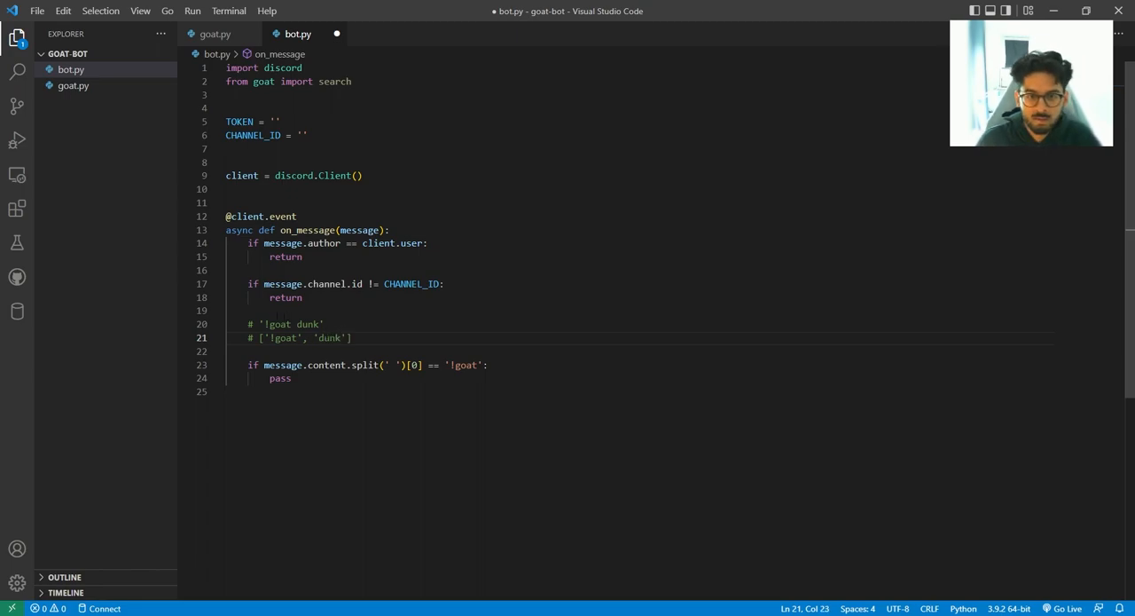
double_click(281, 338)
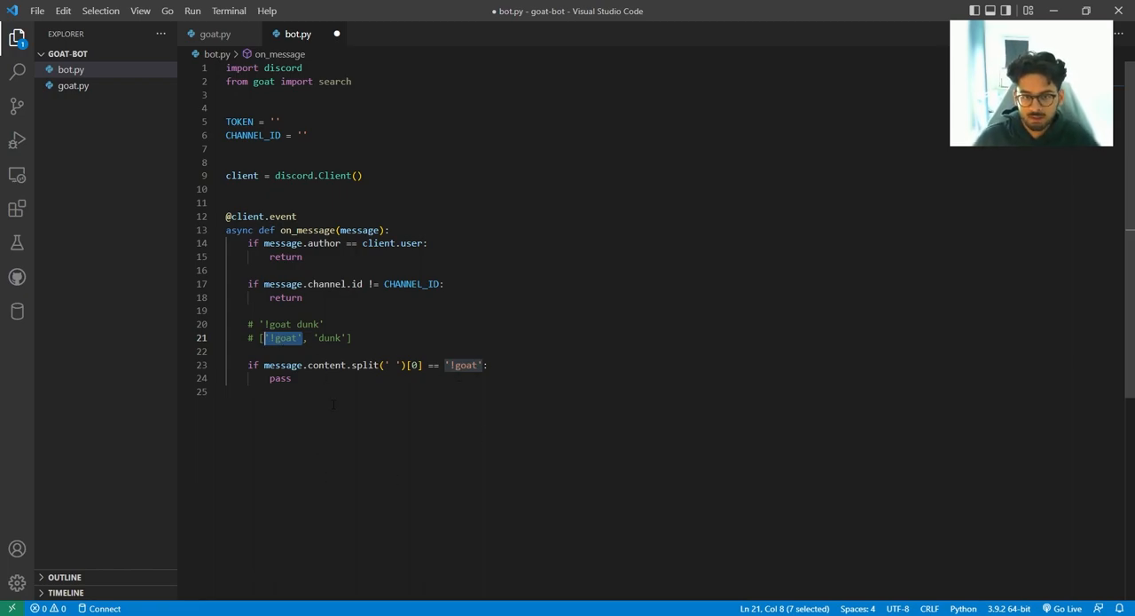
Delete the example comments and begin item = message.content.replace(..., '').
drag(283, 337, 231, 324)
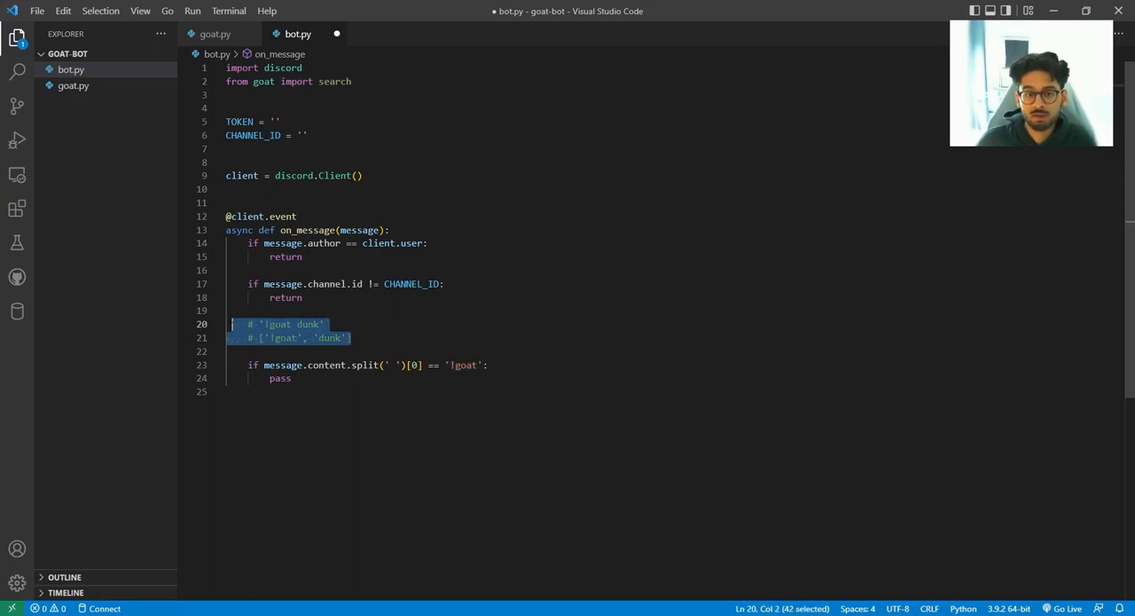
key(Delete)
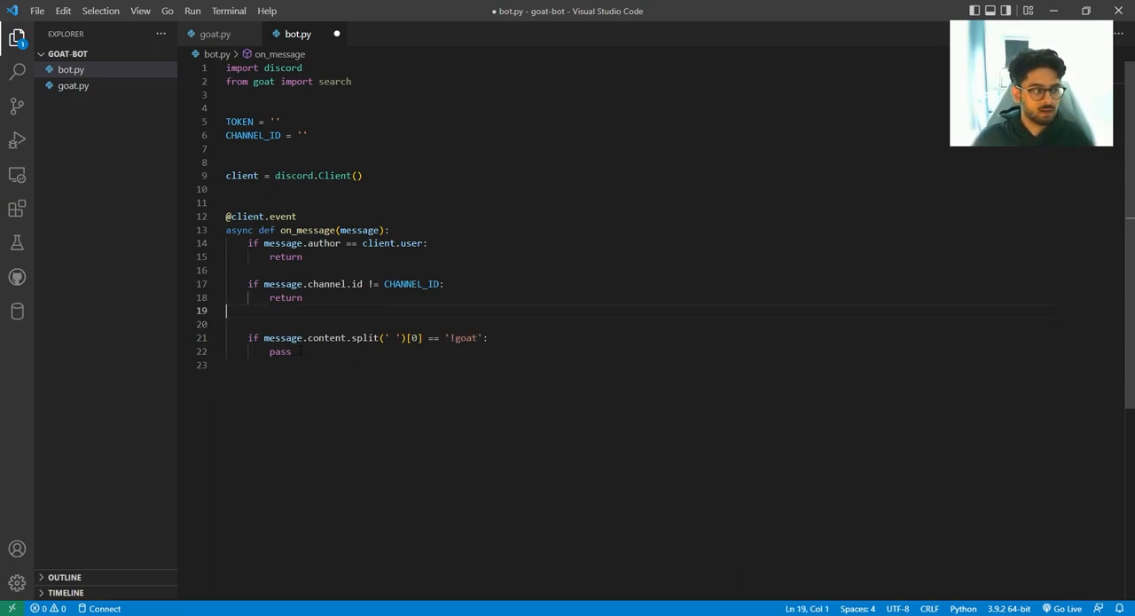
text(i)
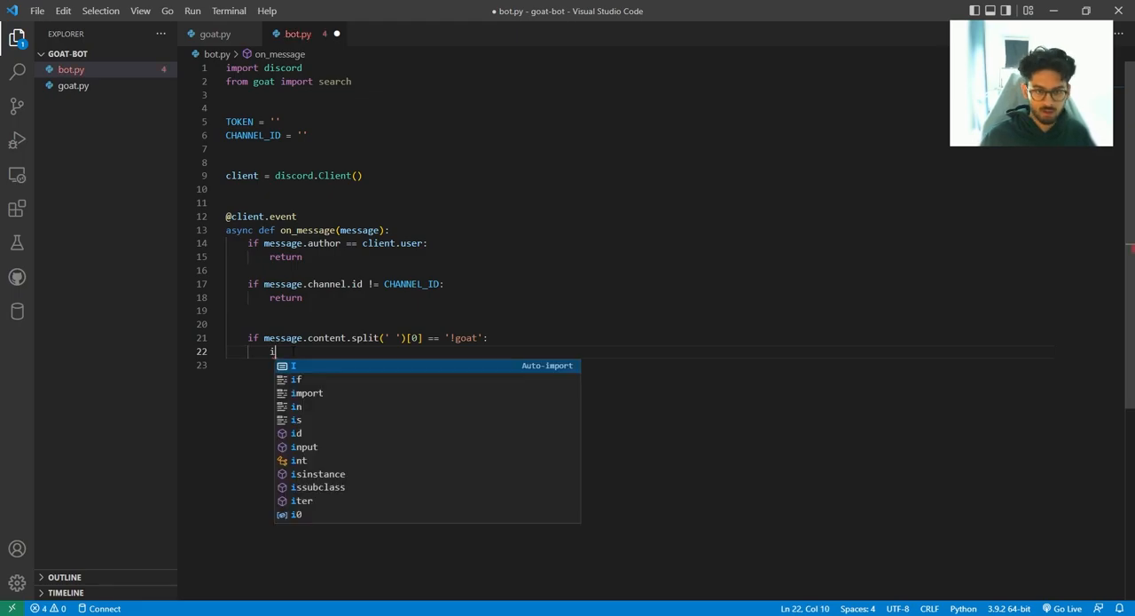
text(tem =)
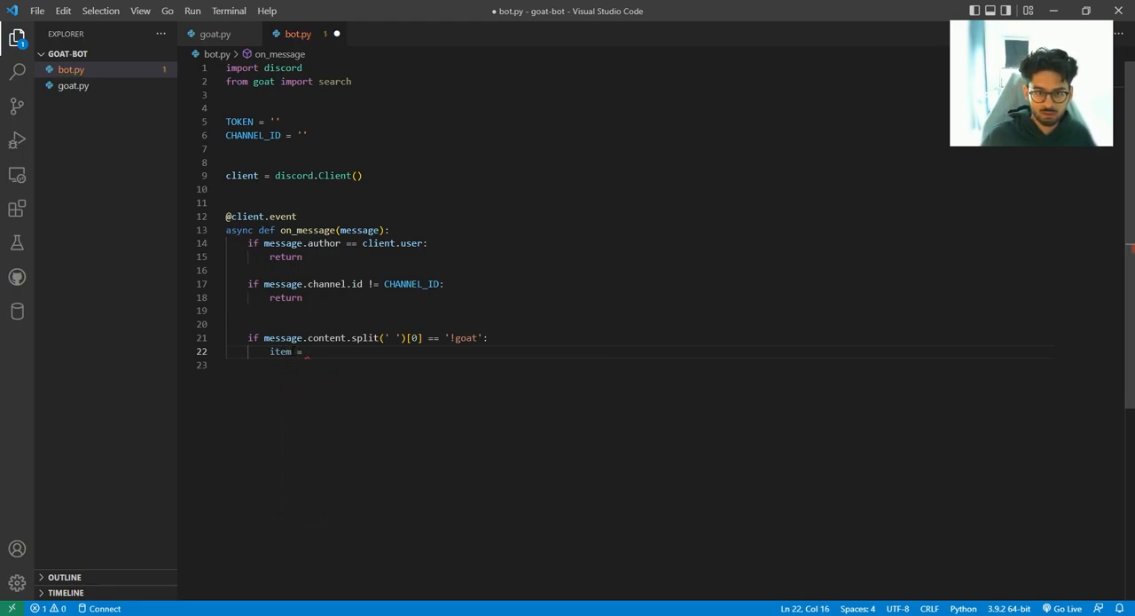
text(message.content.)
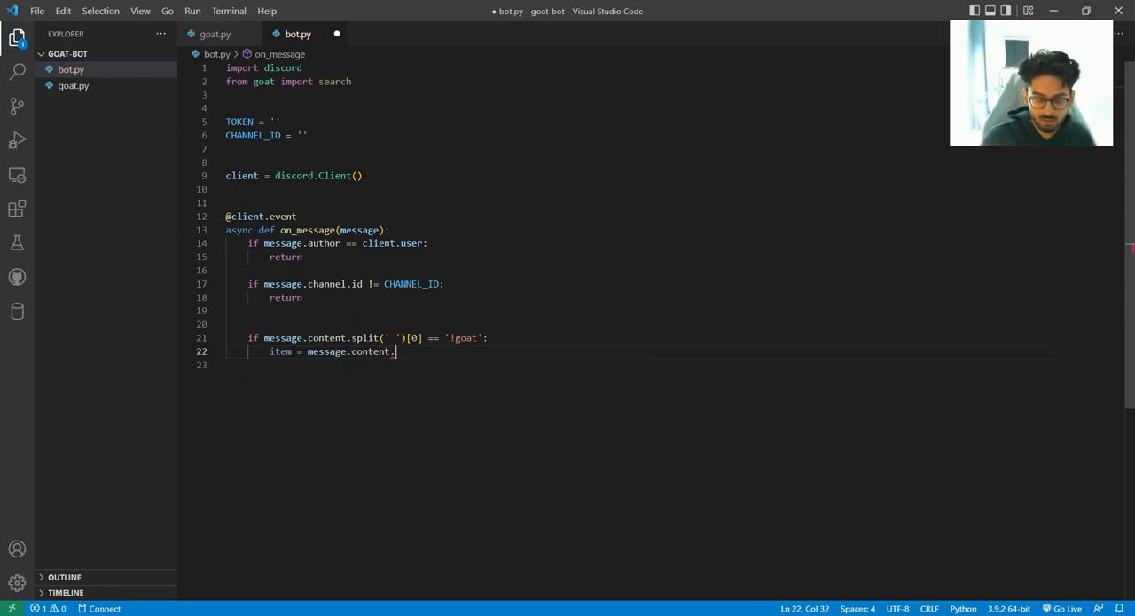
text(replace('!goat)
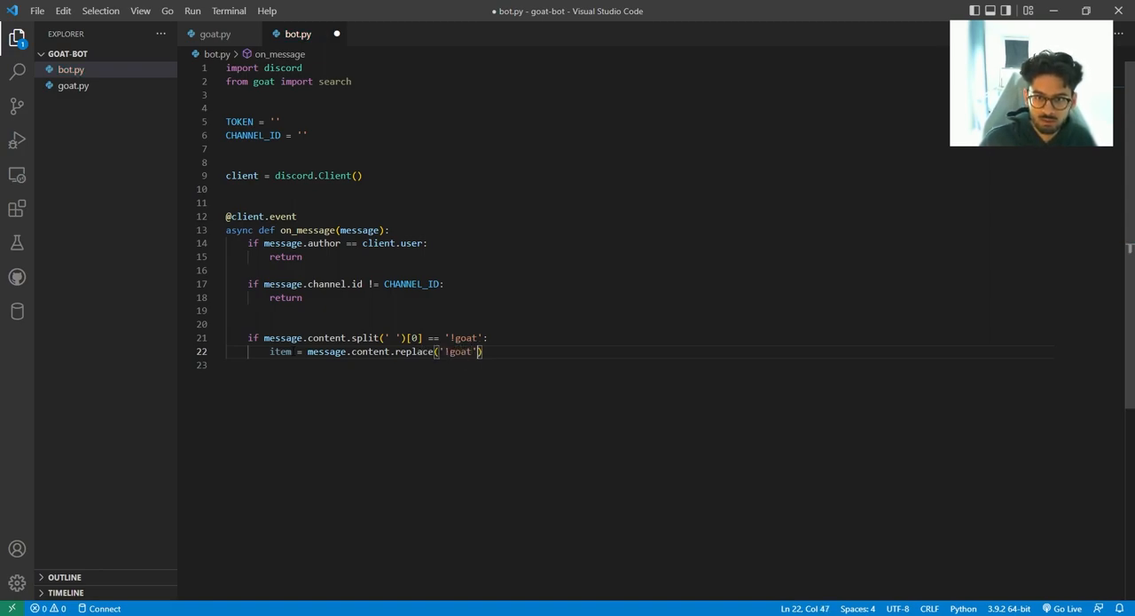
text(, '')
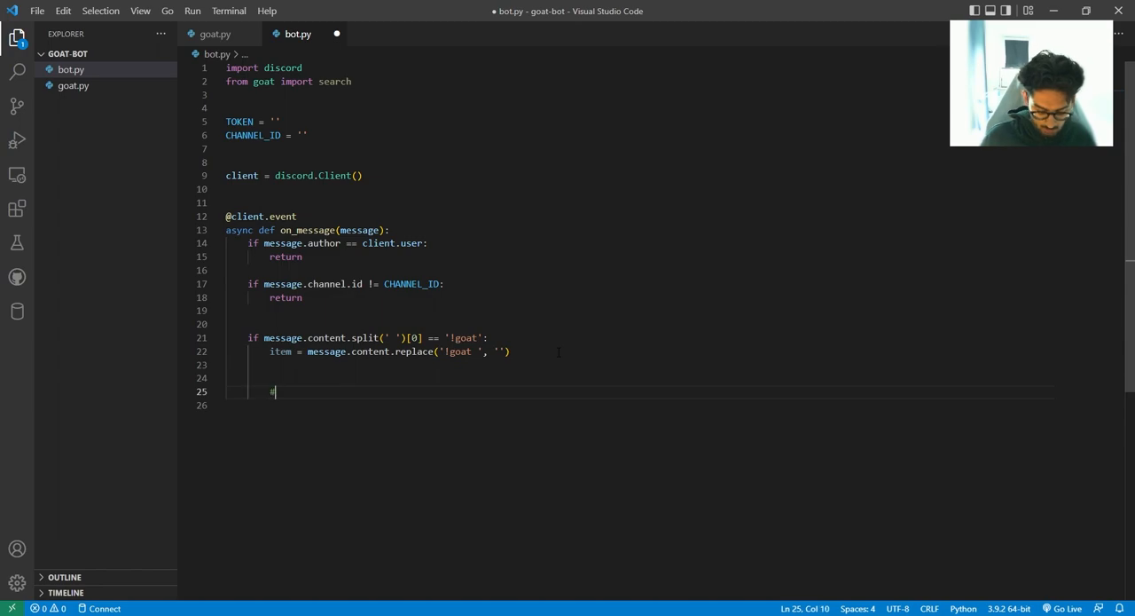
Strip '!goat ' in the replace call and change the example comment to 'jordan 1'.
text(!goat)
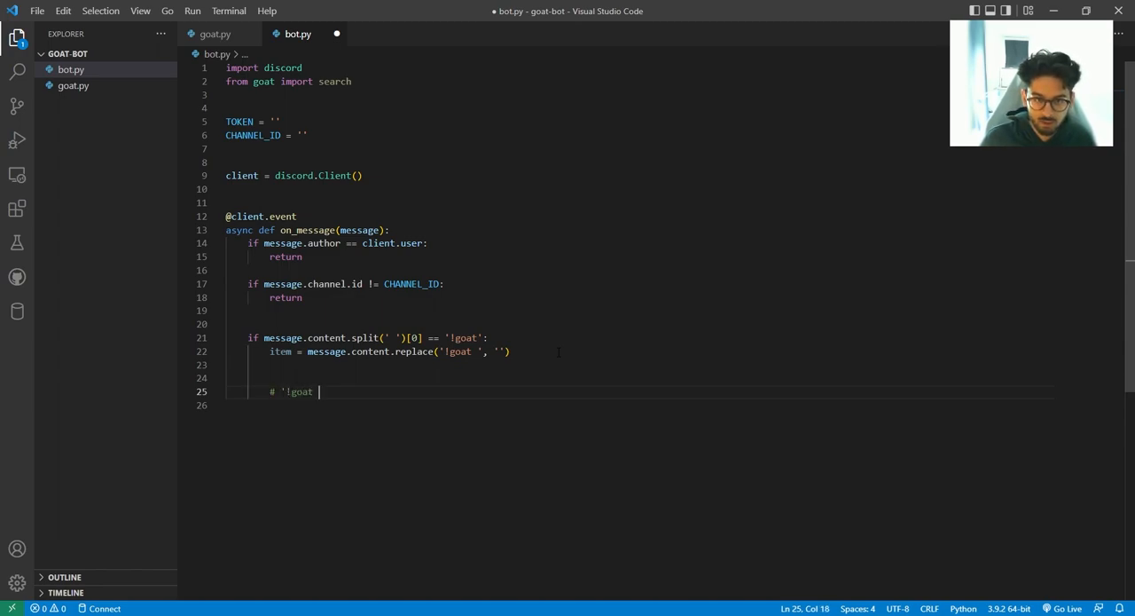
text(dunk')
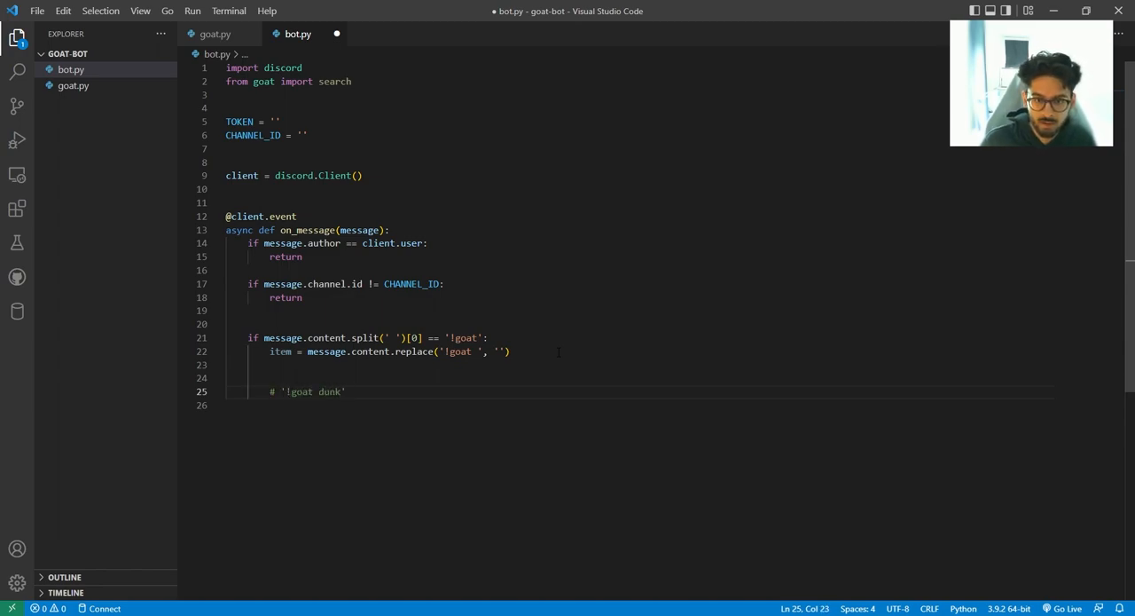
text(#)
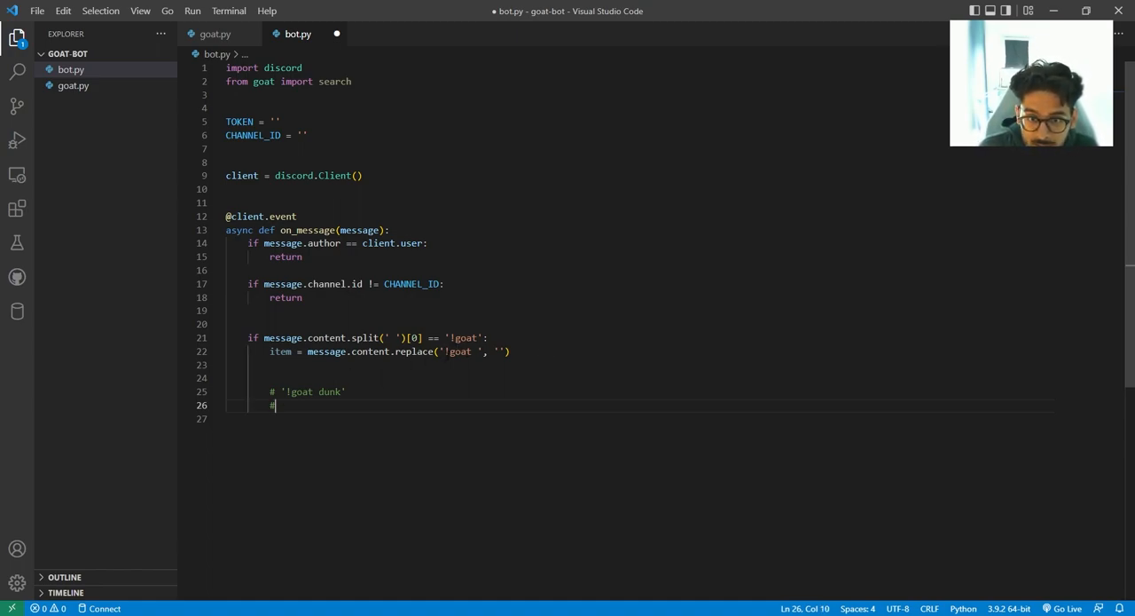
double_click(459, 351)
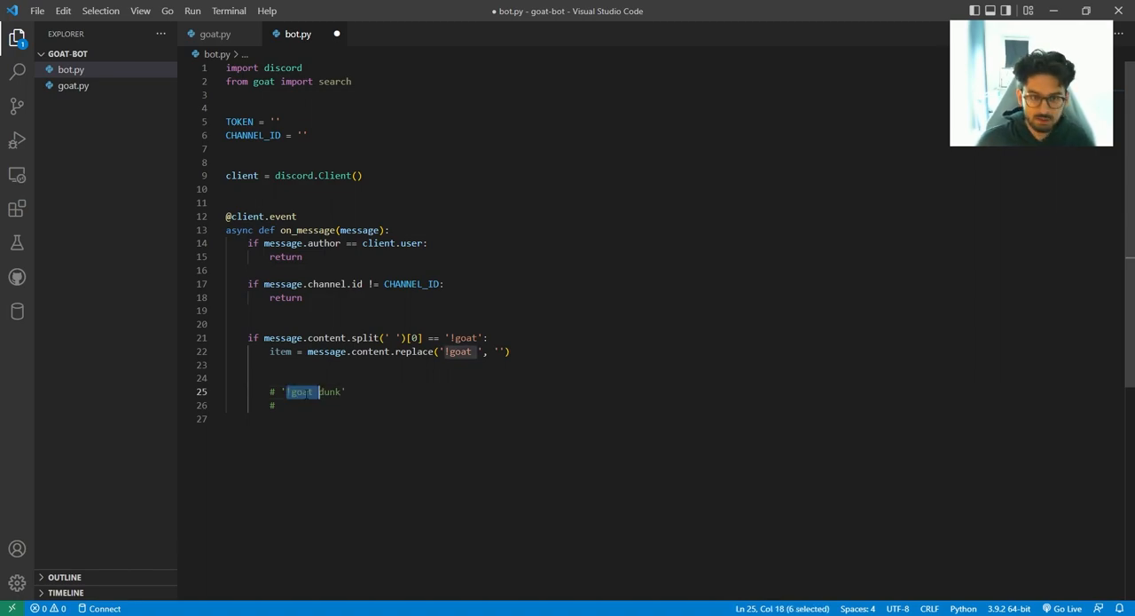
double_click(329, 392)
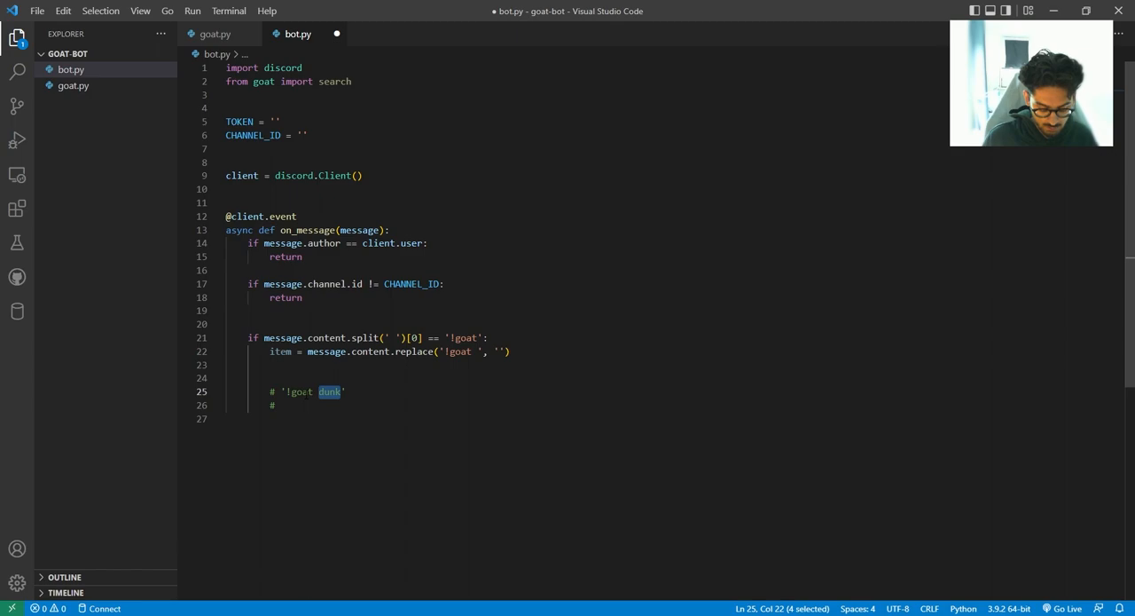
text(jor)
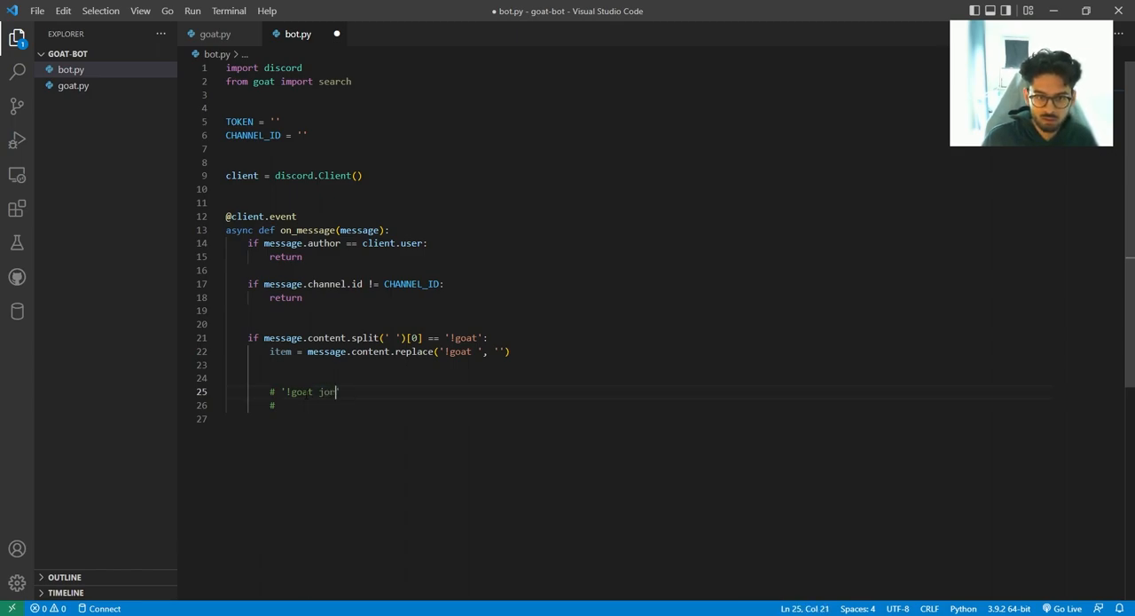
text(dan 1')
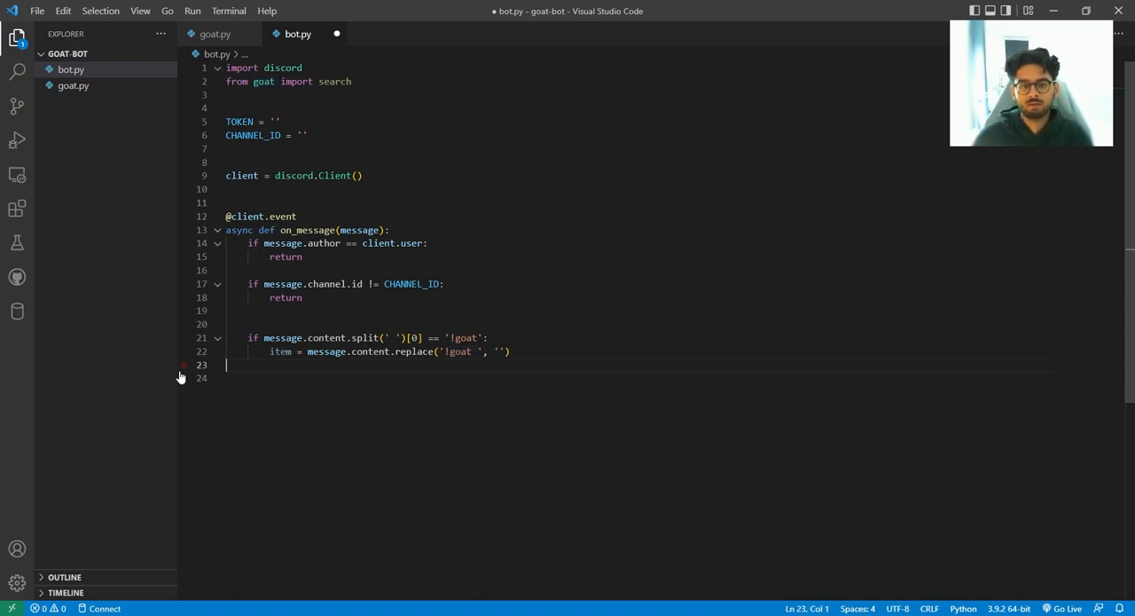
Add product = search(item) and embed = discord.Embed(title='', url=''), then save bot.py.
key(Enter)
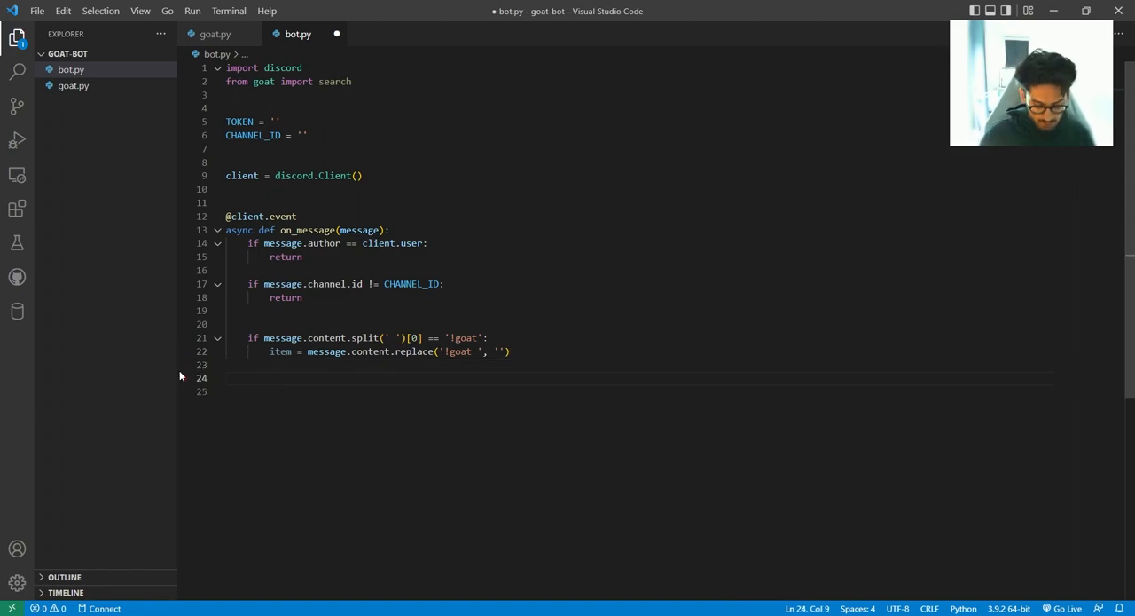
text(product ite)
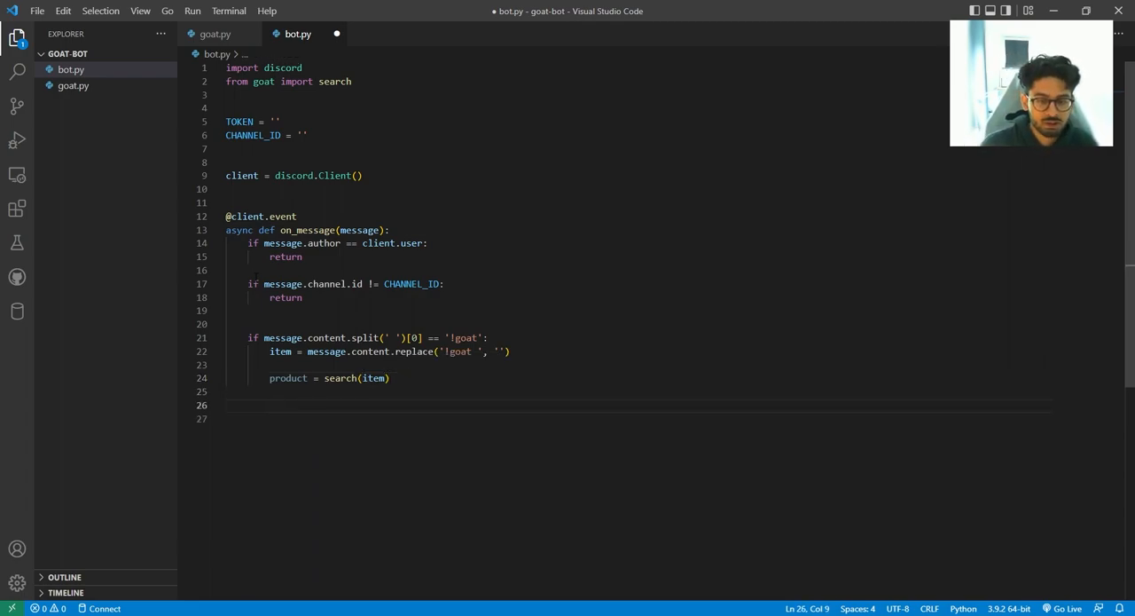
text(e)
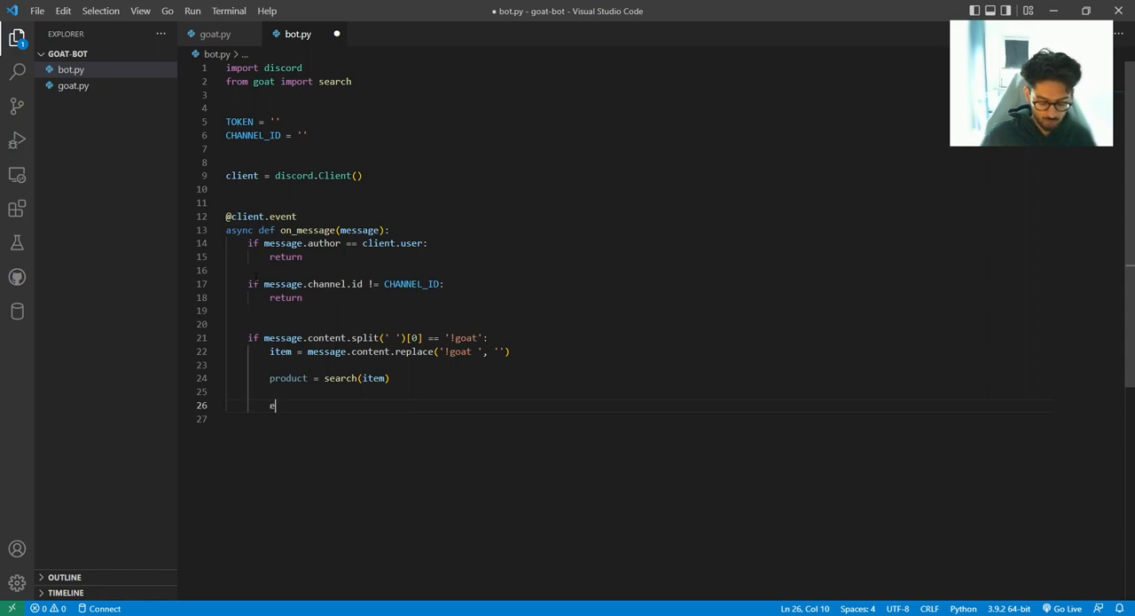
text(me)
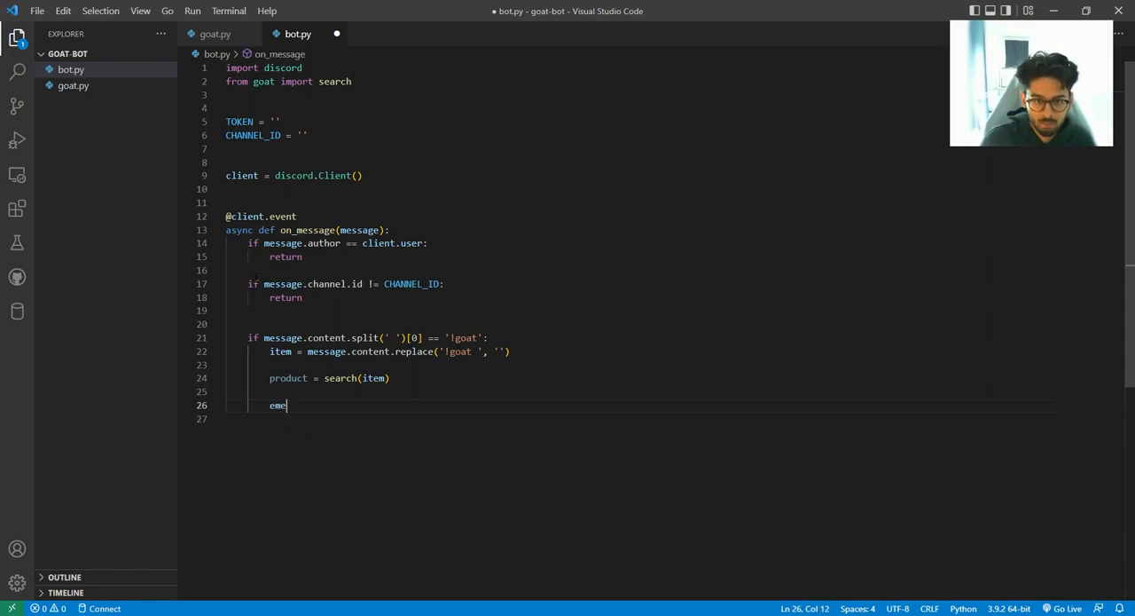
text(mbed = Di)
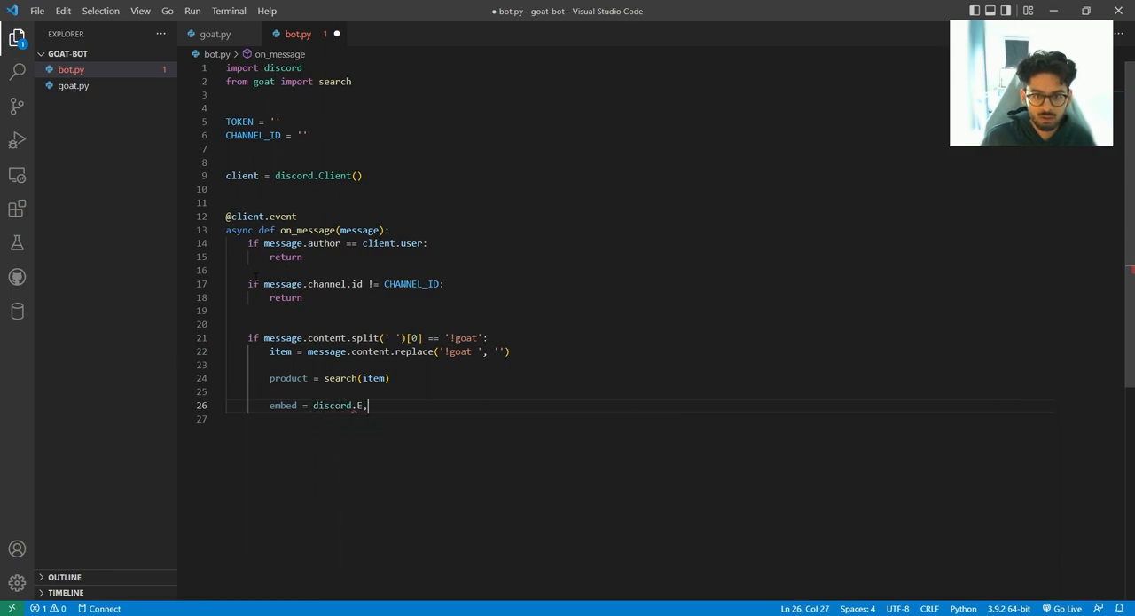
text(m)
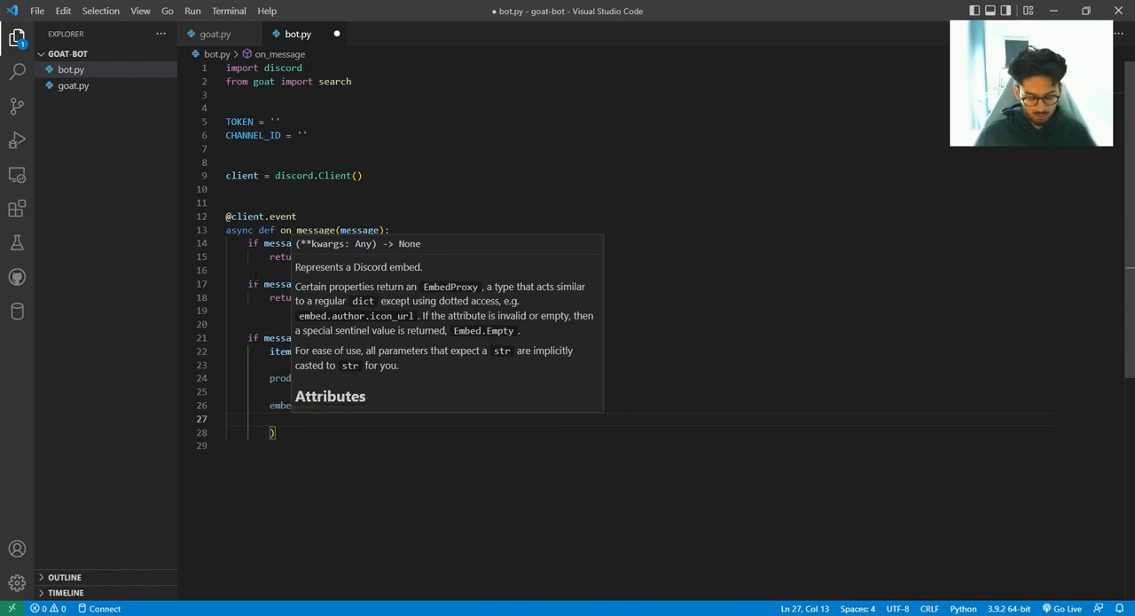
text(tit)
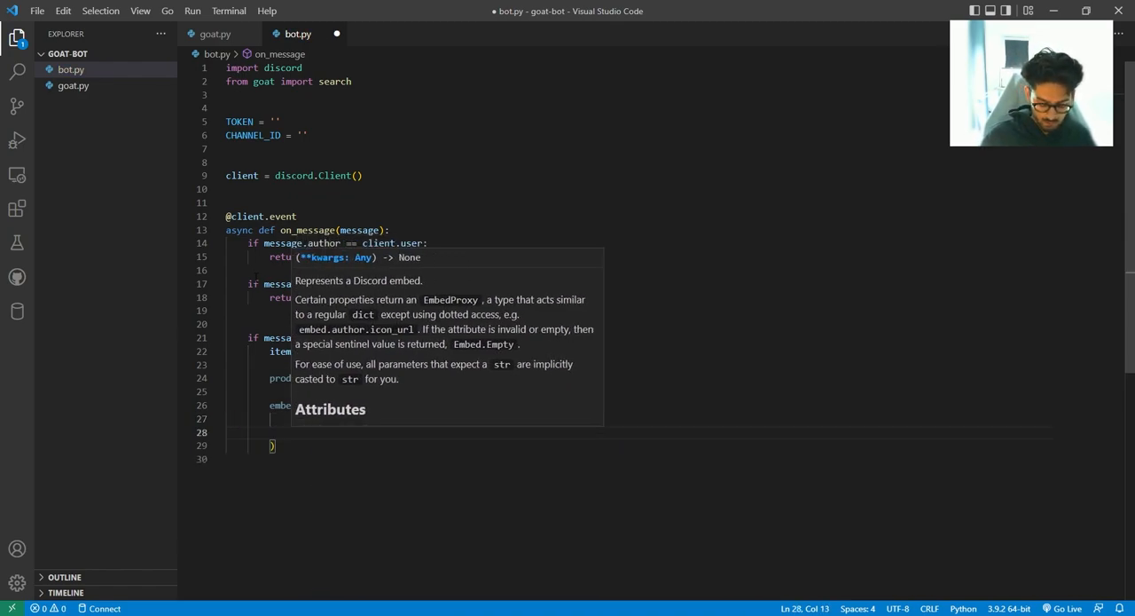
text(url=')
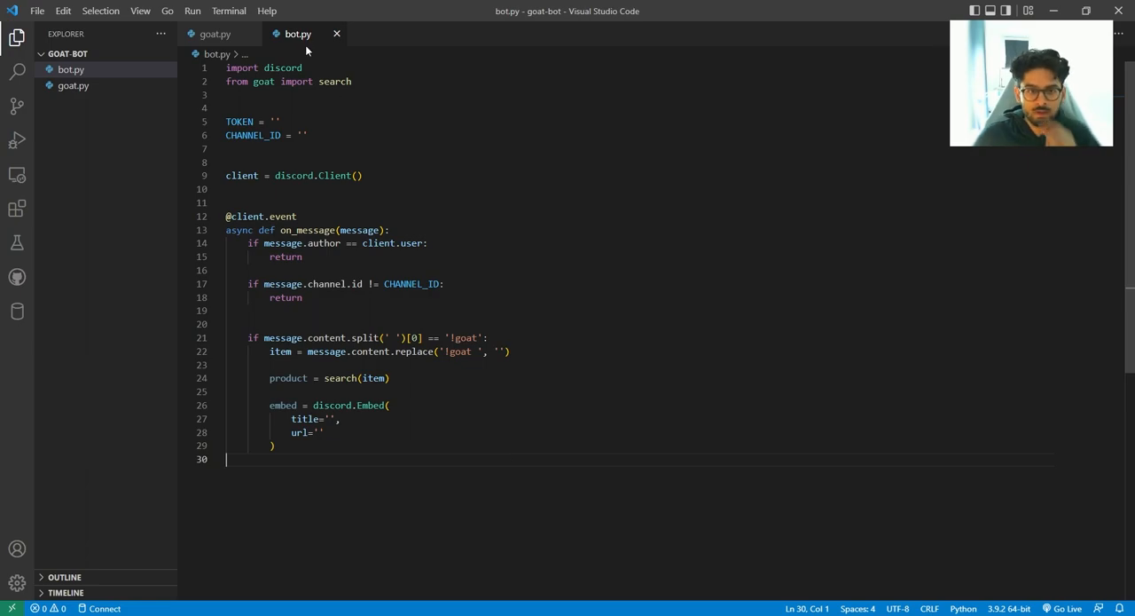
Expand response > results > 0 to view the Dunk Low 'Black White' fields, then return to bot.py.
double_click(288, 377)
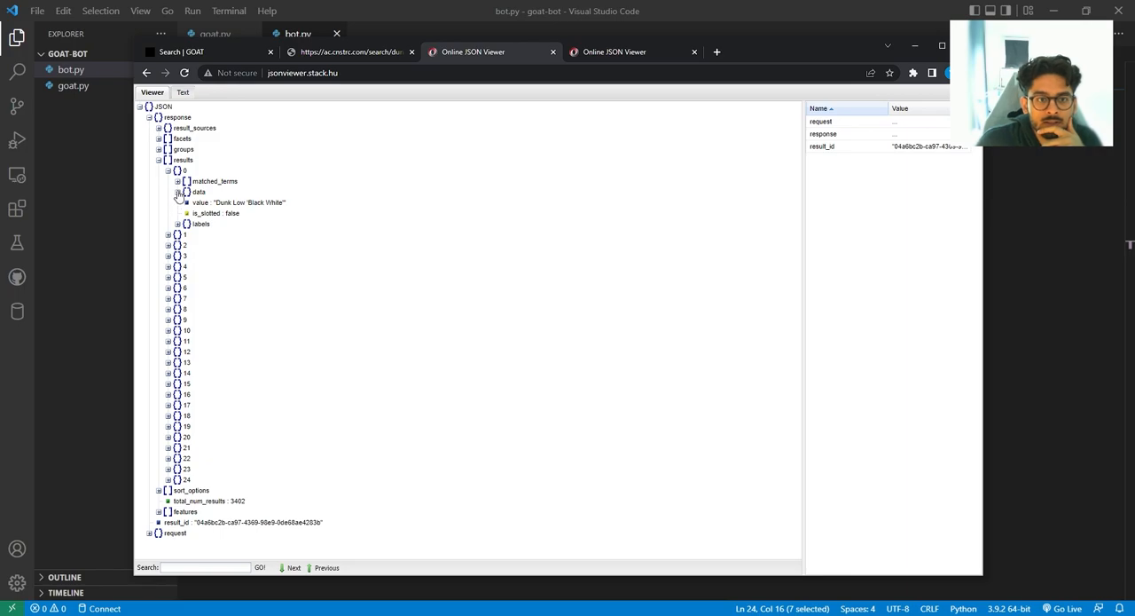
click(182, 169)
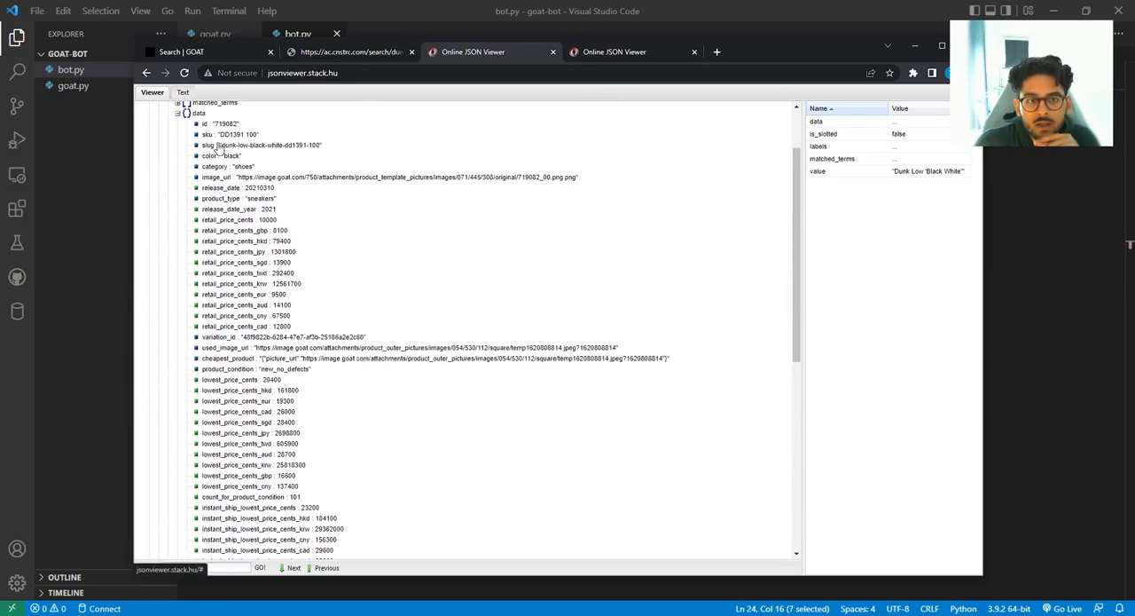
scroll(down, 3)
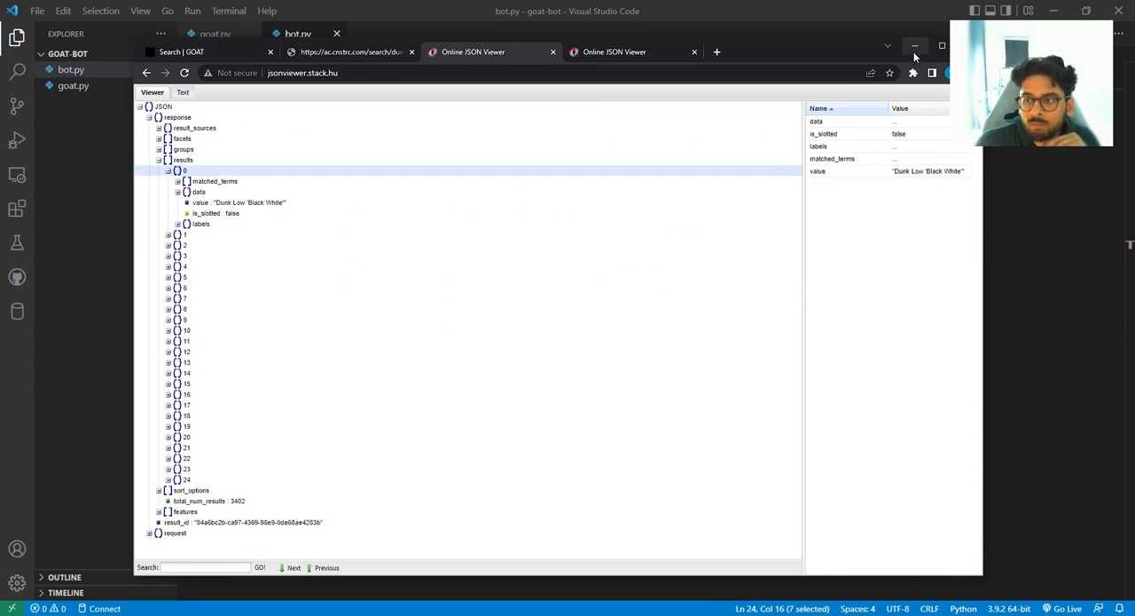
click(915, 46)
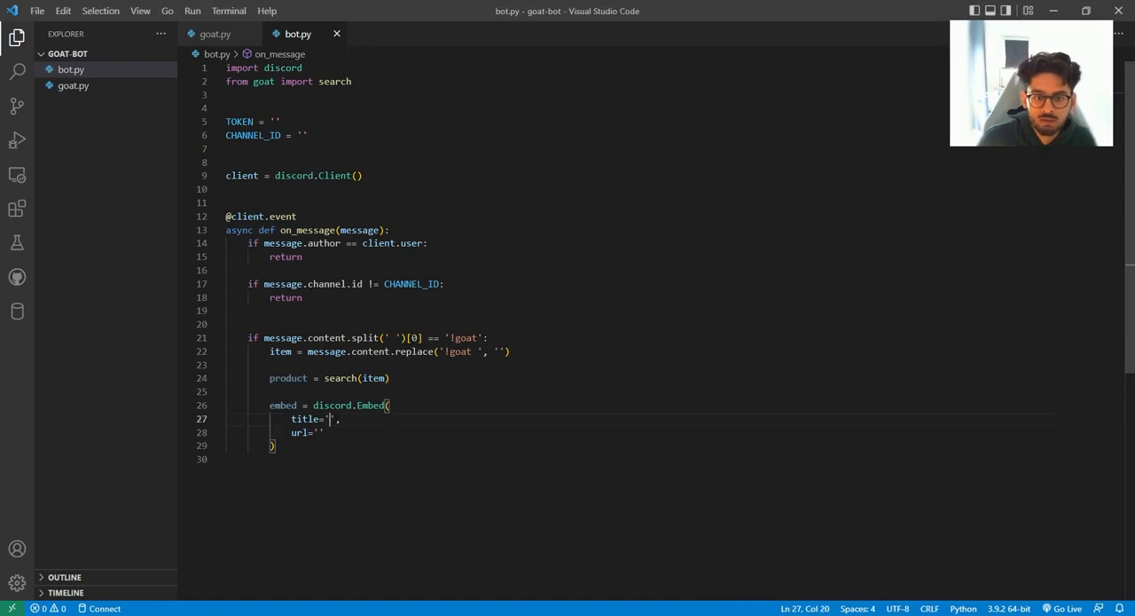
Set the embed title to product['value'] and inspect the first result's data fields.
text(product)
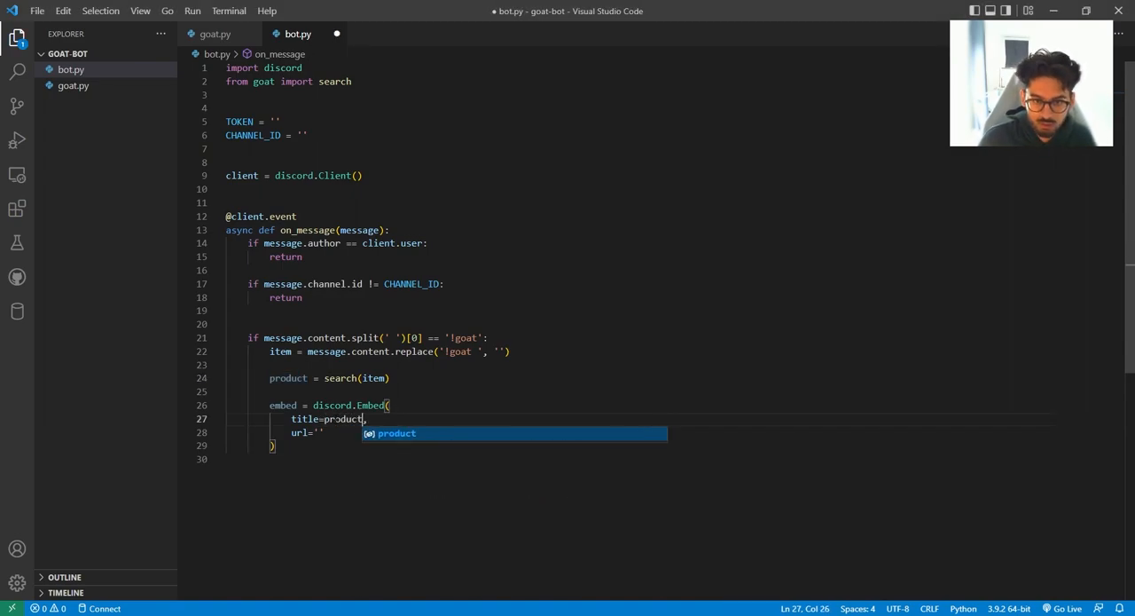
text(['value'])
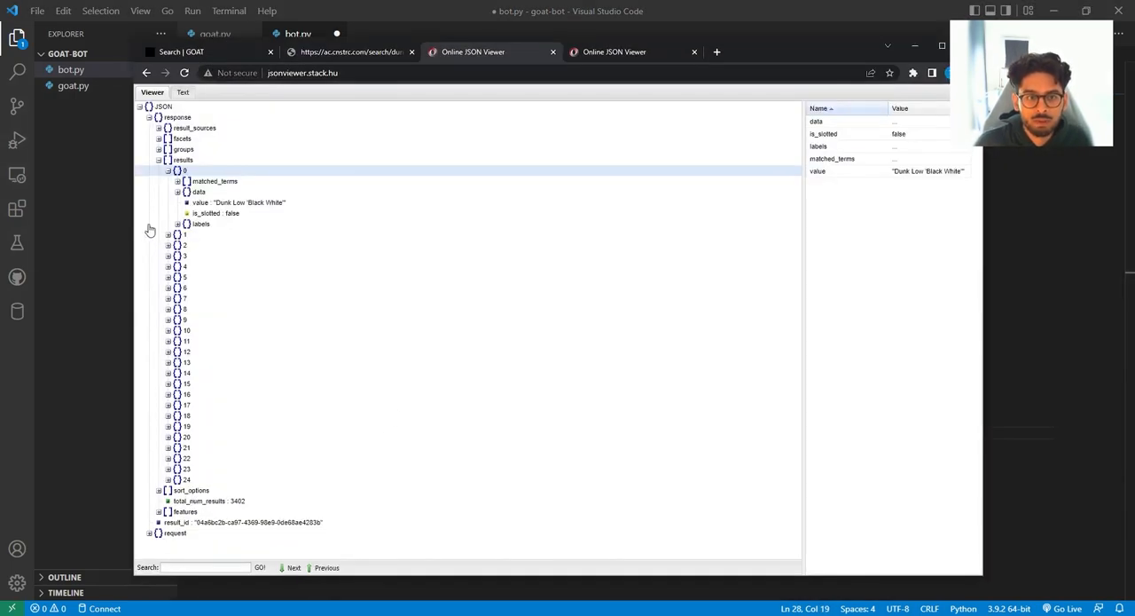
click(184, 192)
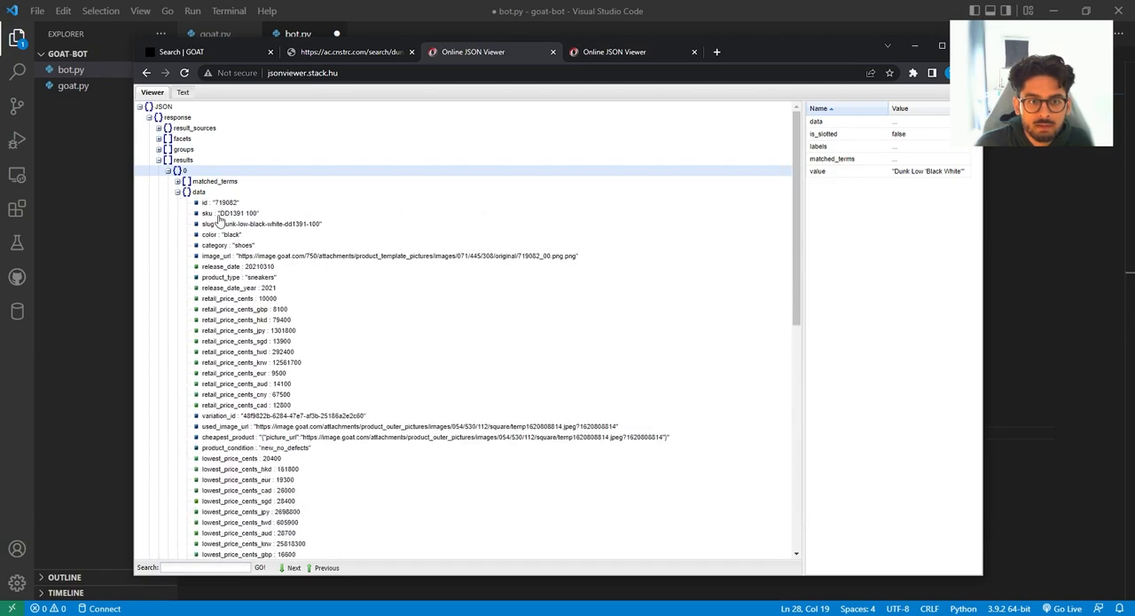
mouse_move(264, 233)
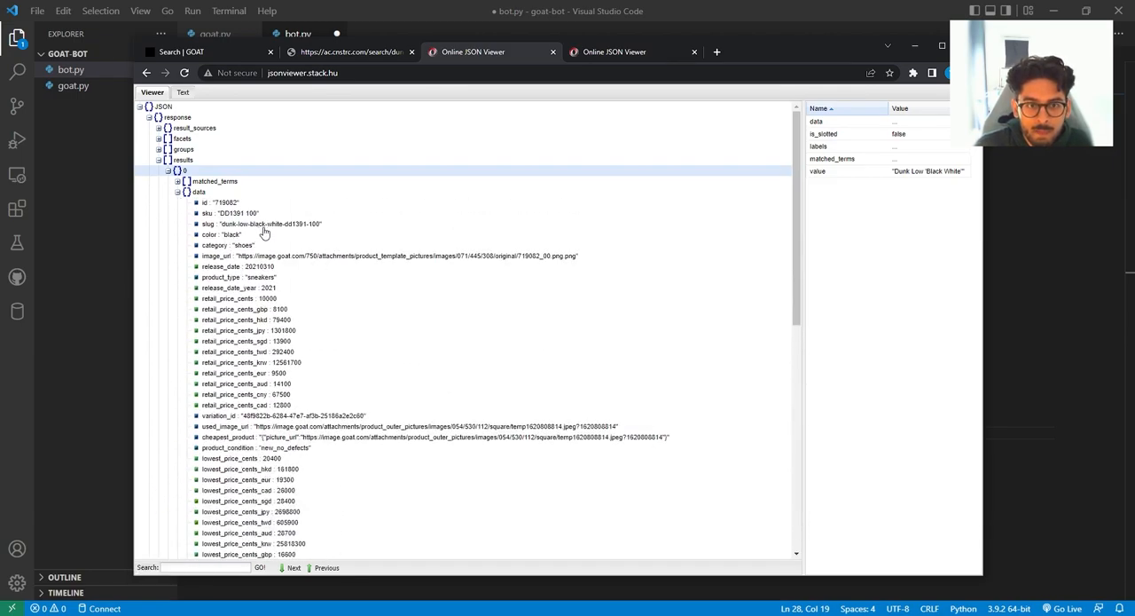
click(298, 34)
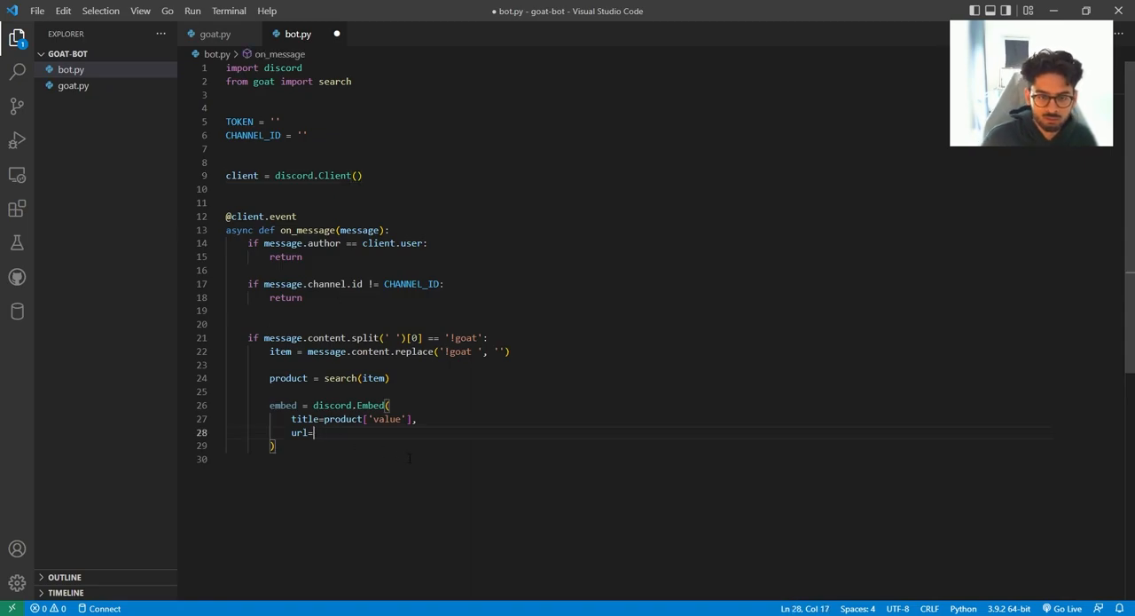
text(product)
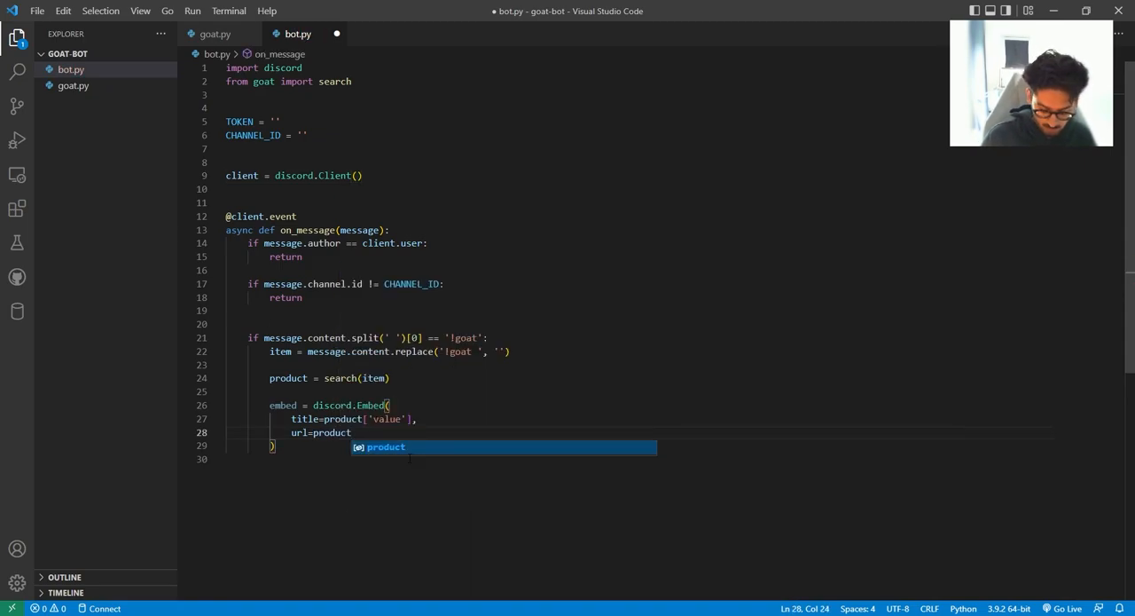
text([)
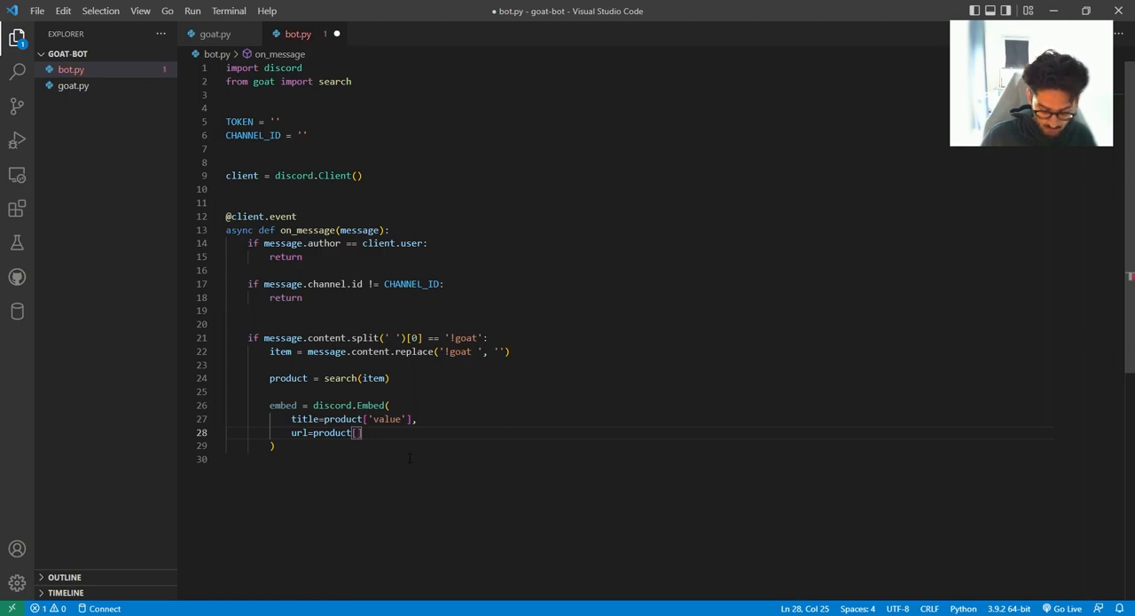
text('data')
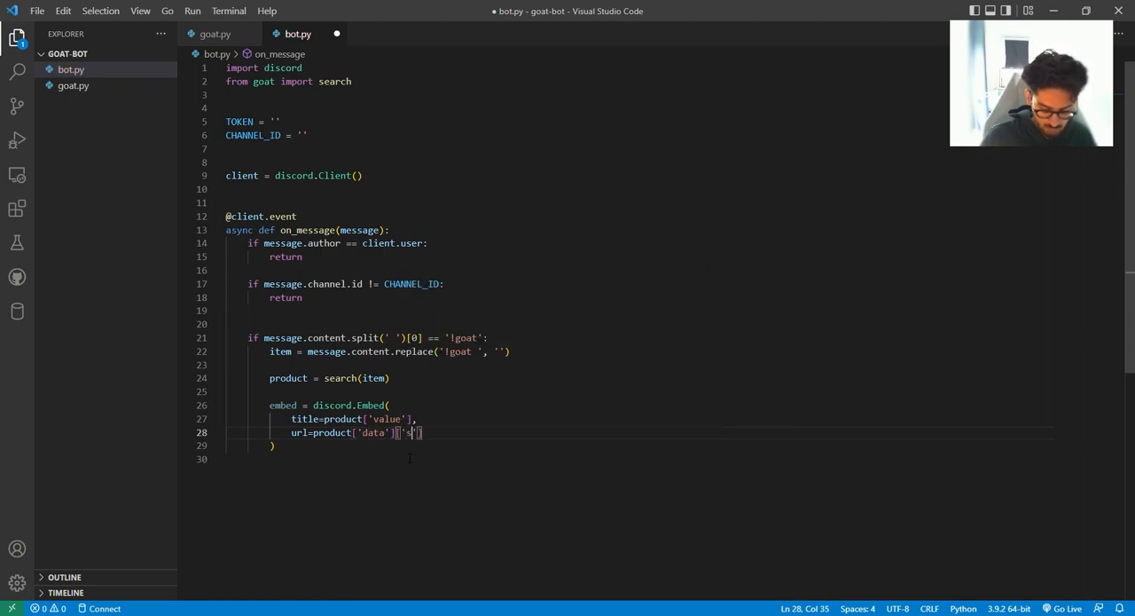
text(slug)
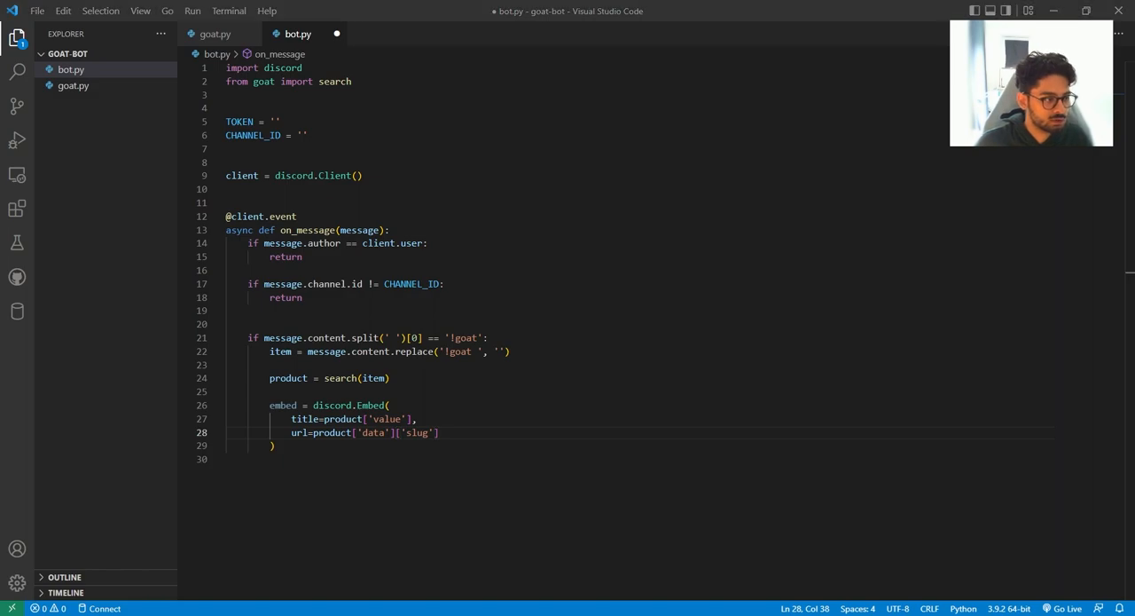
mouse_move(62, 343)
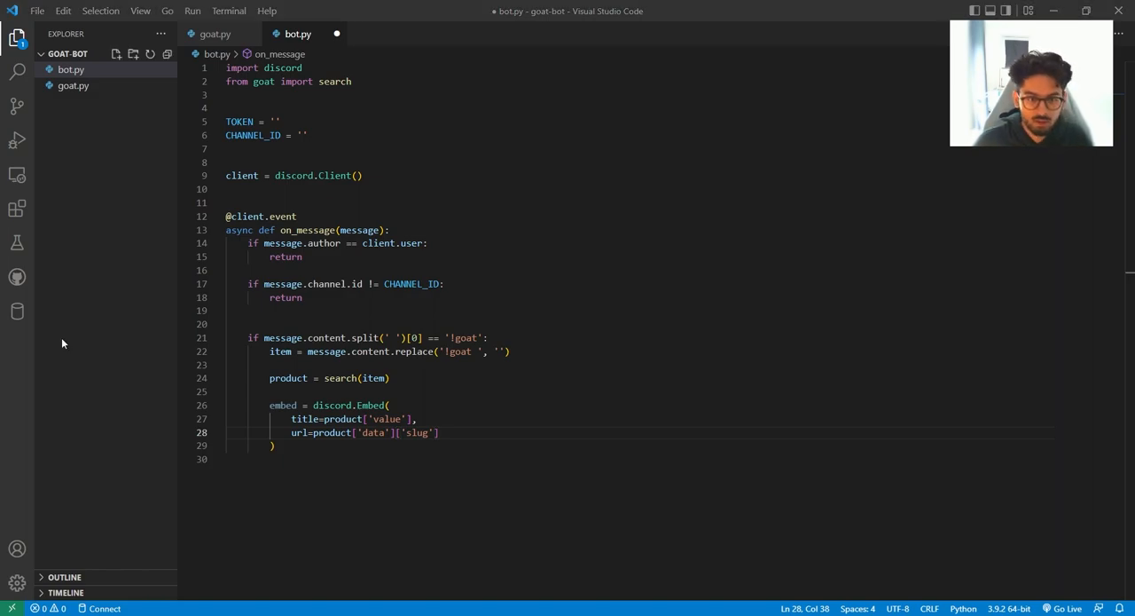
text('https://www.goat.com/sneakers/'+)
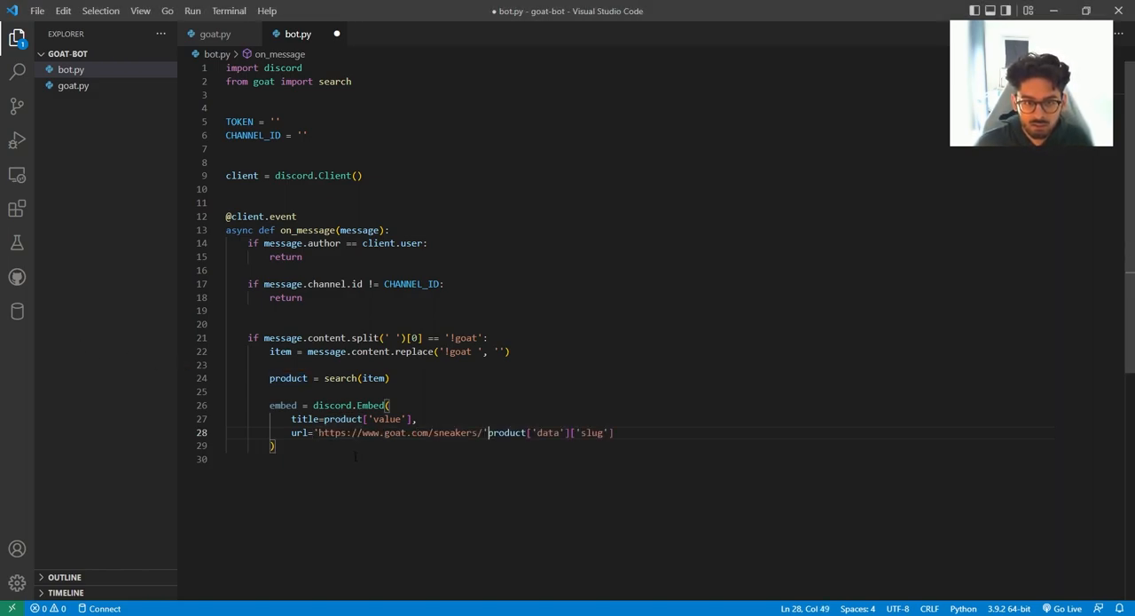
text(+)
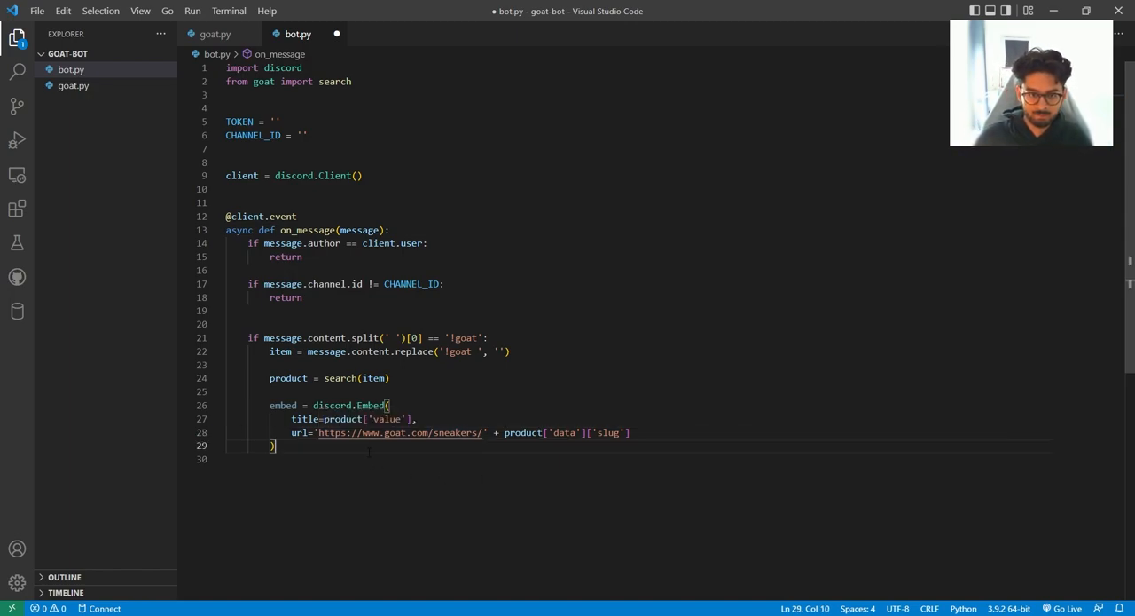
key(alt+tab)
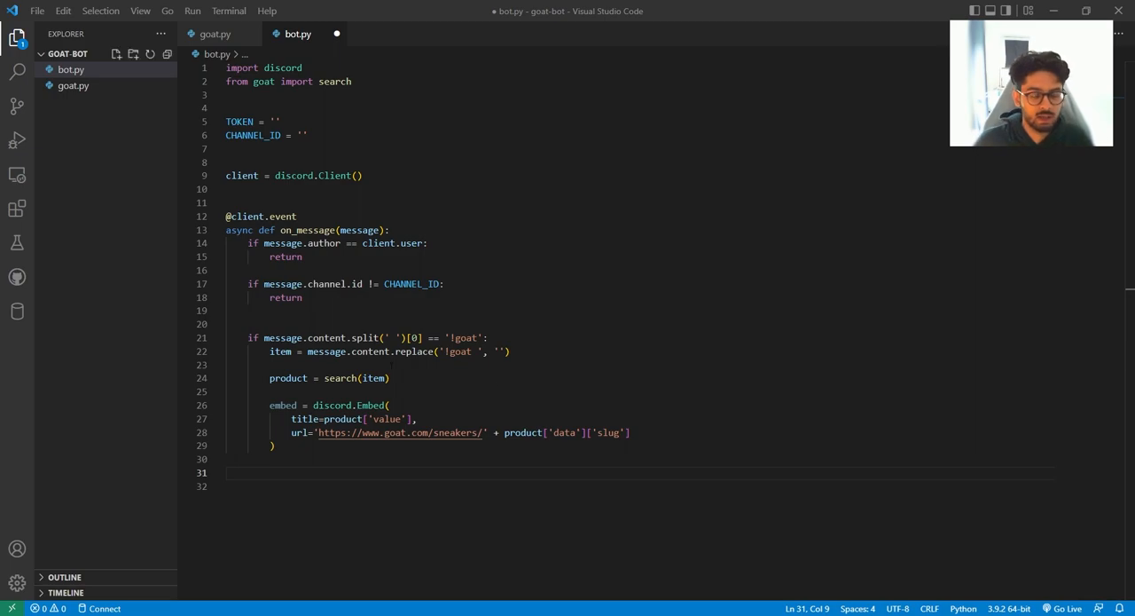
Add embed.set_thumbnail(url=product['data']['image_url']), checking the image key in the JSON viewer.
text(embed.s)
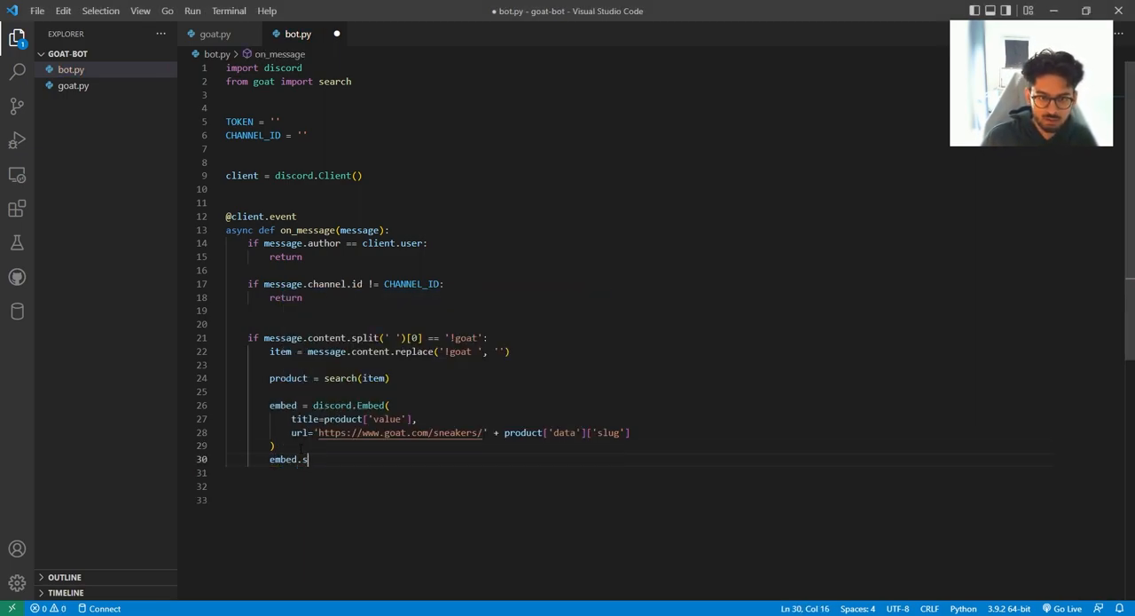
text(et_thumbnail)
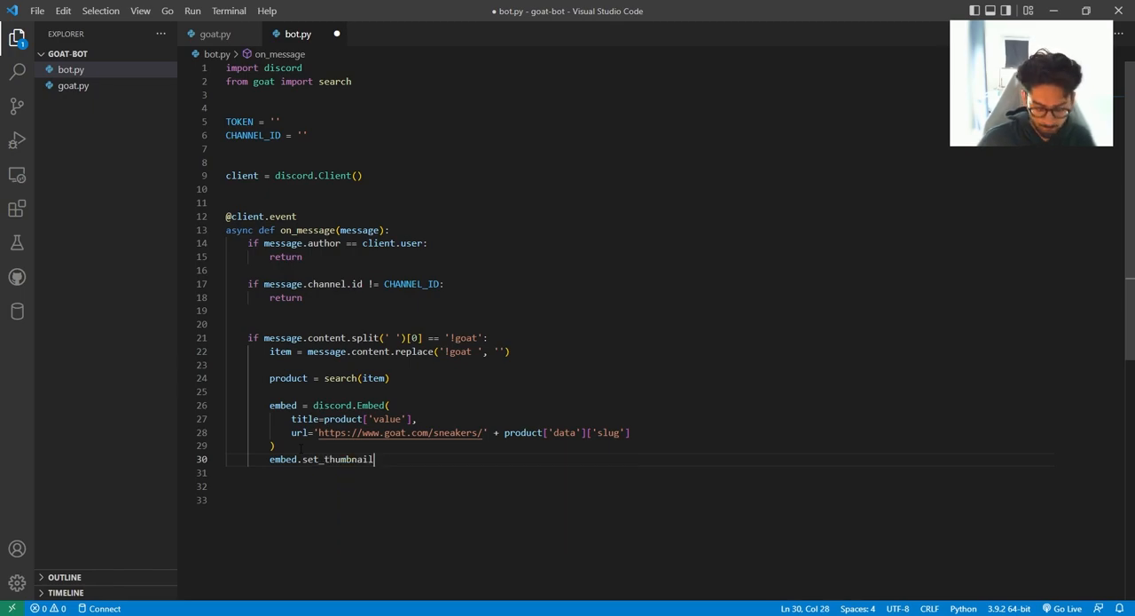
text(()
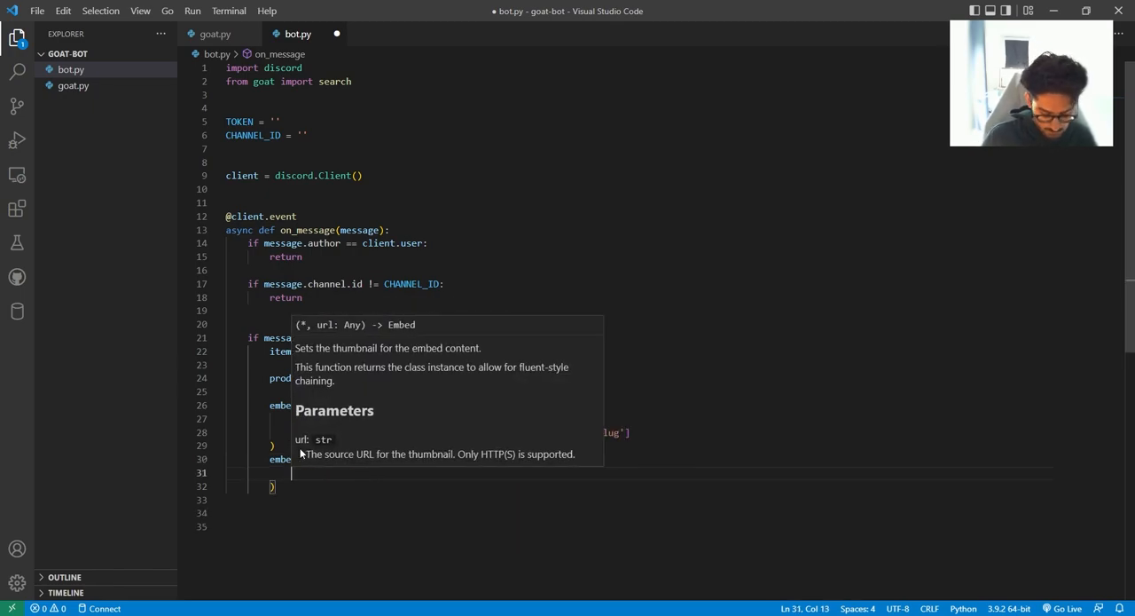
key(alt+tab)
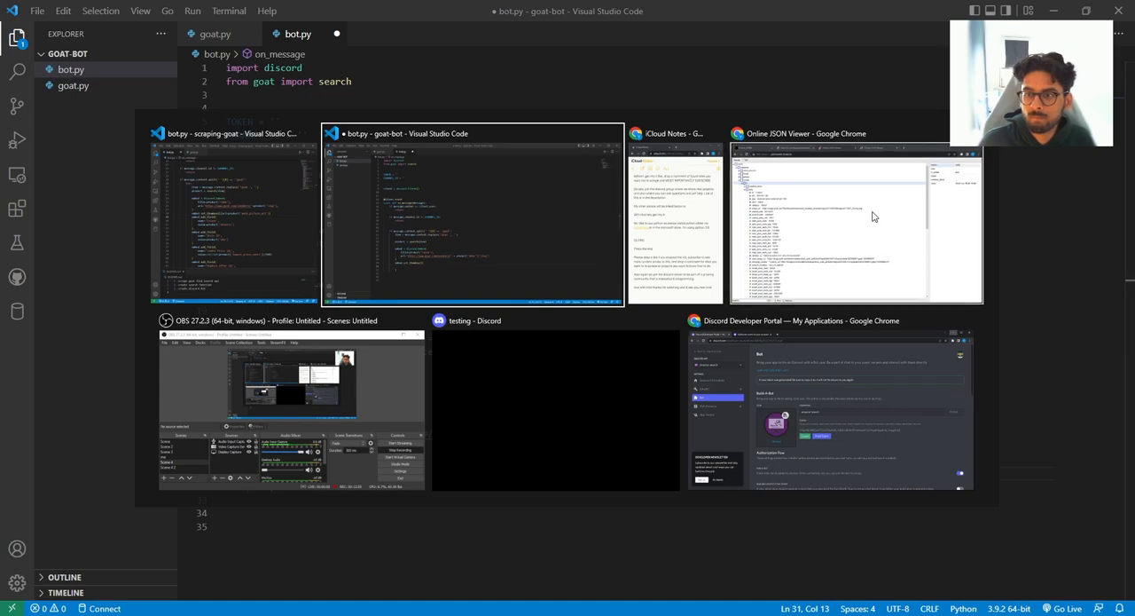
click(853, 221)
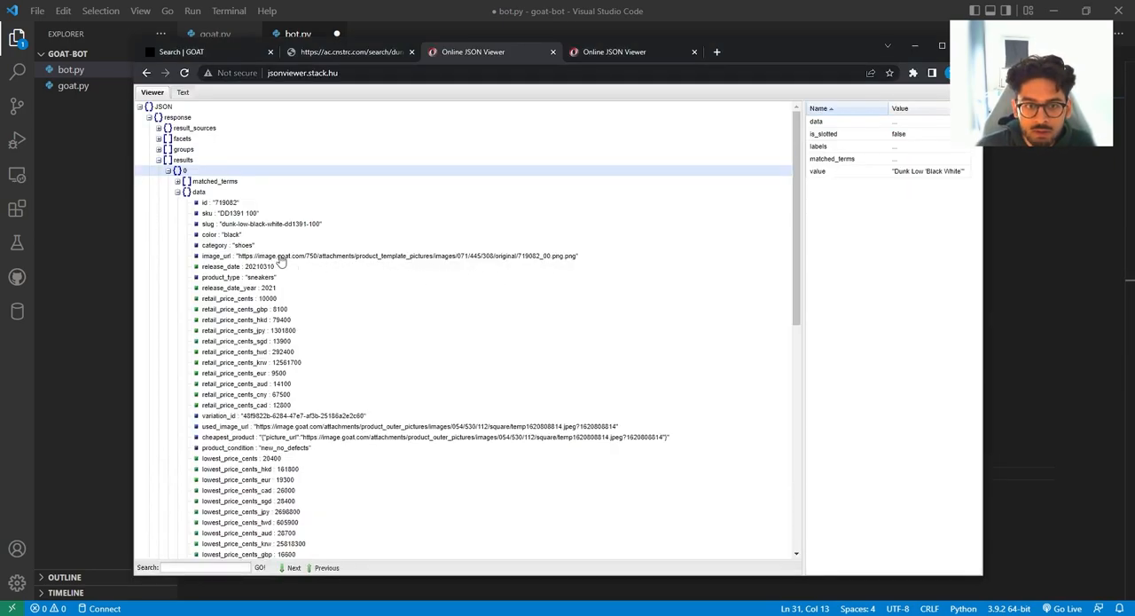
click(297, 34)
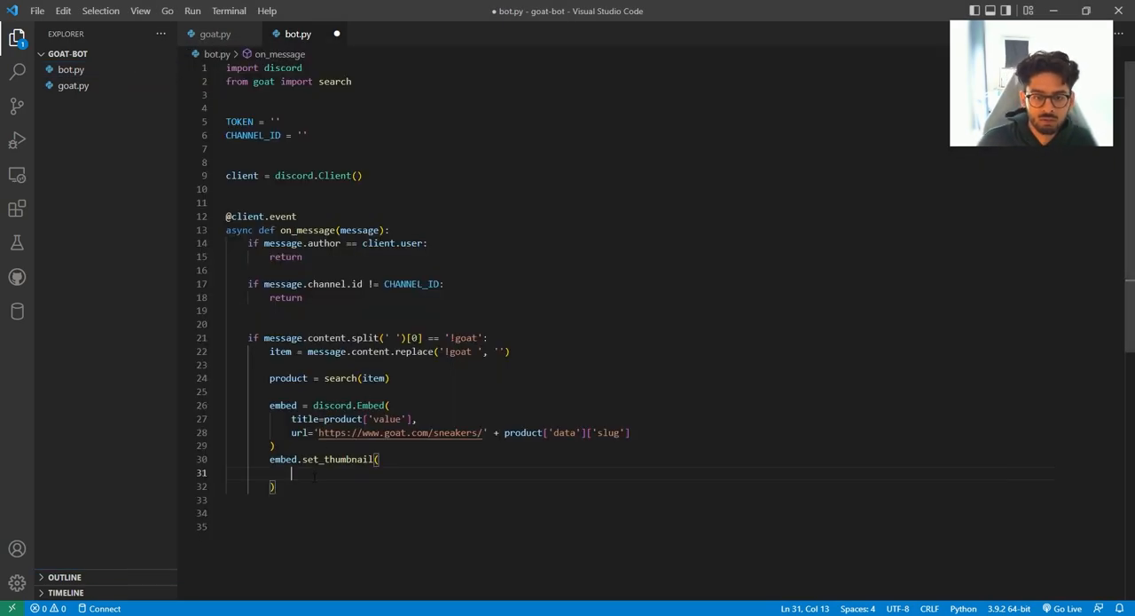
text(url)
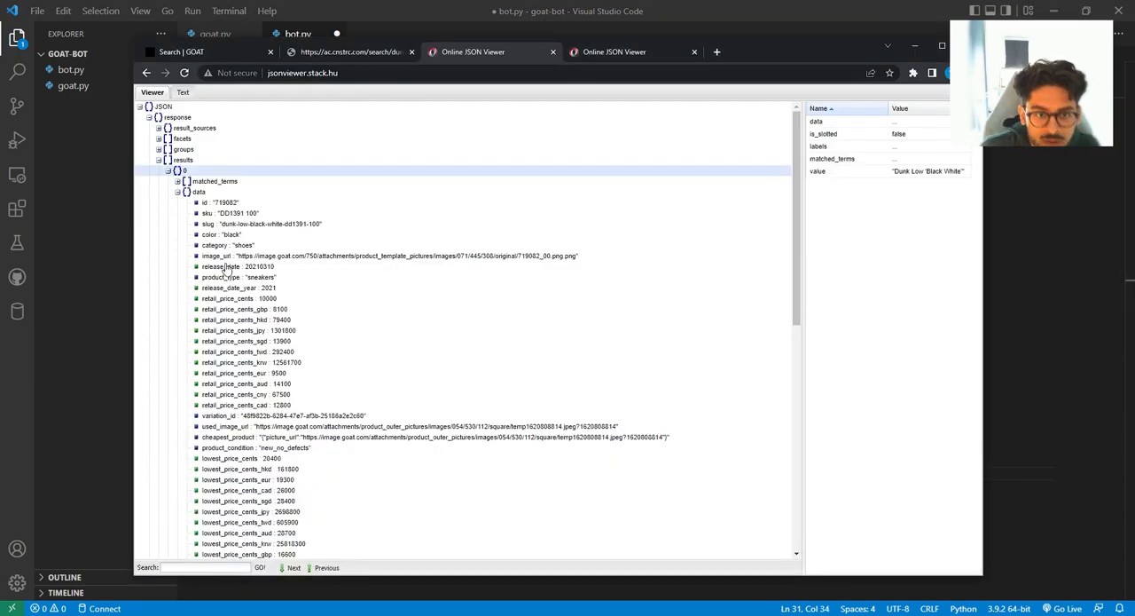
click(298, 34)
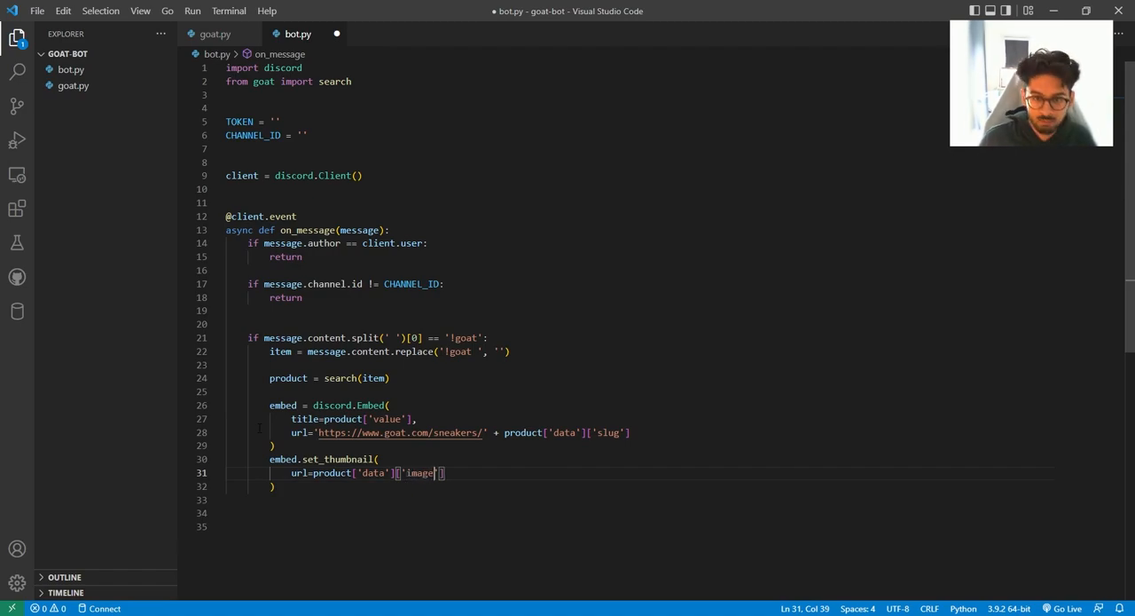
text(_url)
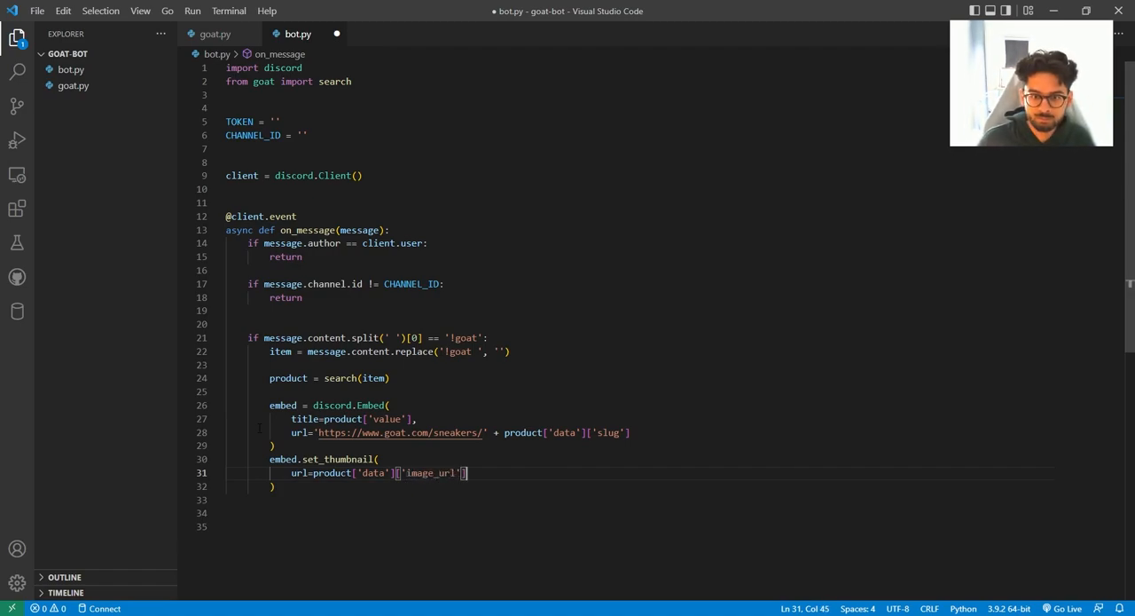
text(embved)
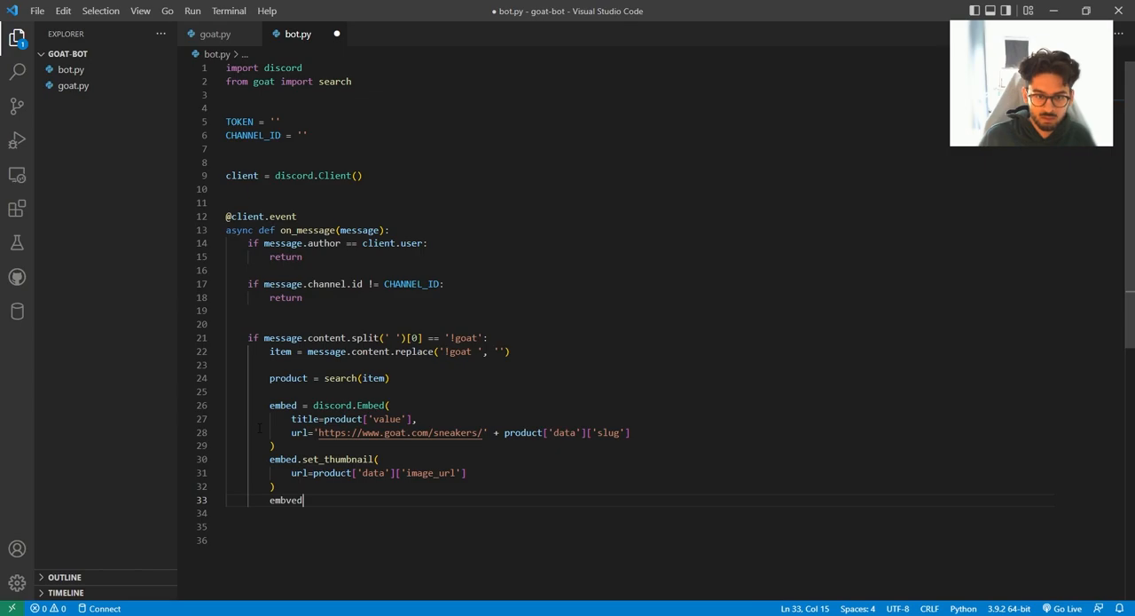
Add a 'Retail Price (cents)' embed field valued product['data']['retail_price_cents'].
text(.)
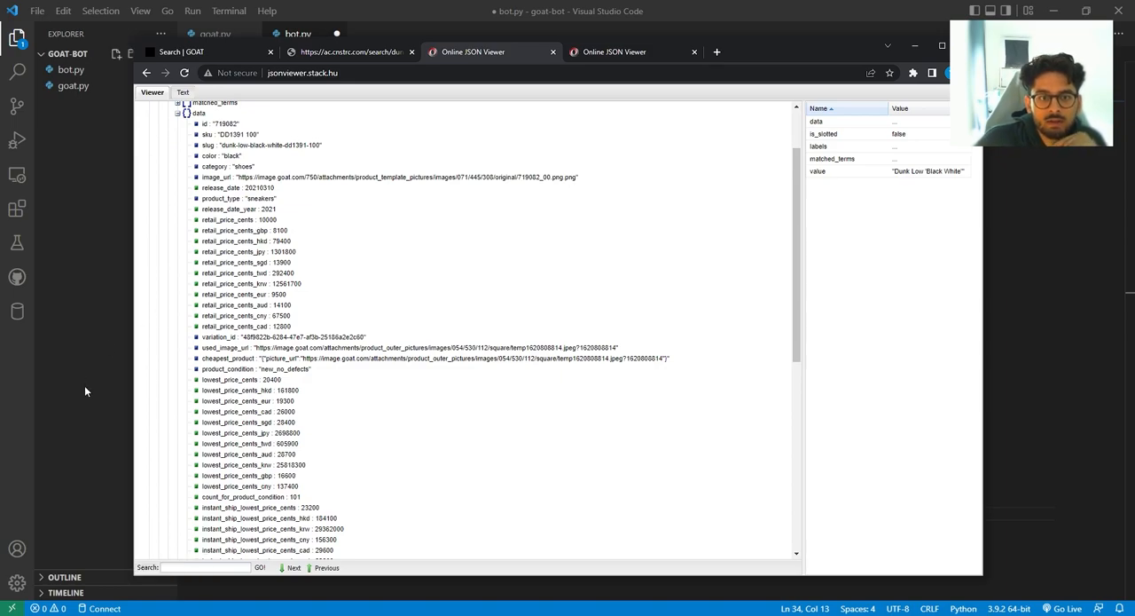
click(298, 33)
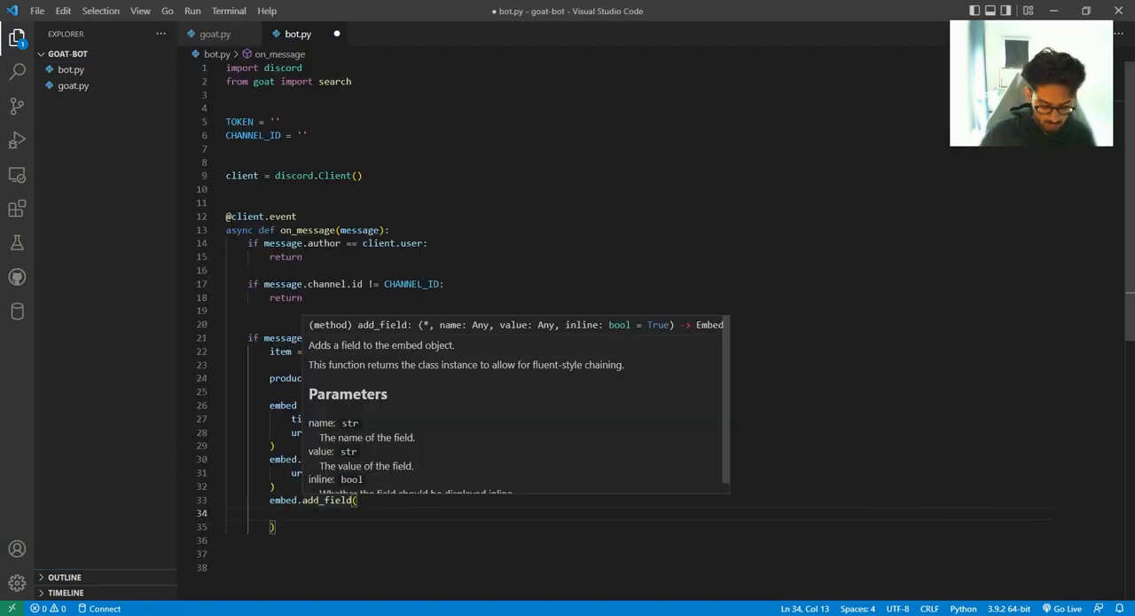
text(valu)
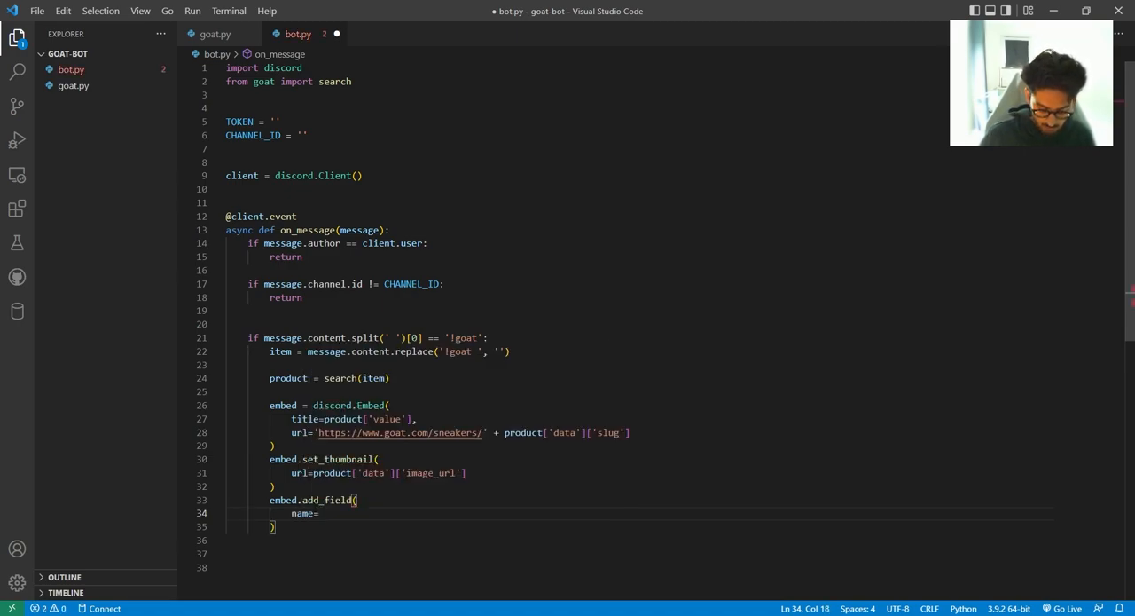
text('Retail Price (cents)
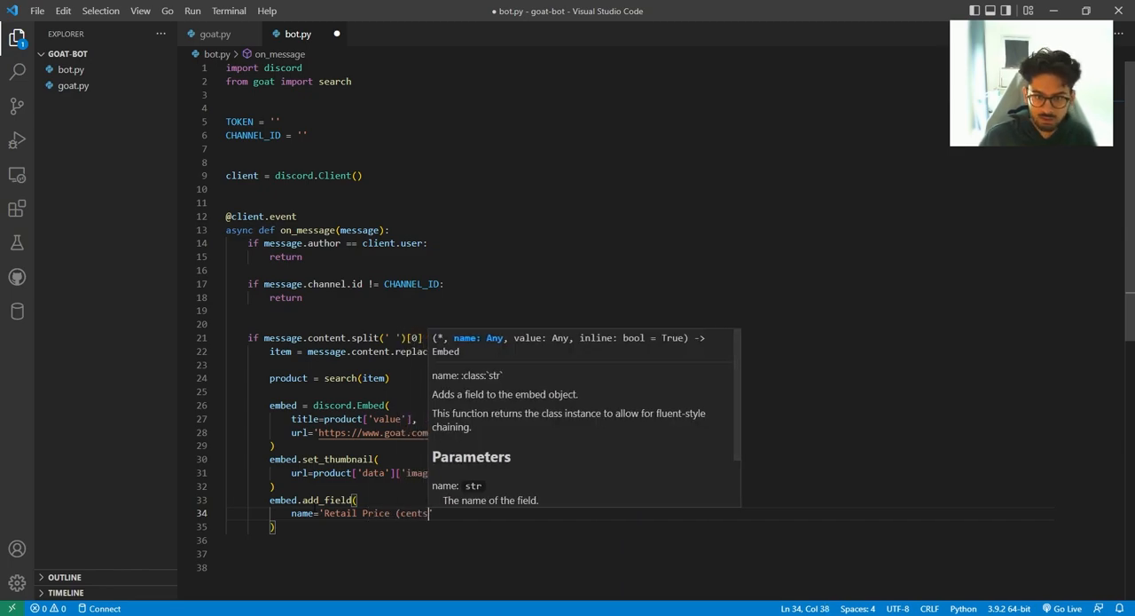
text())
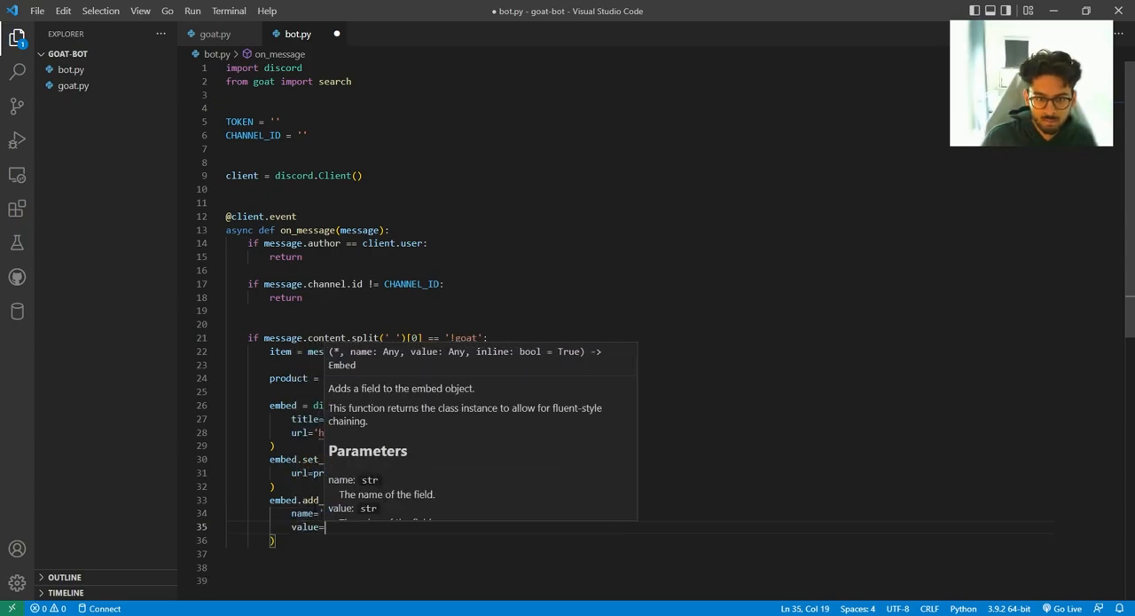
text(product['data']['retail_price')
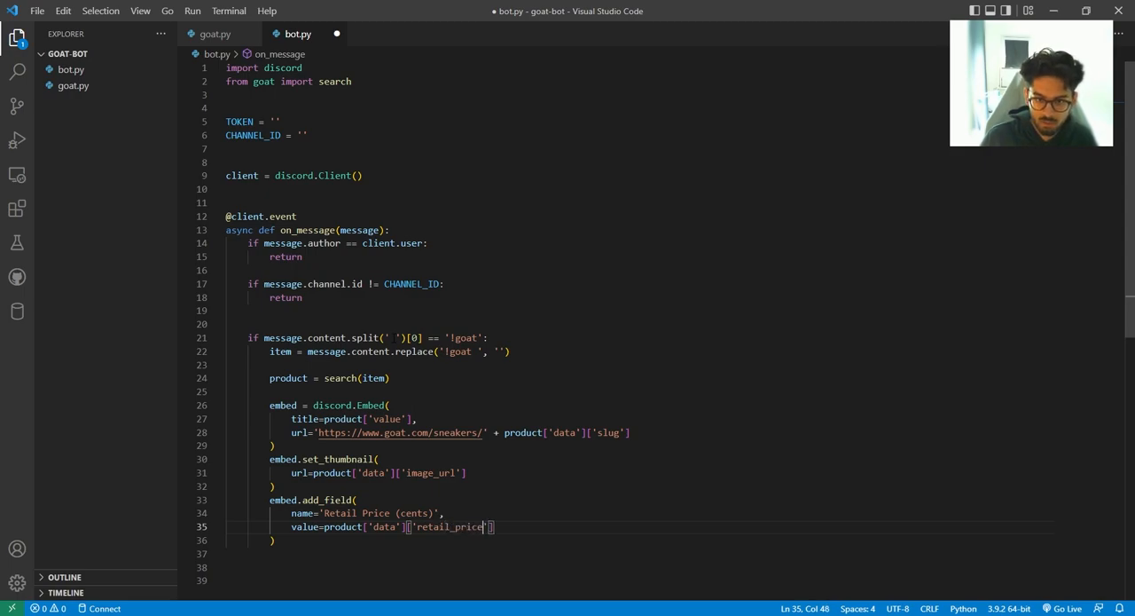
text(_cents)
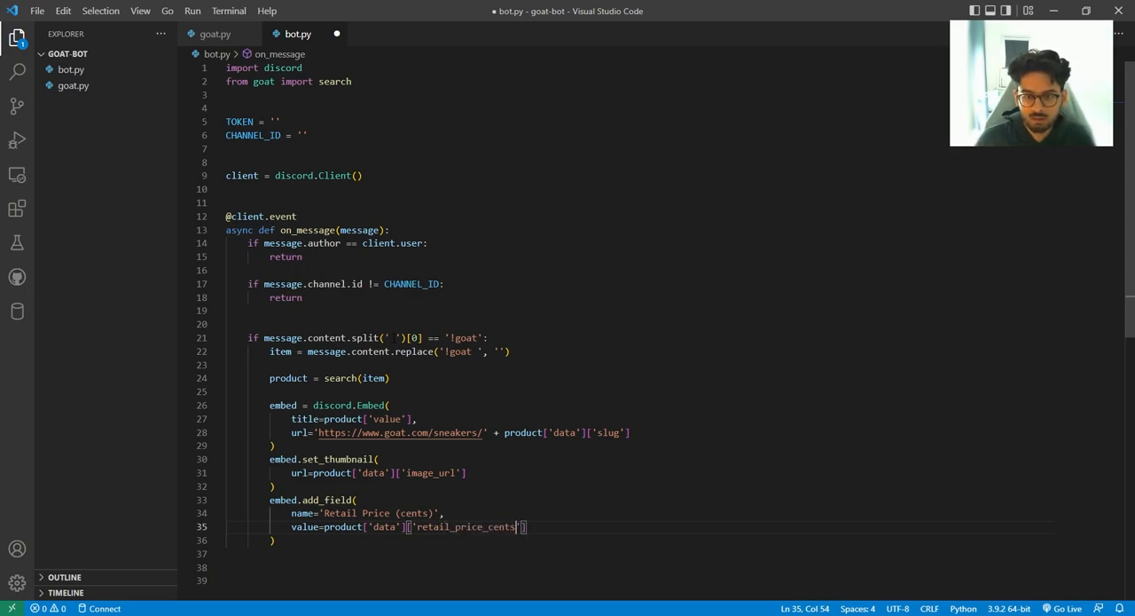
key(enter)
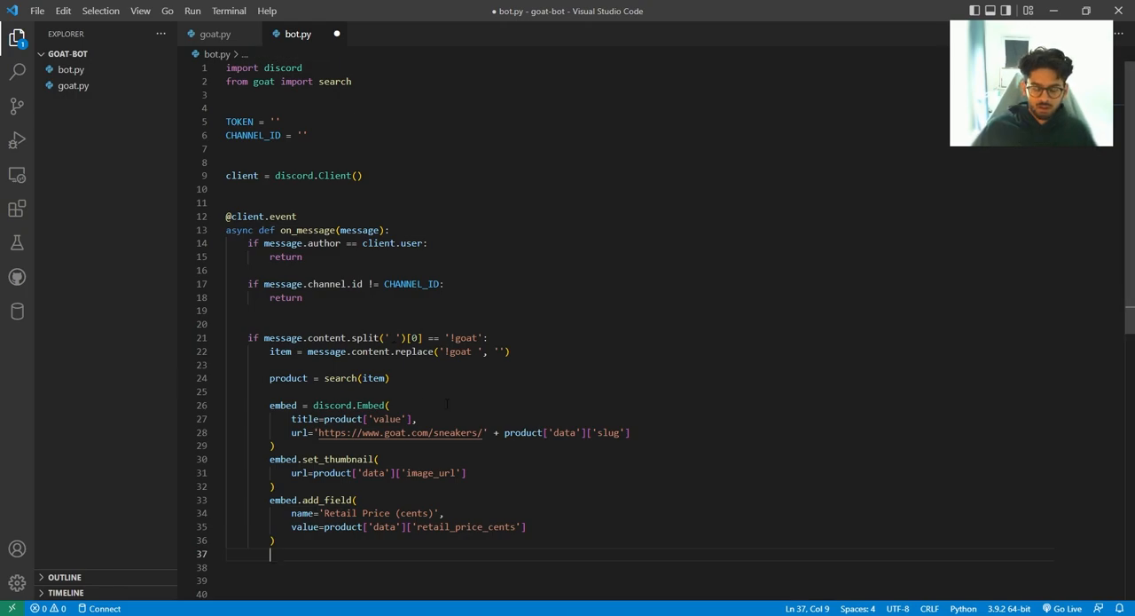
text(await)
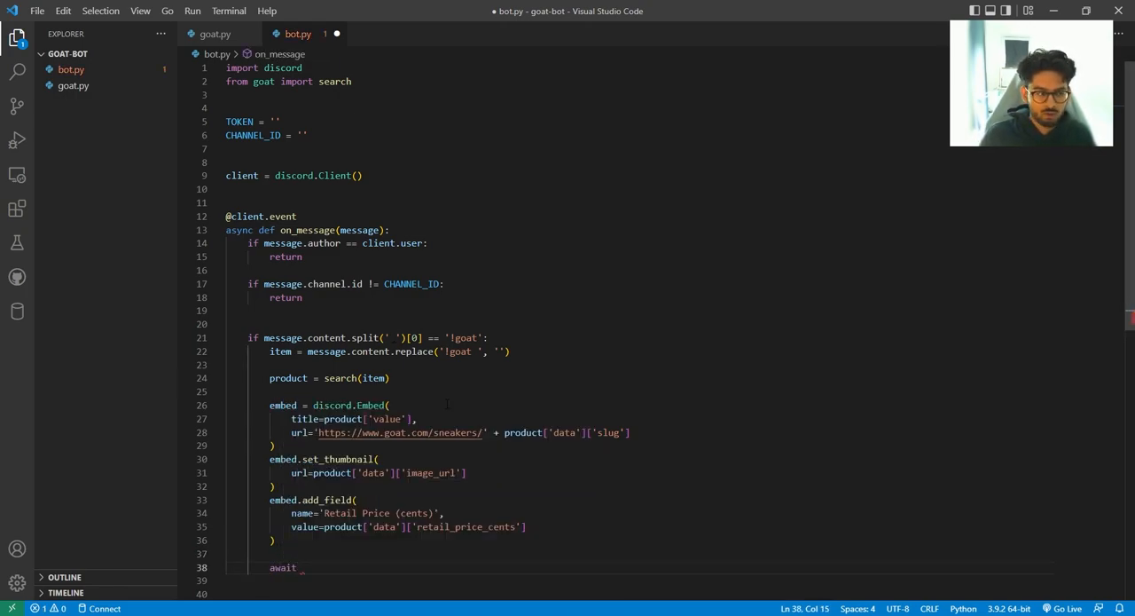
Send the embed via await message.channel.send(embed=embed), add client.run(TOKEN), and save.
text(message.channel.se)
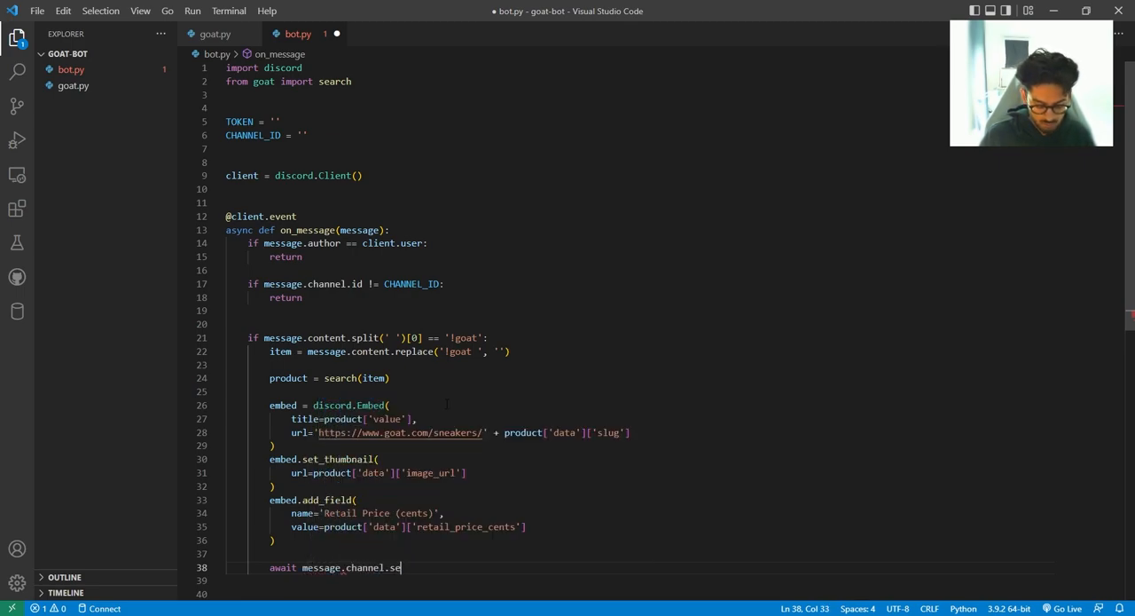
text(nd(embed=)
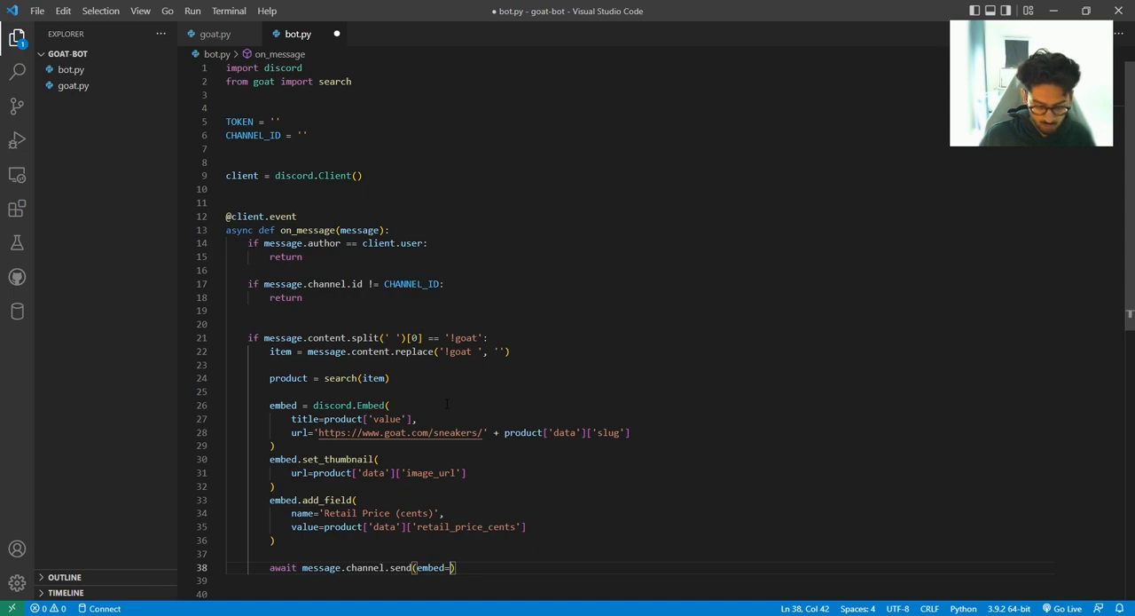
text(embed)
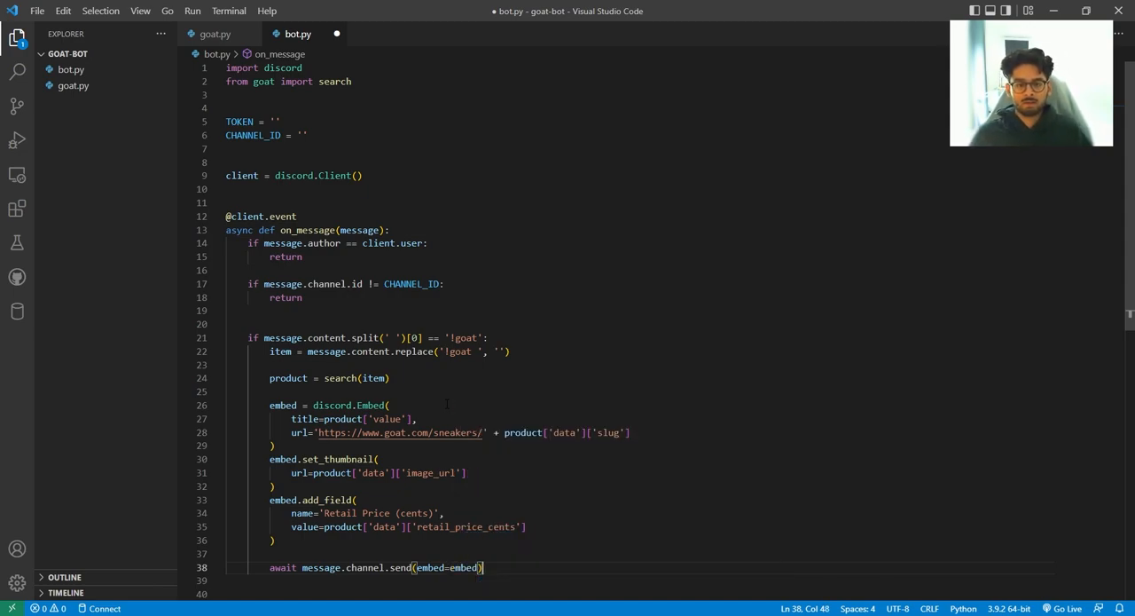
text(client.run(T)
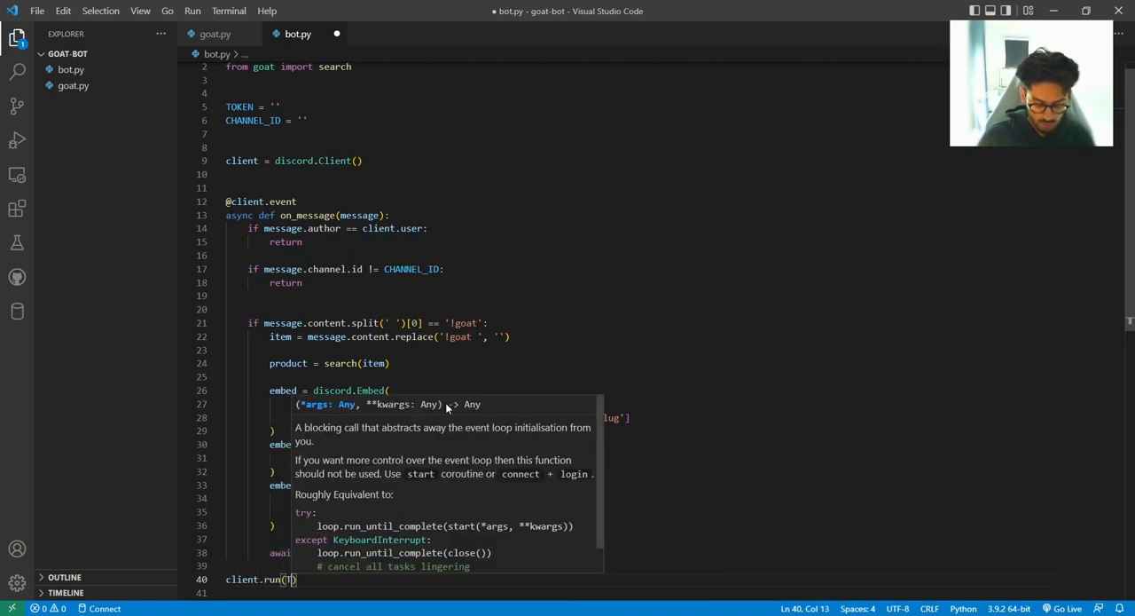
text(TOKEN)
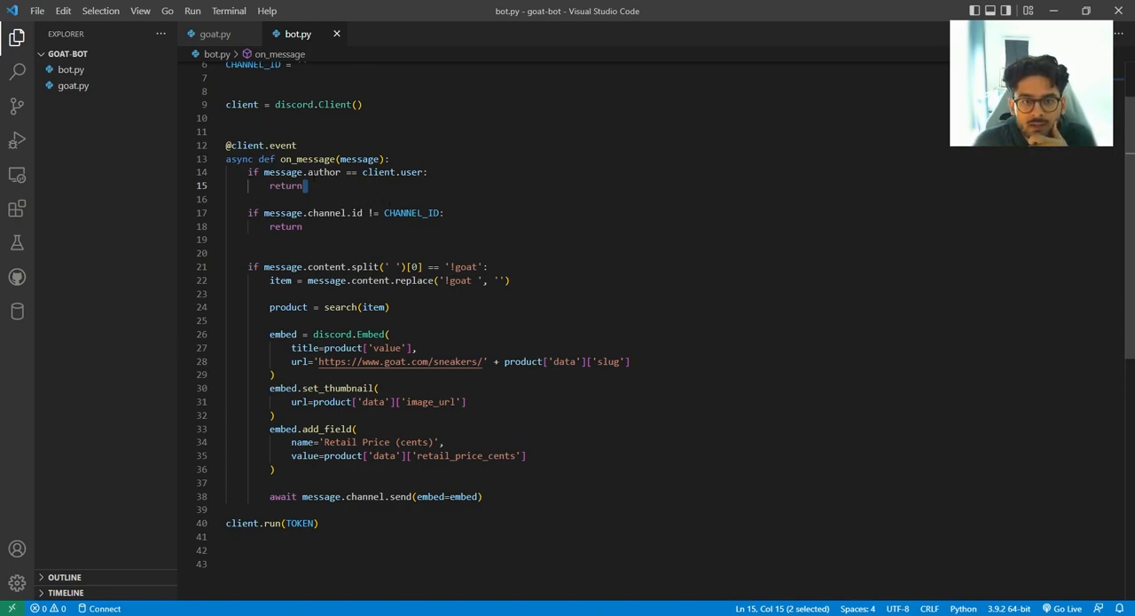
mouse_move(320, 159)
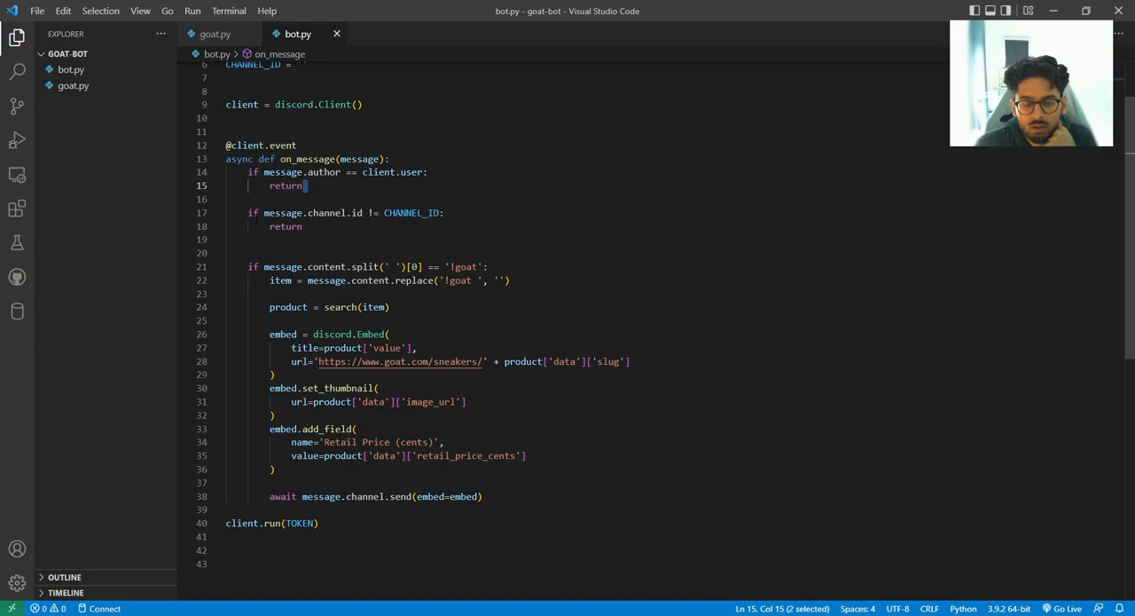
mouse_move(333, 213)
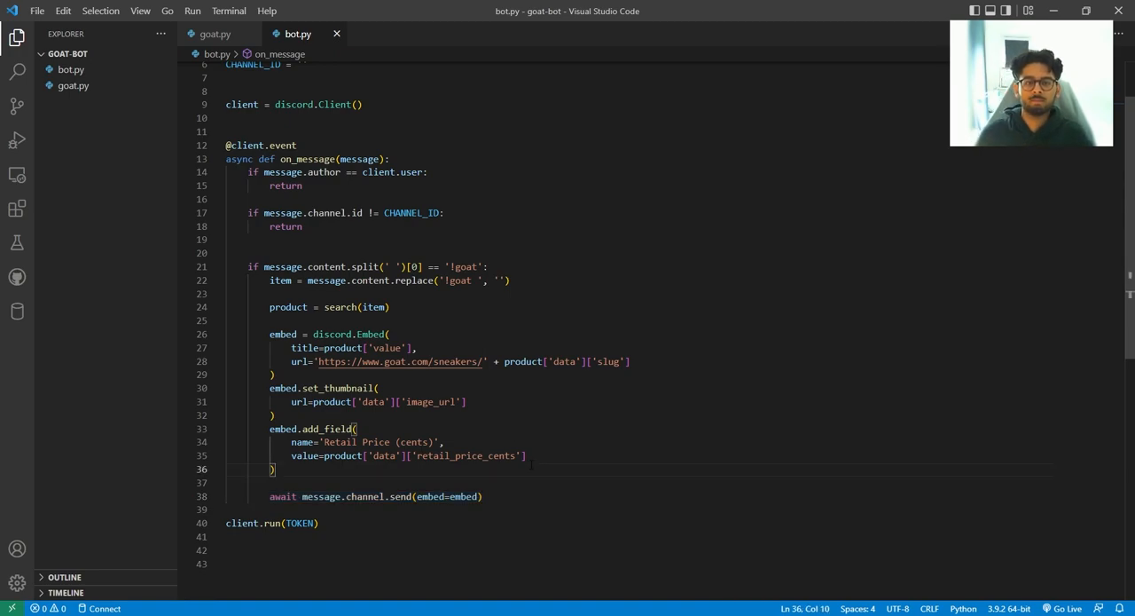
Open the Developer Portal applications page, dismiss the new-application form, and open goat bot's Bot page.
scroll(up, 3)
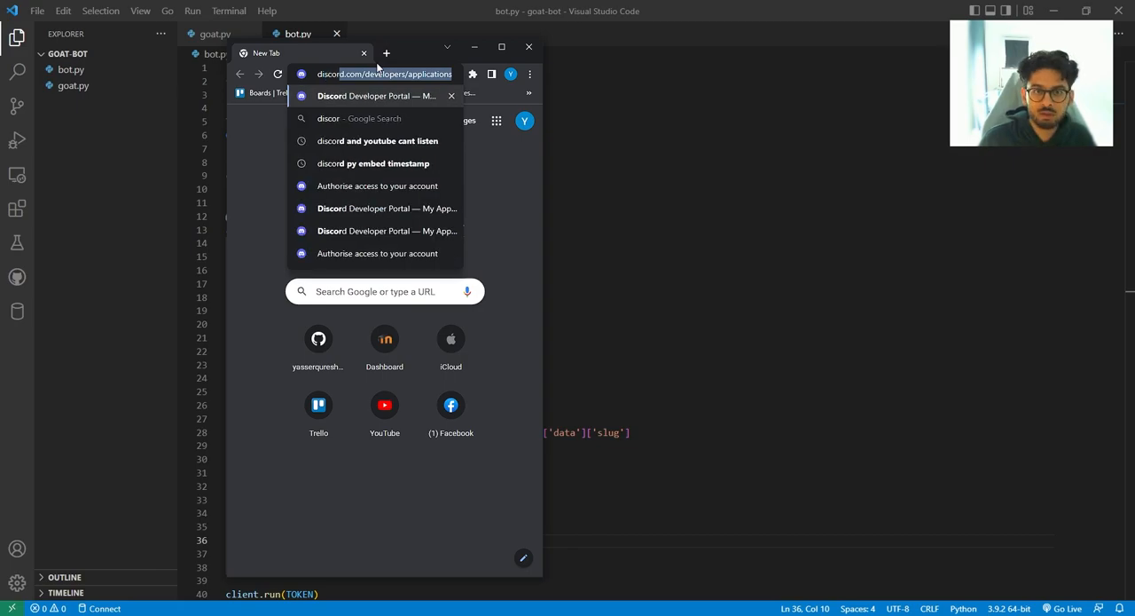
click(384, 73)
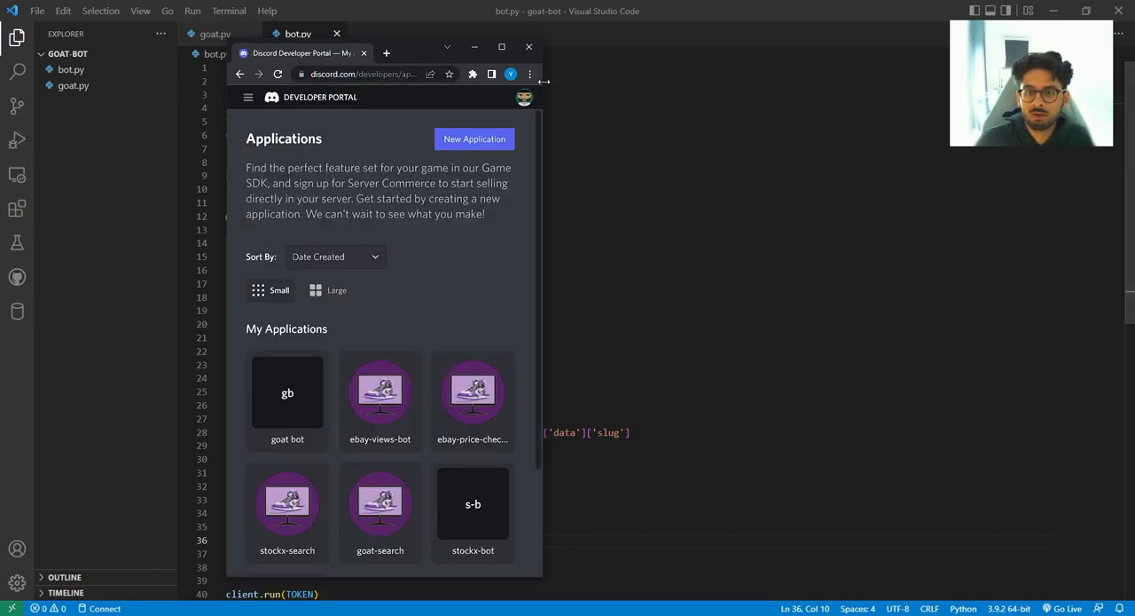
click(501, 47)
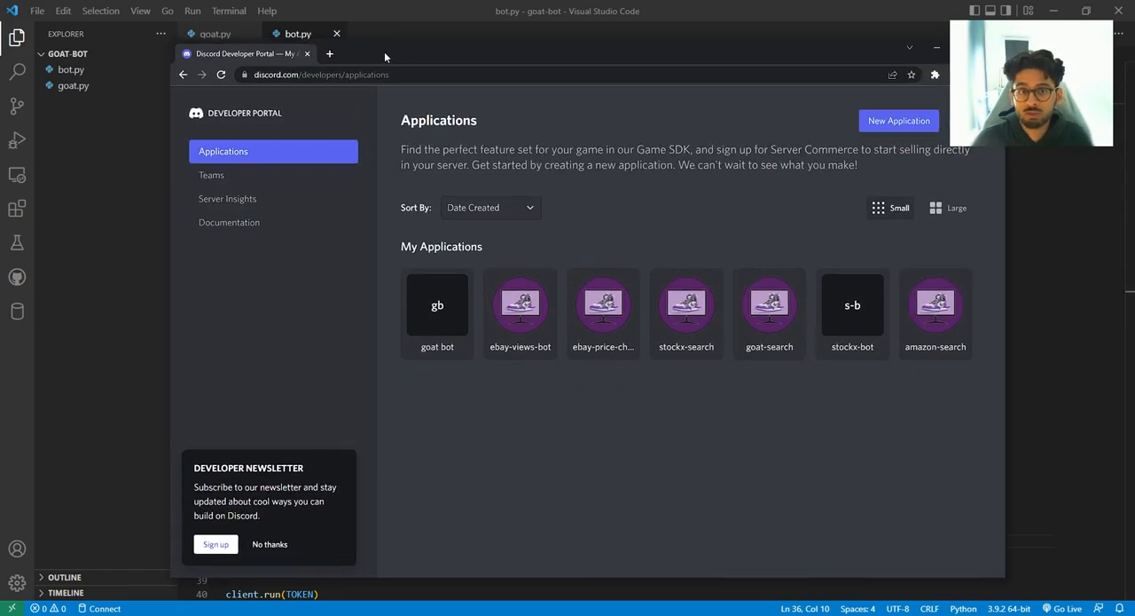
mouse_move(758, 368)
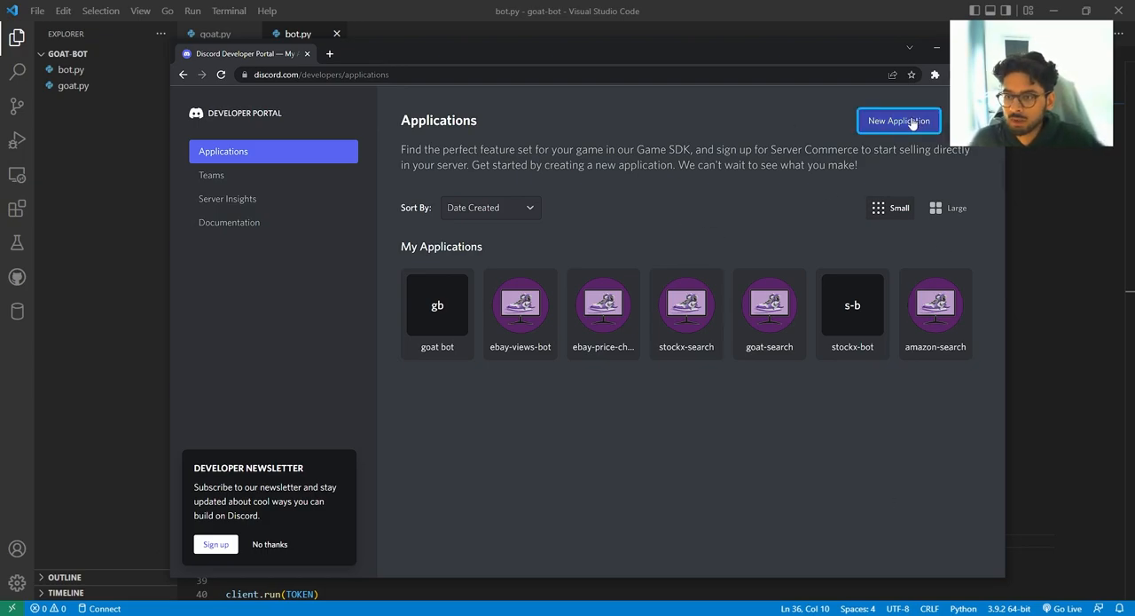
click(898, 119)
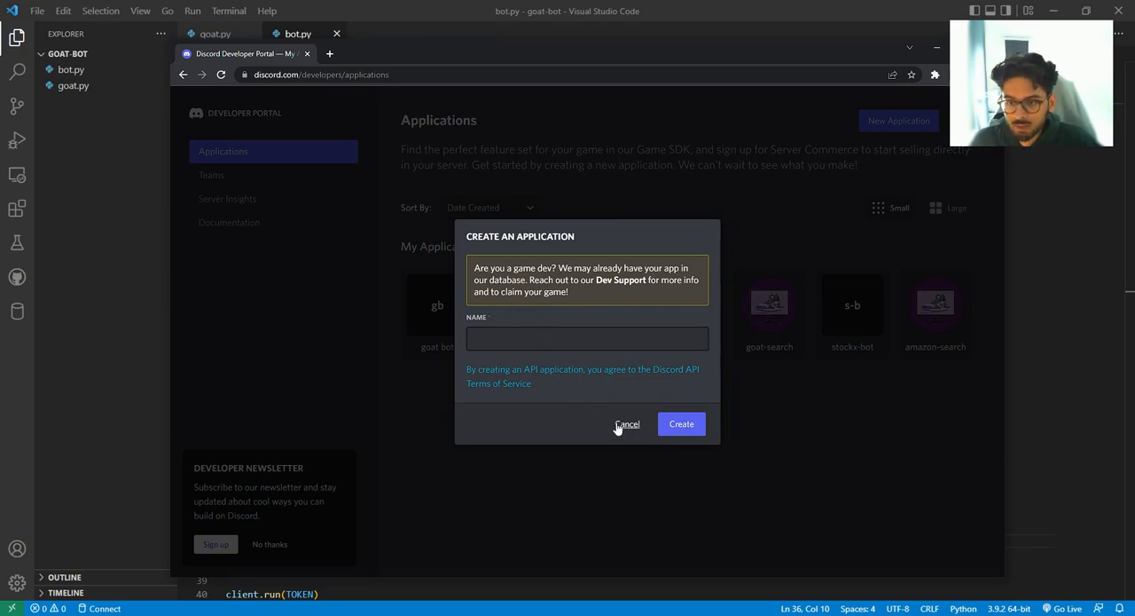
click(681, 423)
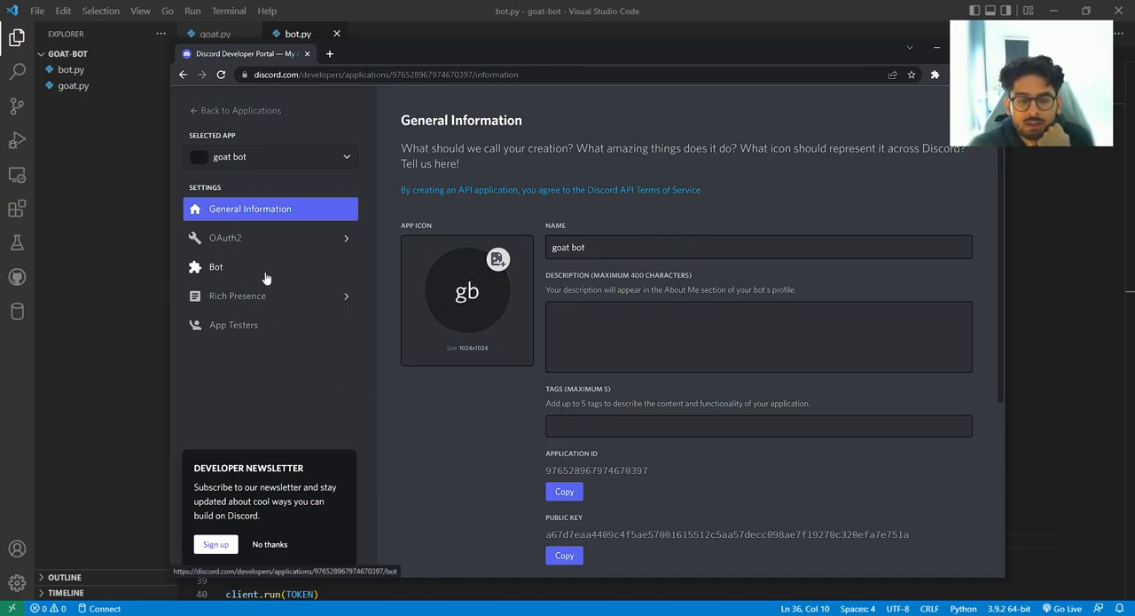
click(215, 266)
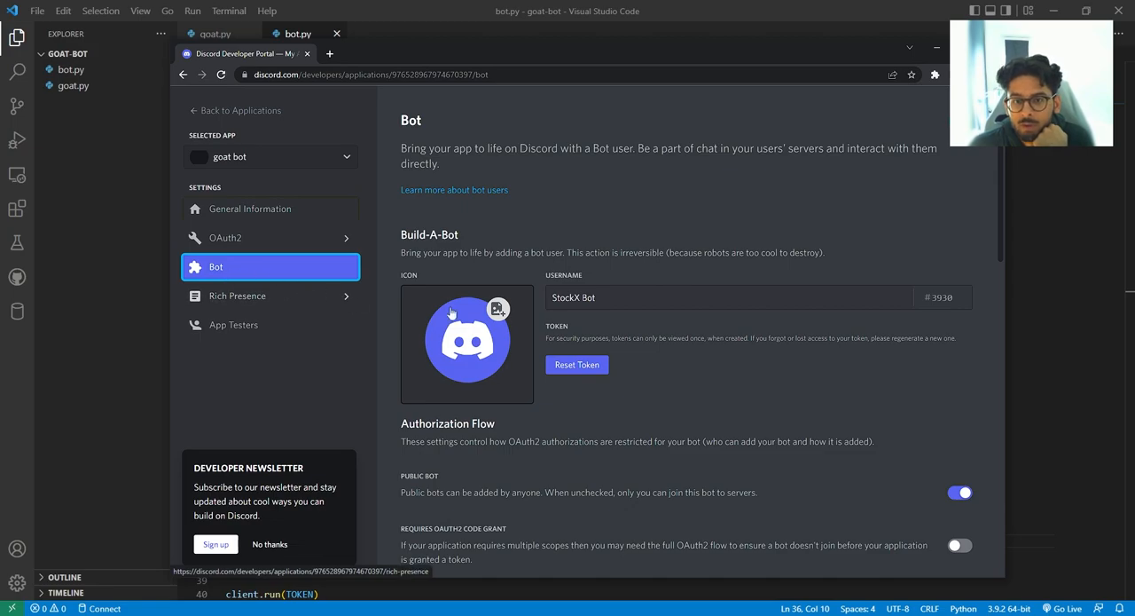
mouse_move(485, 234)
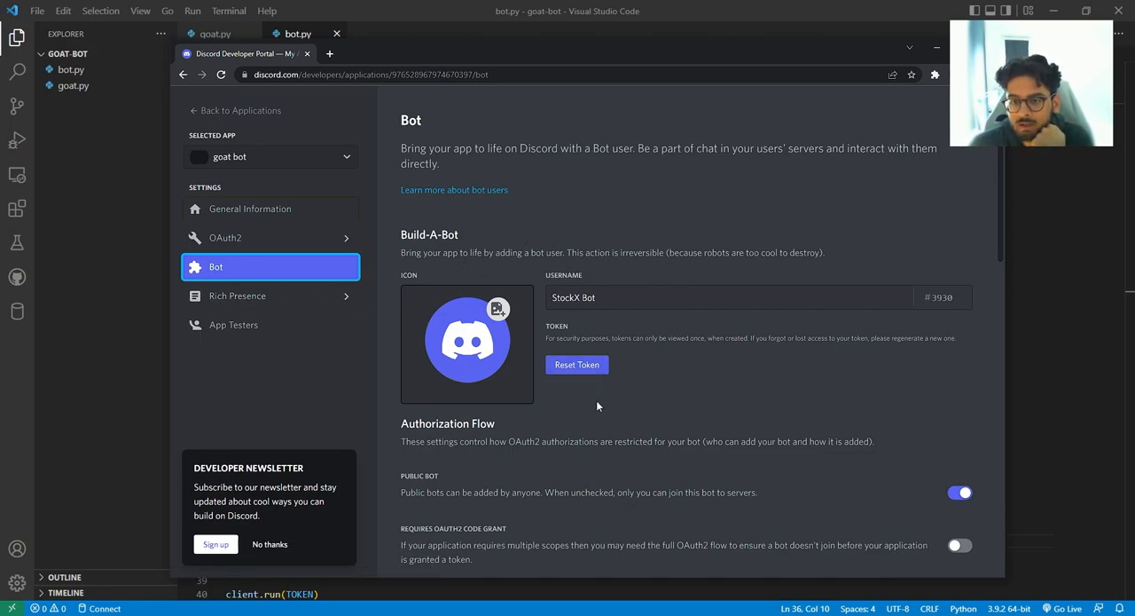
mouse_move(658, 373)
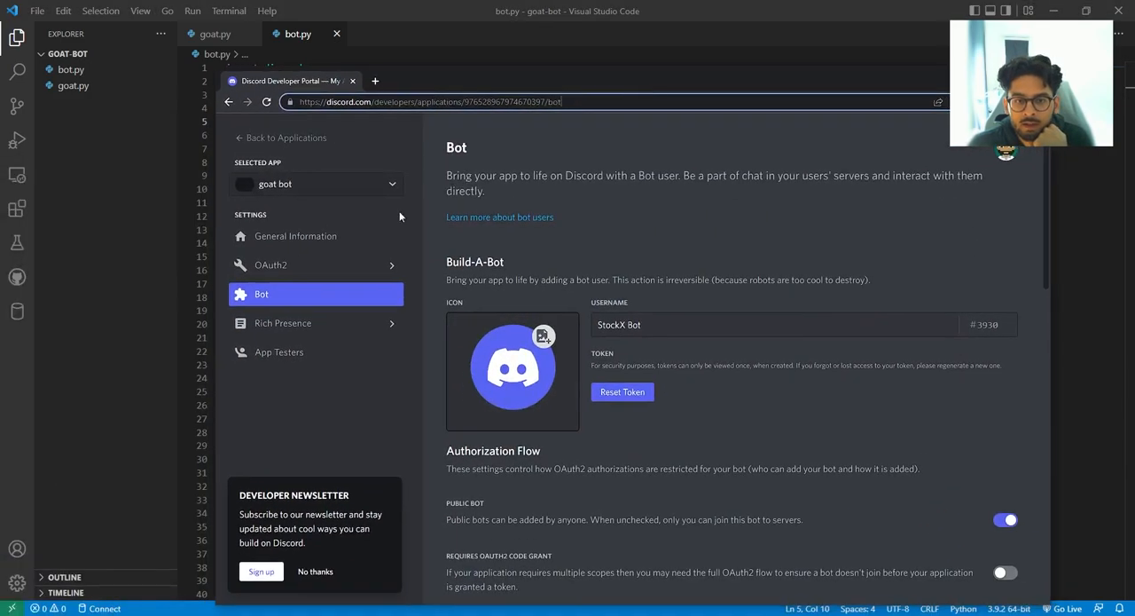
mouse_move(271, 271)
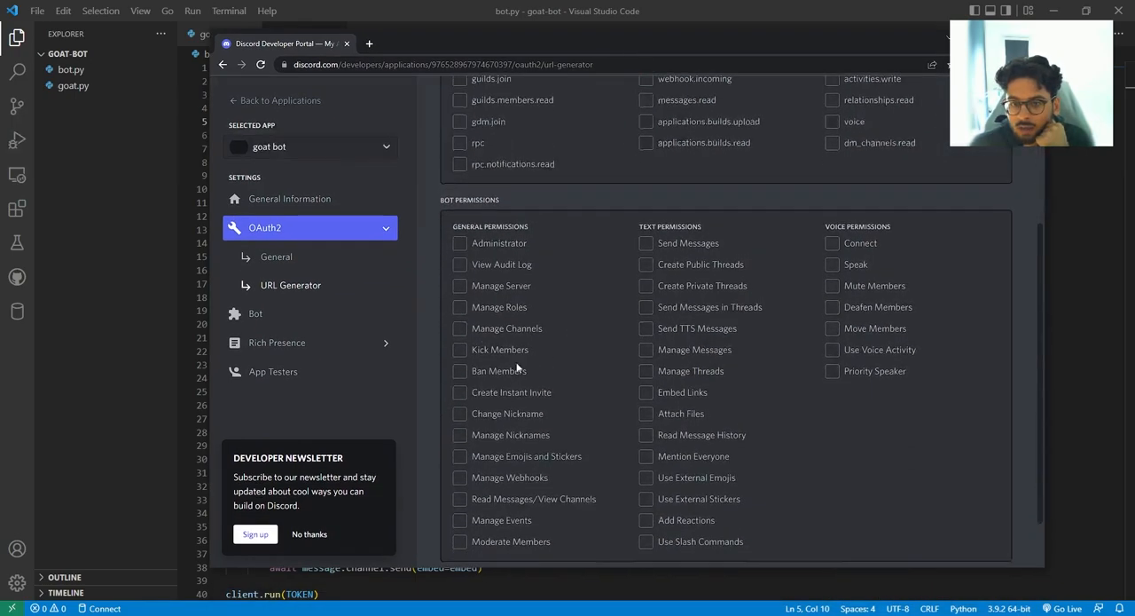
Grant goat bot Administrator permission and copy the generated OAuth2 invite URL.
click(459, 175)
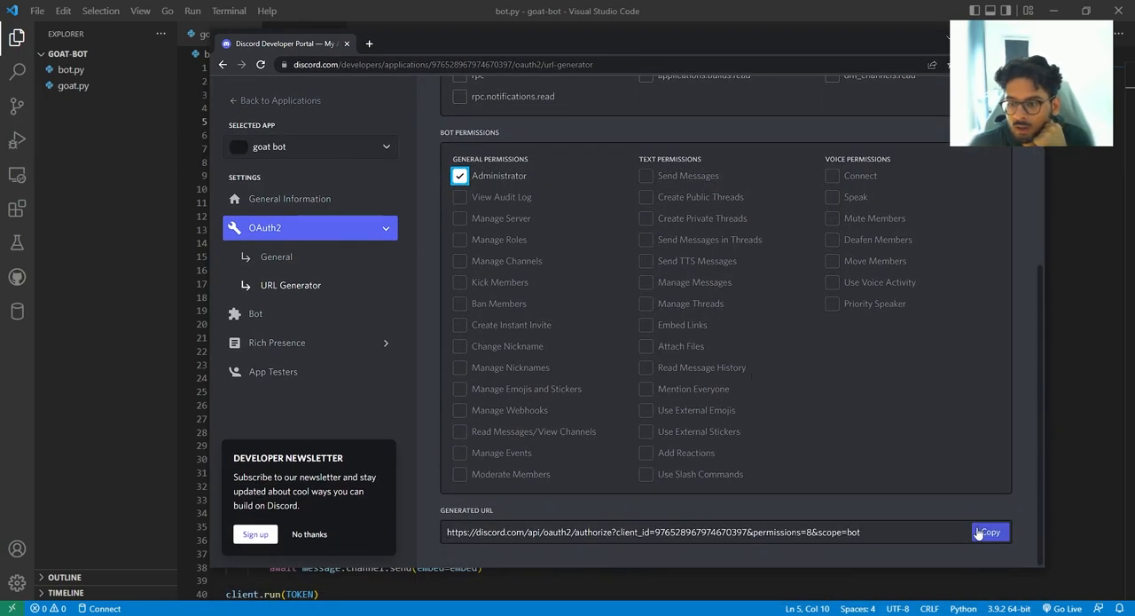
click(990, 531)
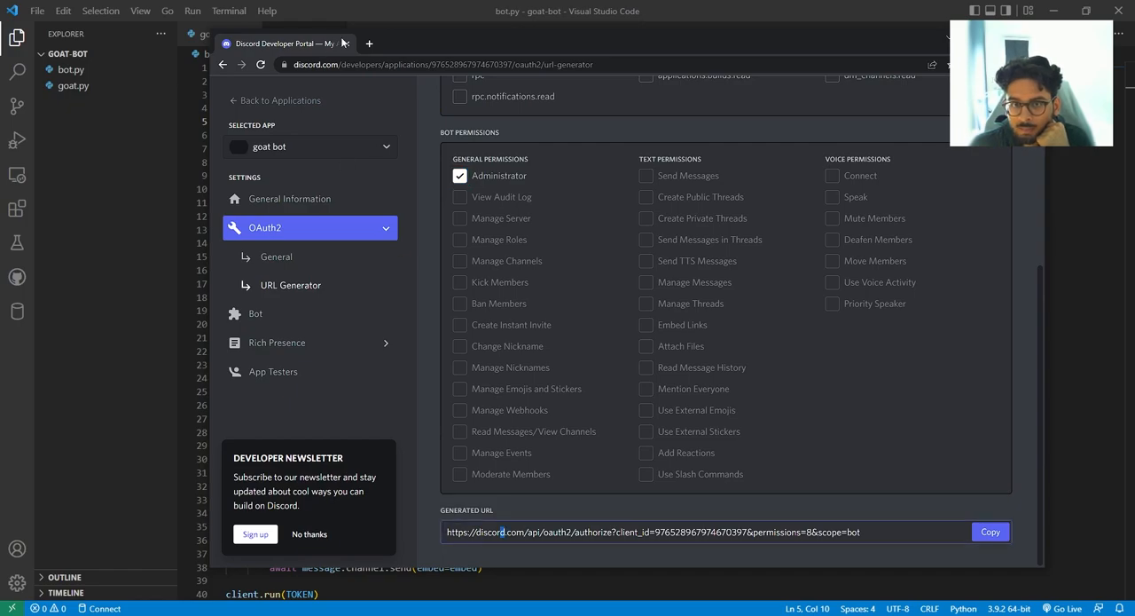
click(369, 44)
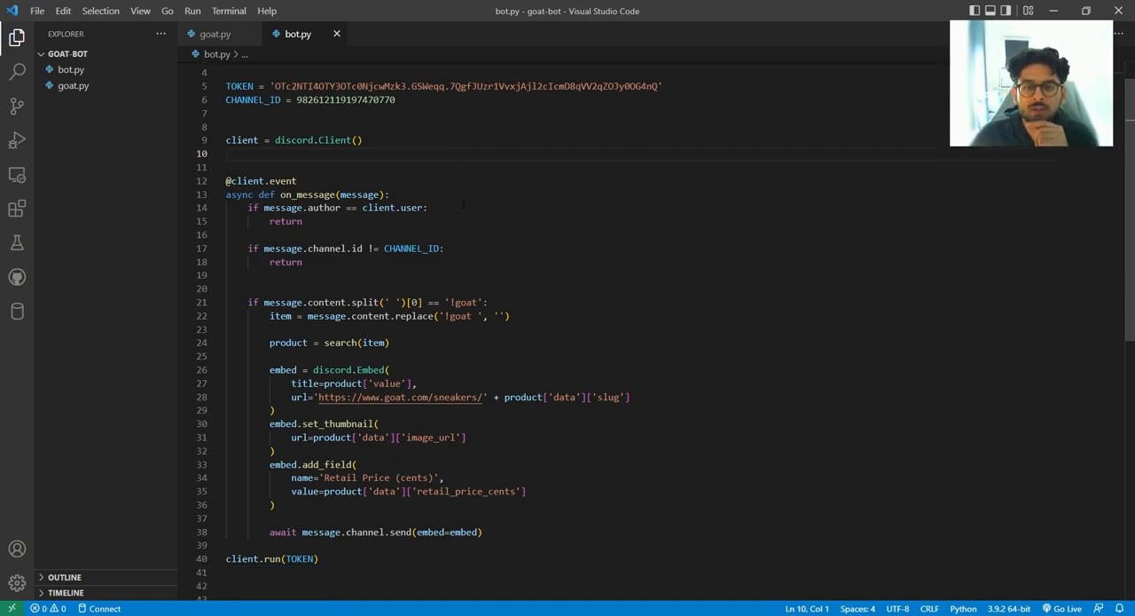
Scroll through bot.py to review the filled-in TOKEN and CHANNEL_ID.
scroll(up, 3)
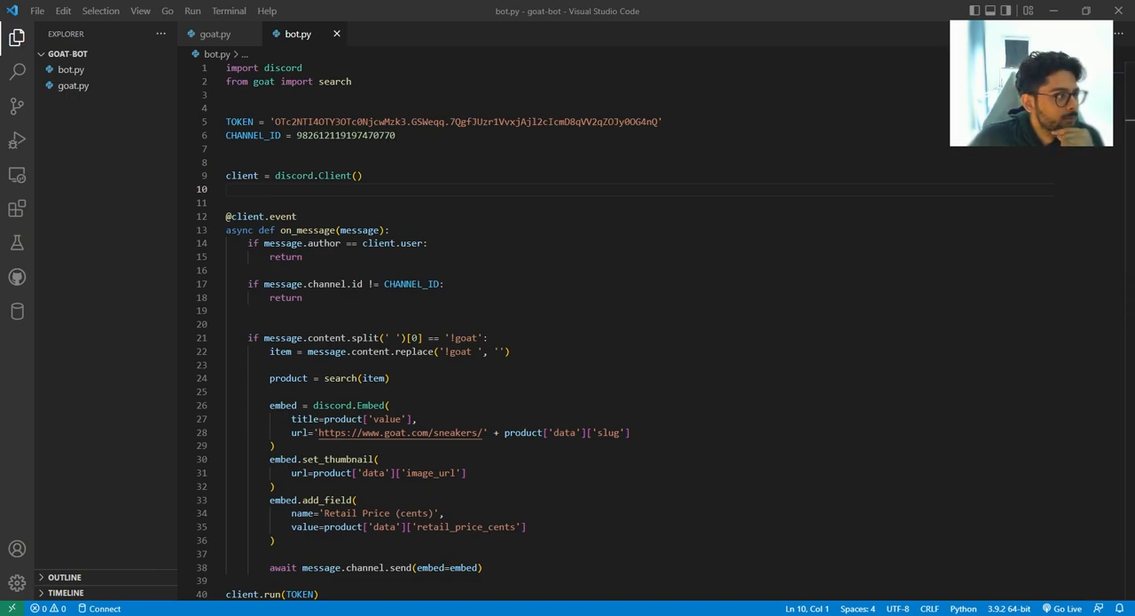
scroll(down, 3)
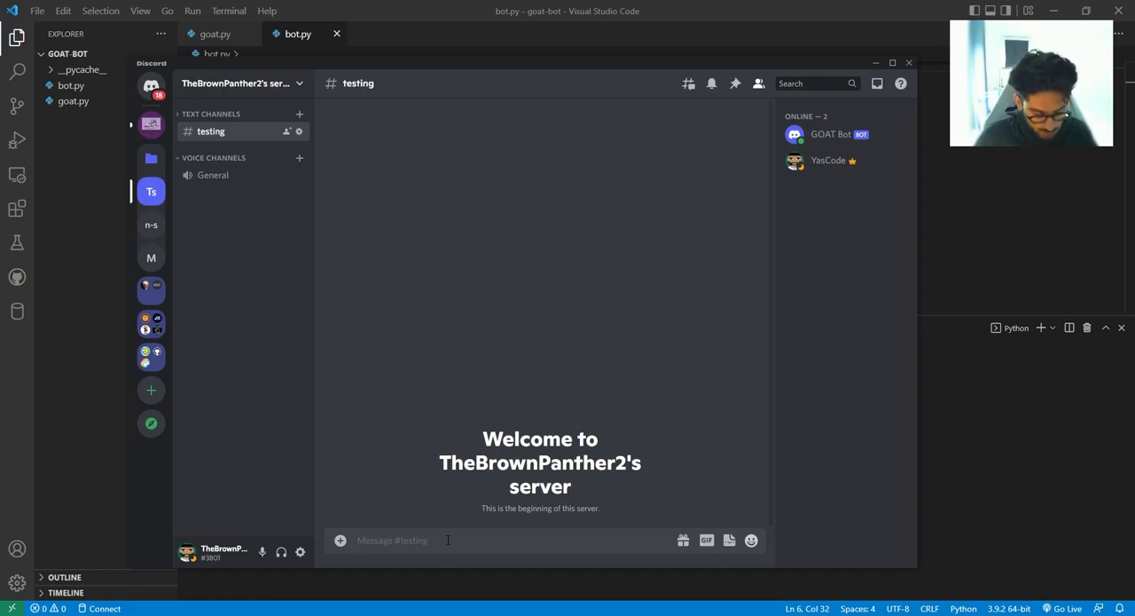
Send '!goat dunk' in #testing to get the Dunk Low 'Black White' embed.
text(!goat)
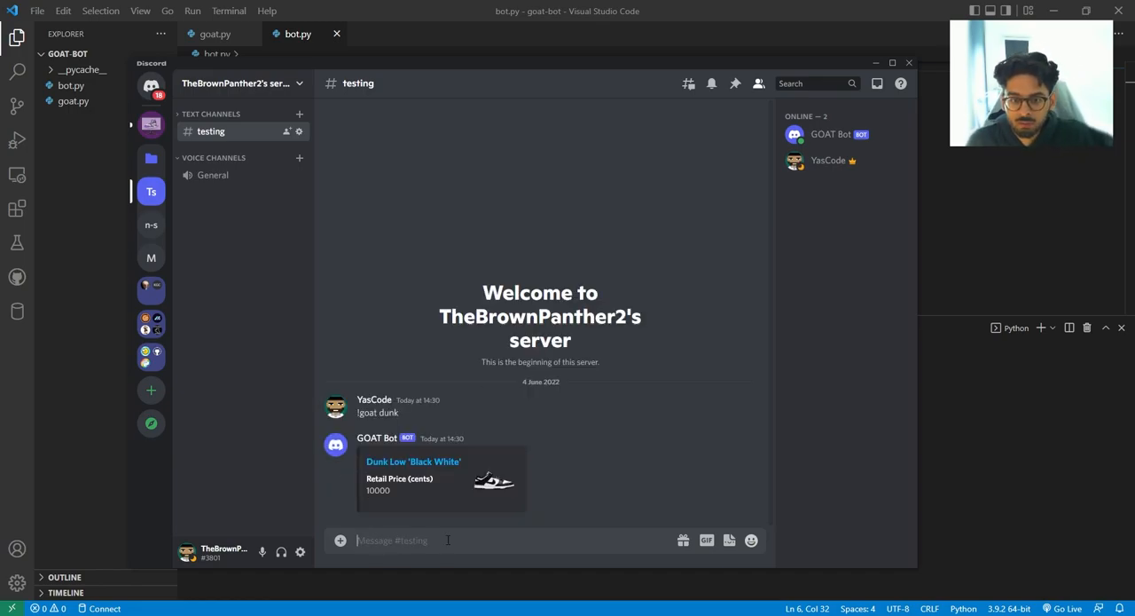
mouse_move(470, 477)
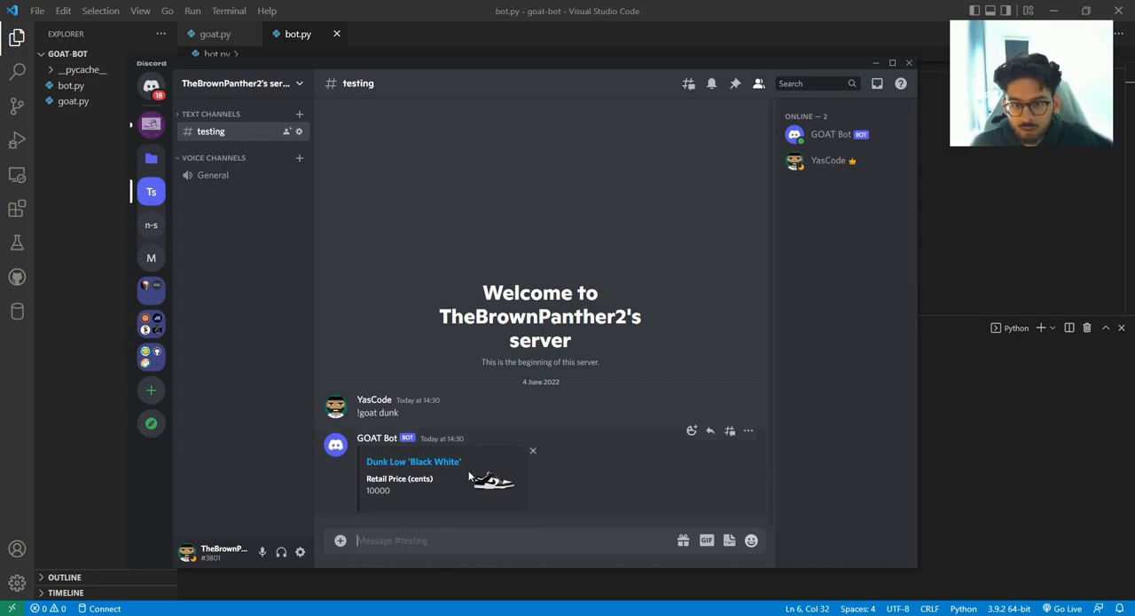
mouse_move(479, 477)
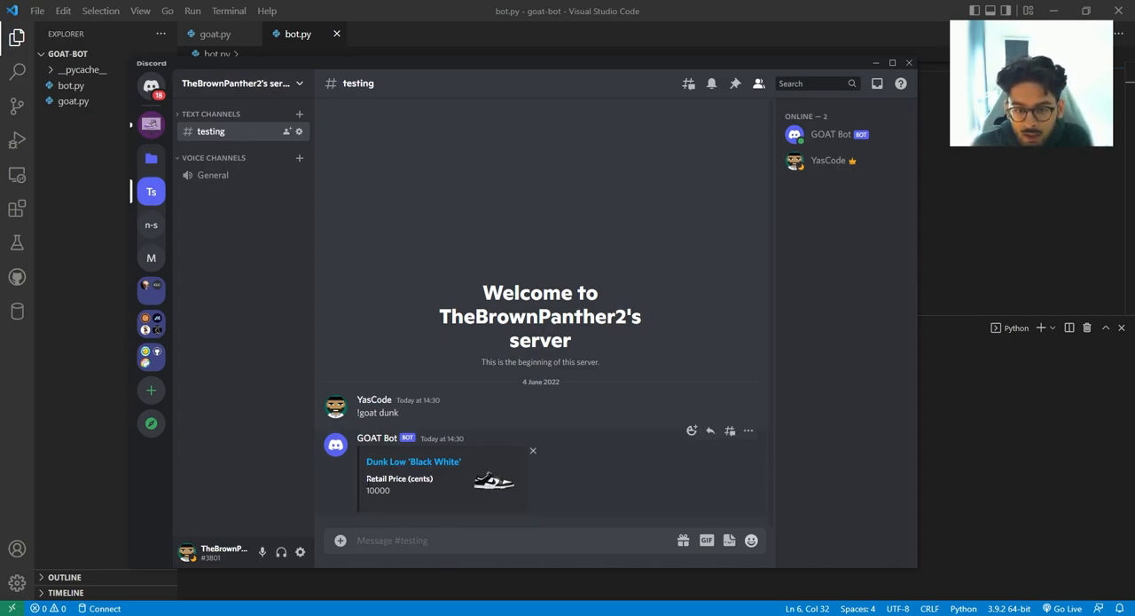